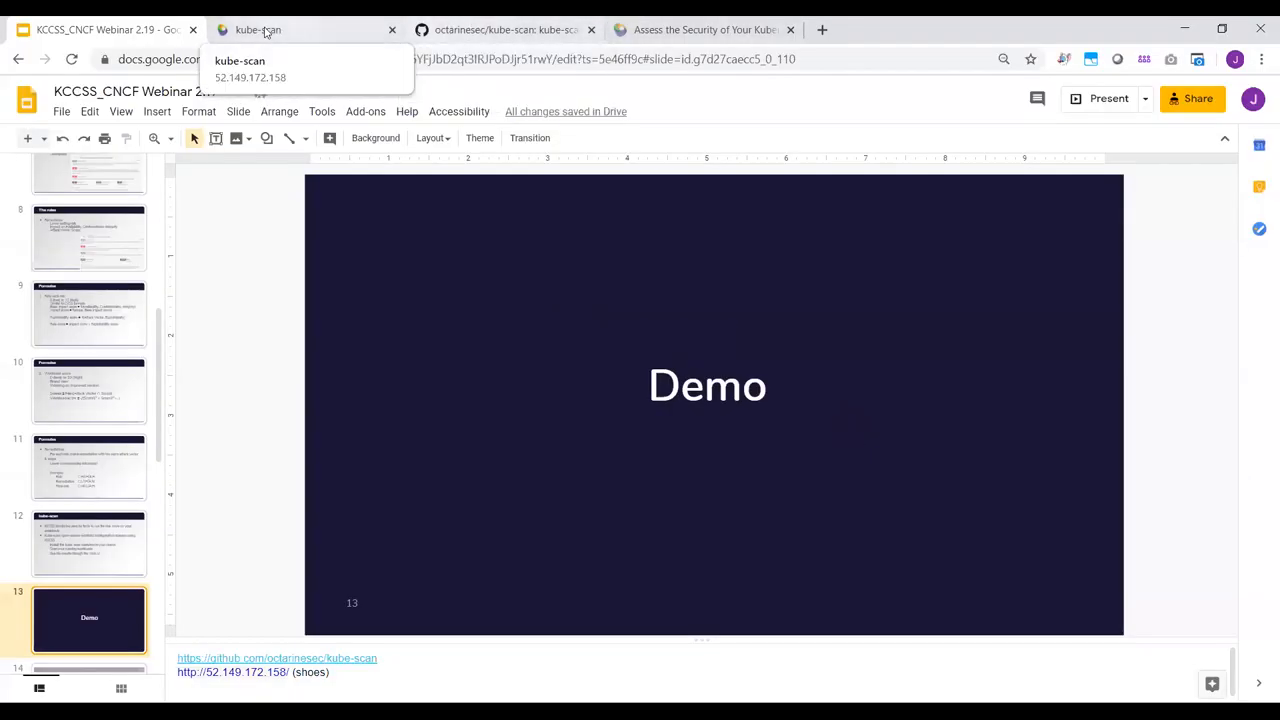
Switch from the Slides deck to the octarinesec/kube-scan GitHub repository page.
left_click(504, 30)
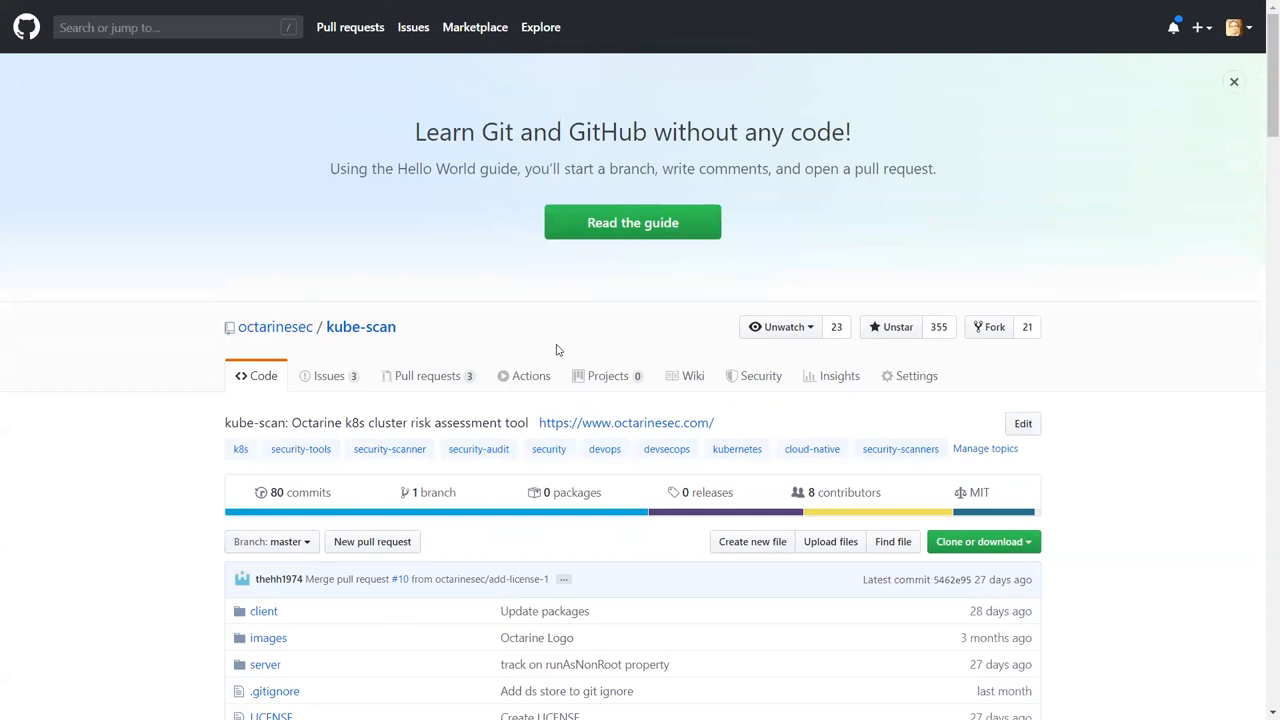
scroll("down", 3)
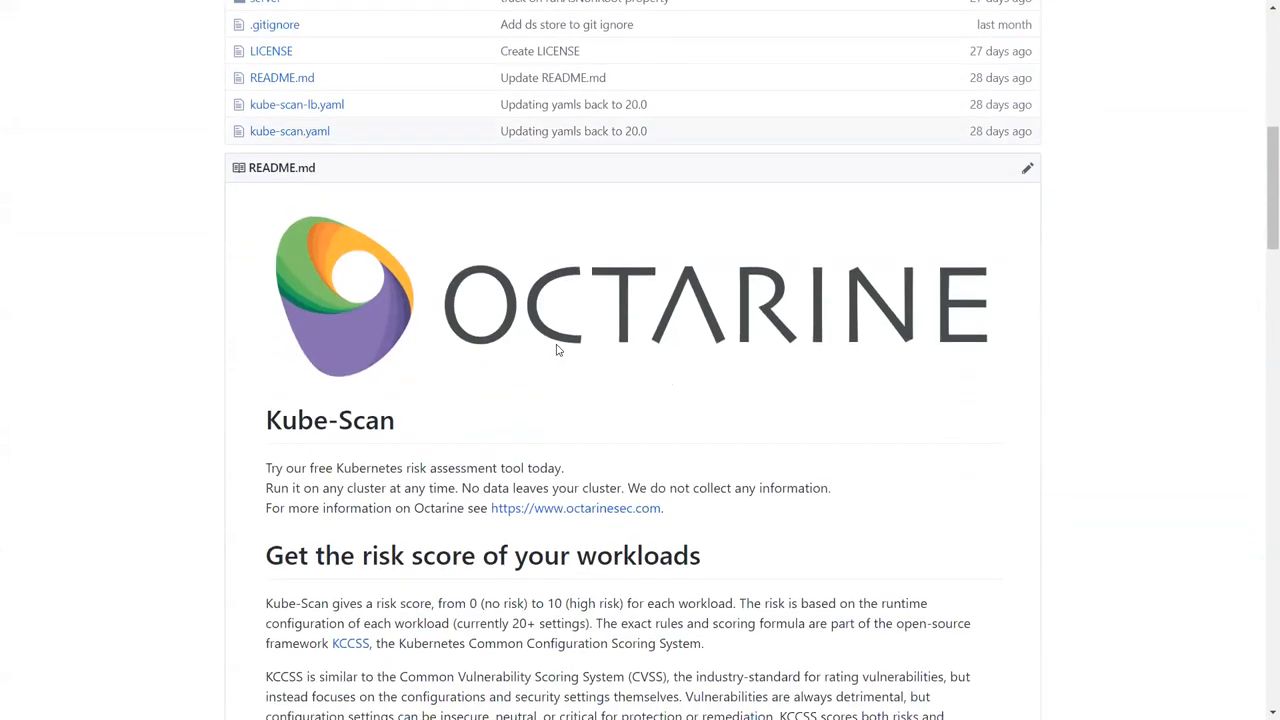
mouse_move(688, 394)
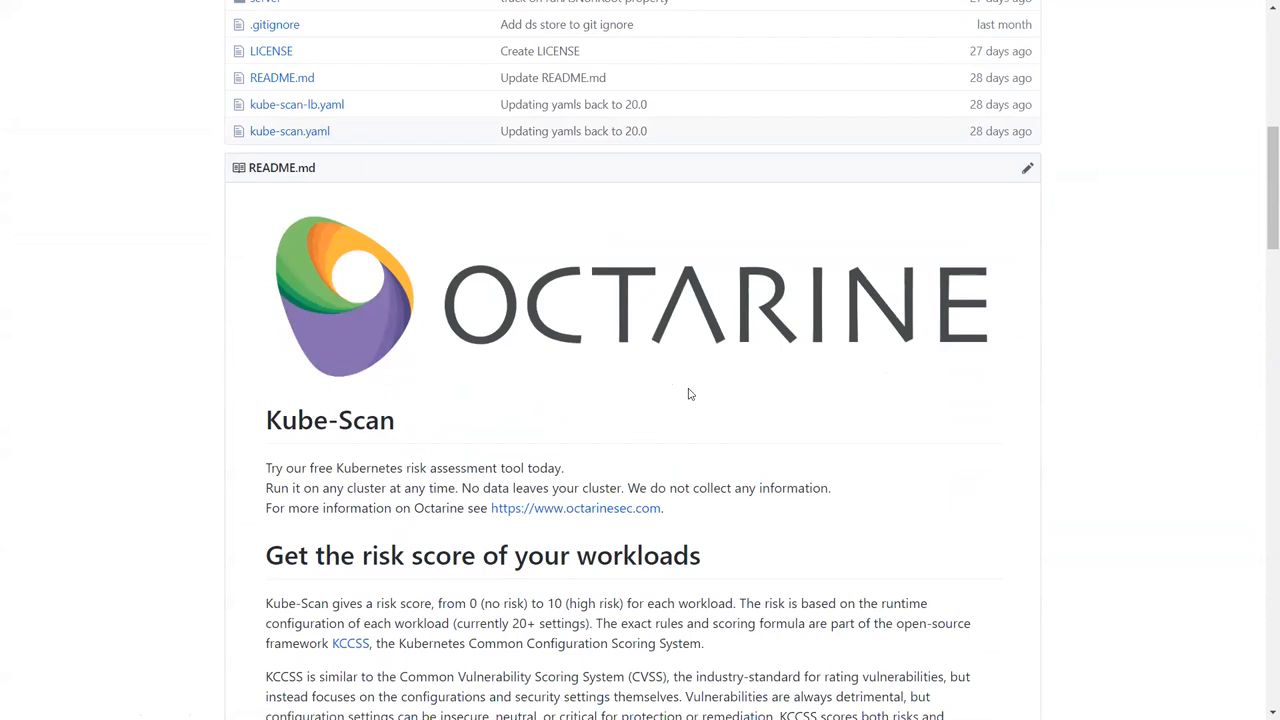
scroll("down", 3)
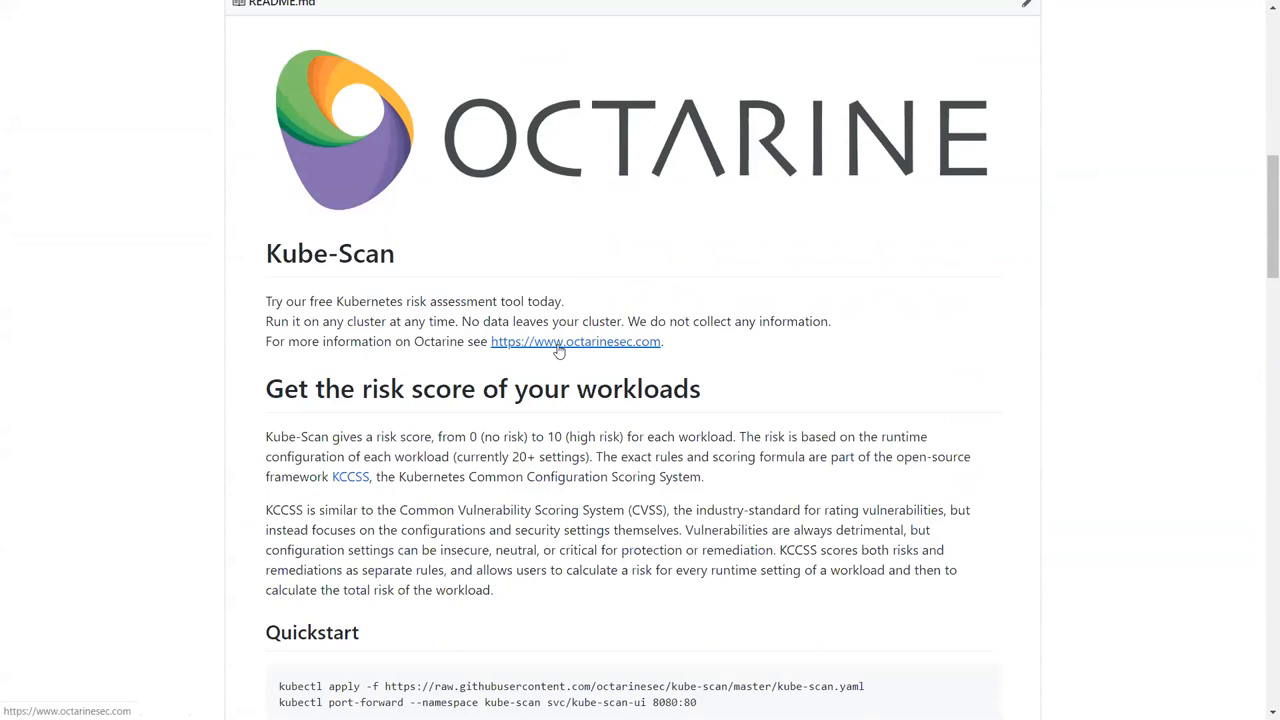
scroll("down", 3)
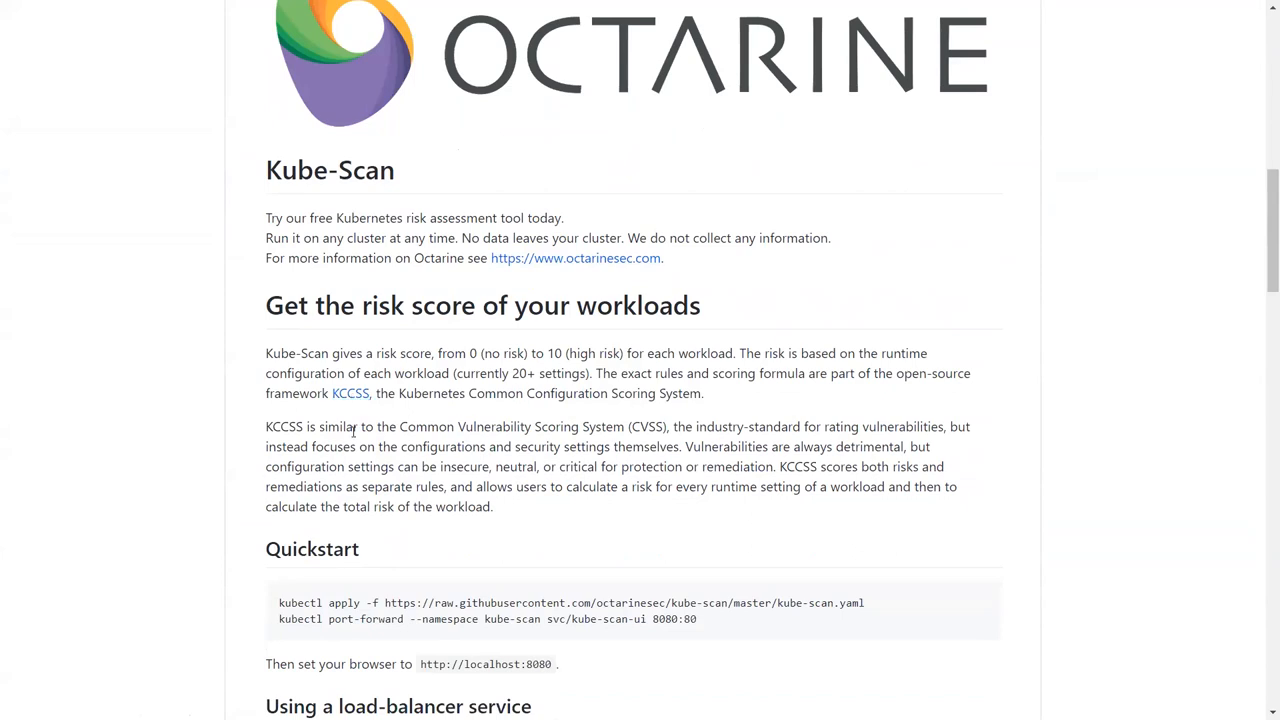
mouse_move(952, 434)
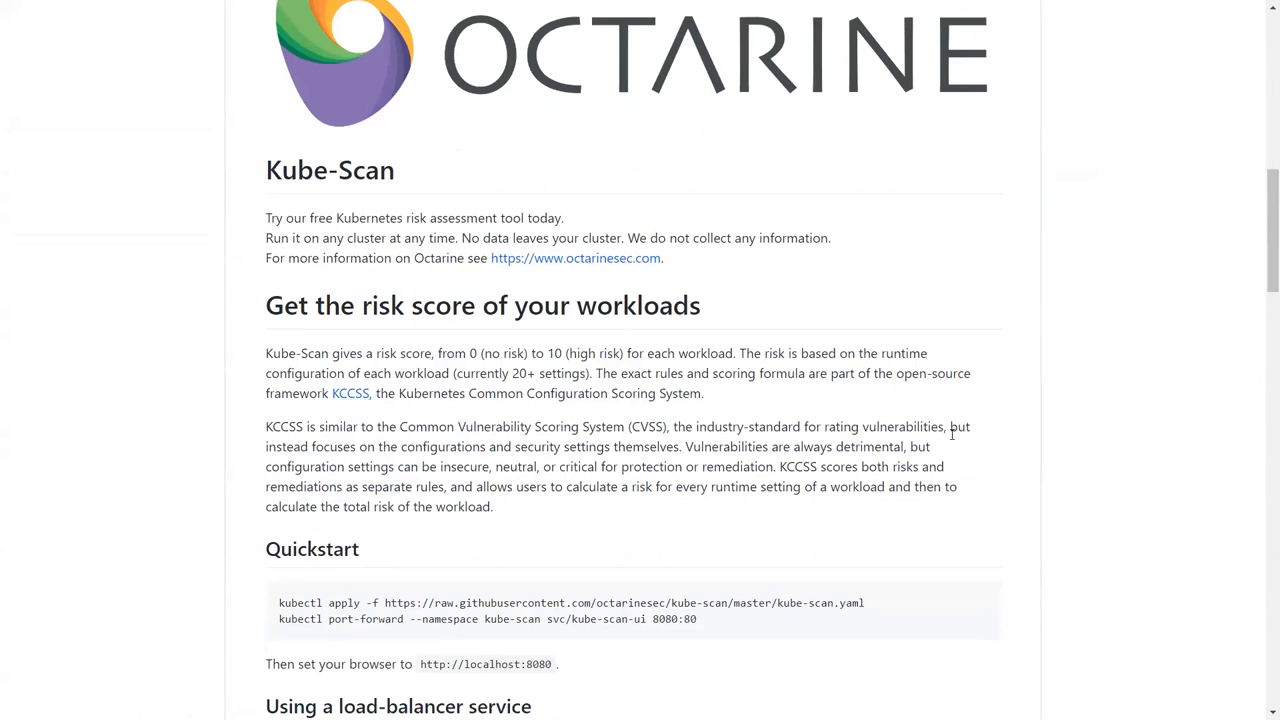
scroll("down", 3)
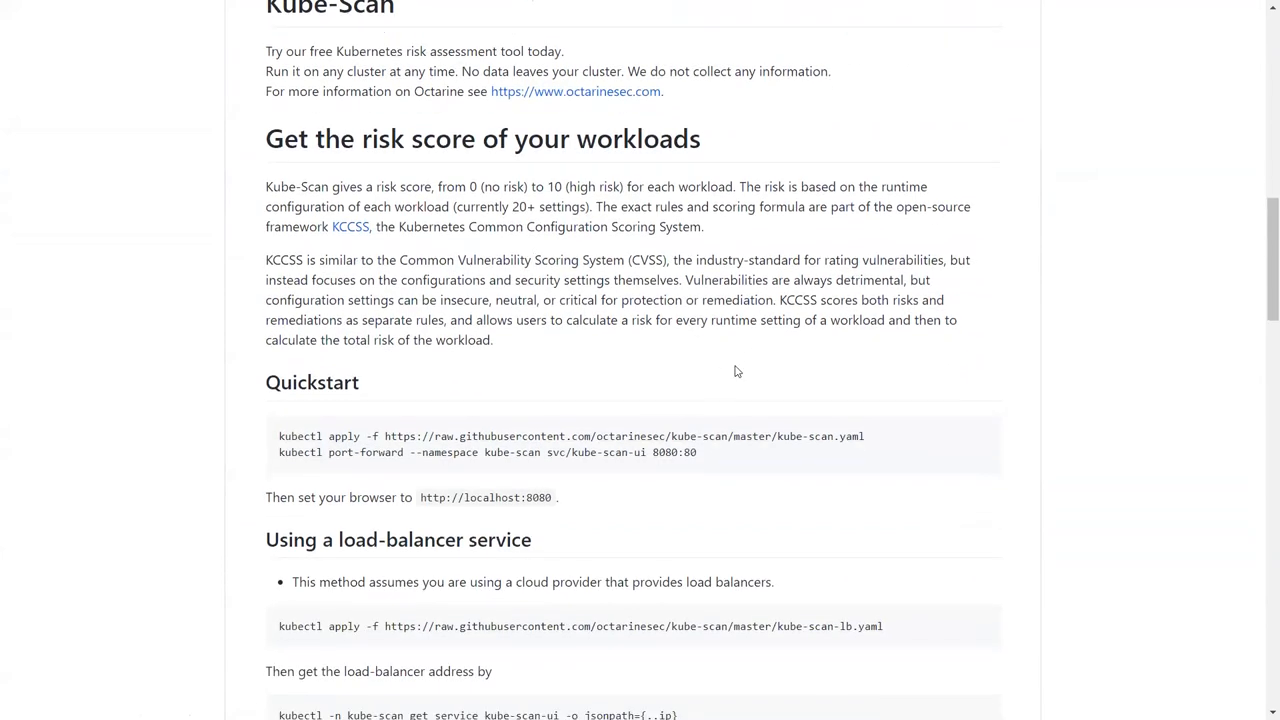
scroll("down", 3)
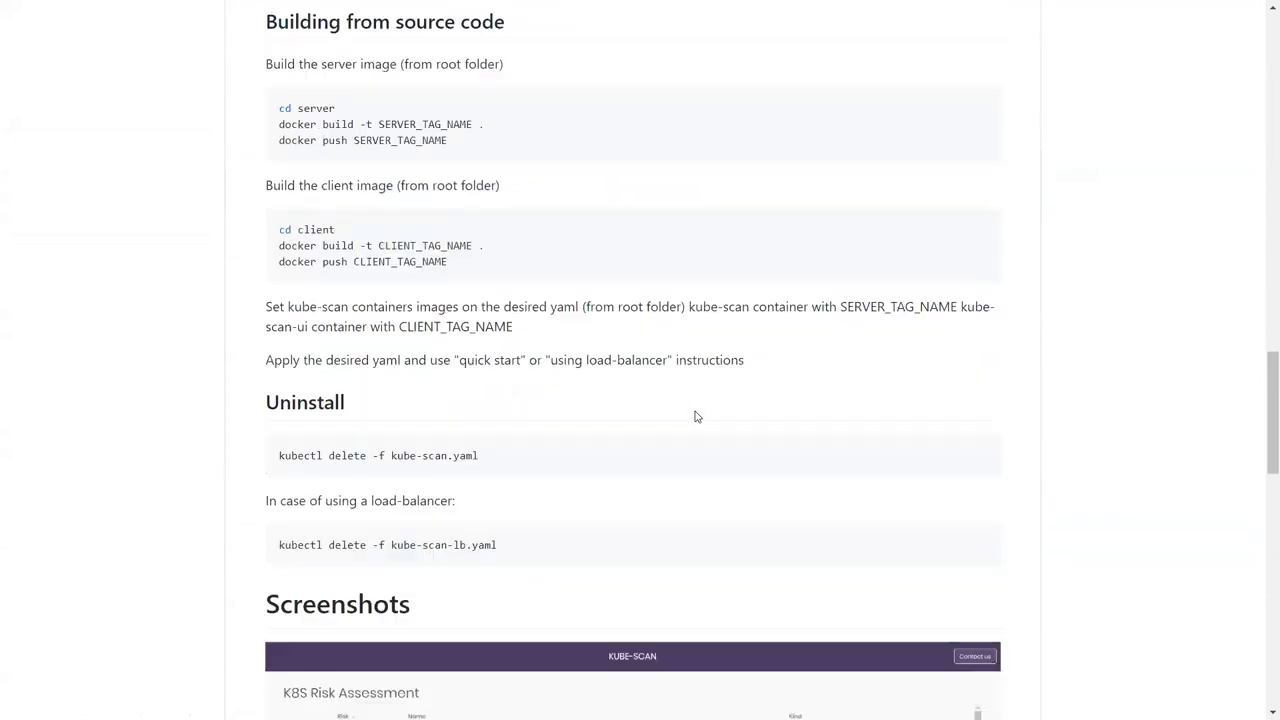
scroll("down", 3)
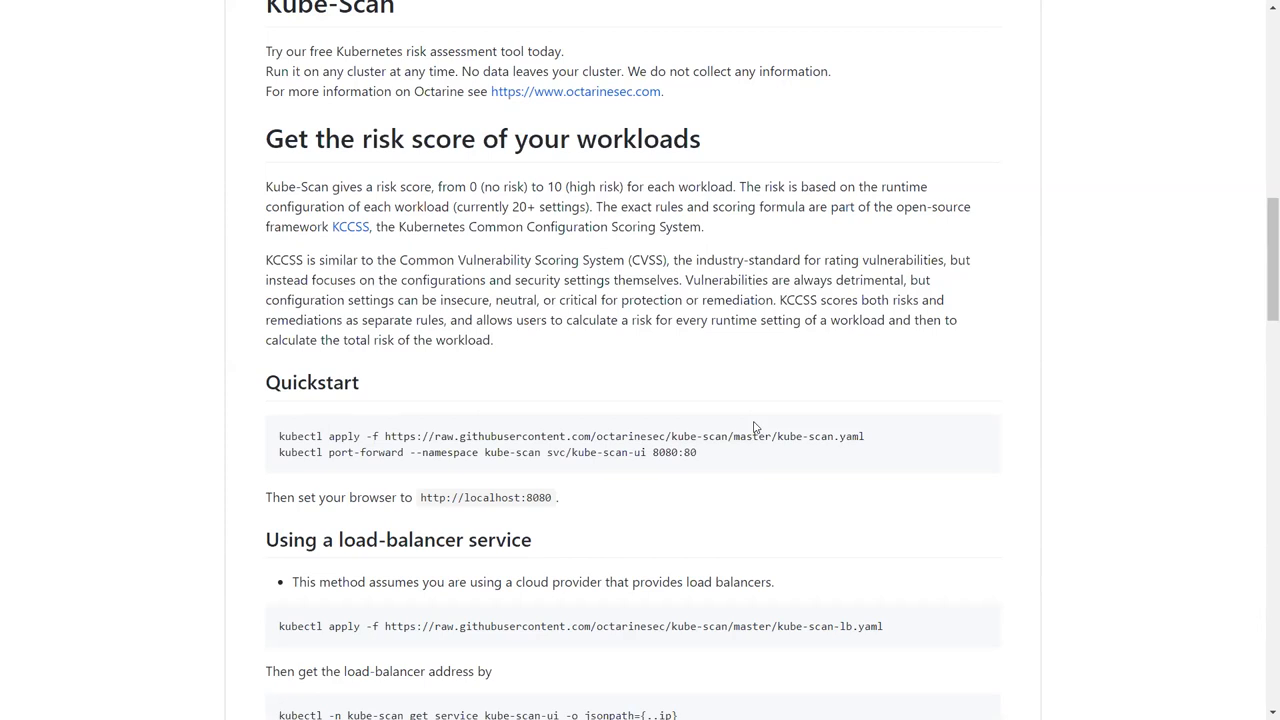
mouse_move(384, 428)
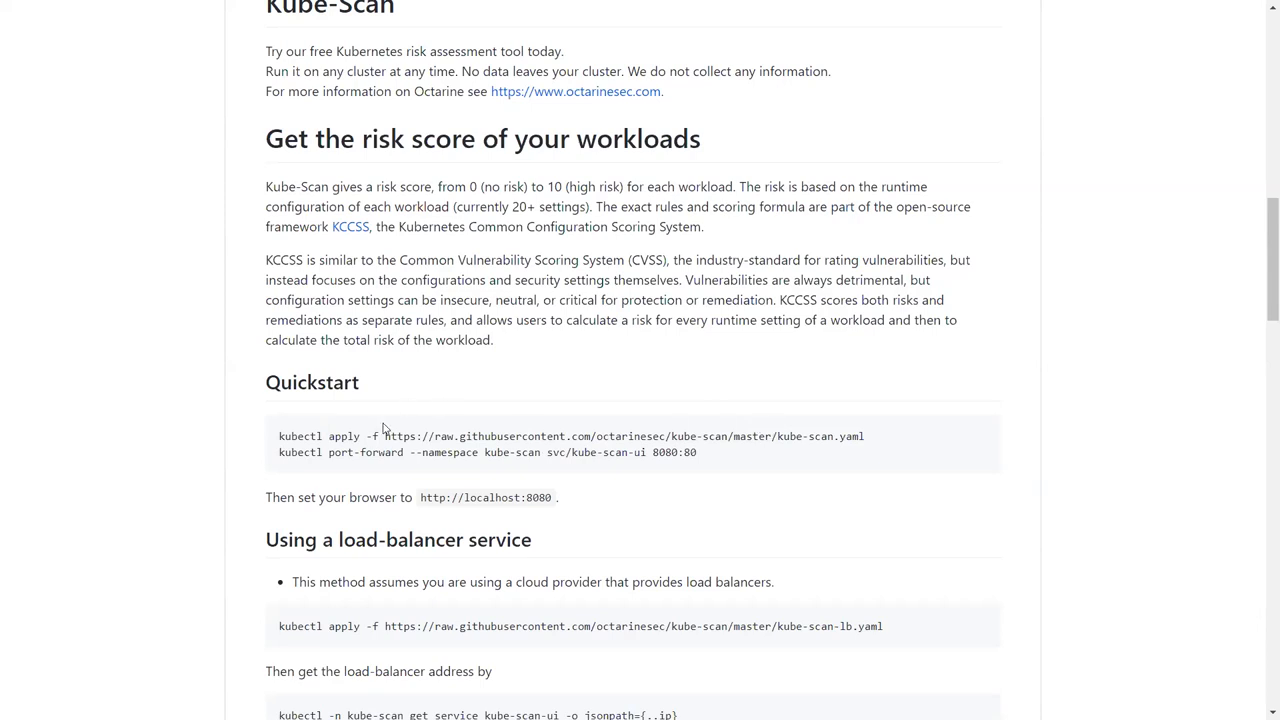
mouse_move(386, 428)
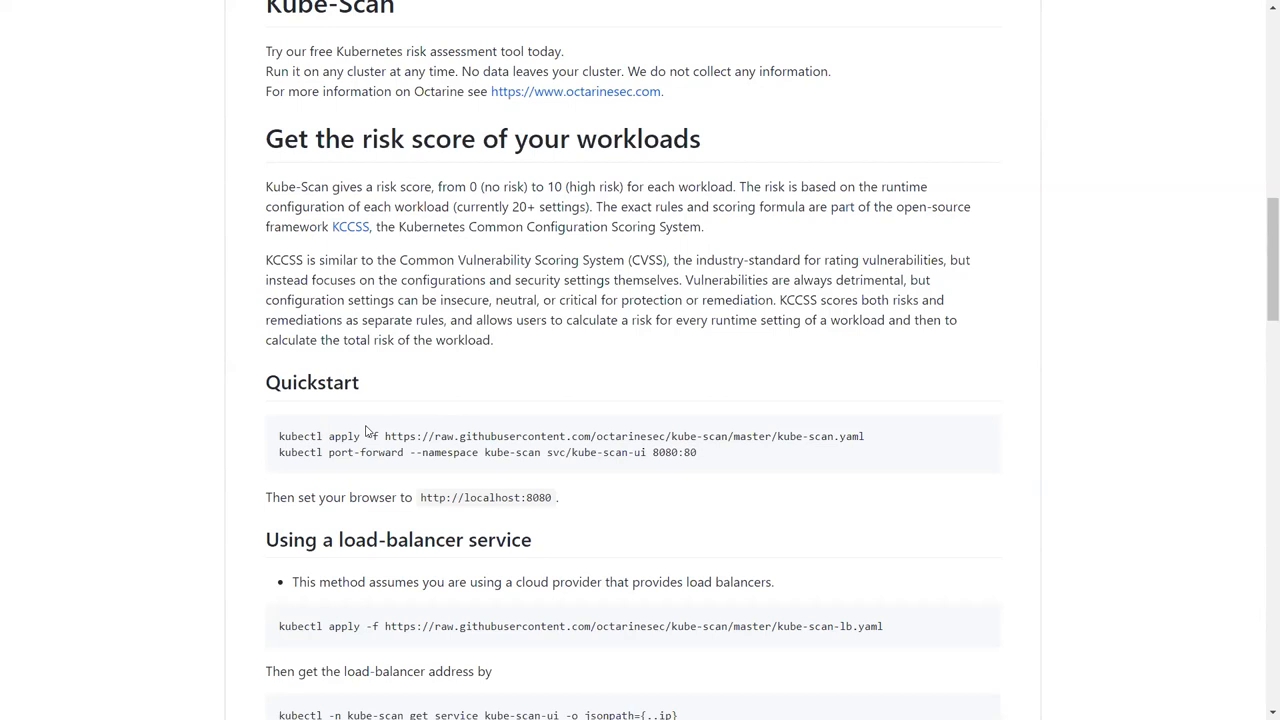
mouse_move(420, 464)
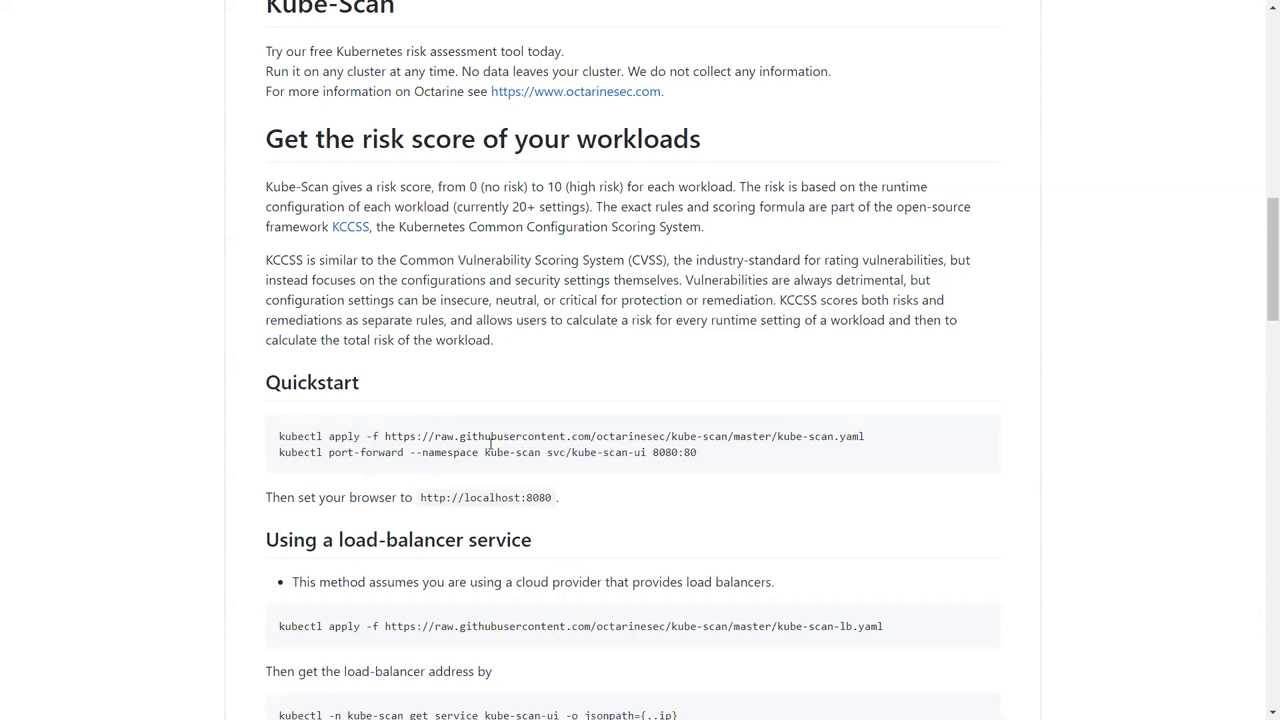
scroll("down", 3)
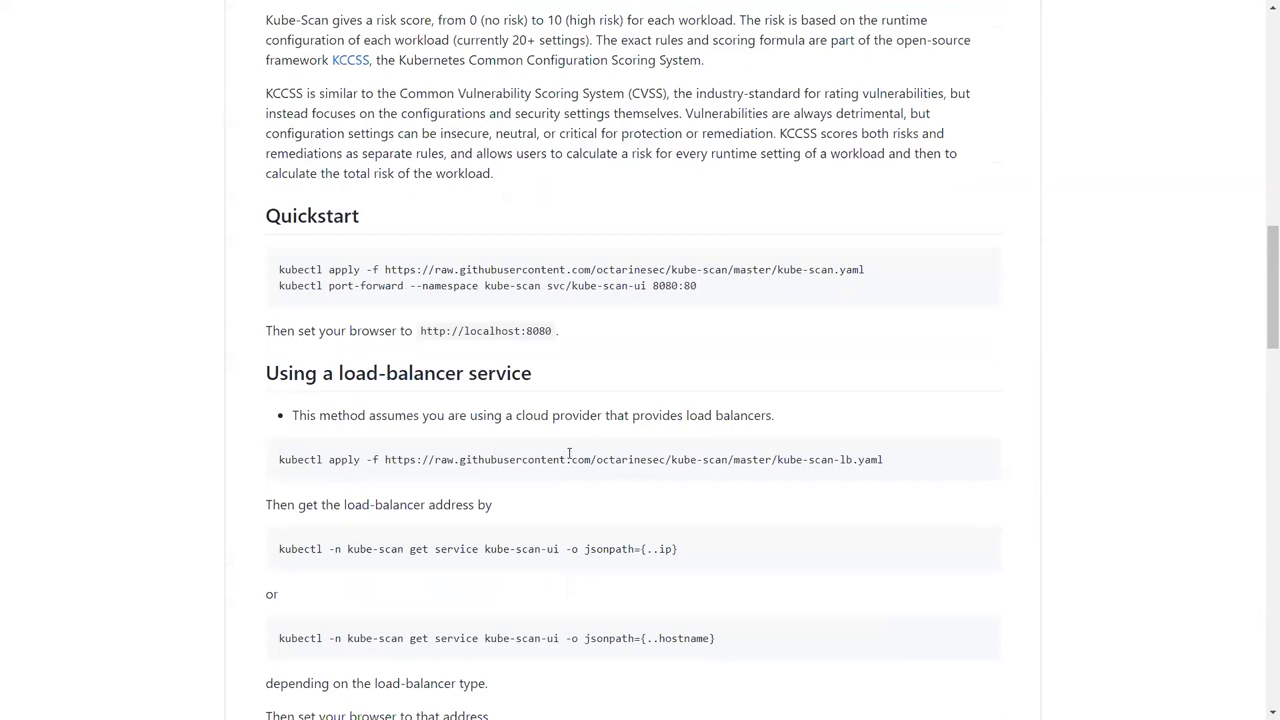
mouse_move(532, 462)
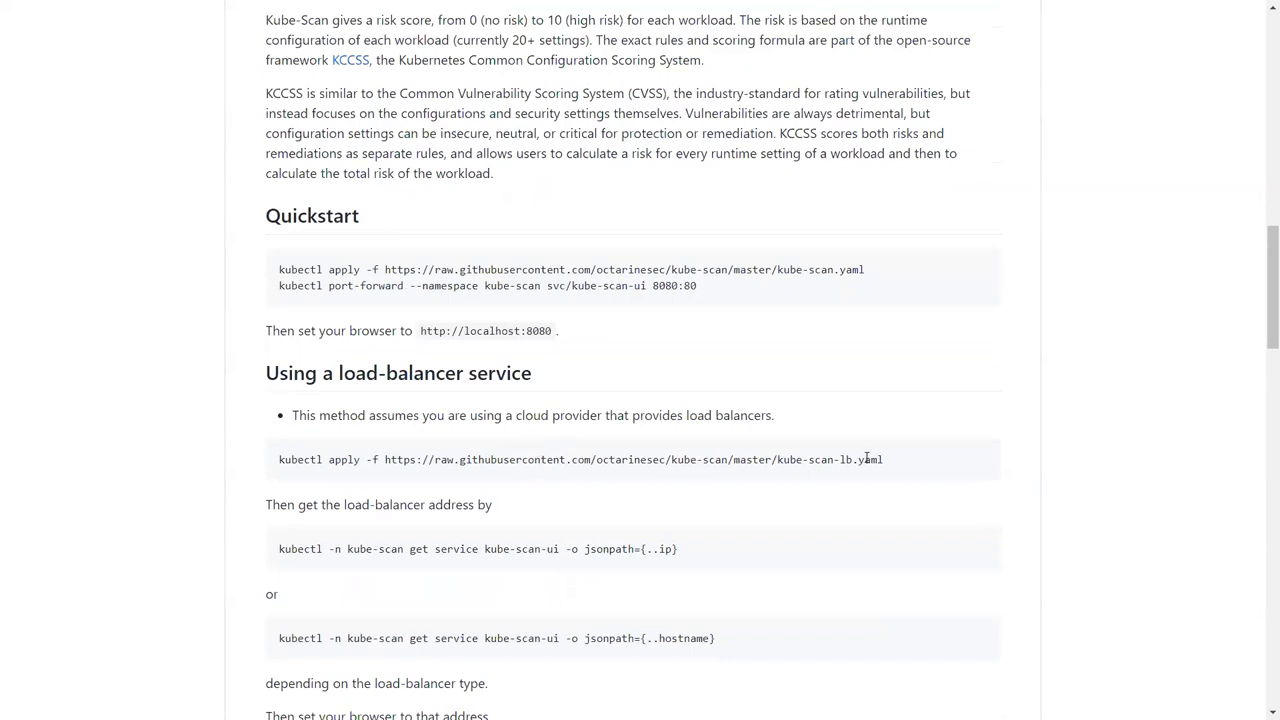
mouse_move(792, 442)
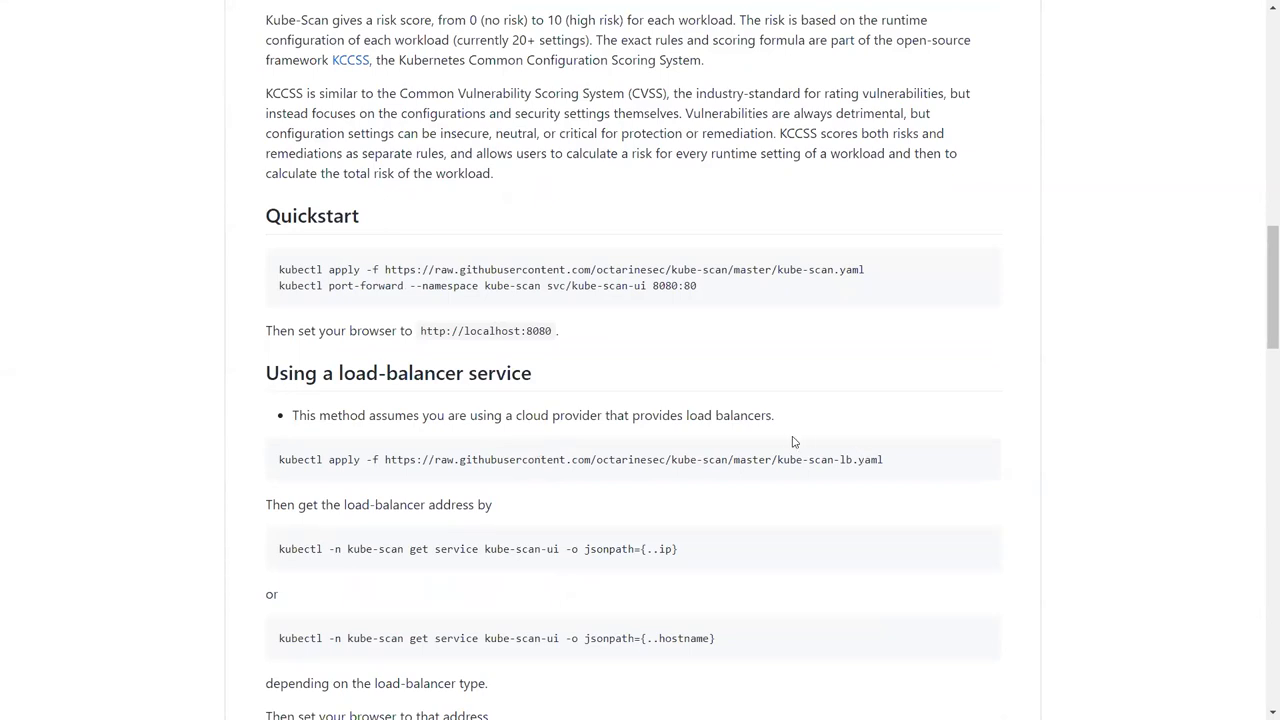
scroll("down", 3)
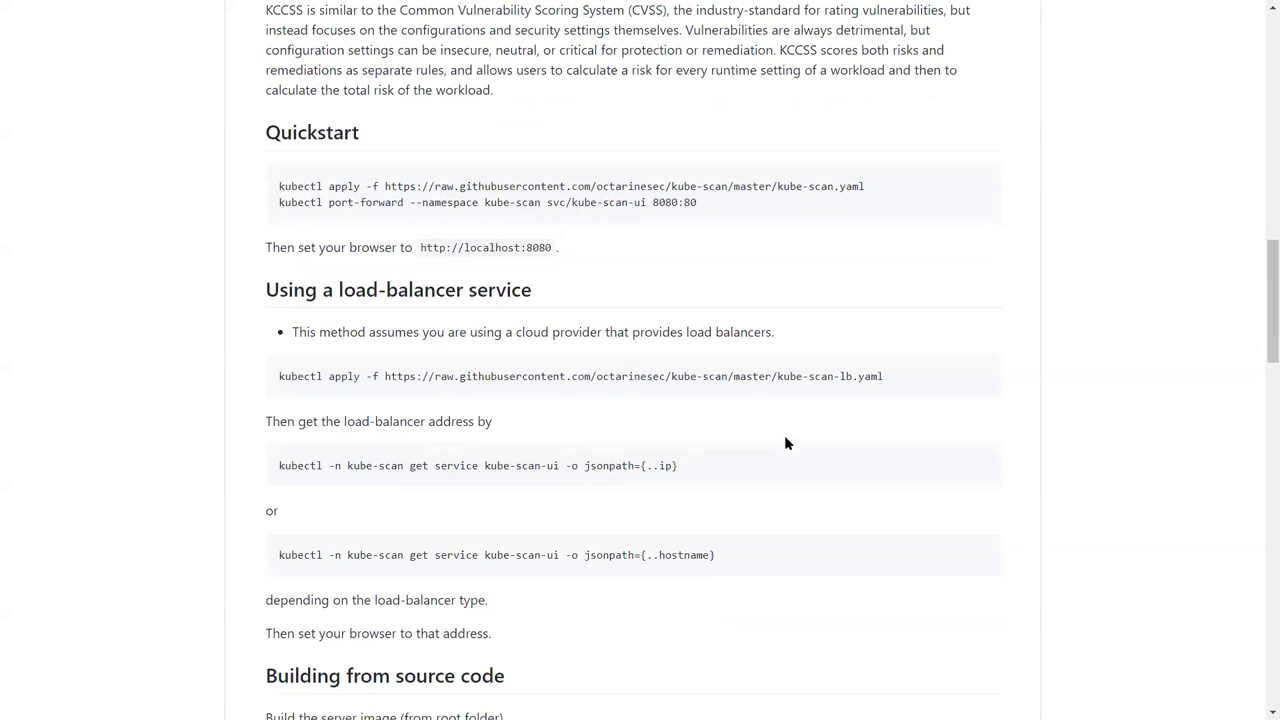
mouse_move(836, 444)
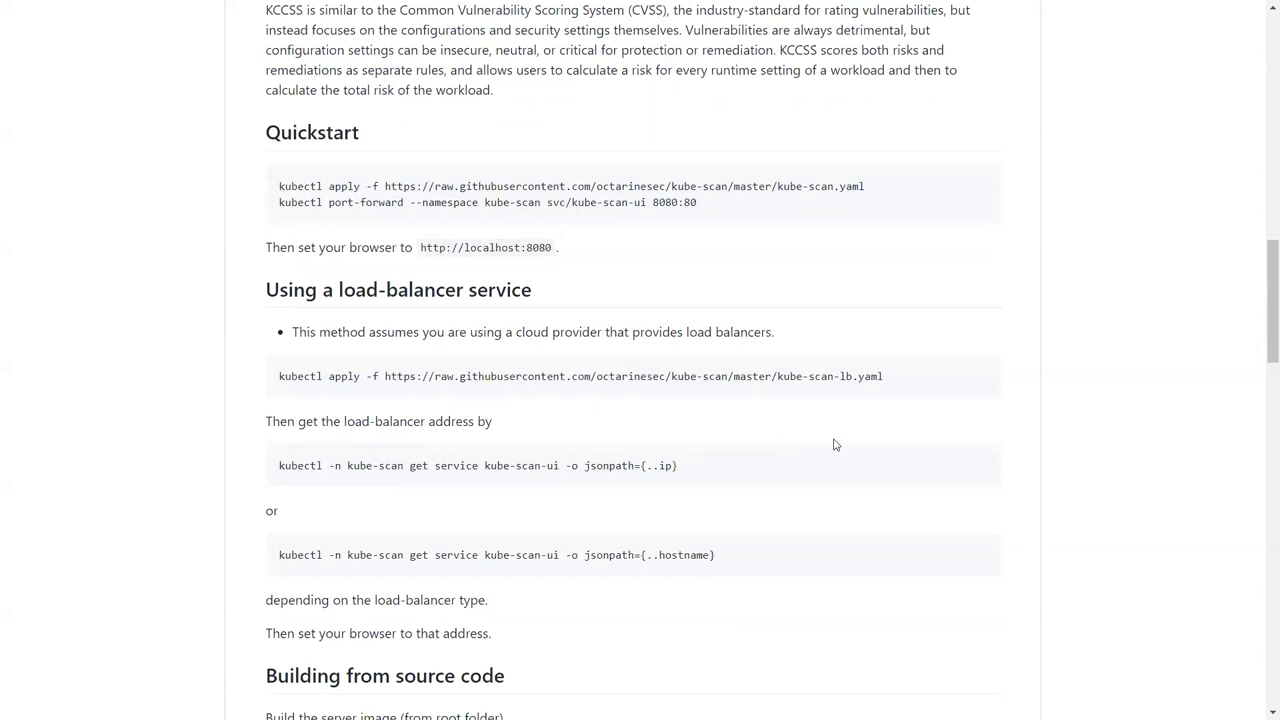
scroll("down", 3)
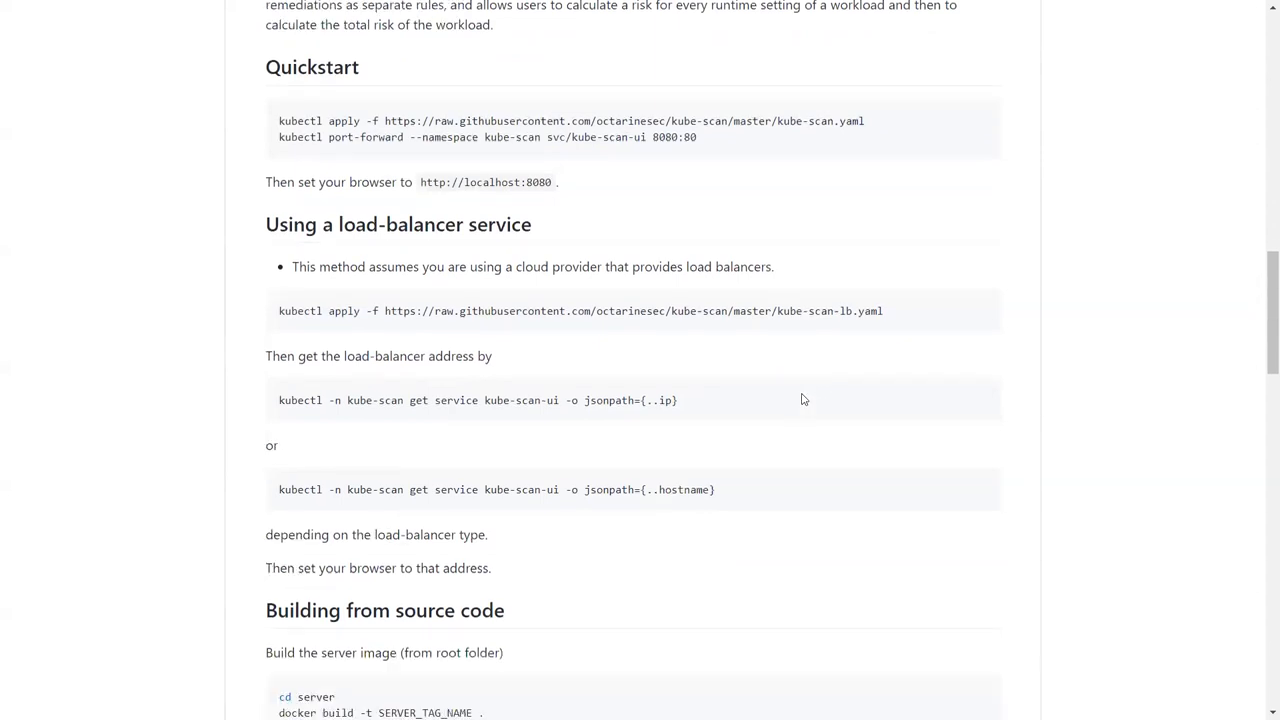
scroll("down", 3)
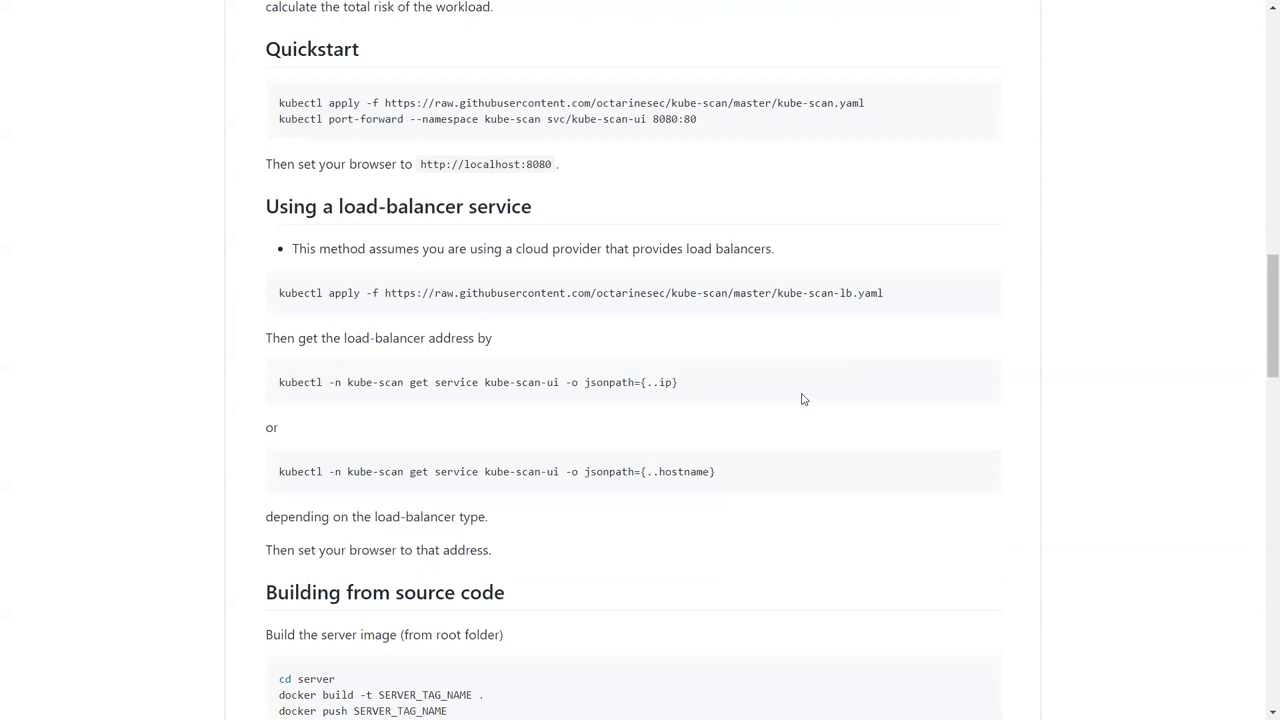
scroll("down", 3)
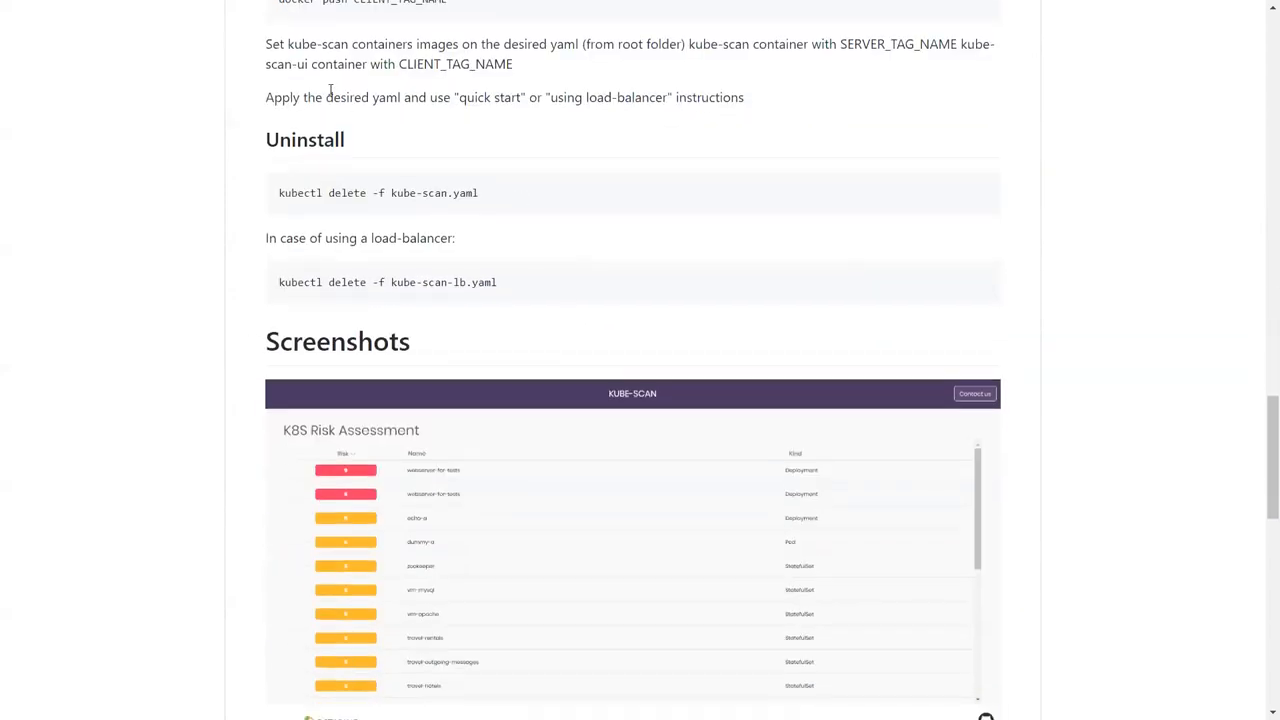
mouse_move(444, 210)
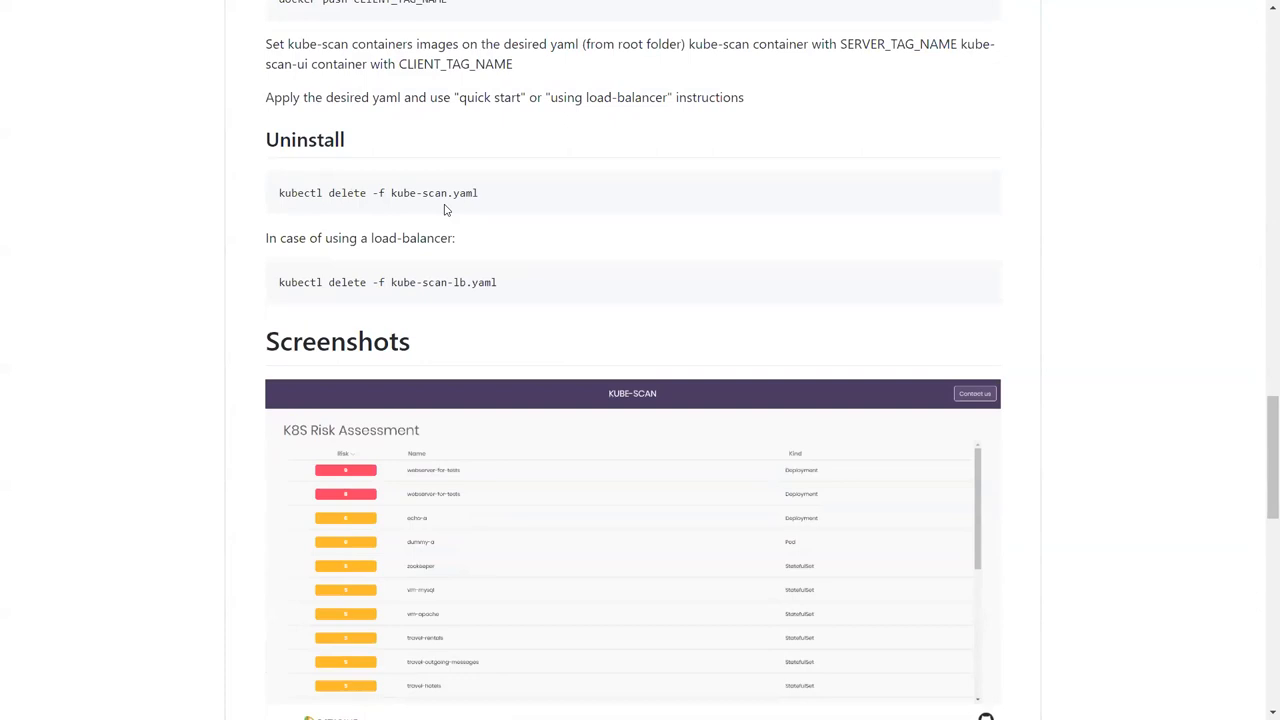
mouse_move(480, 268)
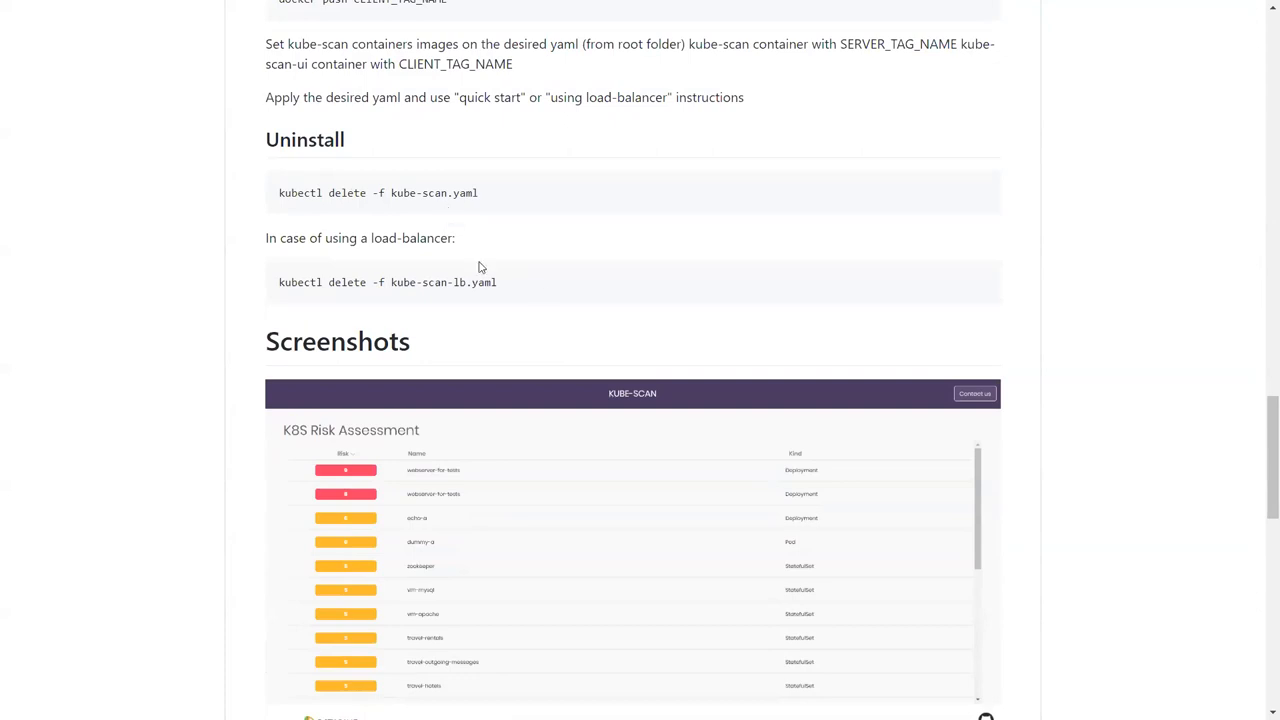
scroll("up", 3)
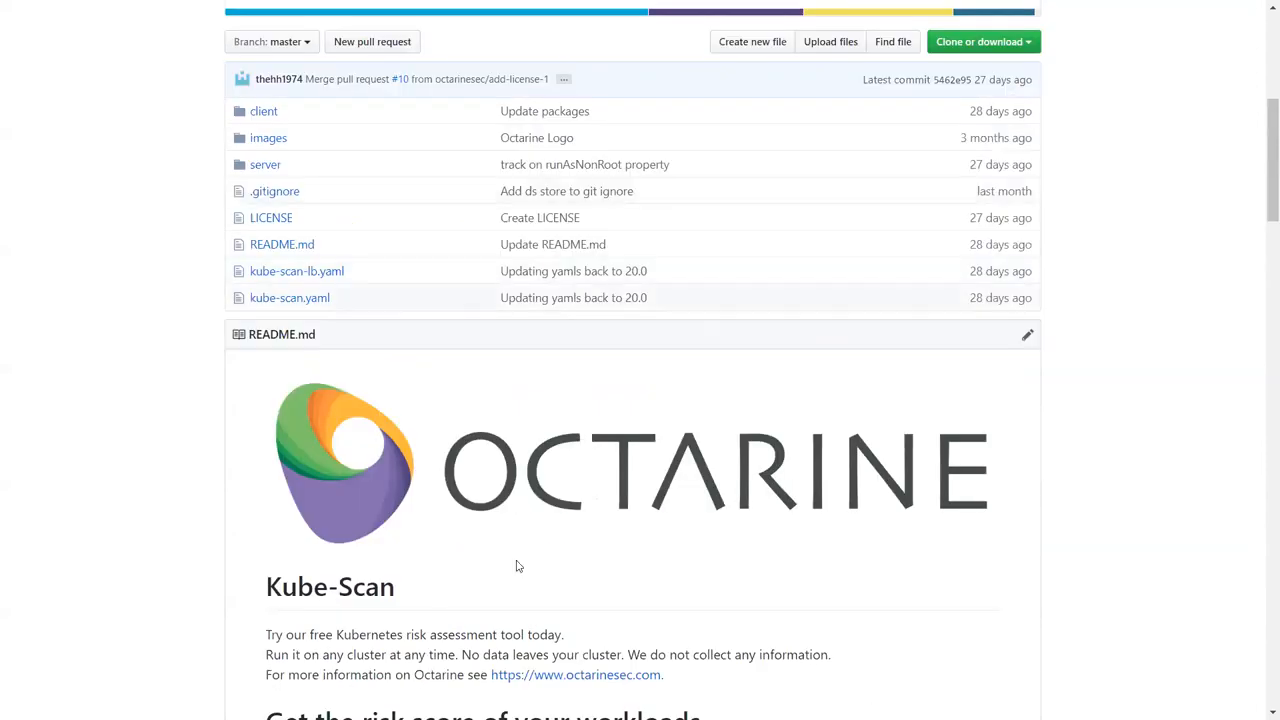
Read through the kccss README overview of the scoring system.
scroll("down", 3)
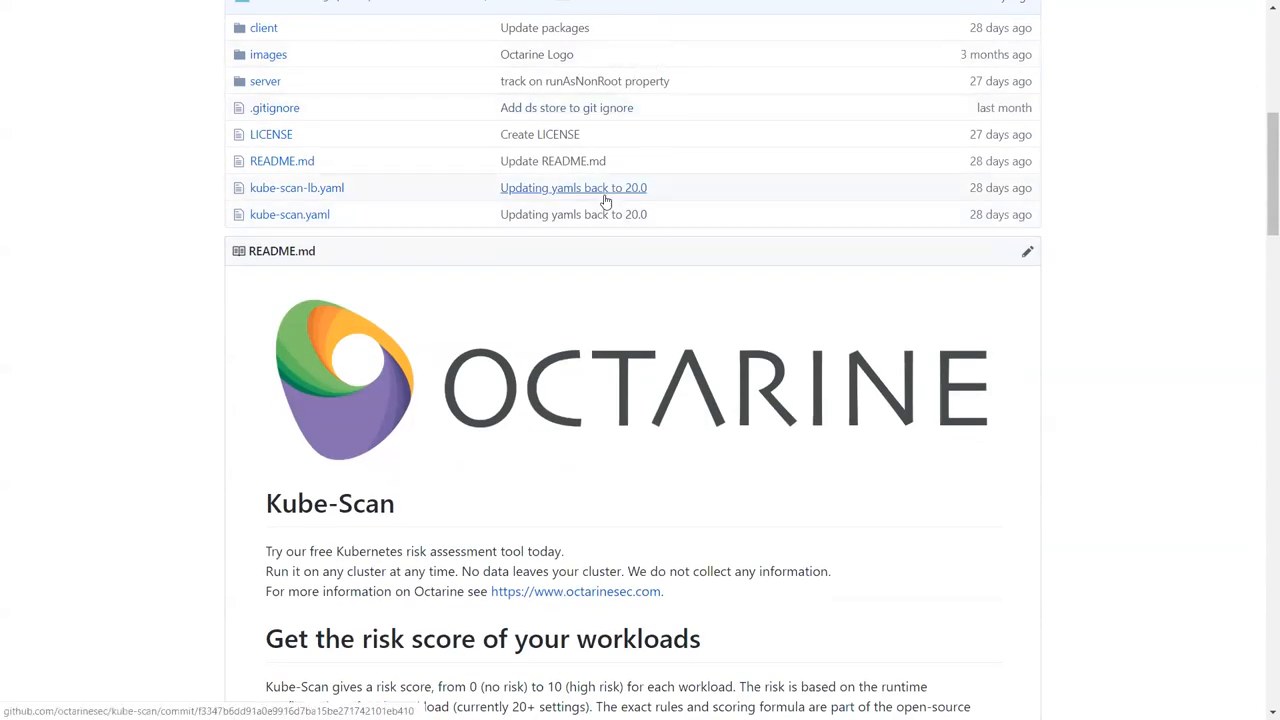
mouse_move(604, 200)
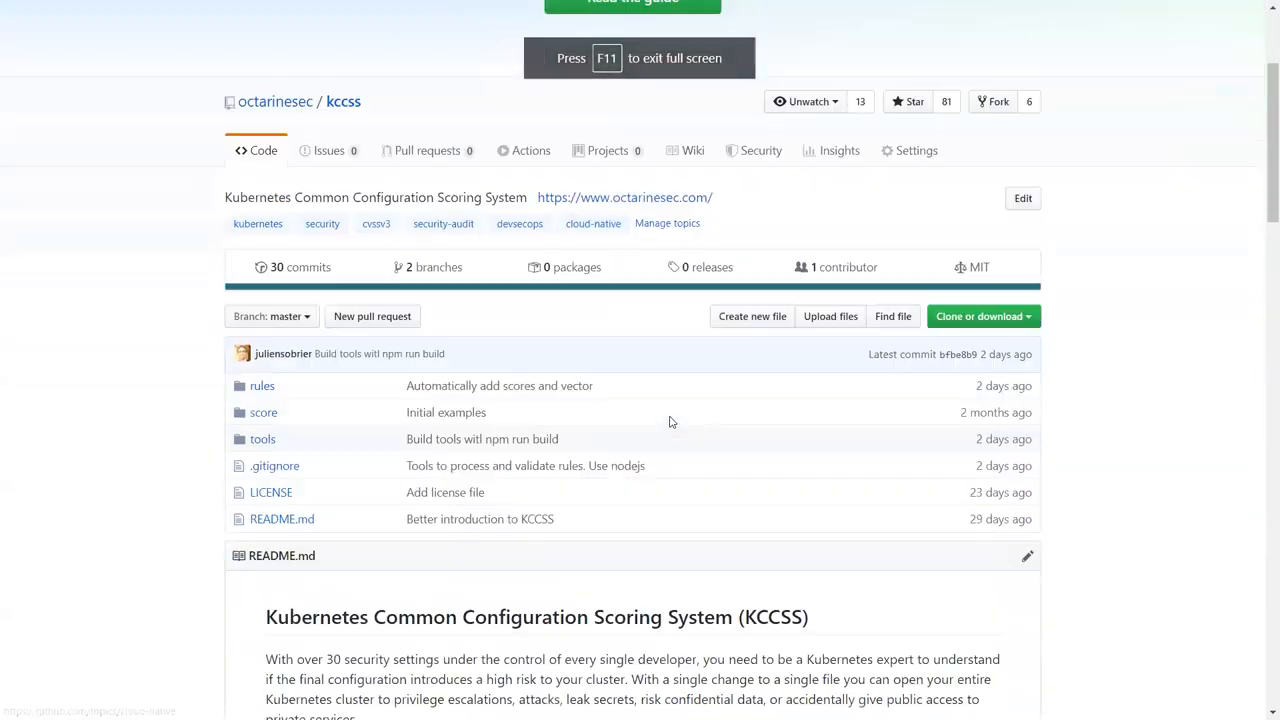
scroll("down", 3)
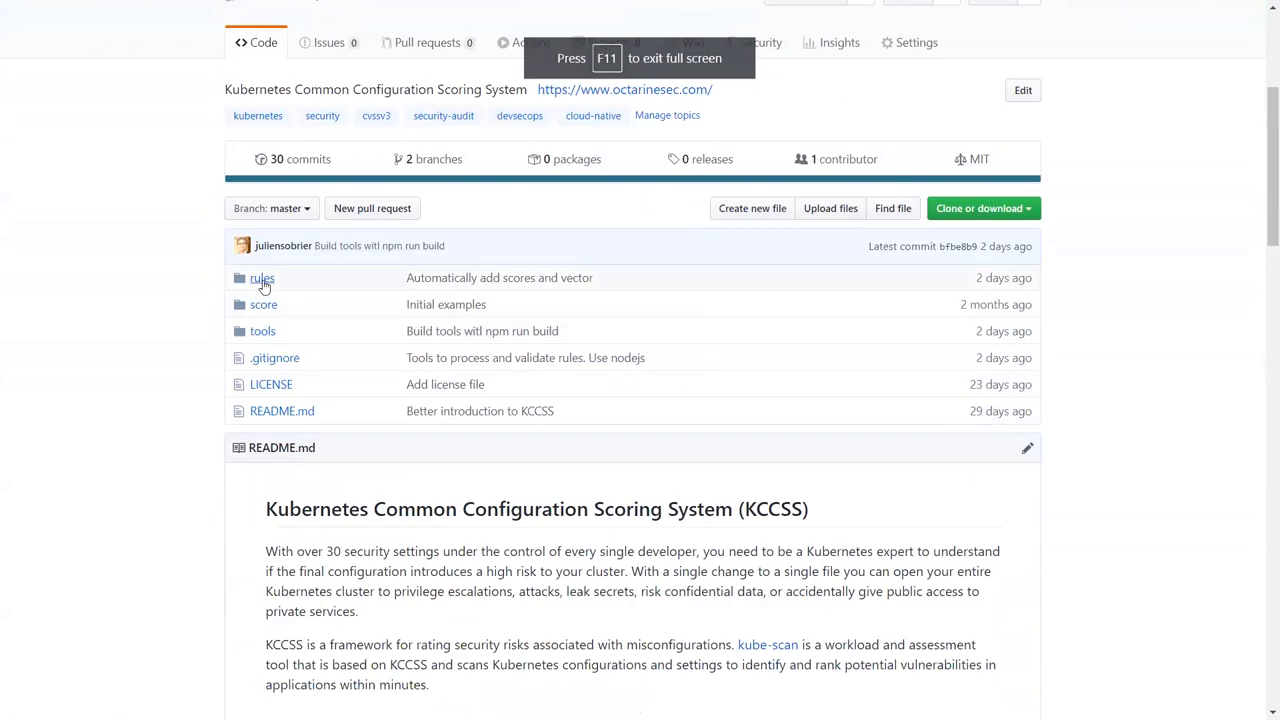
scroll("down", 3)
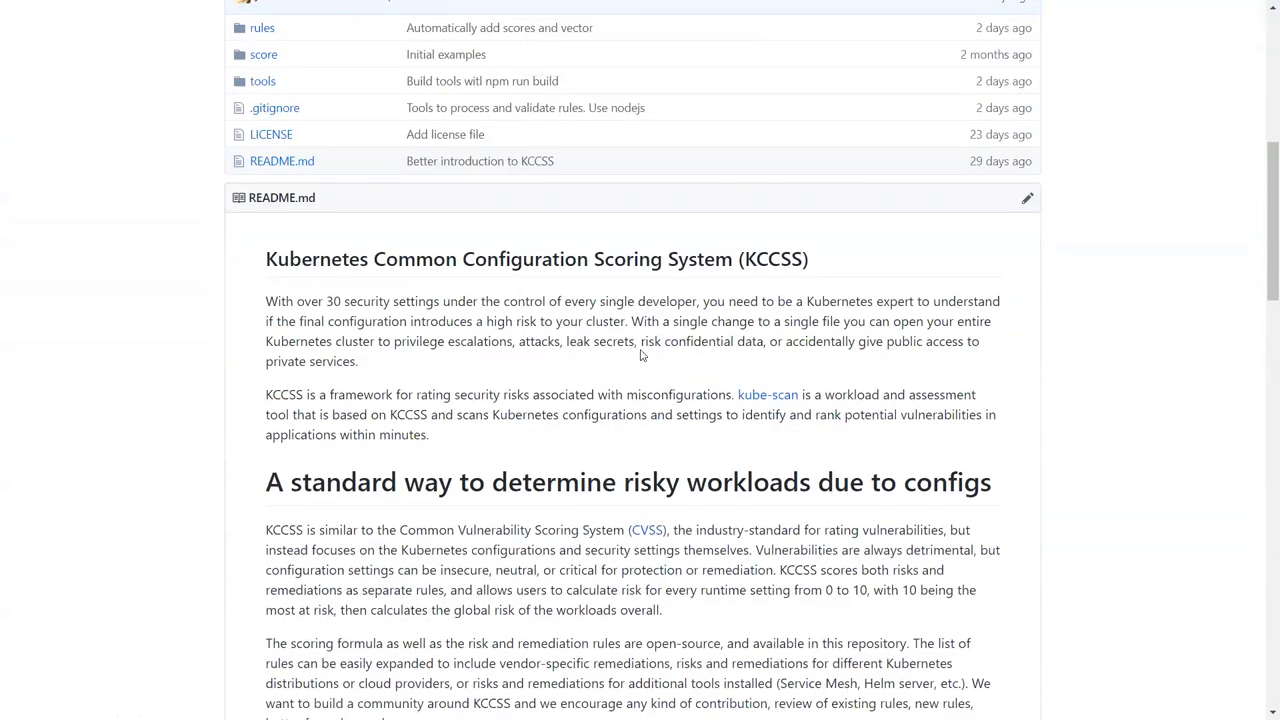
scroll("down", 3)
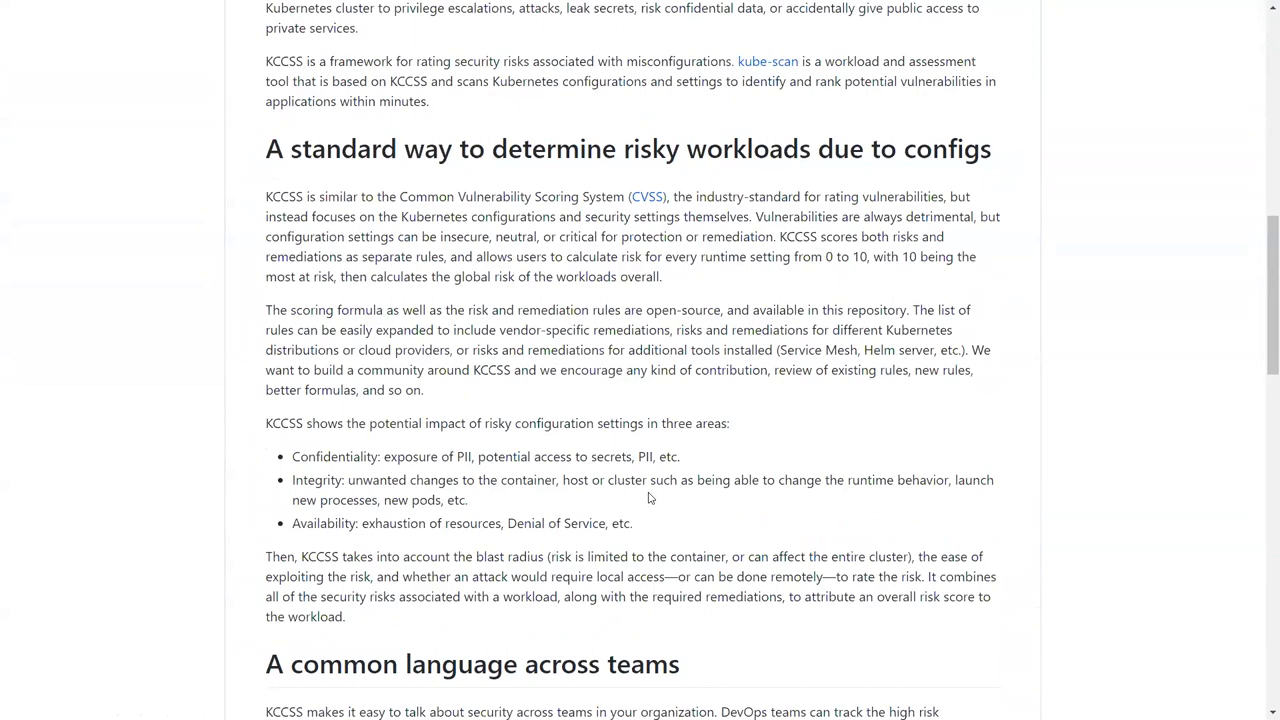
scroll("down", 3)
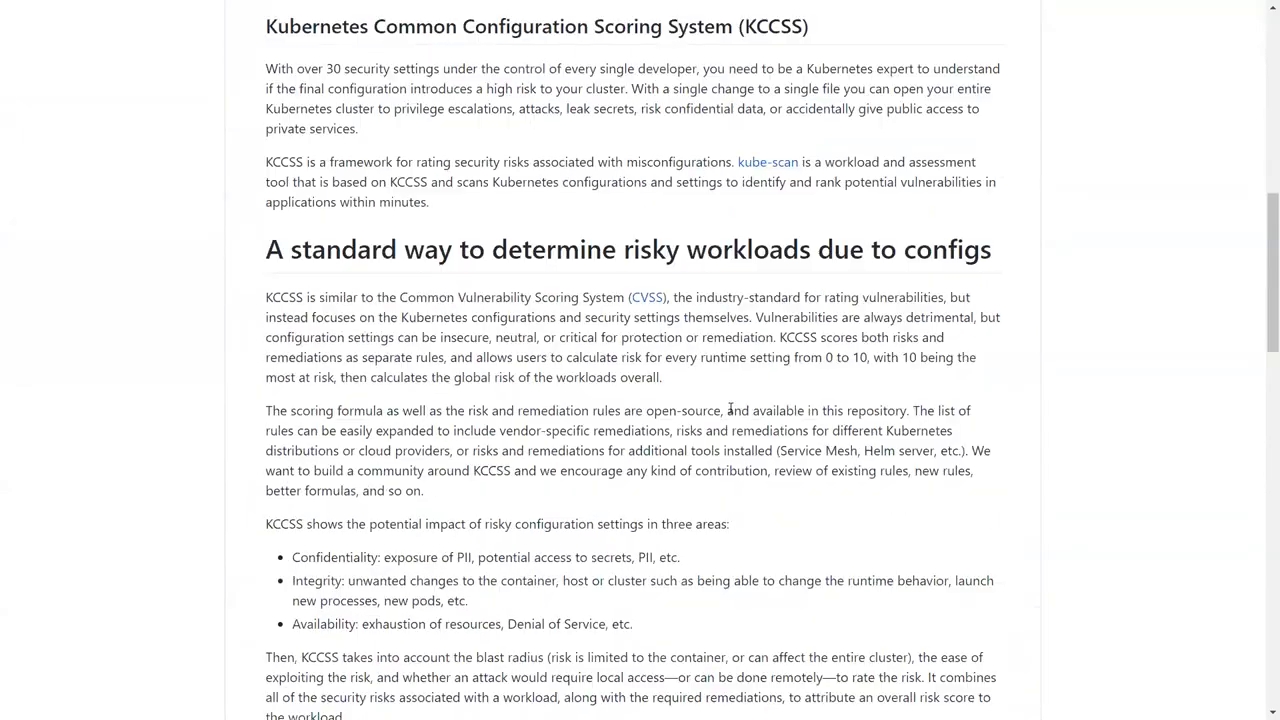
scroll("down", 3)
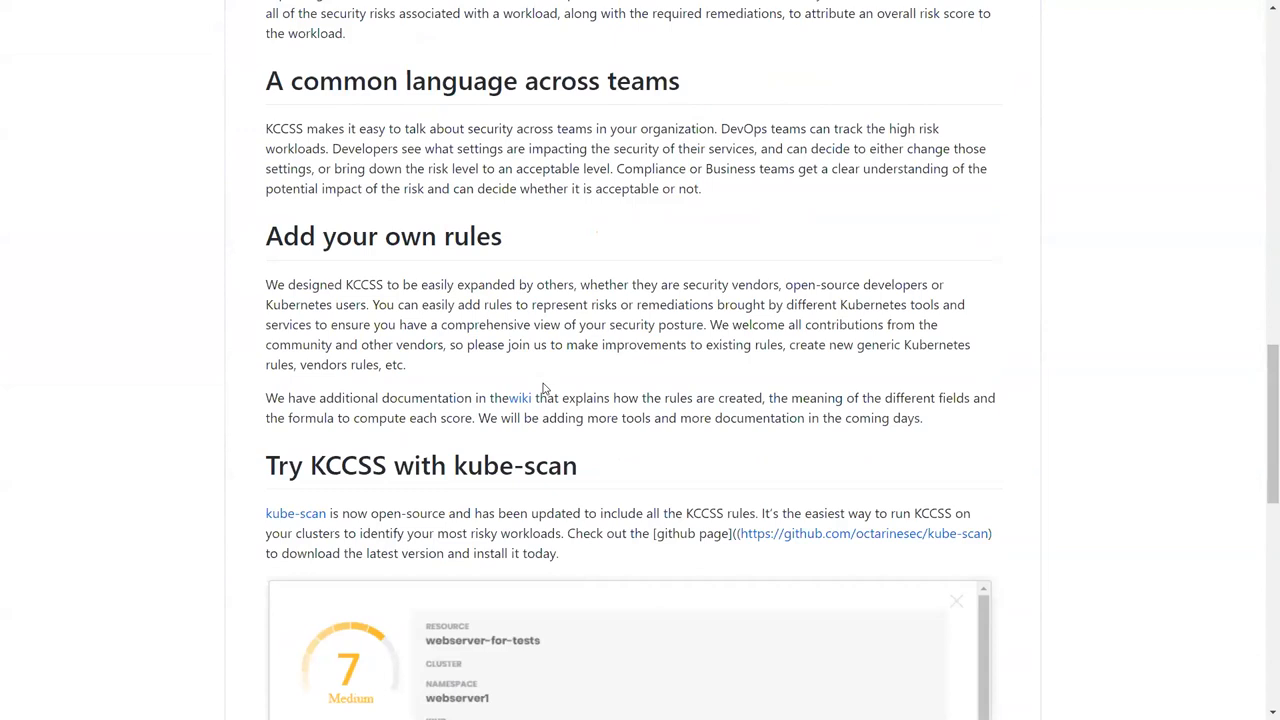
scroll("down", 3)
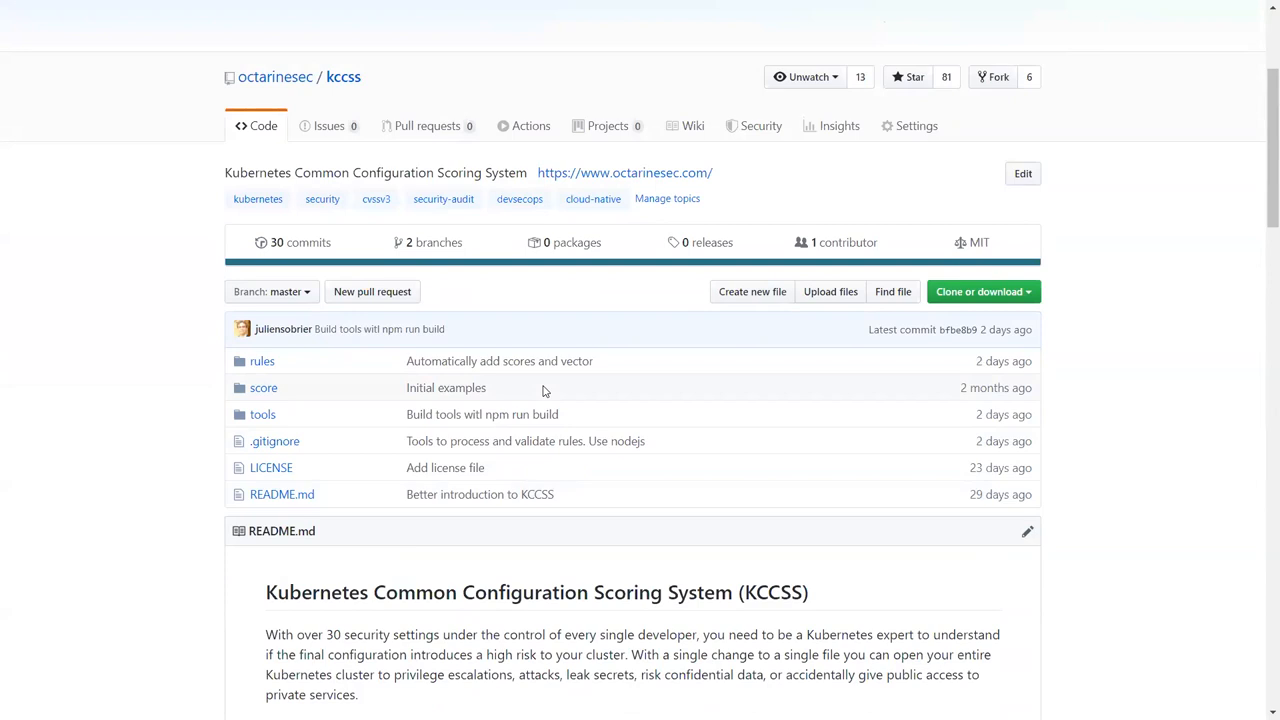
mouse_move(586, 404)
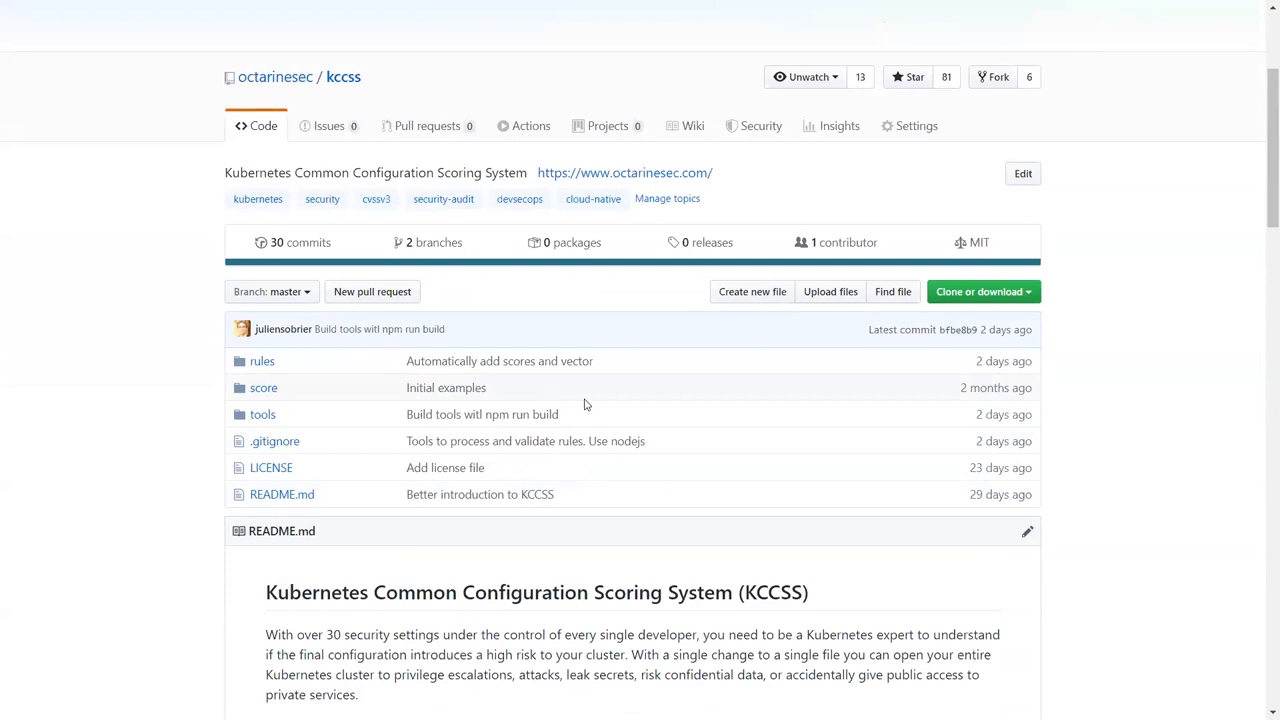
mouse_move(584, 408)
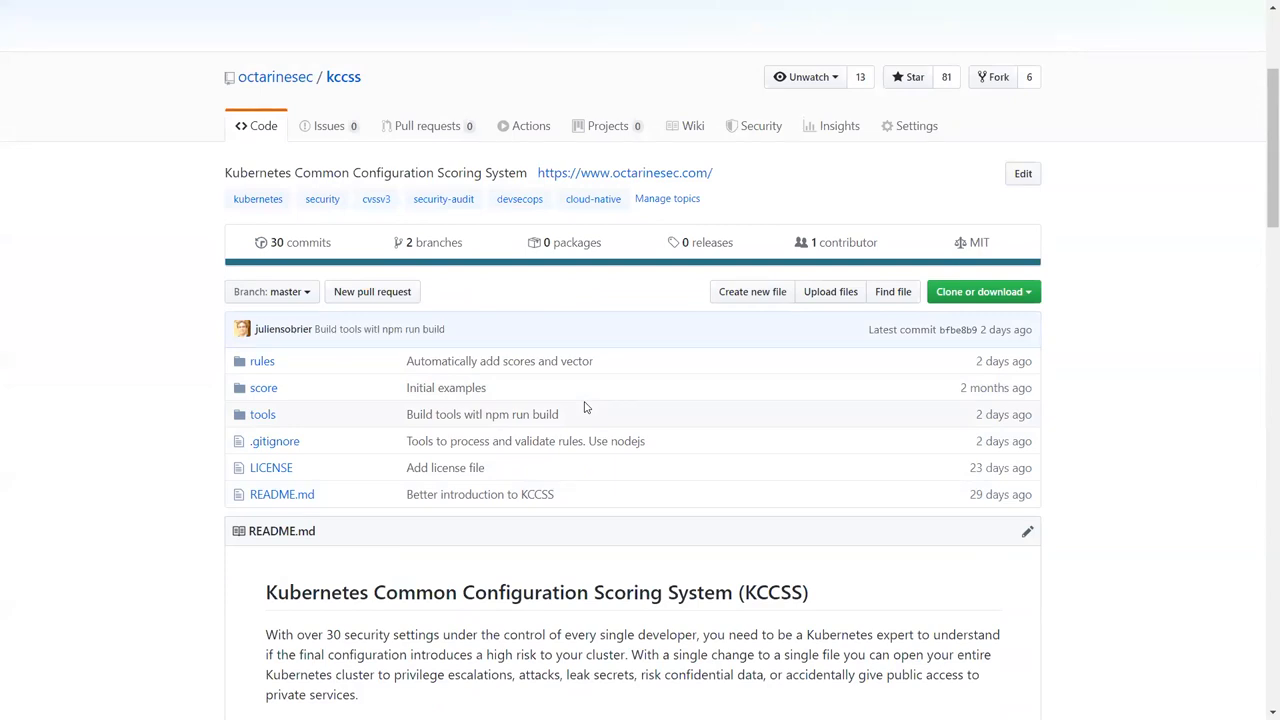
mouse_move(364, 376)
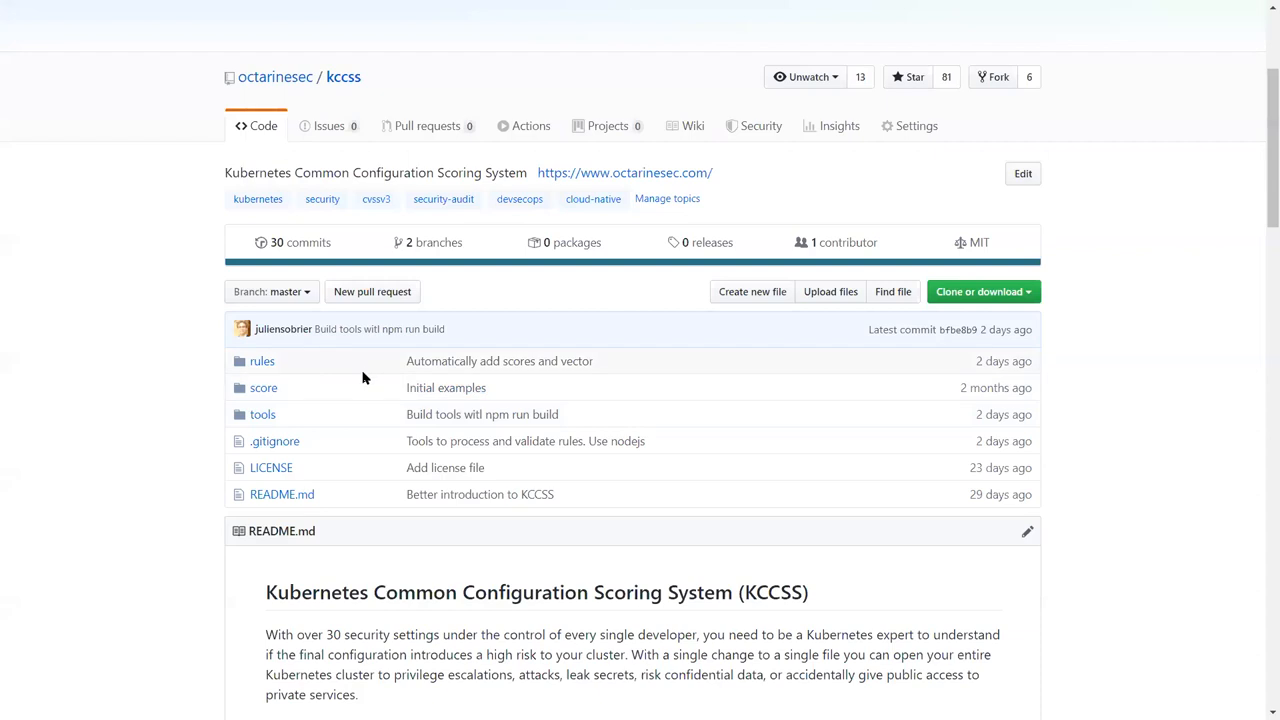
Go to the octarinesec organization and browse into the kccss repository's score folder.
left_click(264, 388)
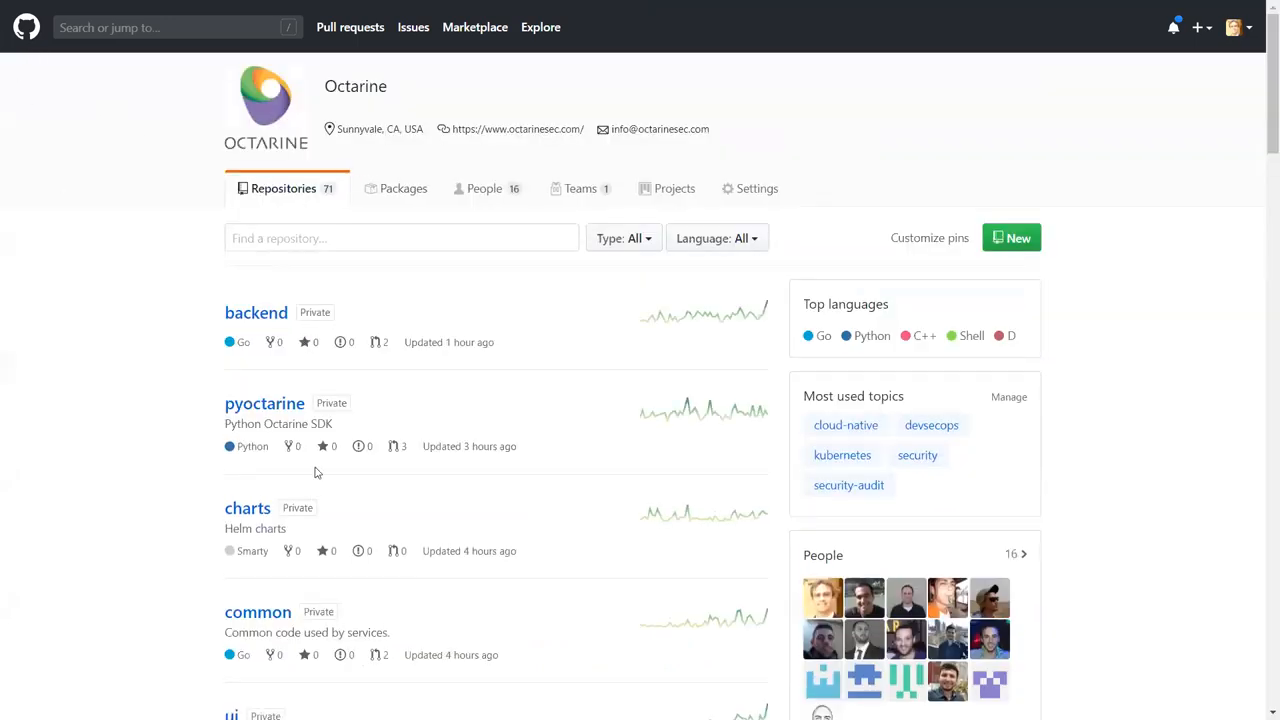
left_click(400, 238)
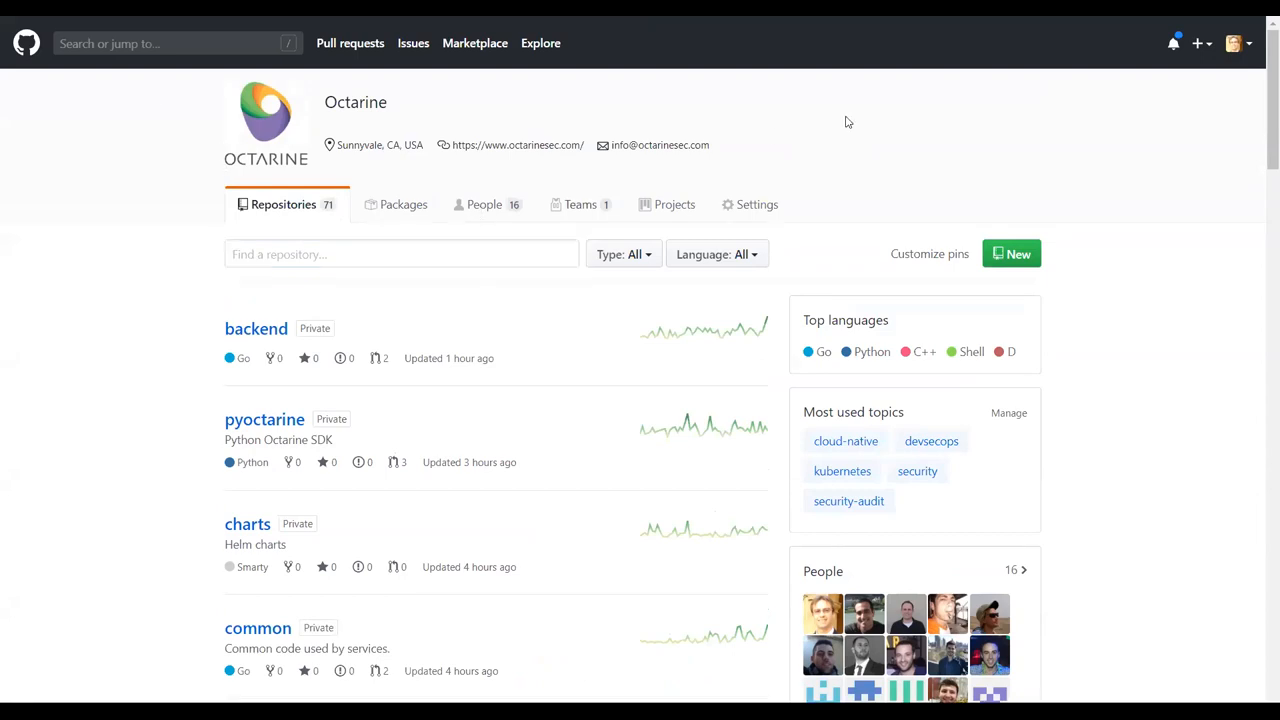
scroll("down", 3)
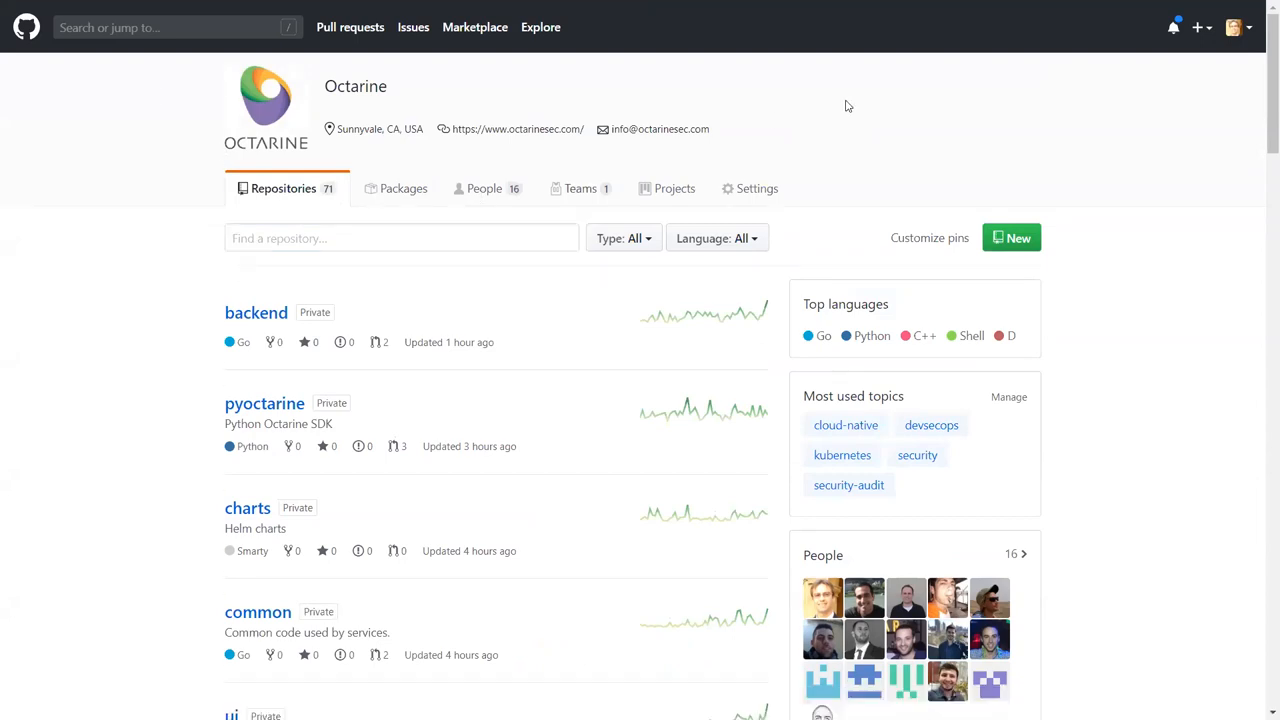
mouse_move(744, 122)
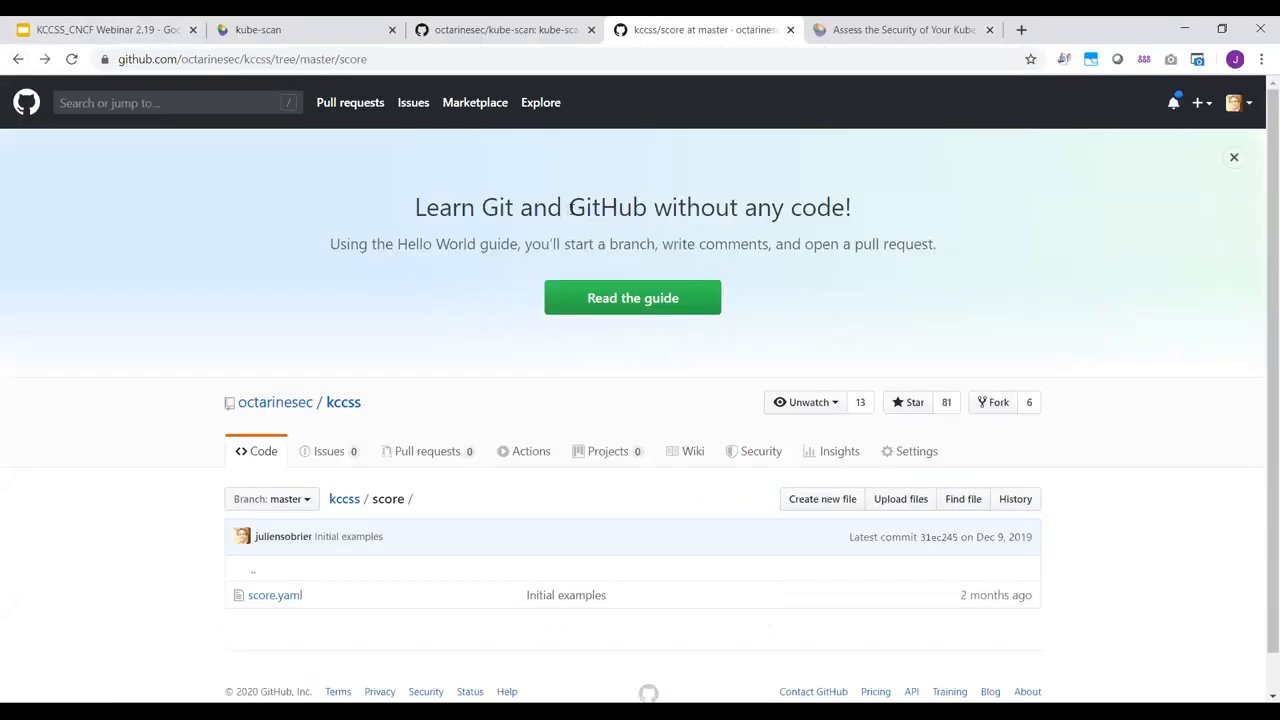
Review the K-12-ExternalLoadBalancer.yaml rule in rules/risks, then return to the rules folder.
key("F11")
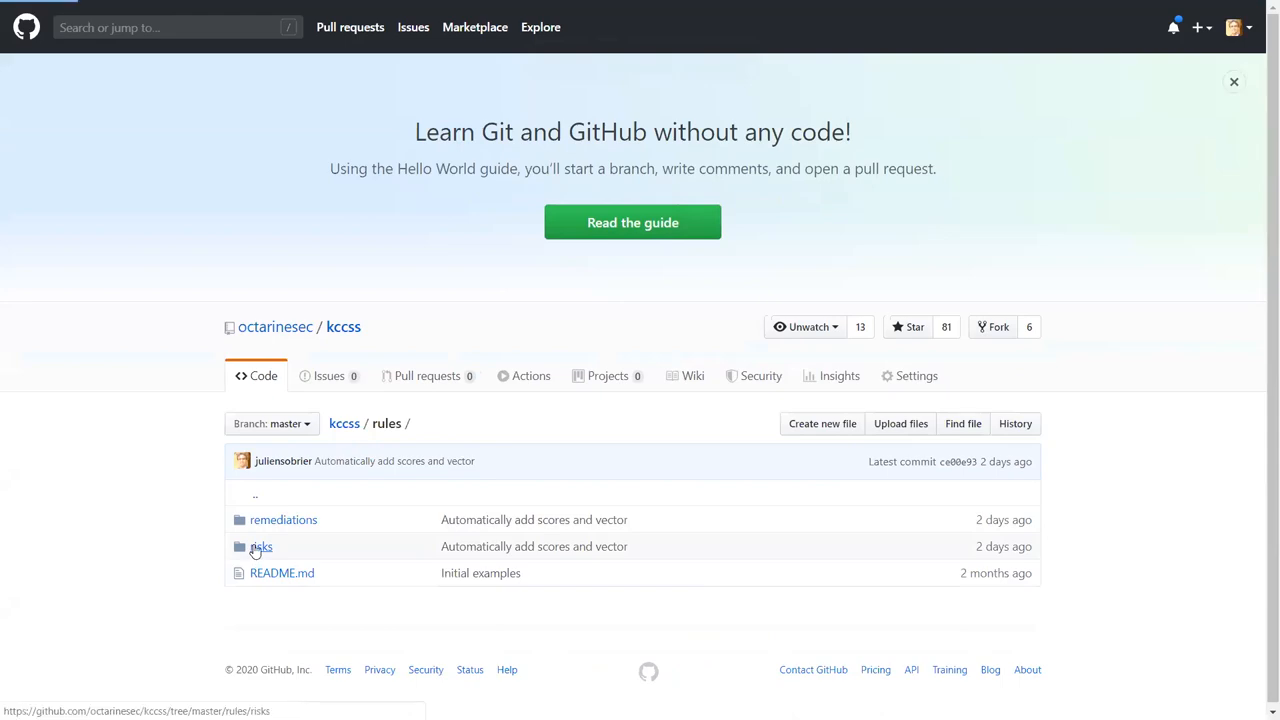
left_click(260, 546)
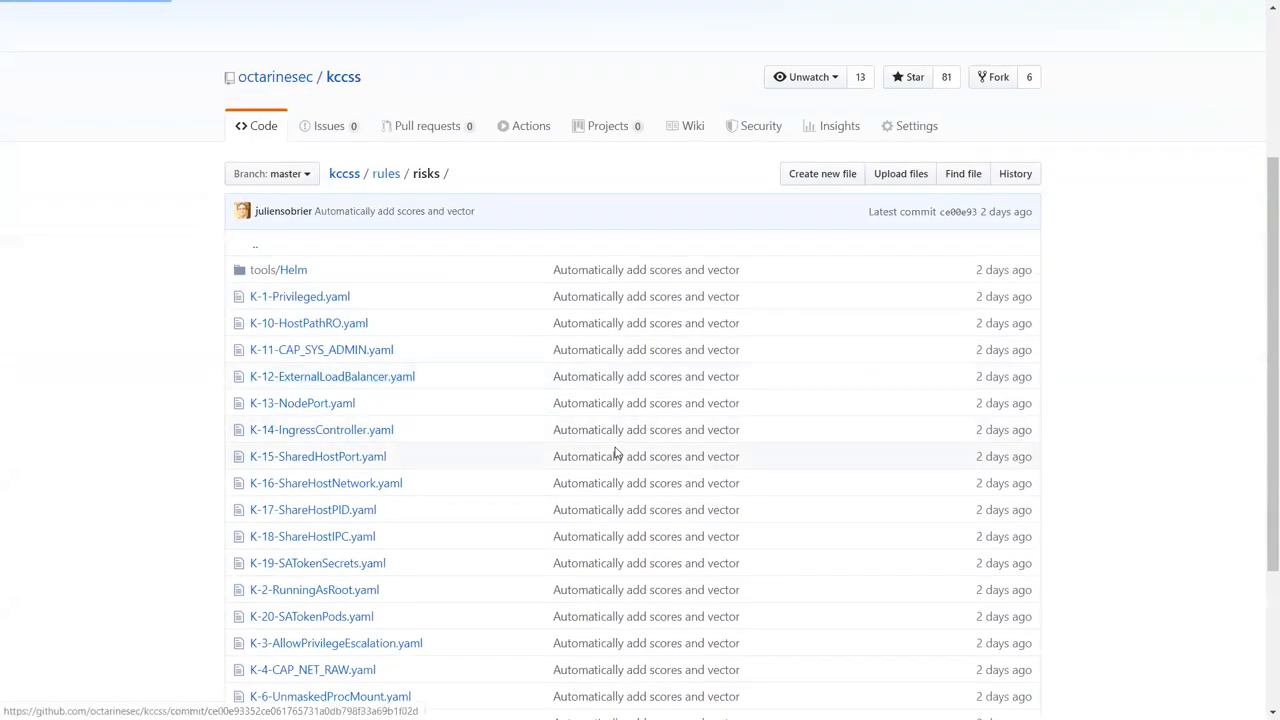
left_click(332, 376)
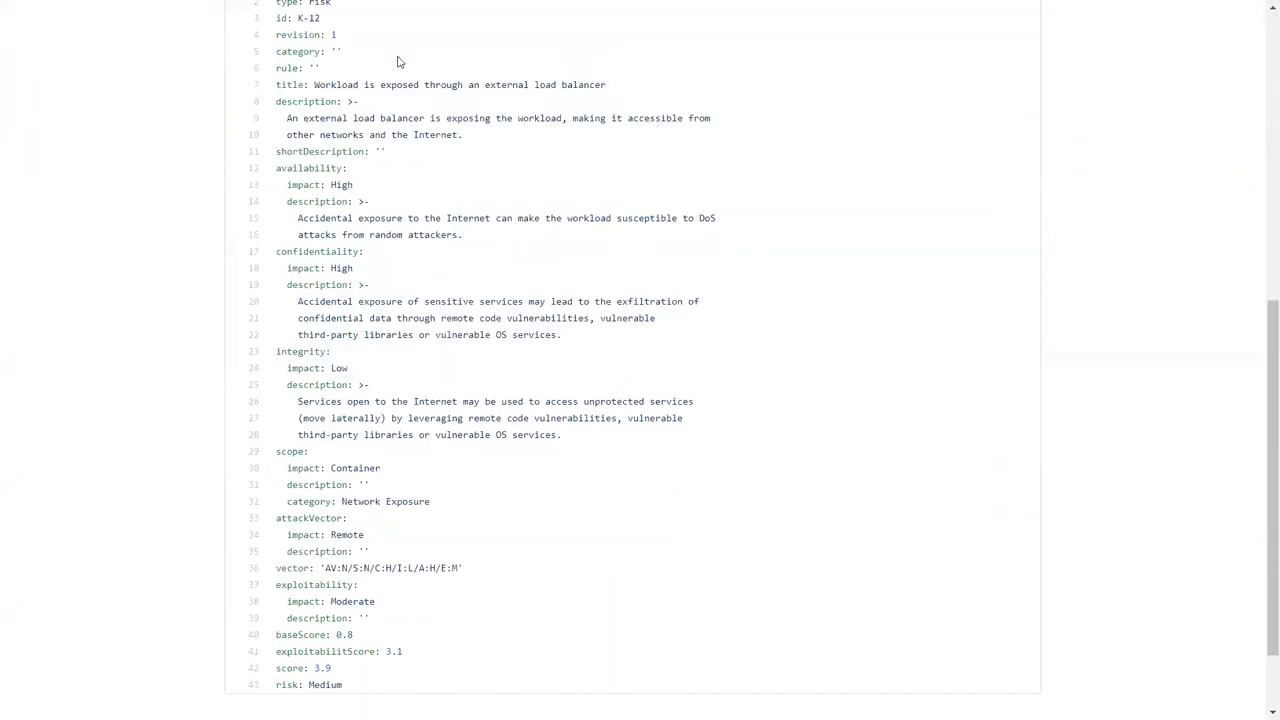
scroll("down", 3)
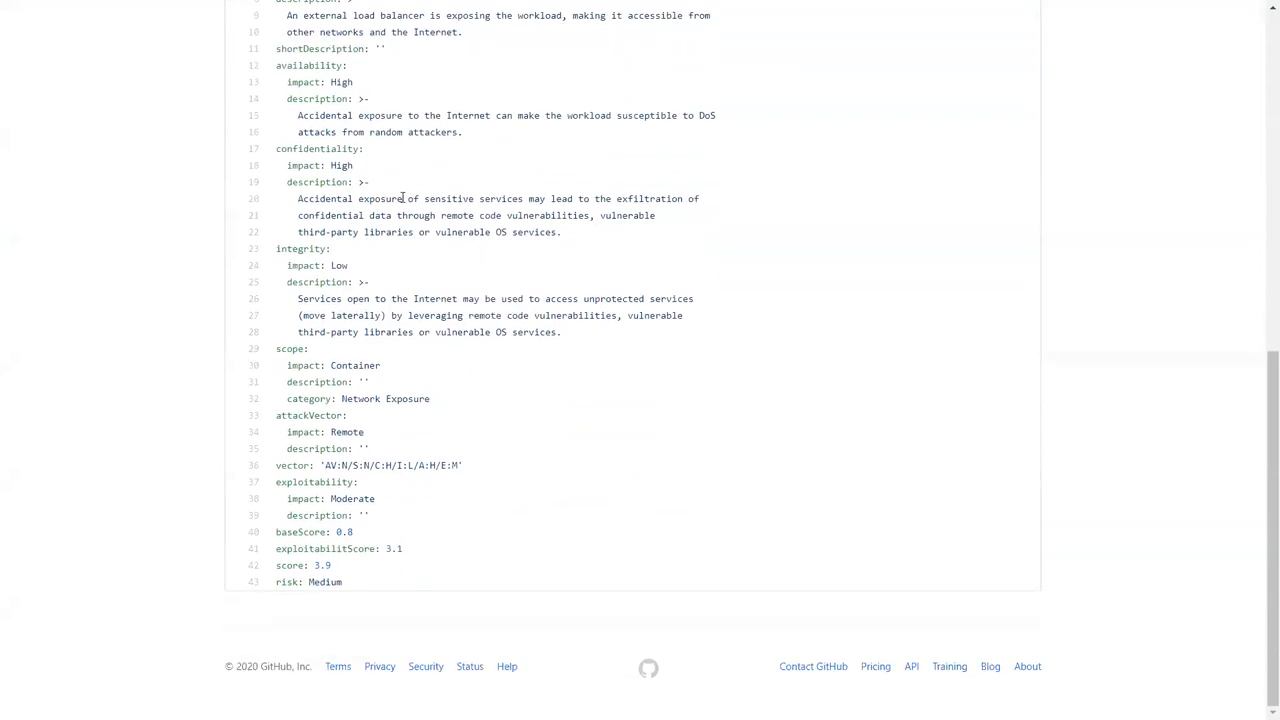
mouse_move(340, 582)
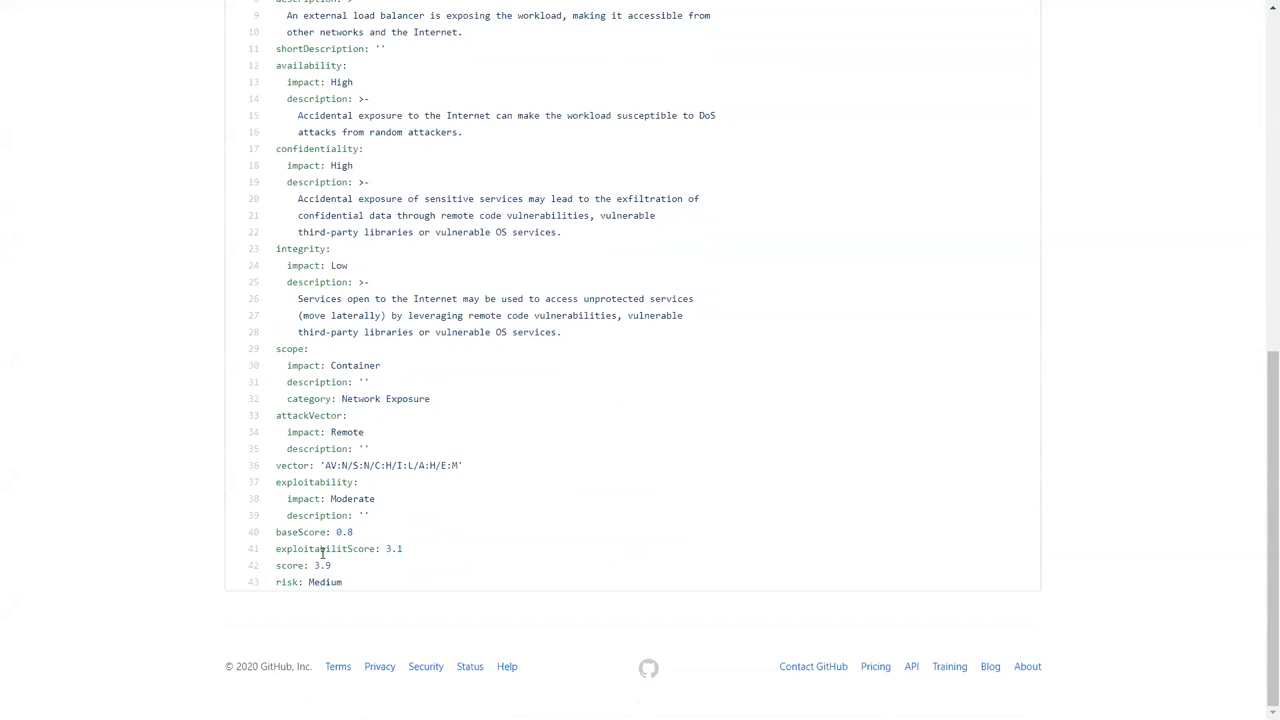
mouse_move(362, 490)
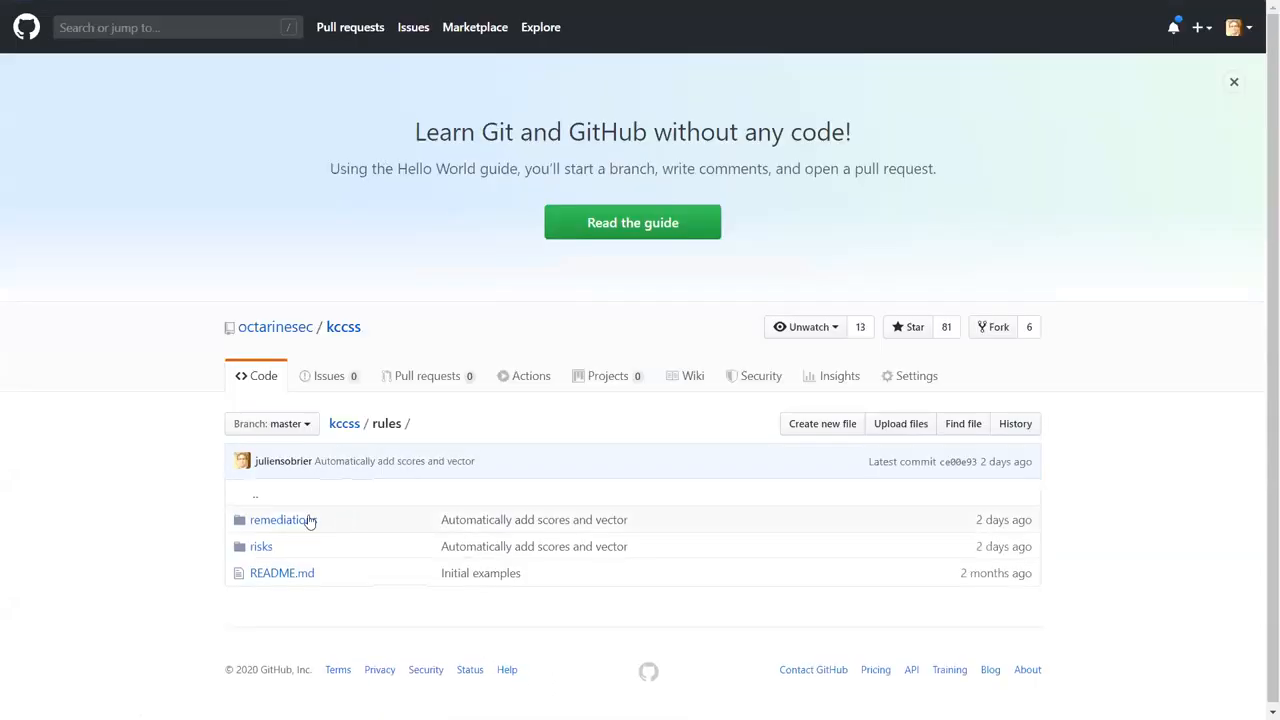
Browse into rules/remediations/tools, listing the Istio and Octarine subfolders.
left_click(282, 520)
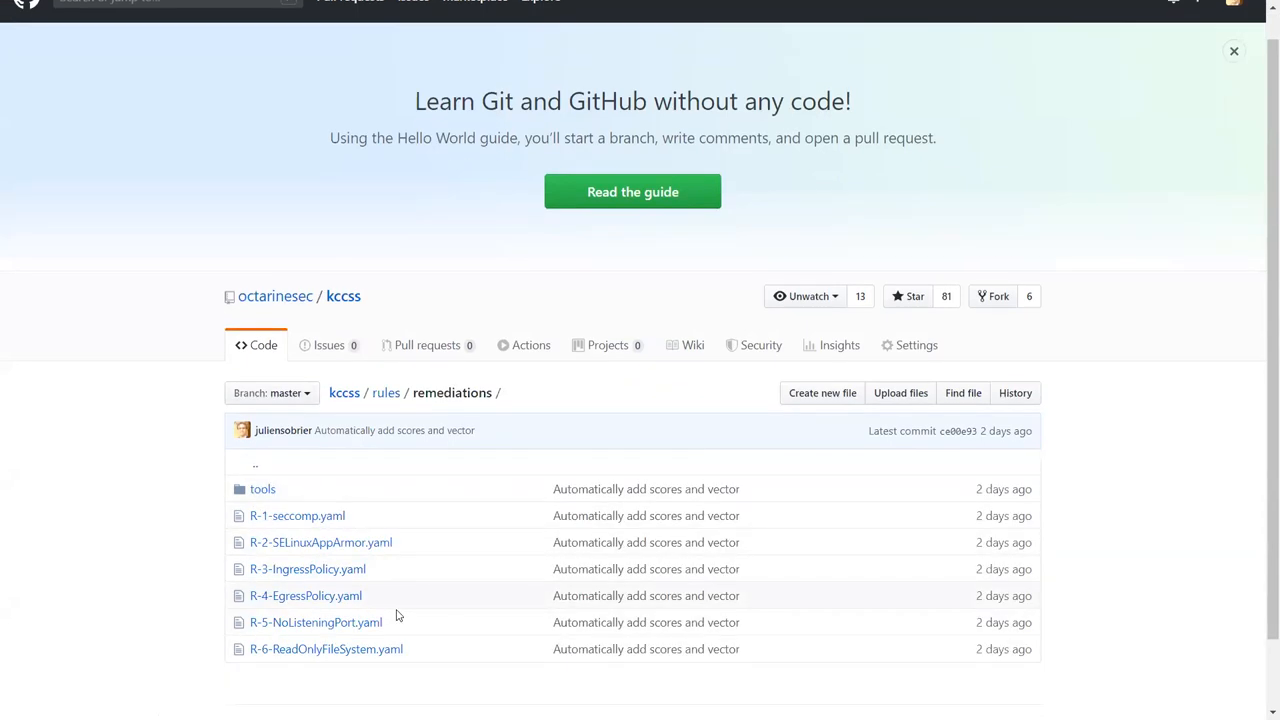
left_click(262, 488)
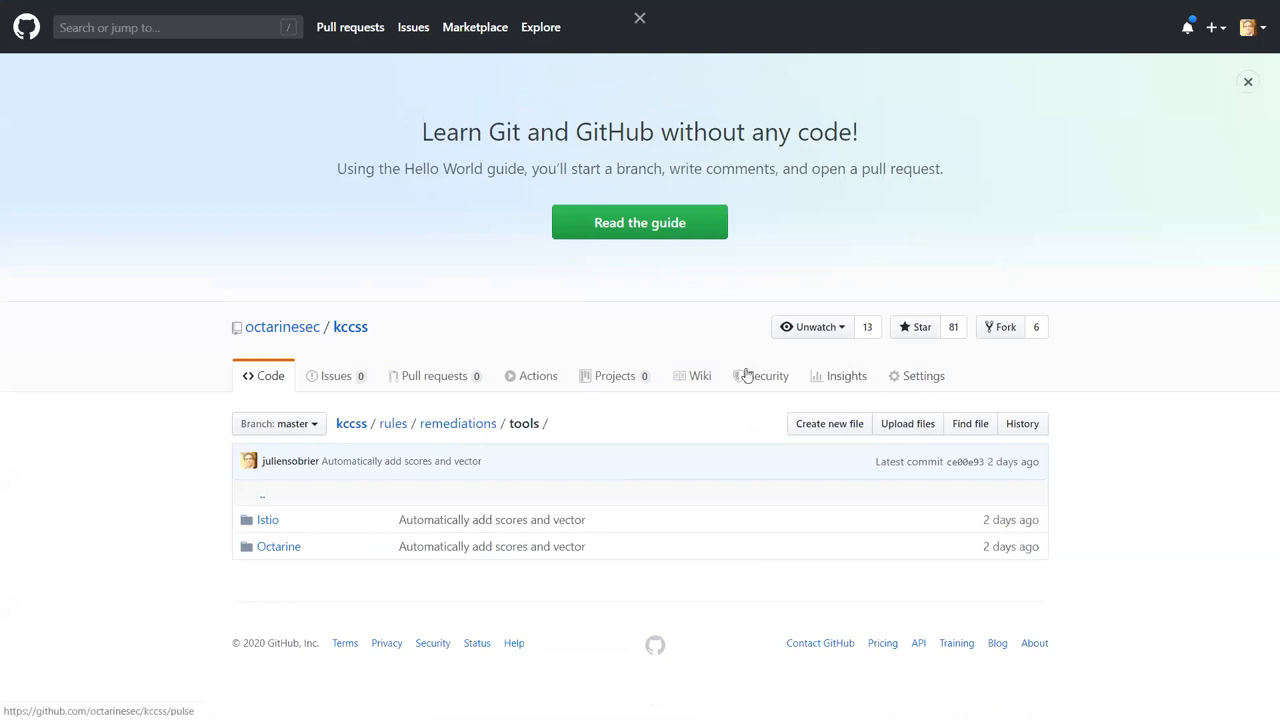
mouse_move(416, 370)
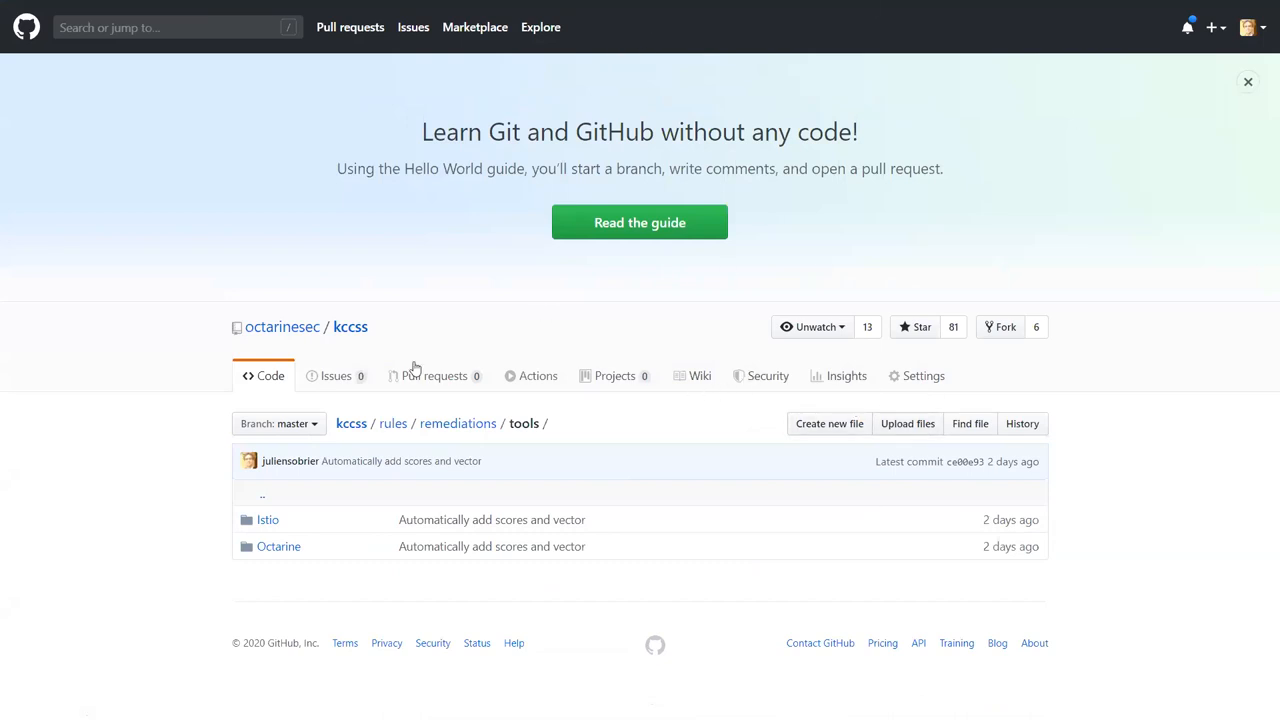
Read the kccss wiki Home page introducing the configuration scoring system.
left_click(692, 376)
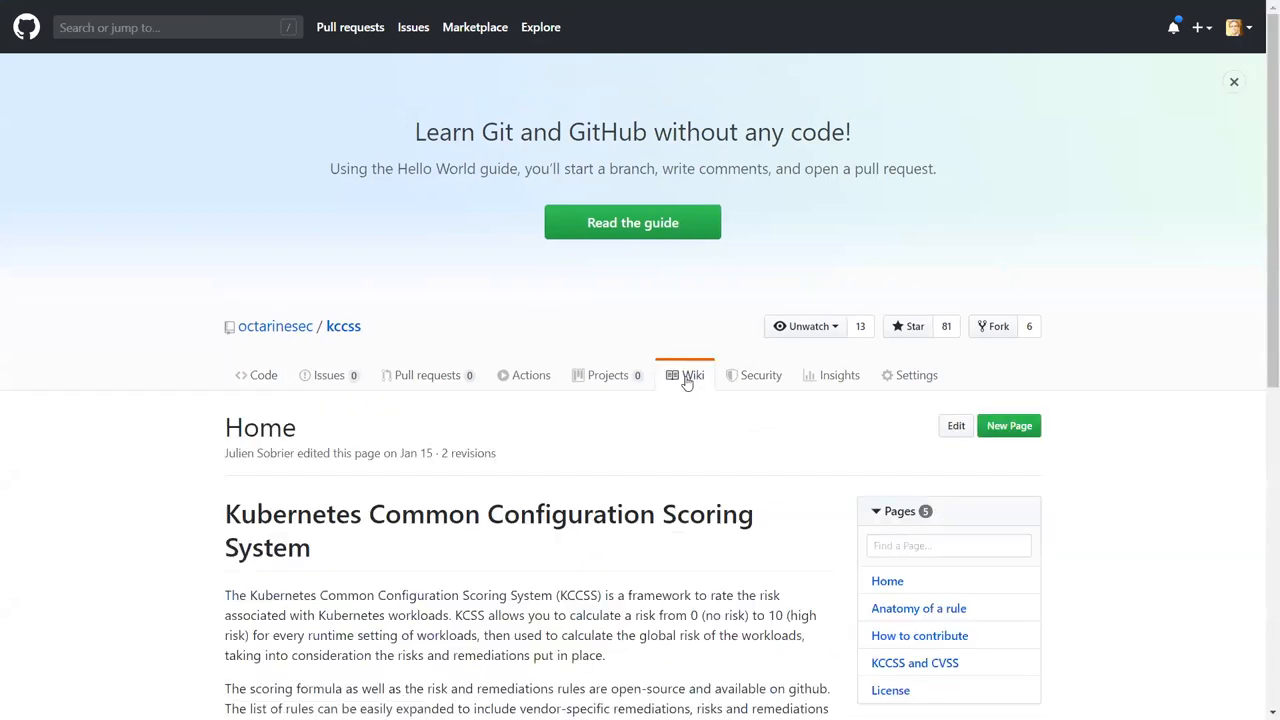
scroll("down", 3)
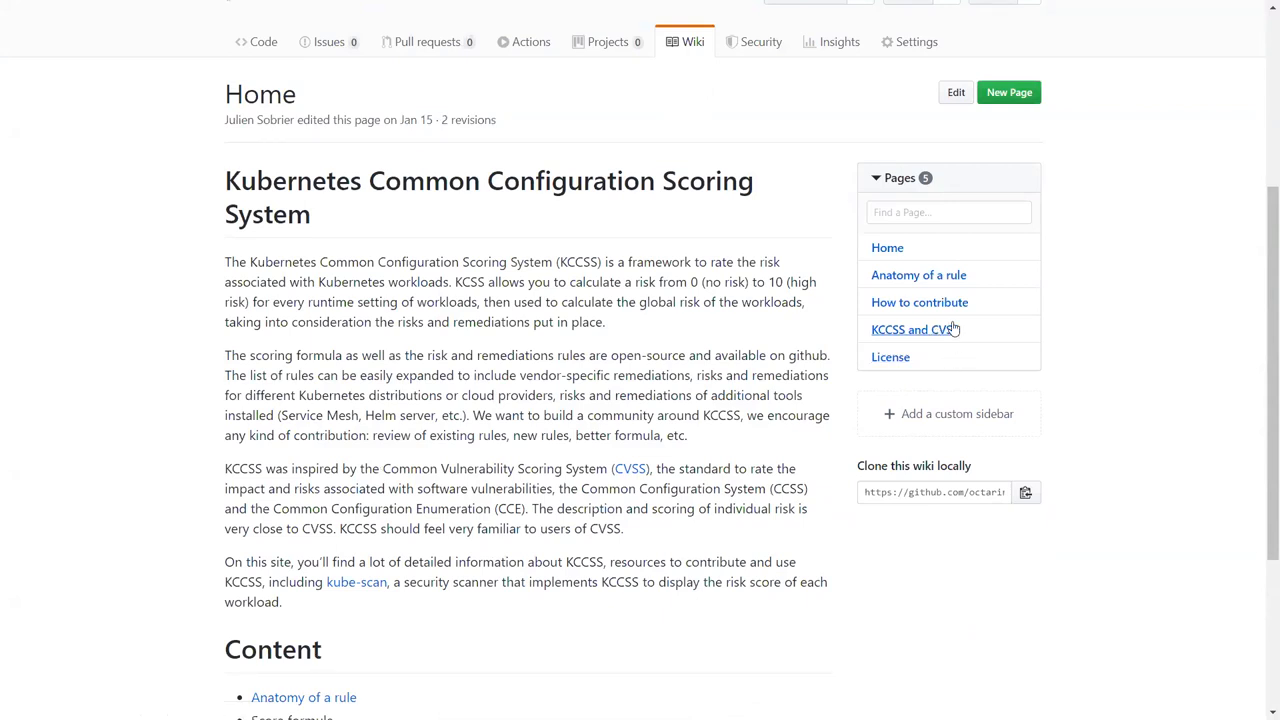
mouse_move(918, 276)
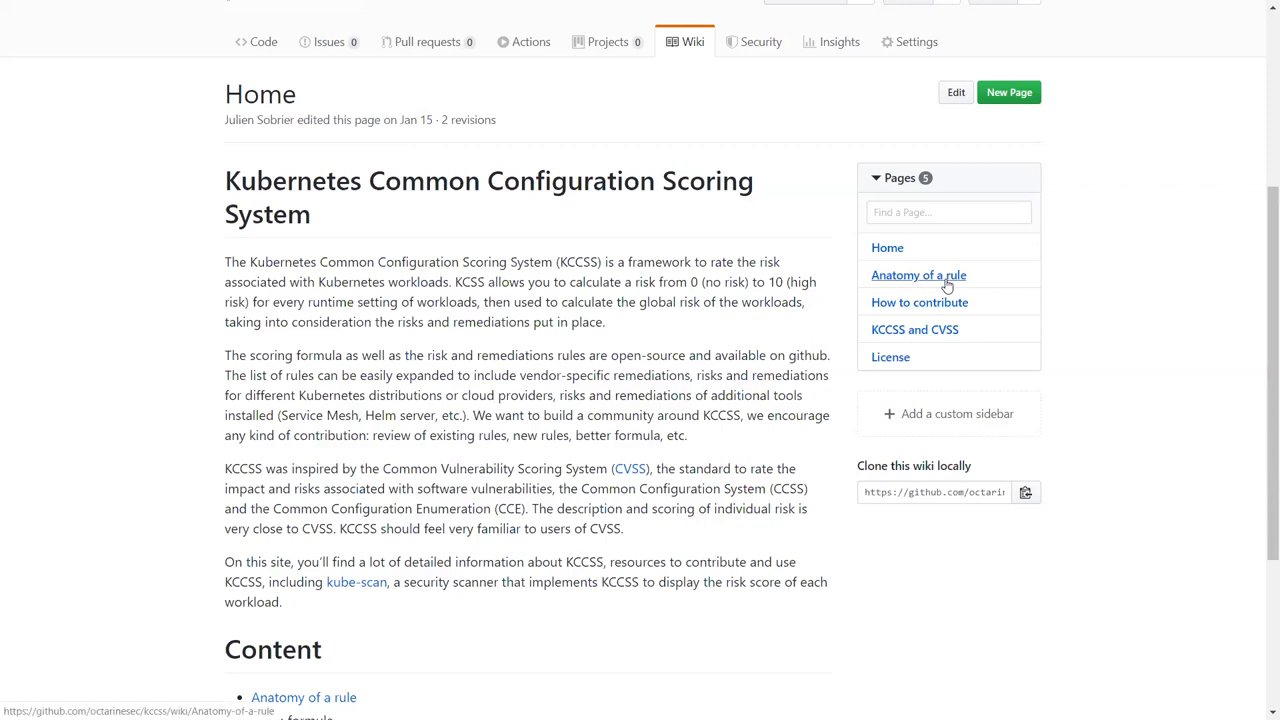
mouse_move(908, 308)
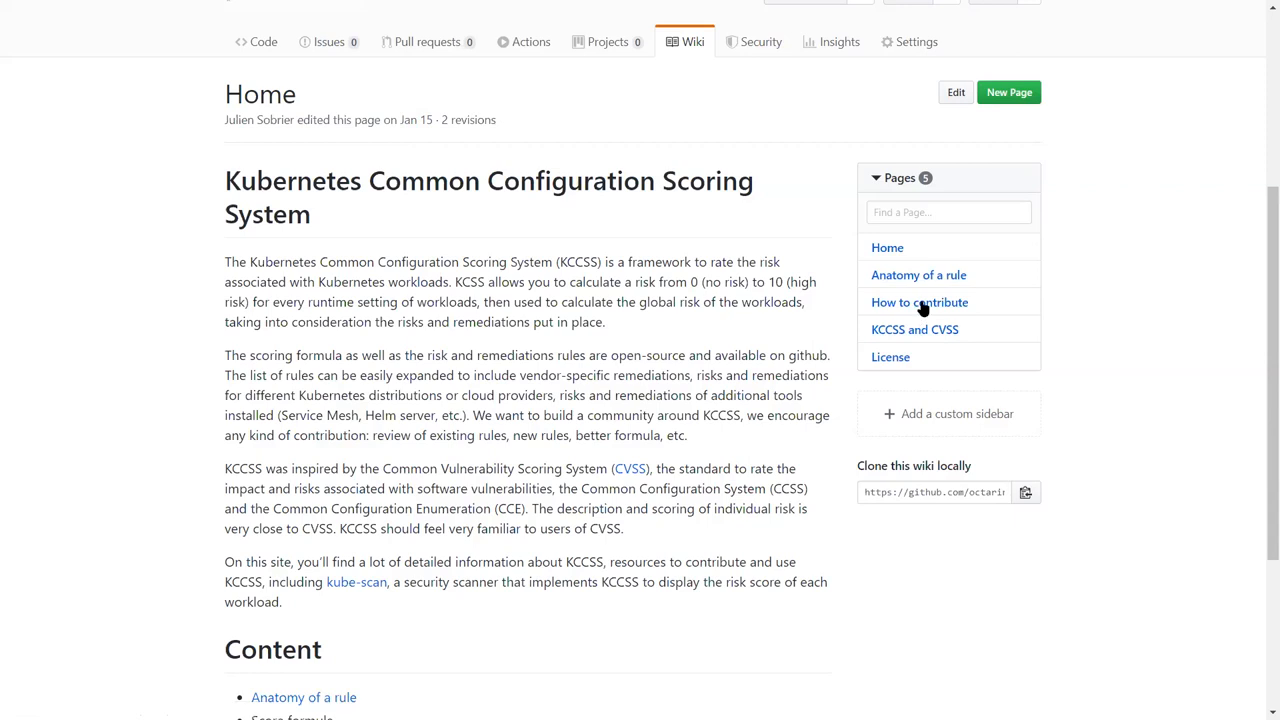
mouse_move(930, 300)
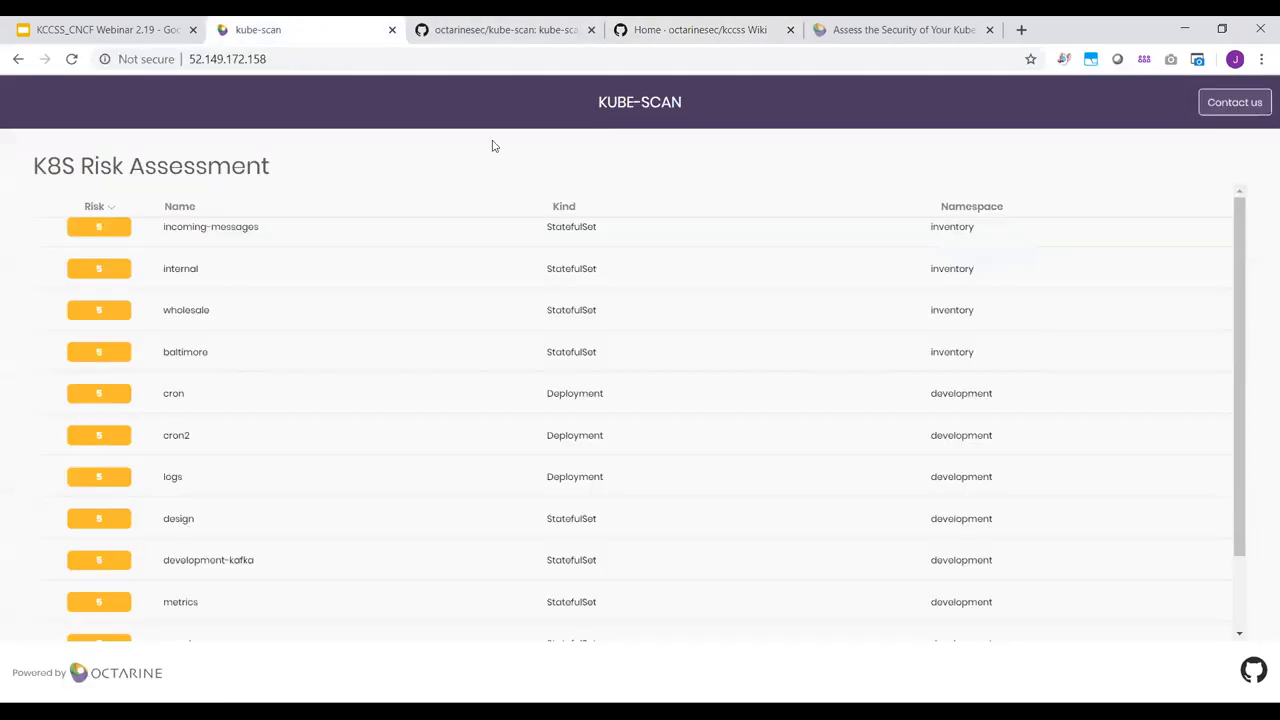
Browse the K8S Risk Assessment table and return to its top with echo-a highest.
key("f11")
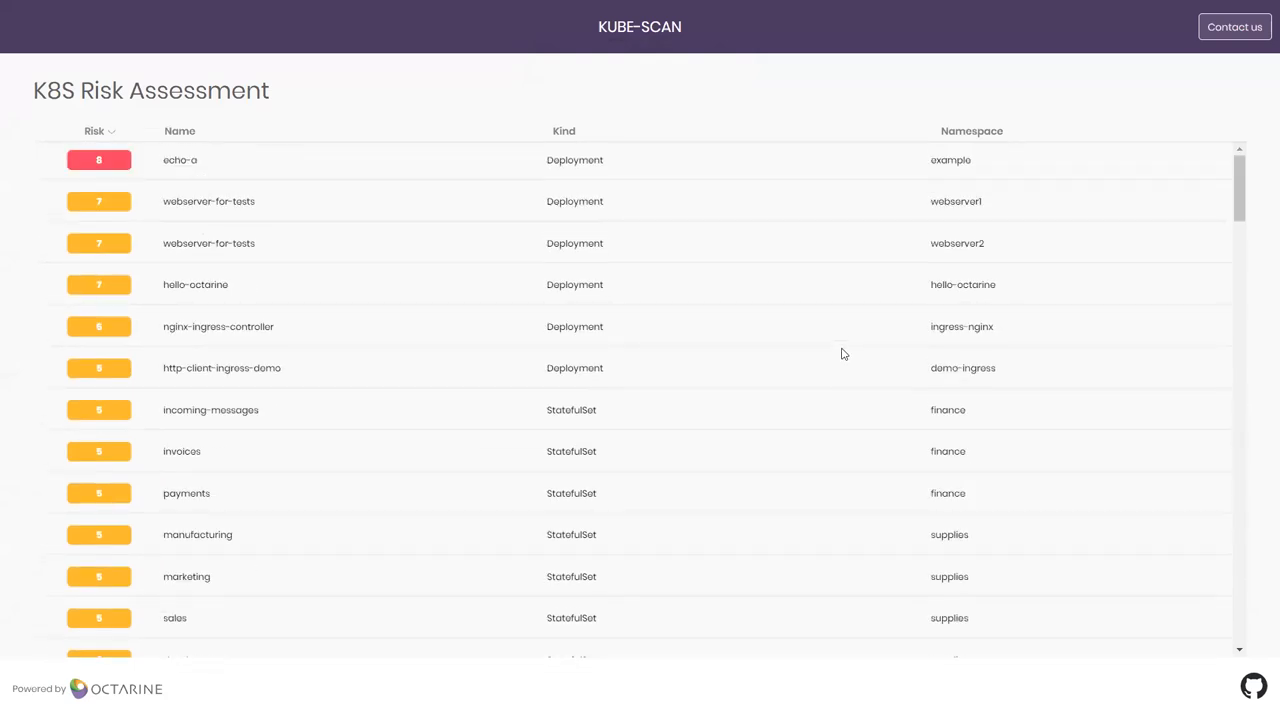
mouse_move(134, 218)
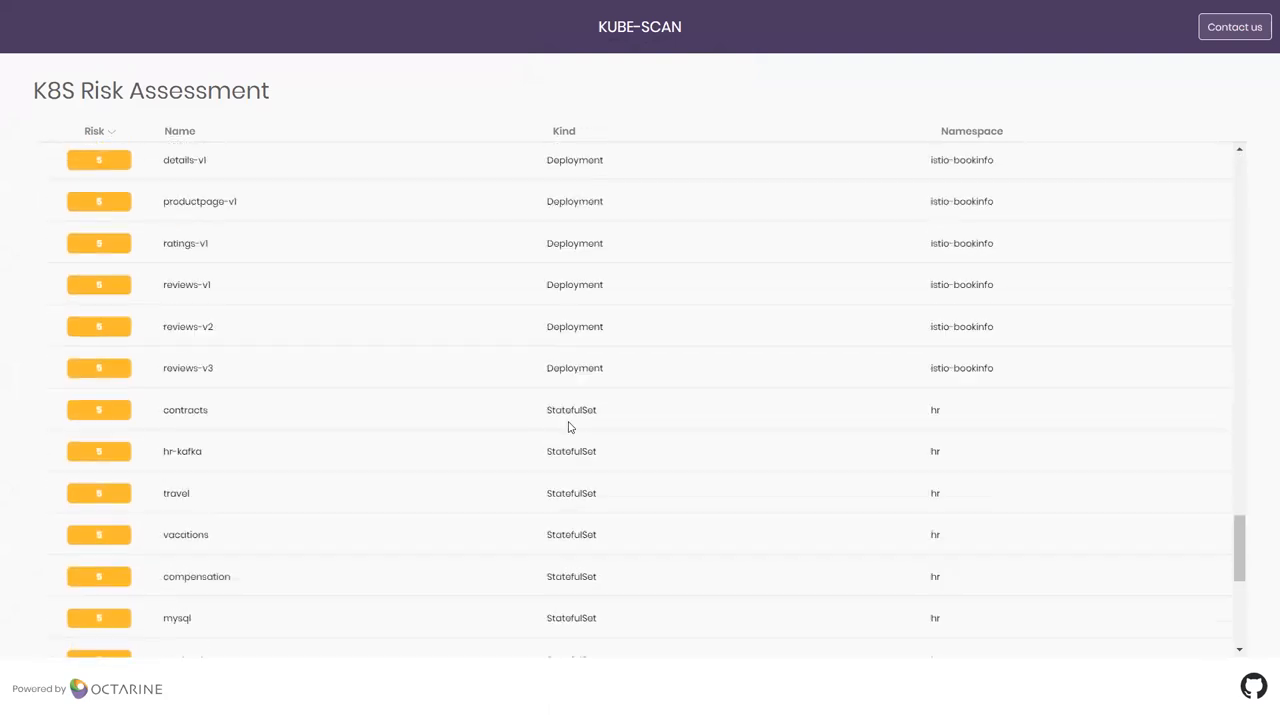
scroll("down", 3)
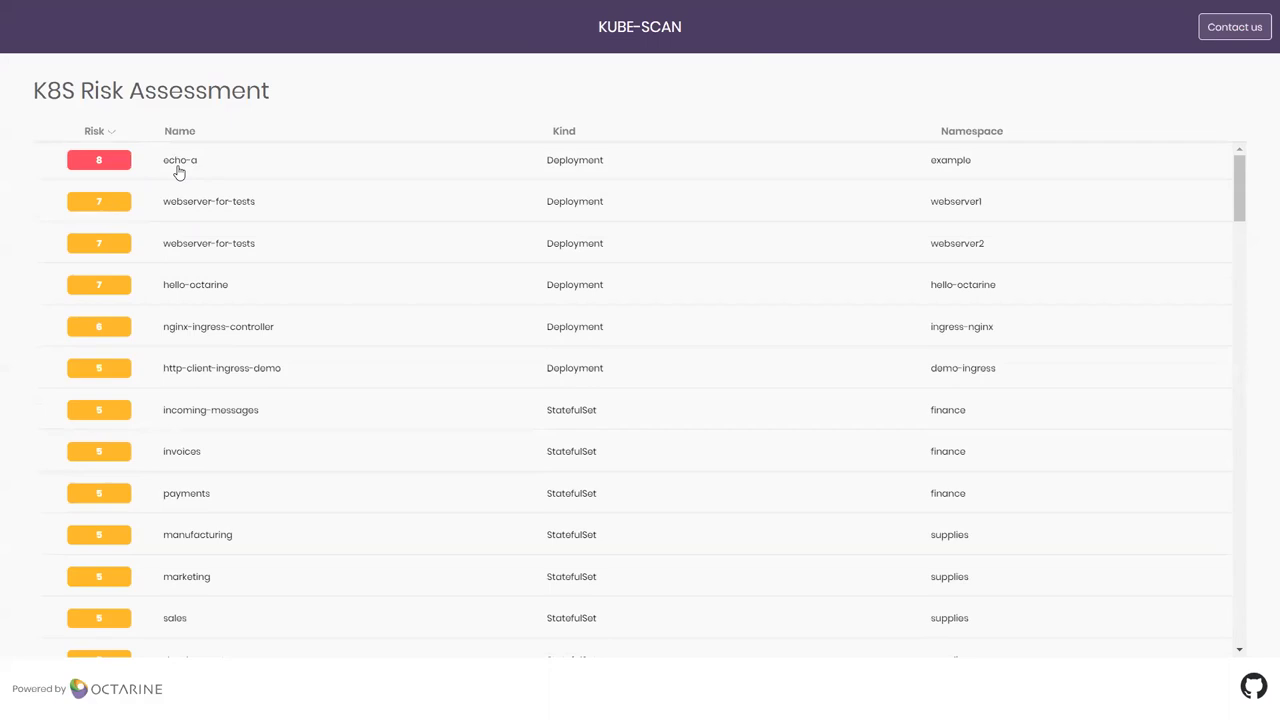
mouse_move(544, 166)
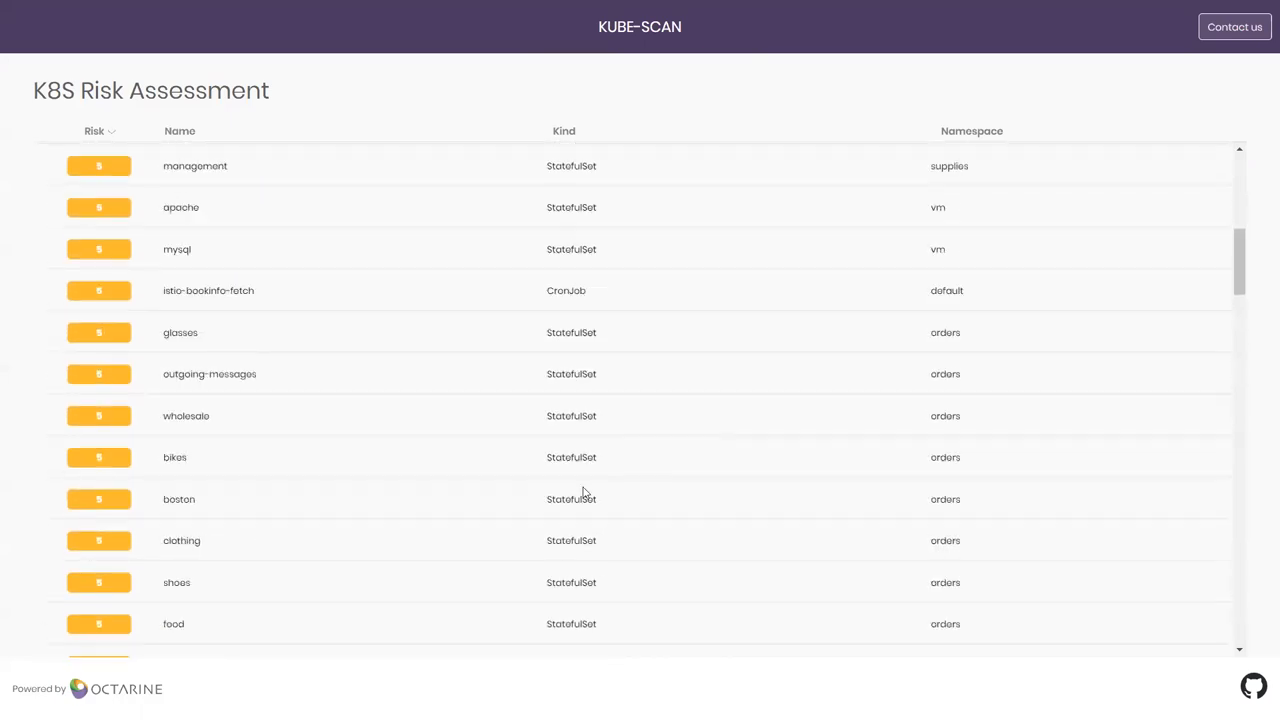
left_click(96, 132)
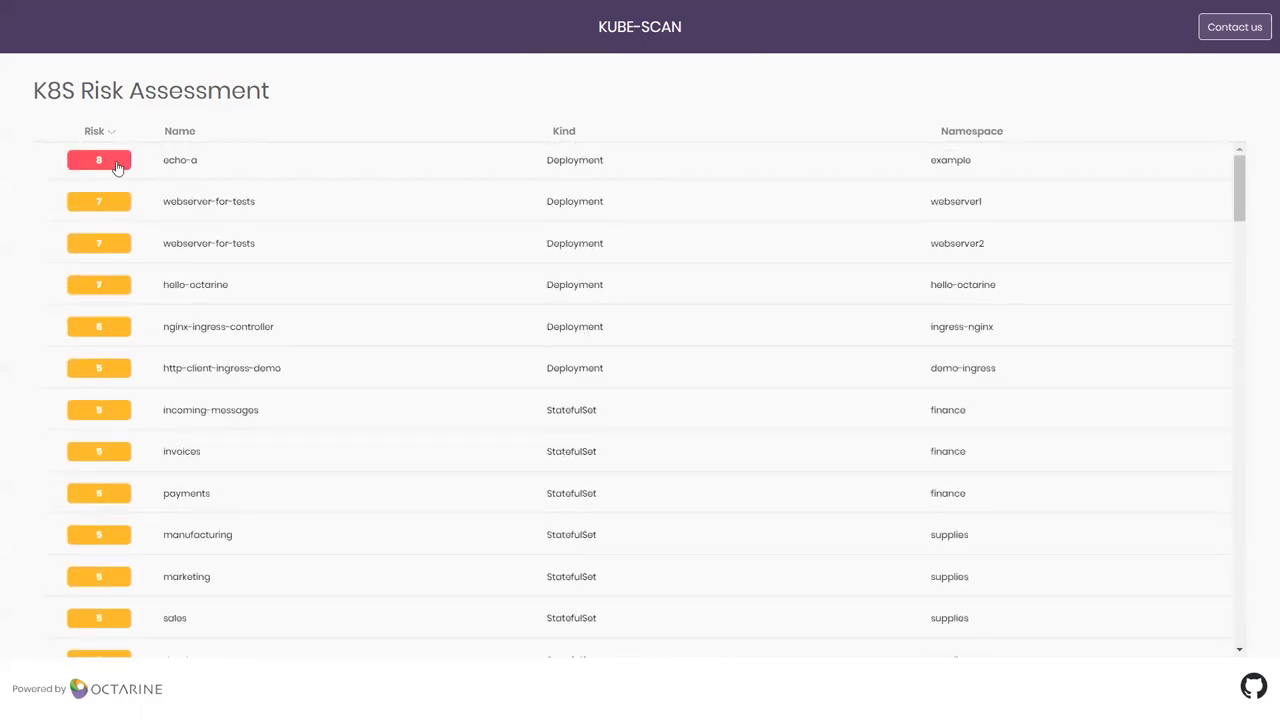
mouse_move(996, 162)
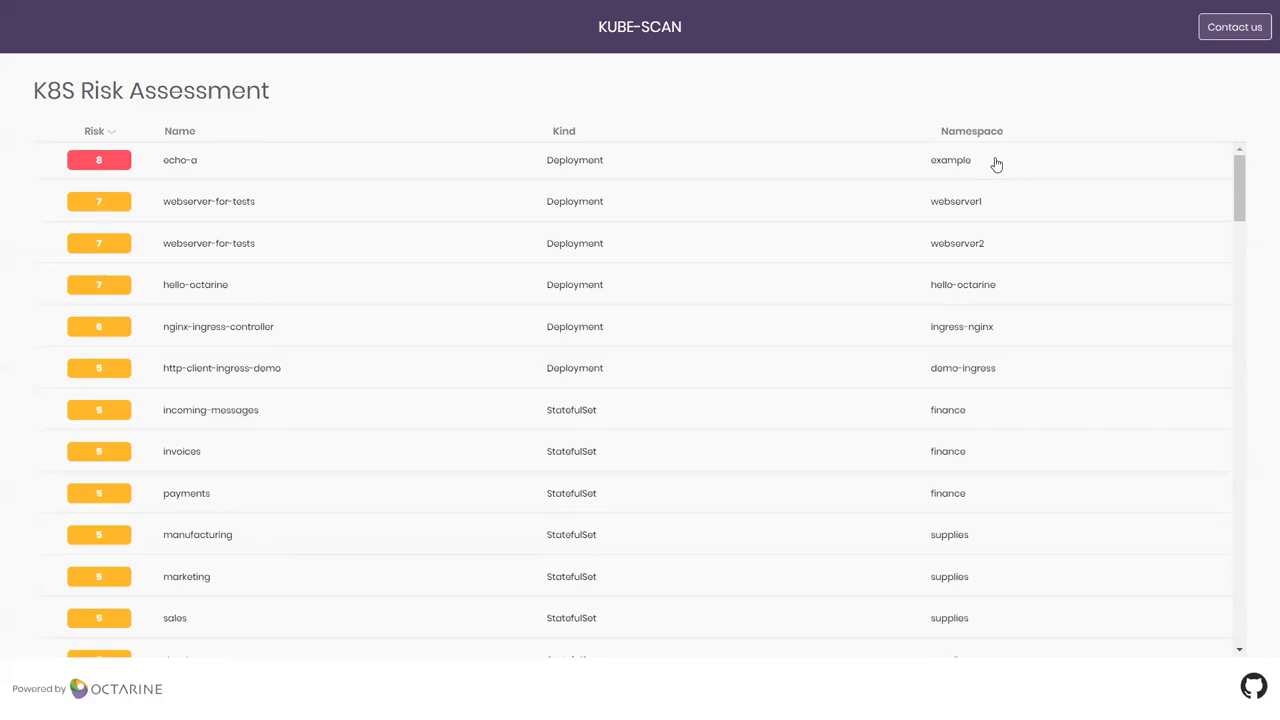
mouse_move(180, 90)
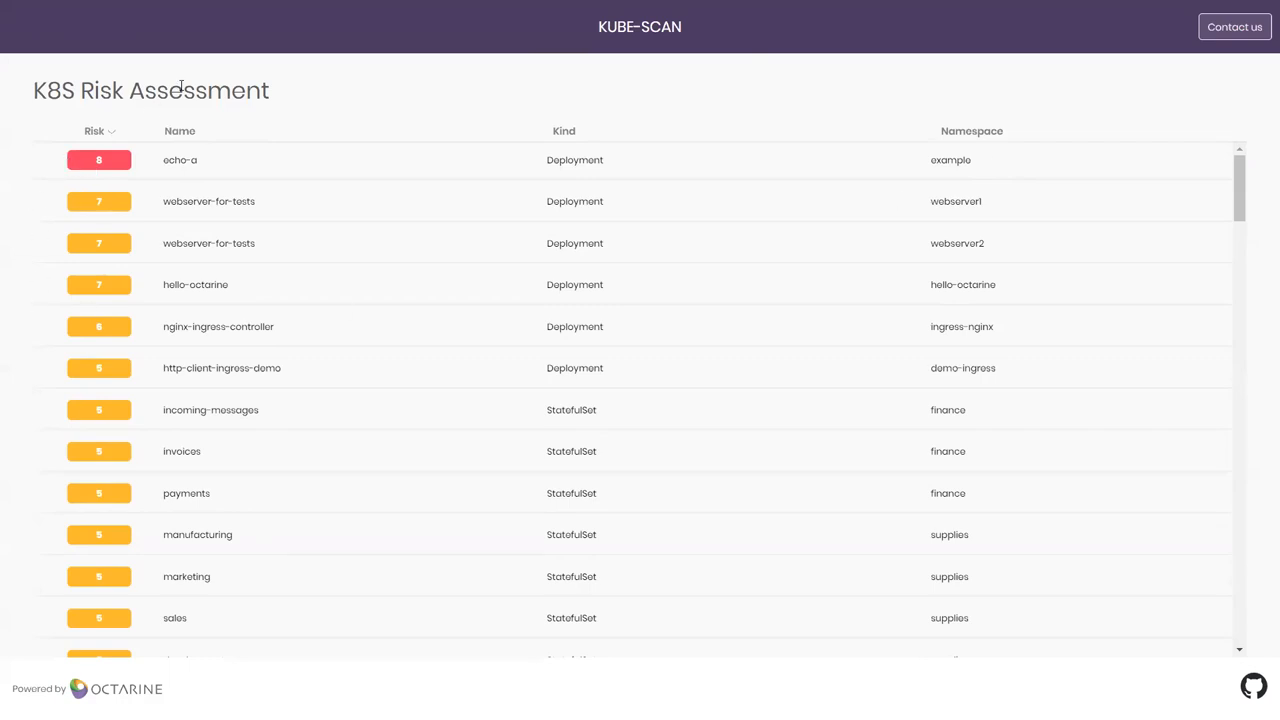
mouse_move(120, 168)
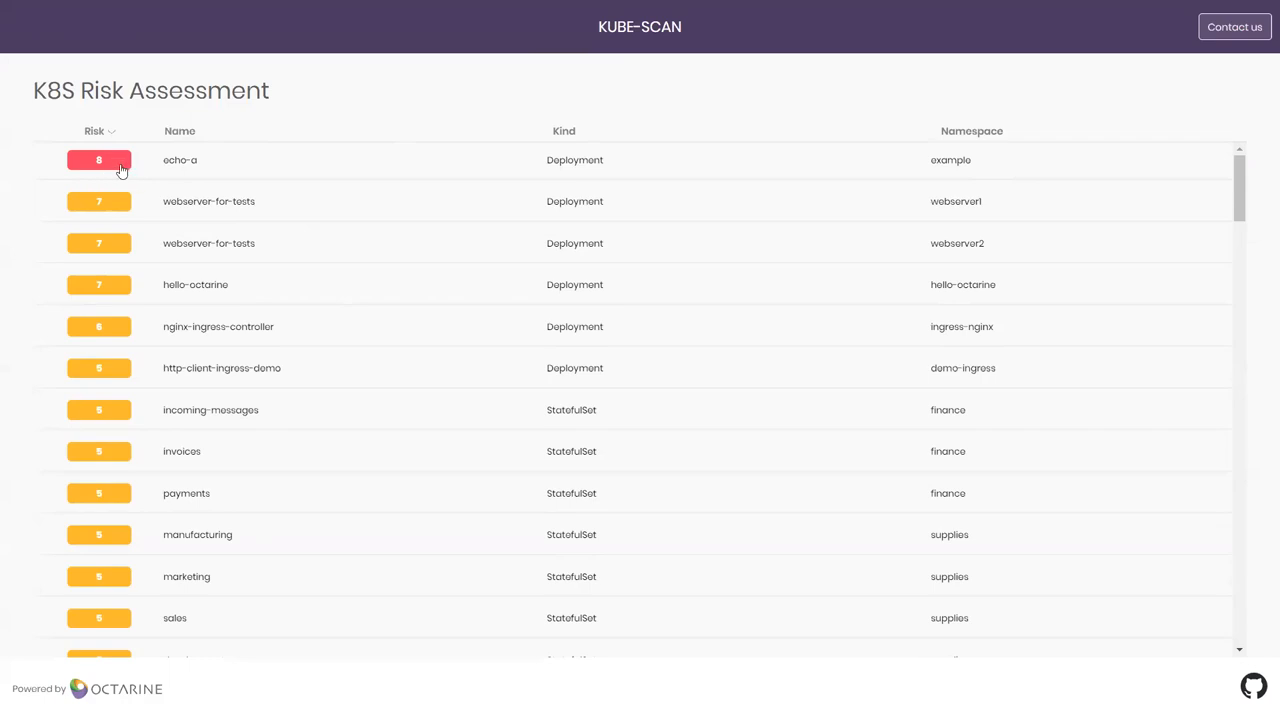
mouse_move(68, 192)
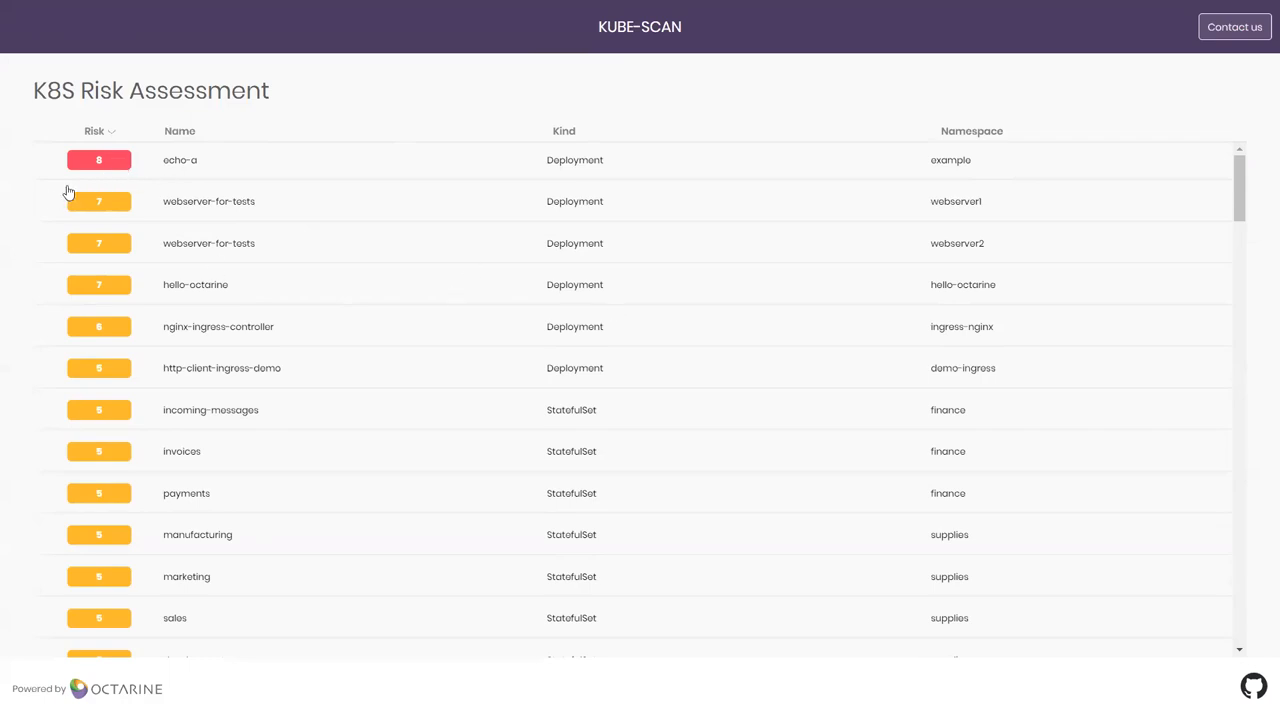
Show echo-a's risk breakdown, scored 8 High with risks like privileged workload.
left_click(98, 160)
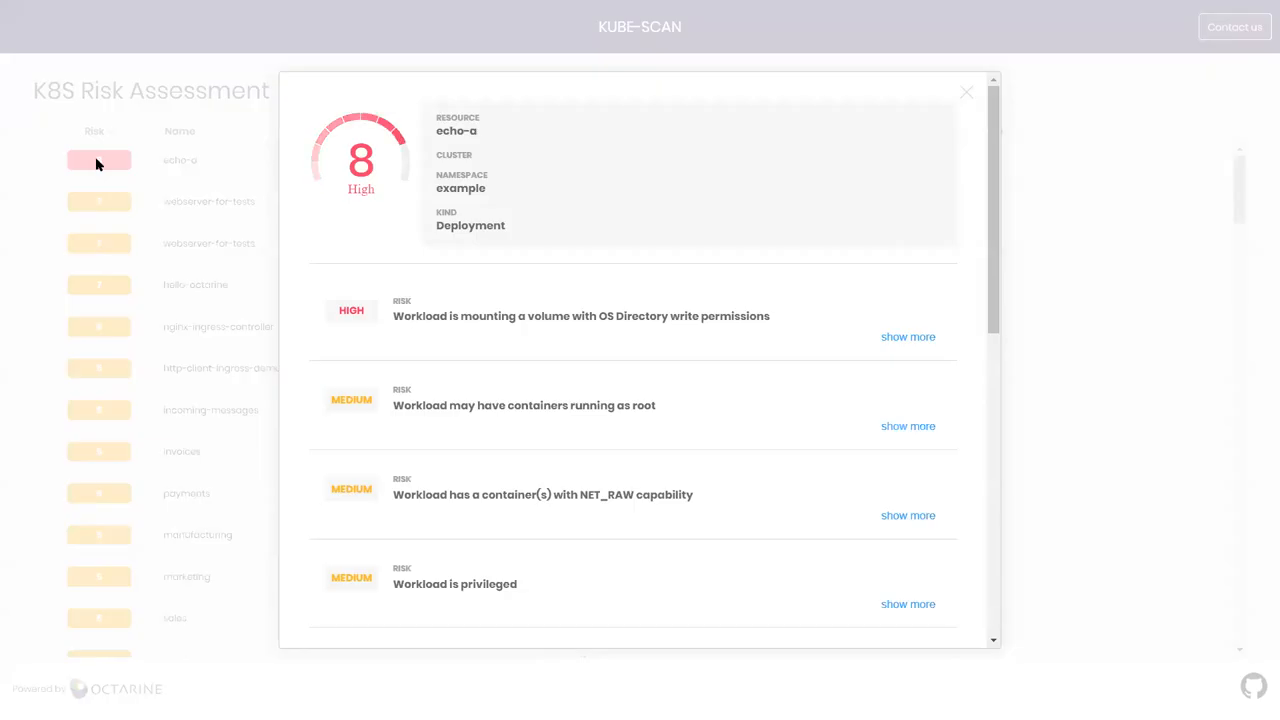
mouse_move(678, 352)
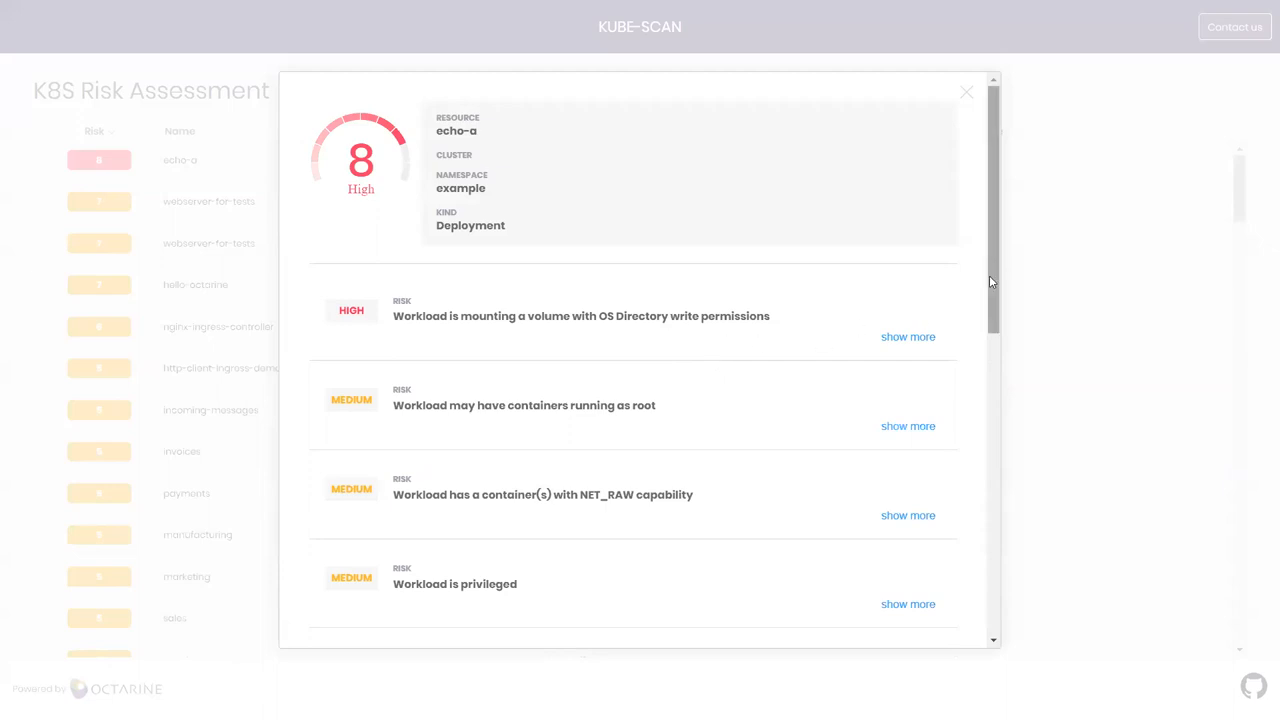
scroll("down", 3)
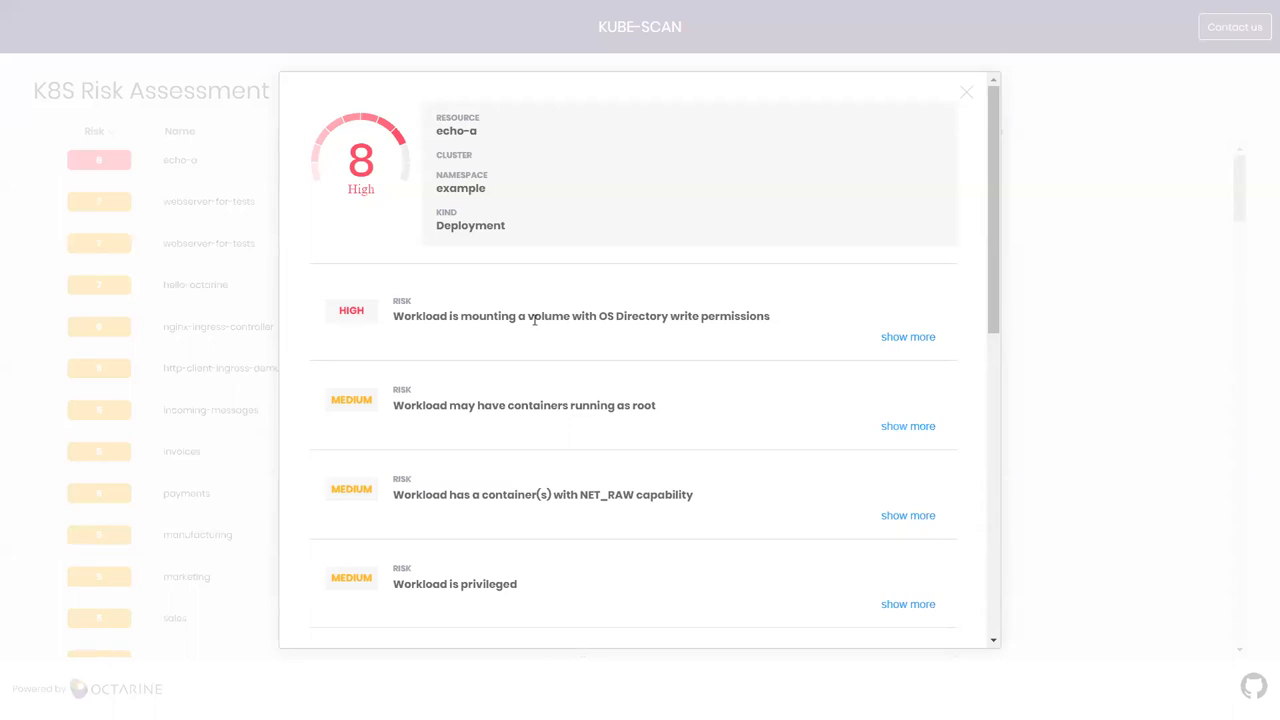
mouse_move(788, 318)
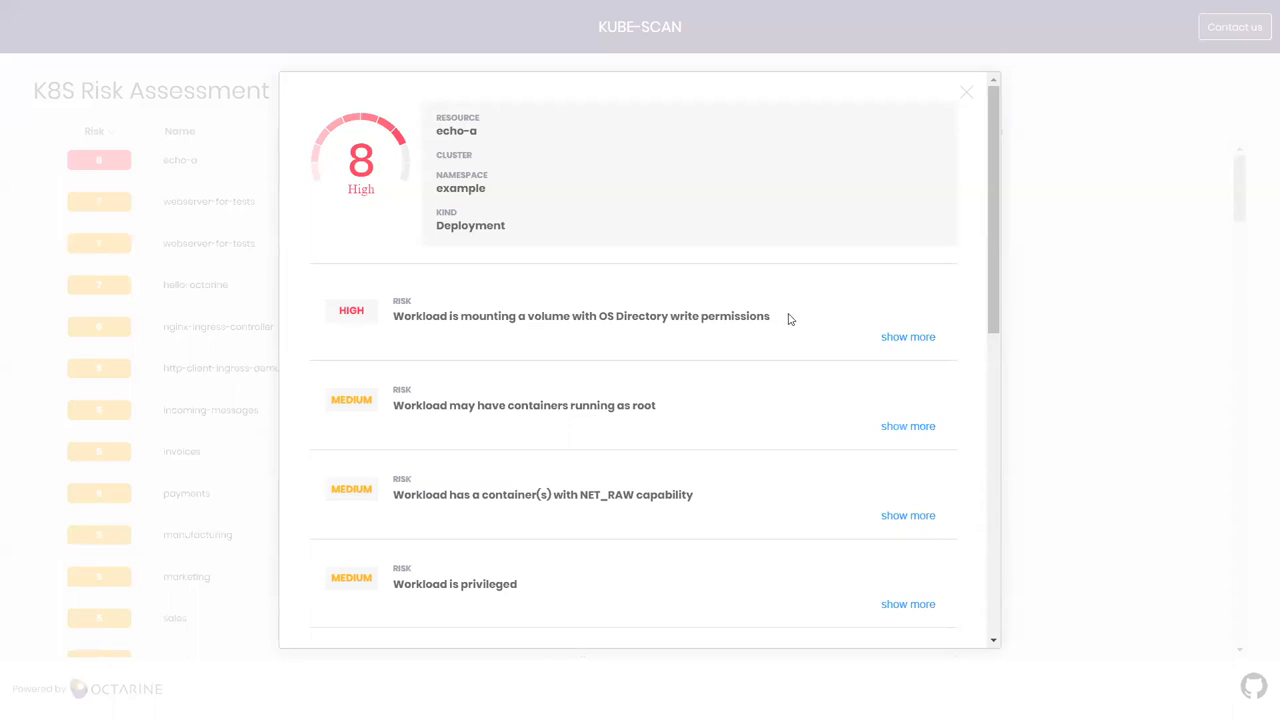
mouse_move(846, 338)
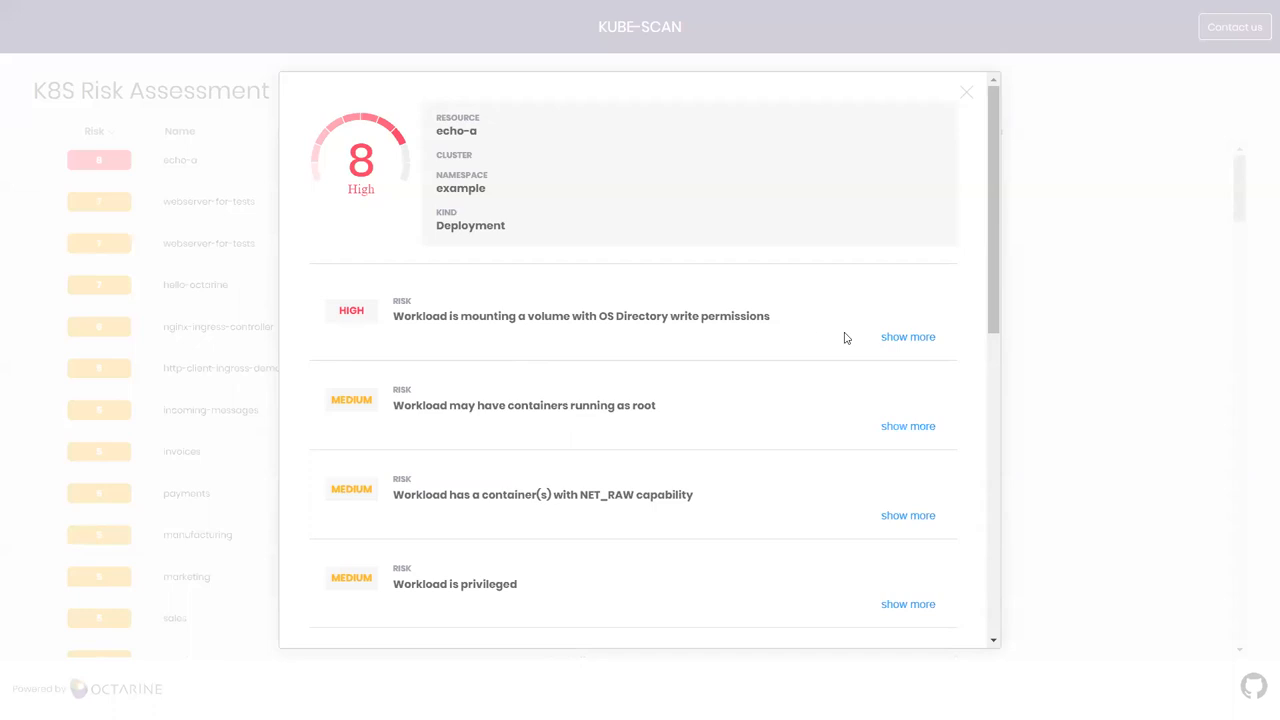
mouse_move(770, 318)
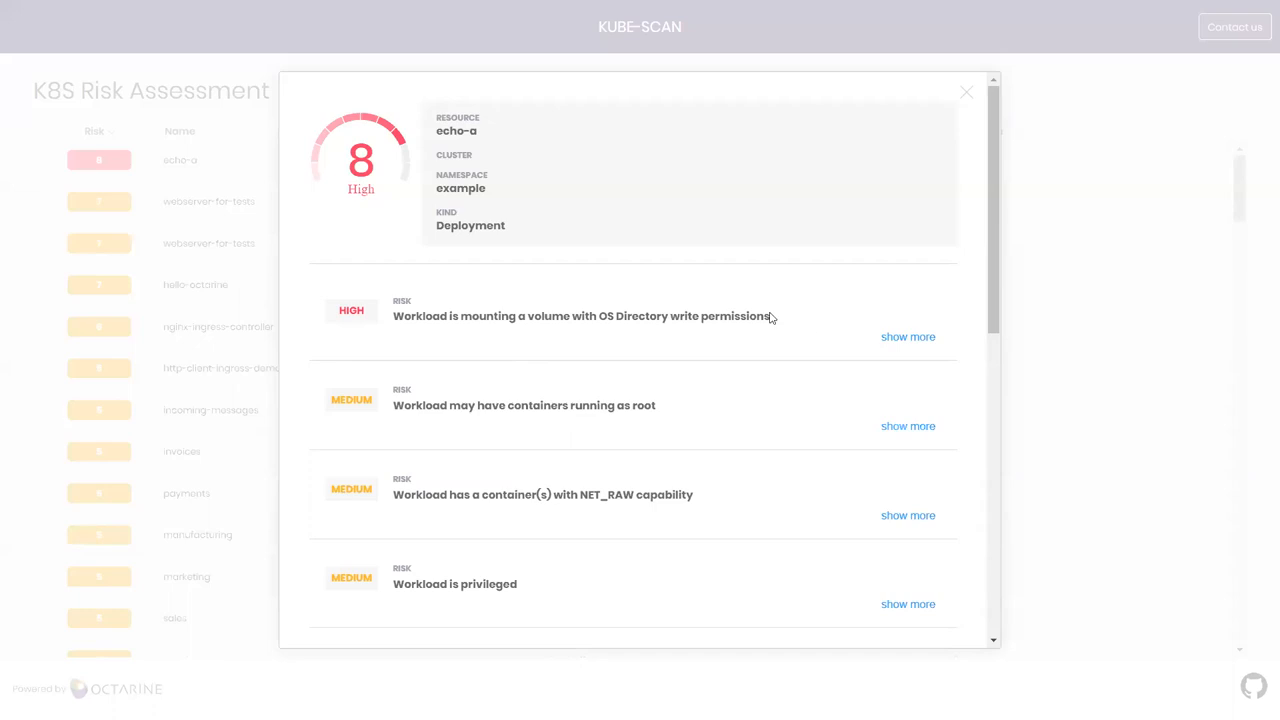
mouse_move(908, 340)
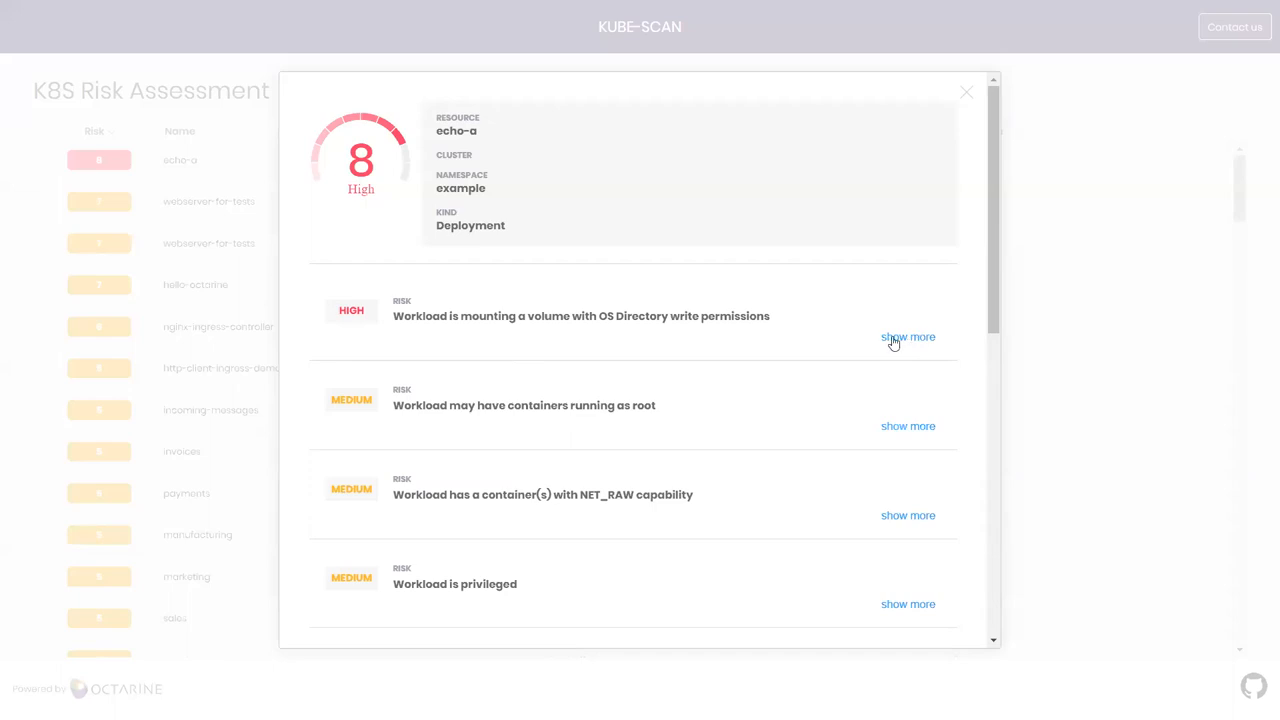
Expand echo-a's OS directory write-permissions risk and read its impacts.
left_click(908, 336)
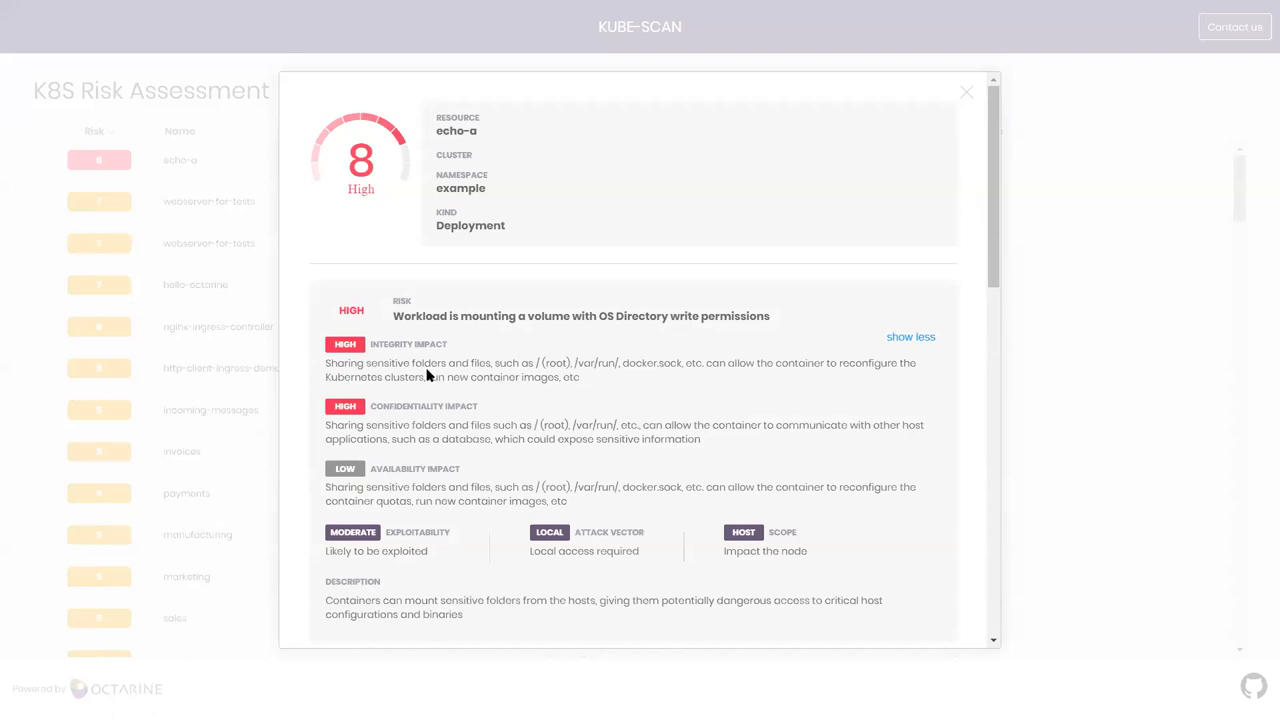
mouse_move(578, 374)
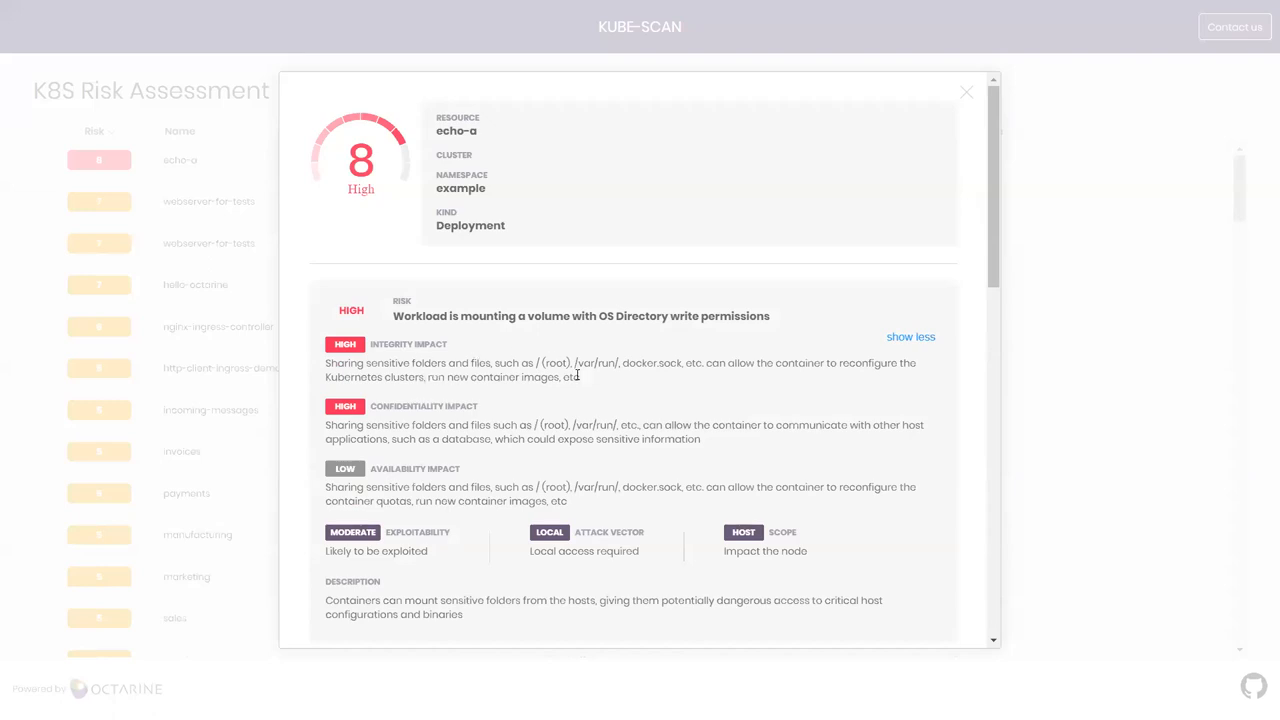
mouse_move(504, 364)
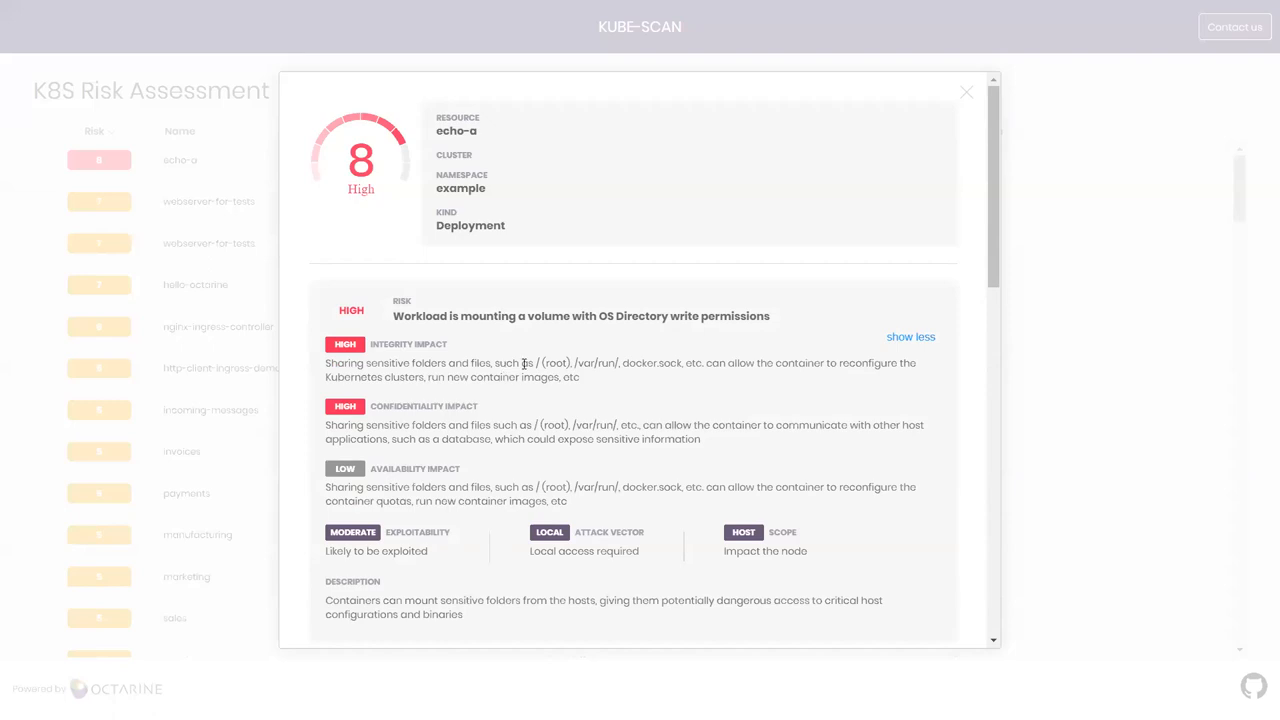
mouse_move(668, 356)
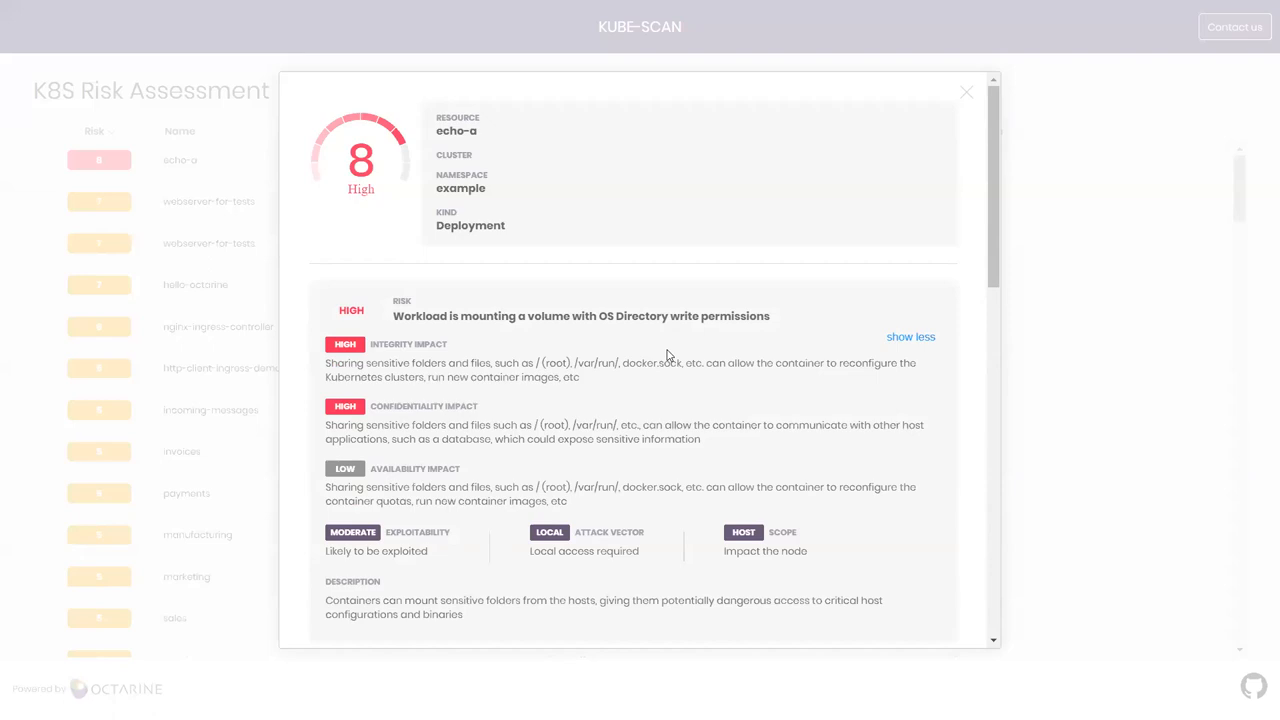
mouse_move(668, 364)
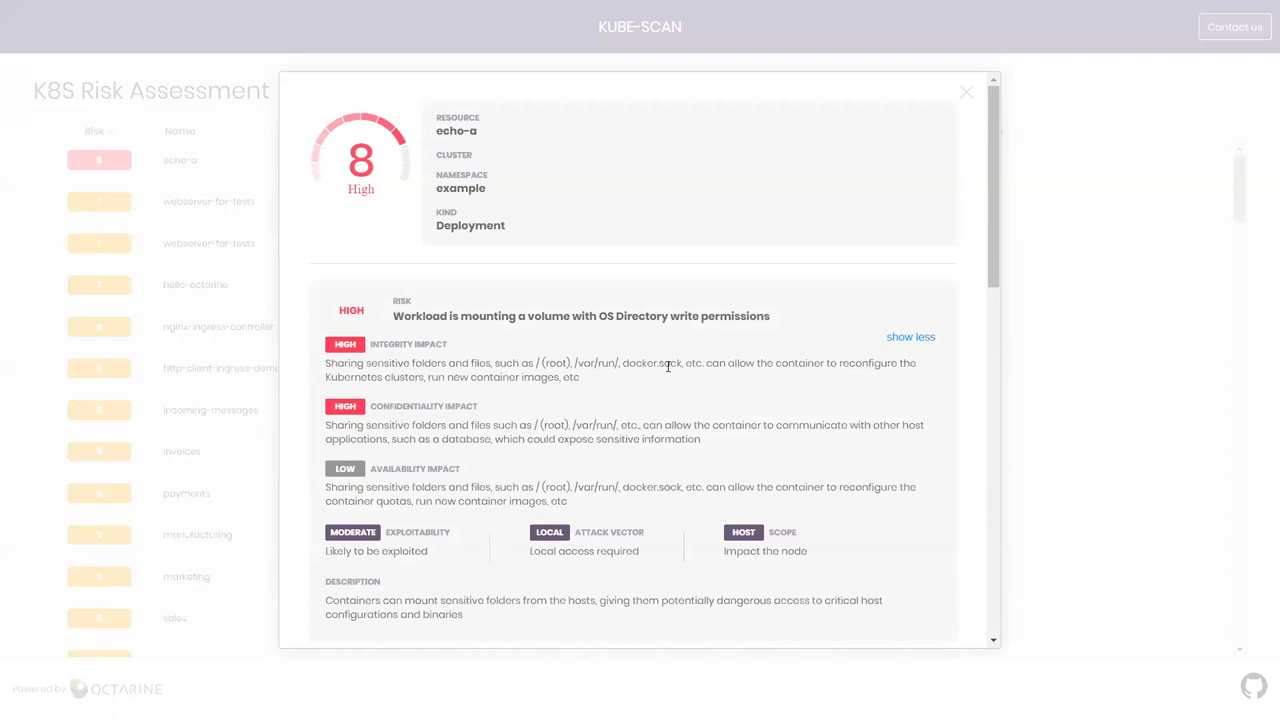
mouse_move(672, 354)
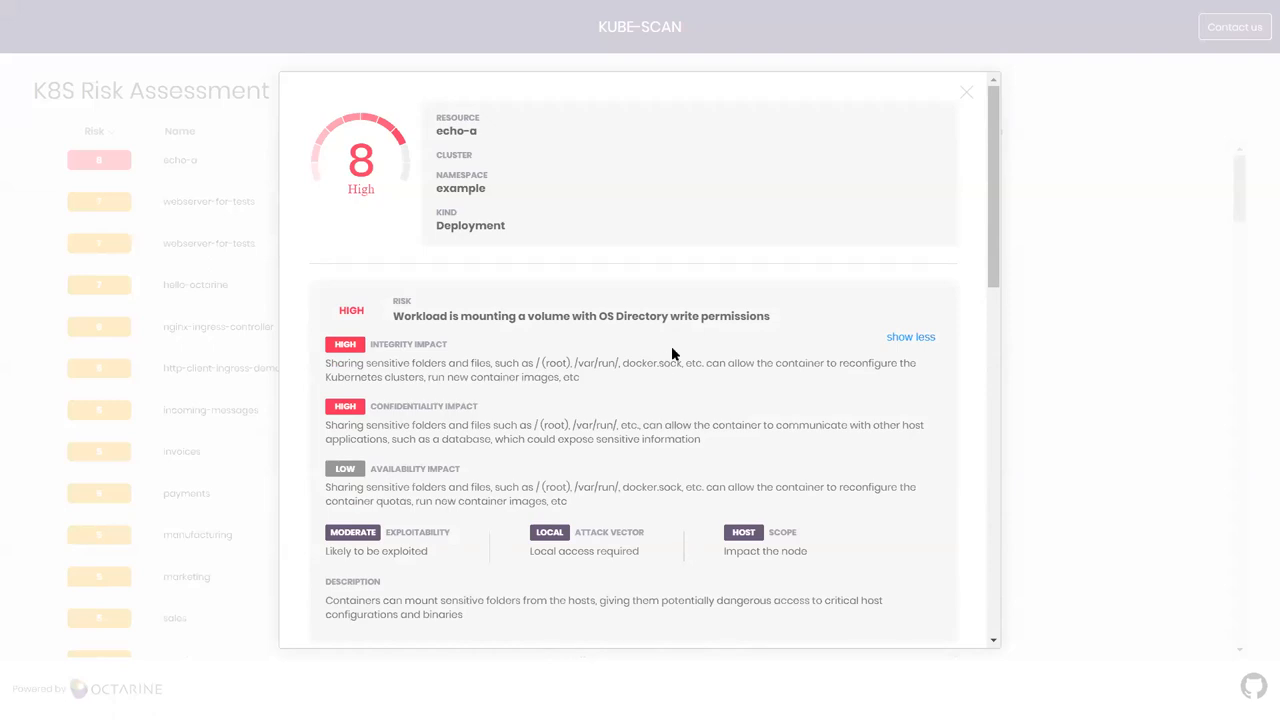
mouse_move(664, 368)
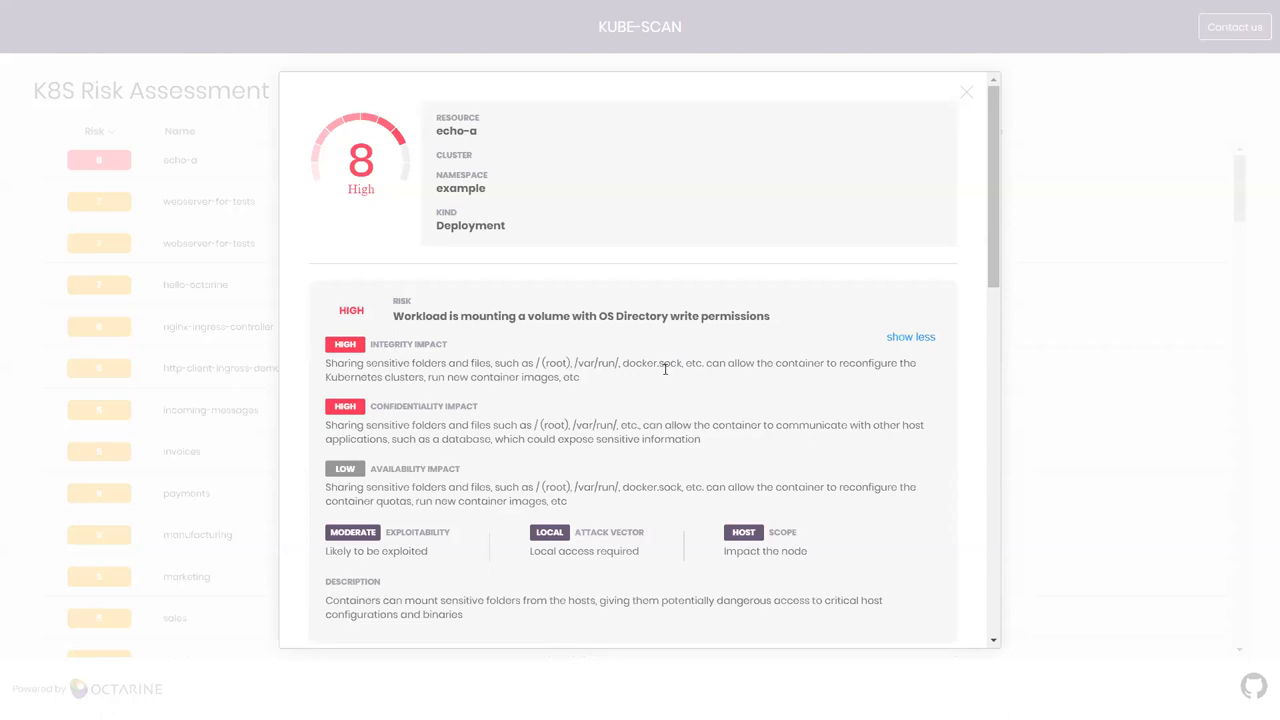
mouse_move(632, 424)
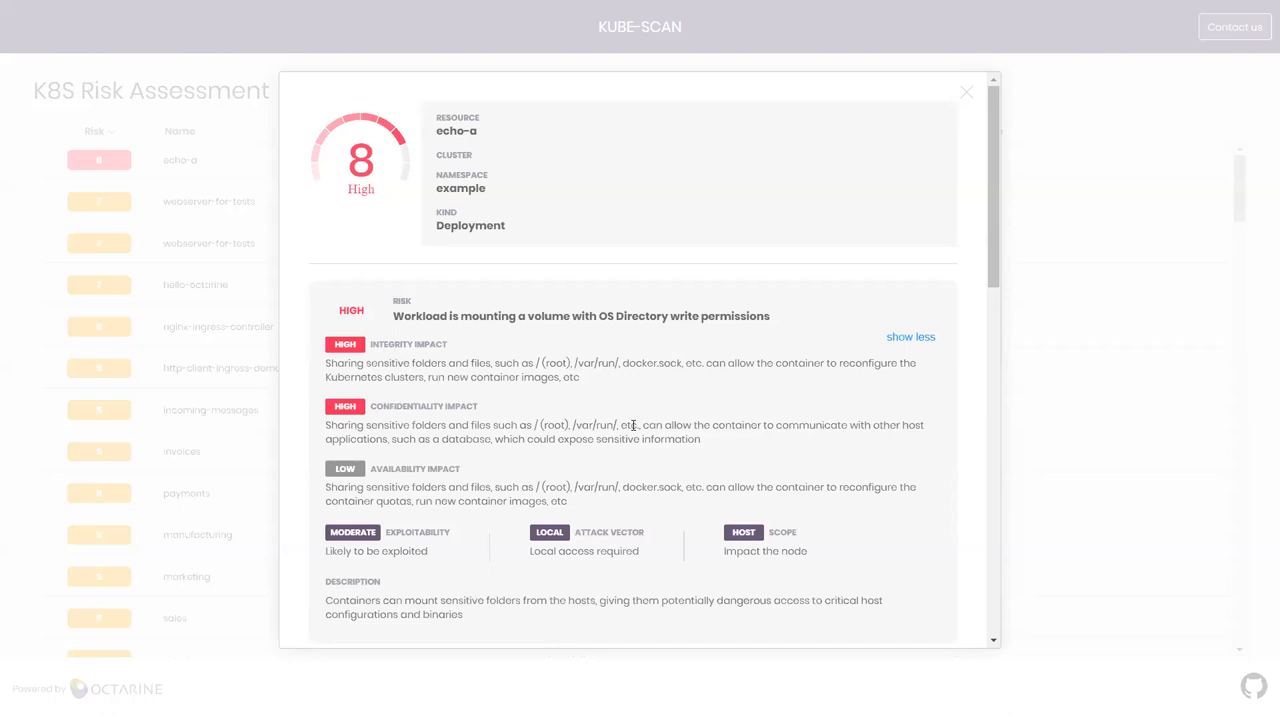
mouse_move(632, 436)
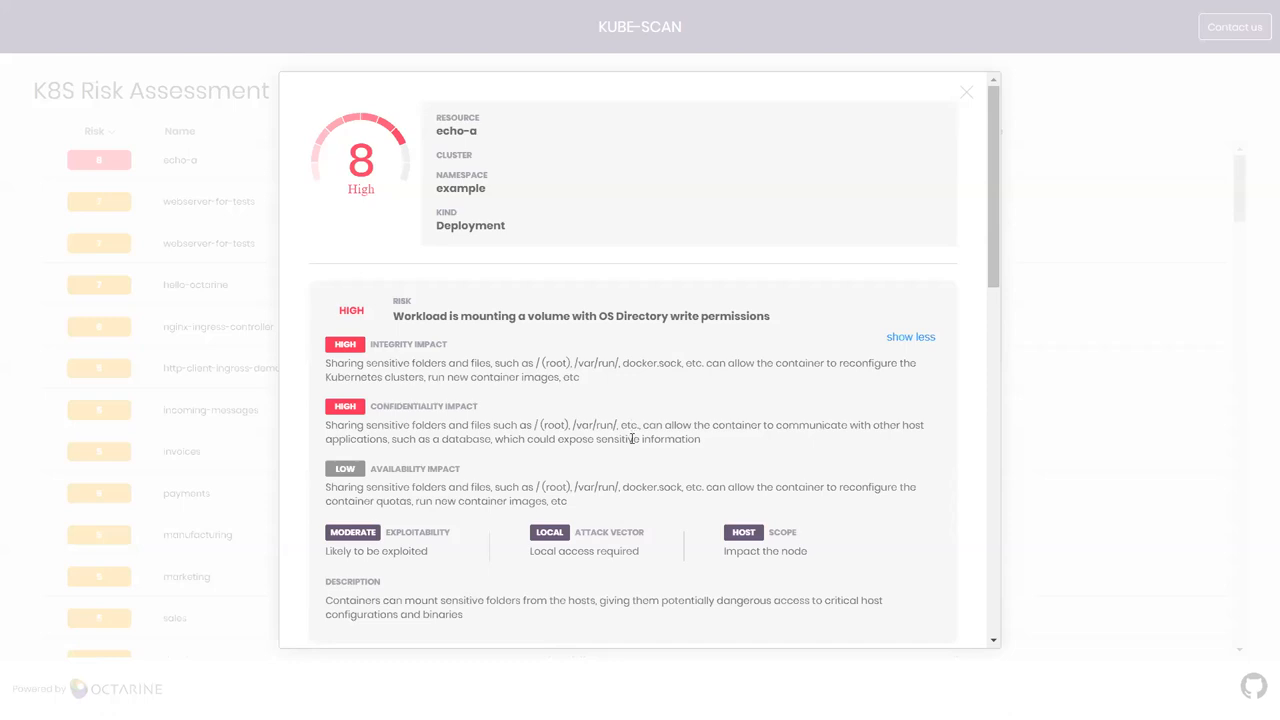
mouse_move(630, 444)
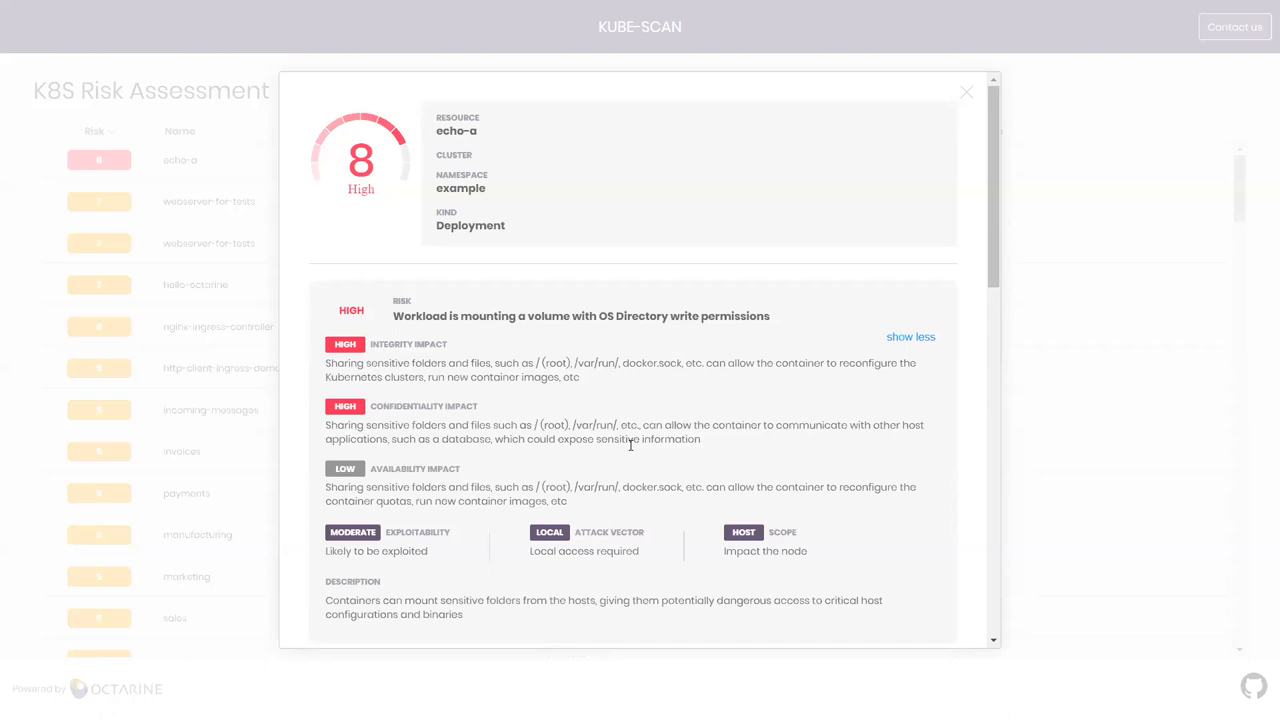
scroll("down", 3)
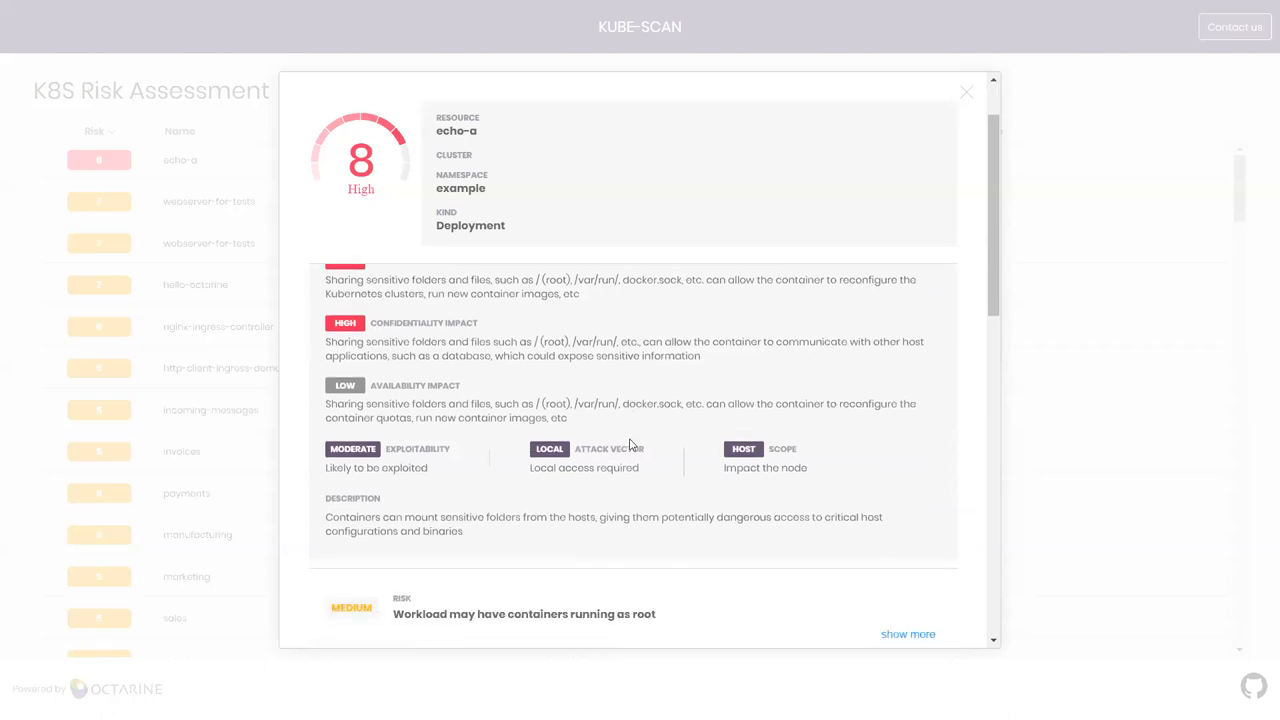
left_click(908, 632)
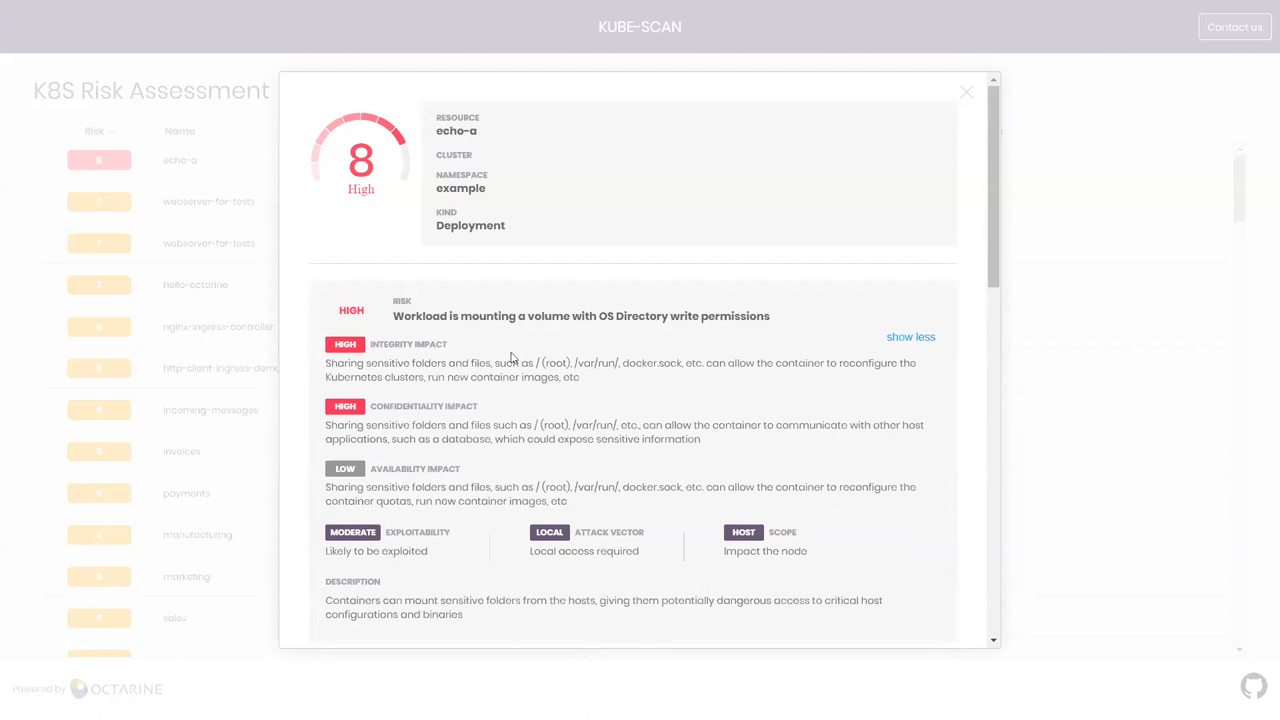
mouse_move(544, 476)
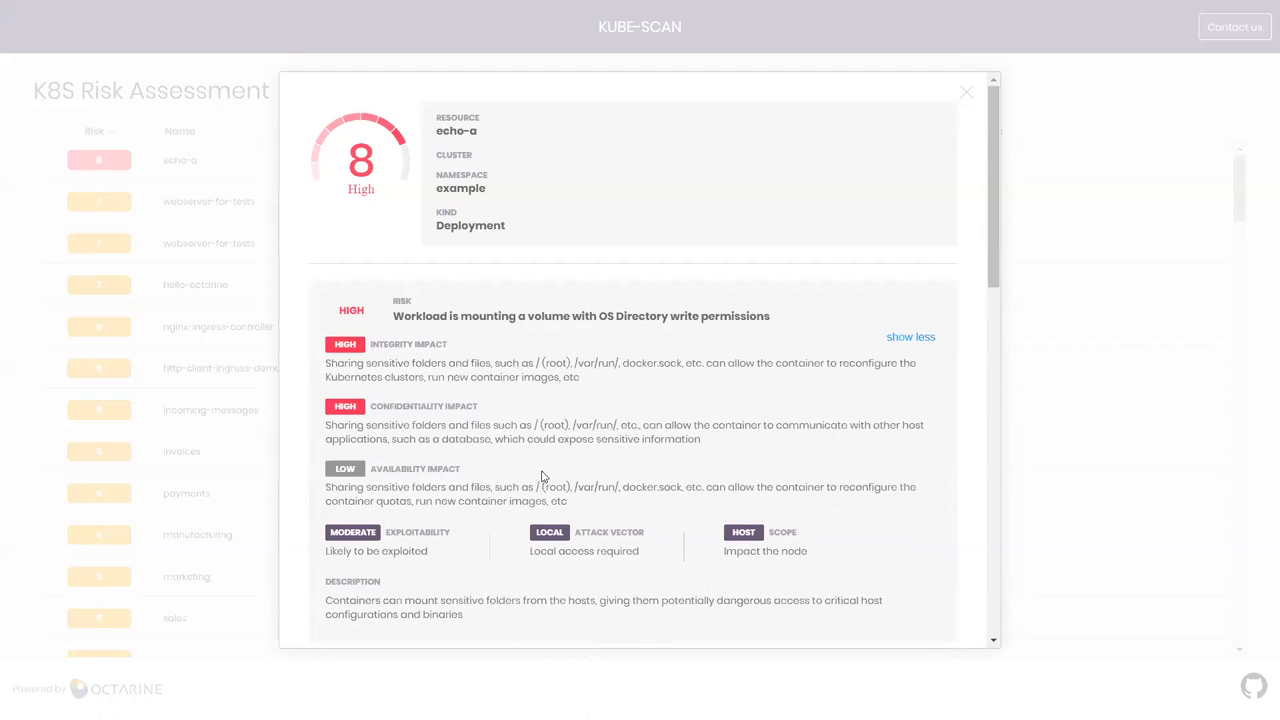
scroll("down", 3)
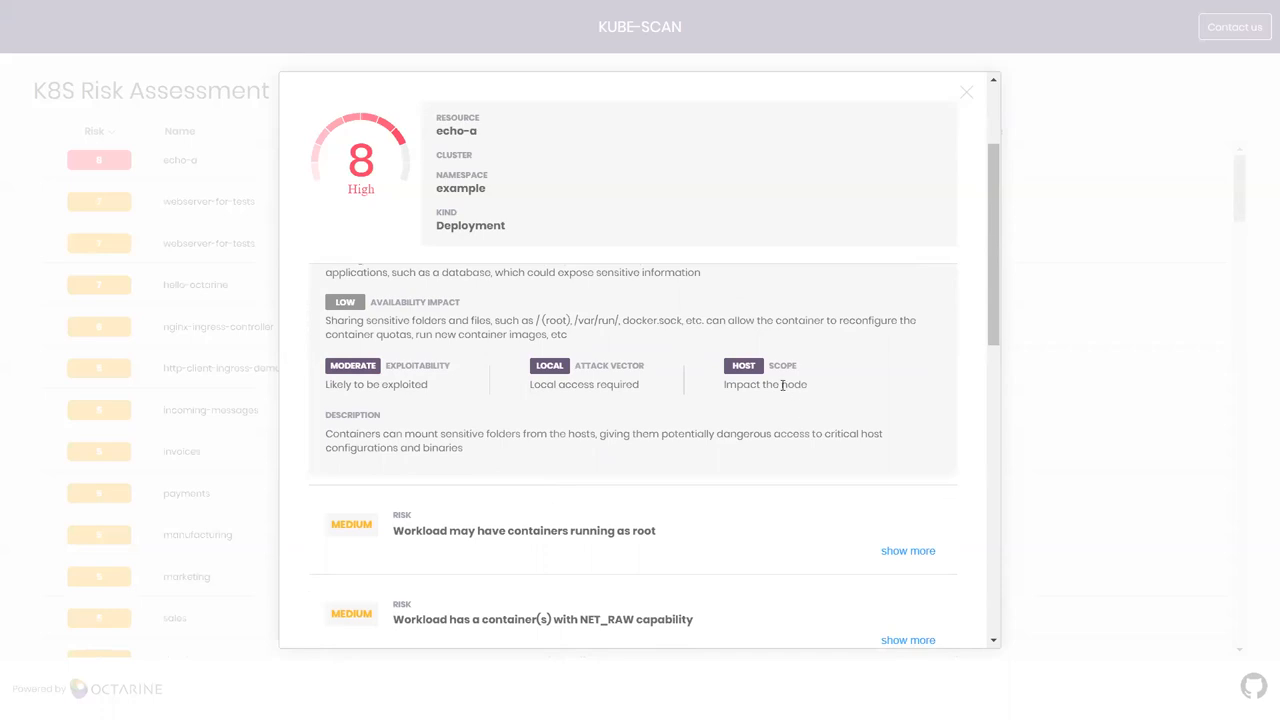
scroll("down", 3)
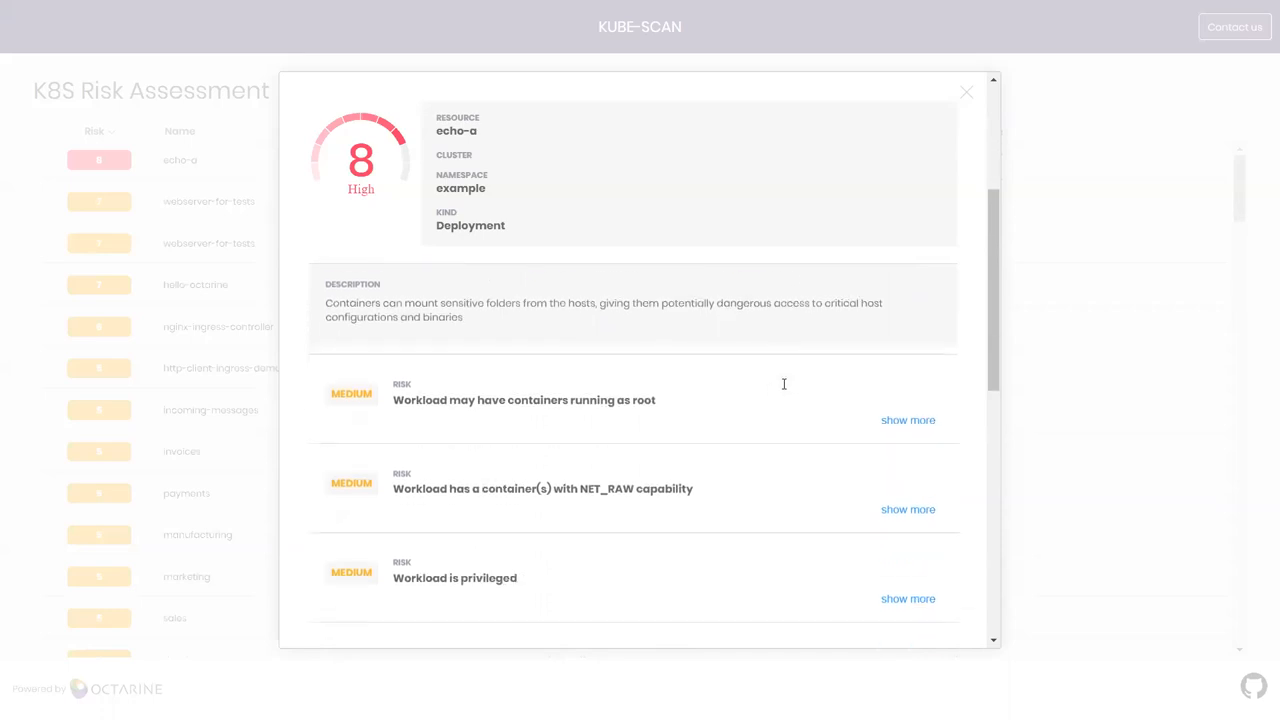
scroll("down", 3)
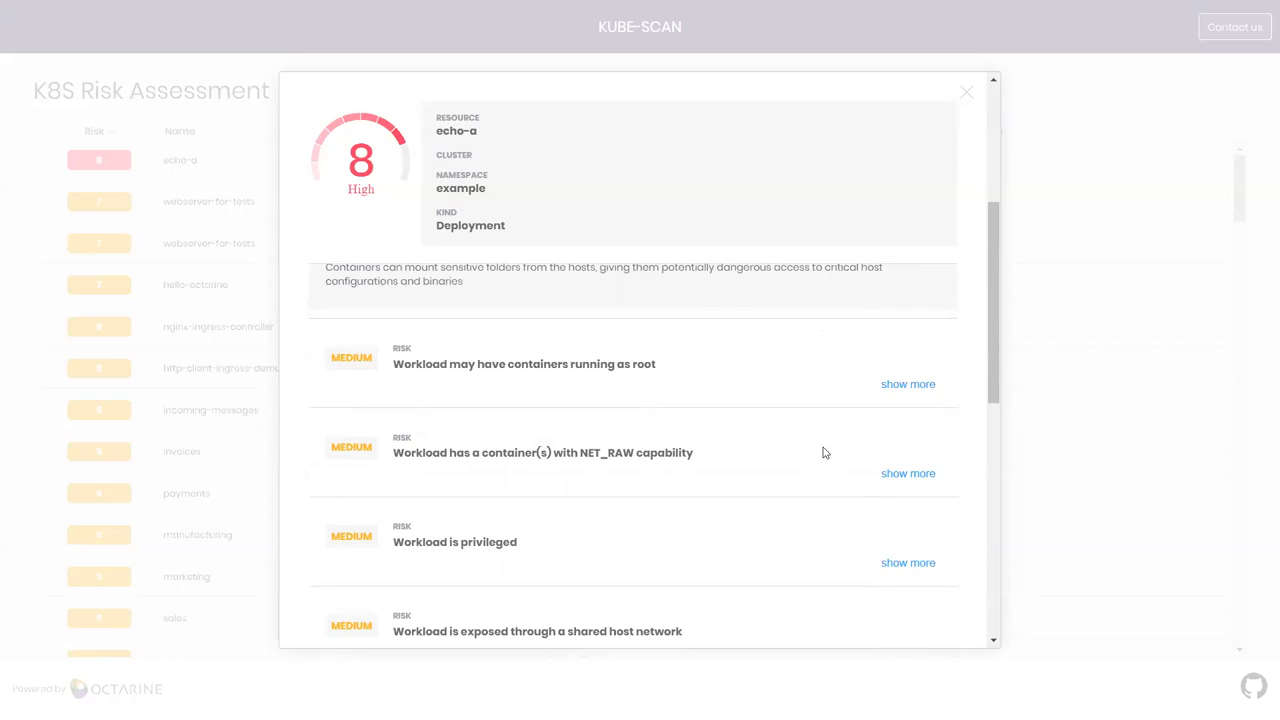
mouse_move(820, 448)
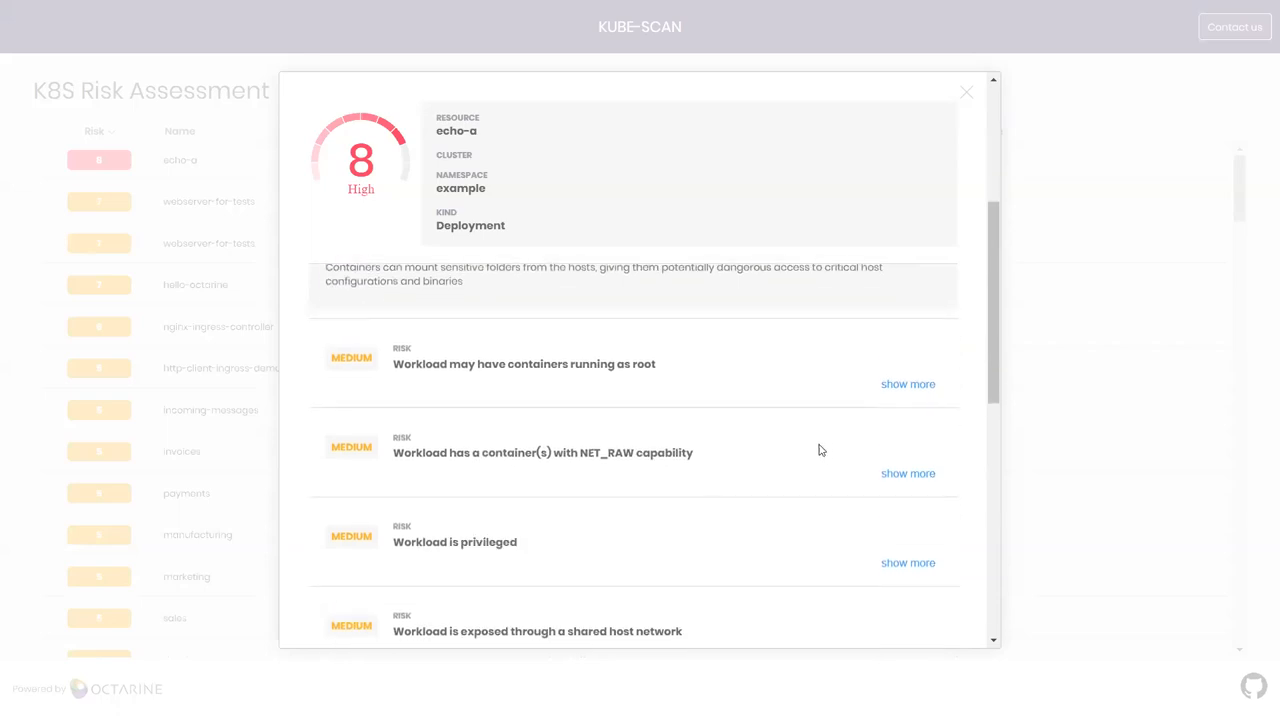
mouse_move(908, 472)
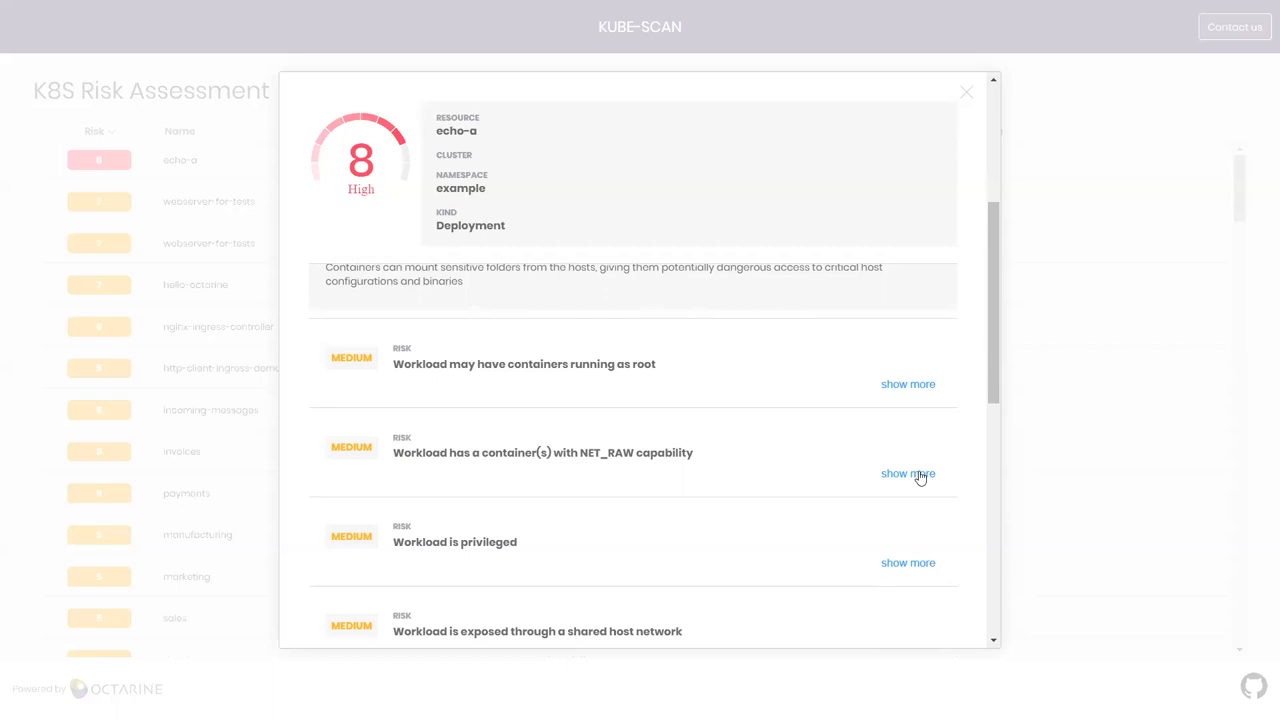
Expand the NET_RAW capability risk, then review echo-a's remaining low risks.
left_click(908, 472)
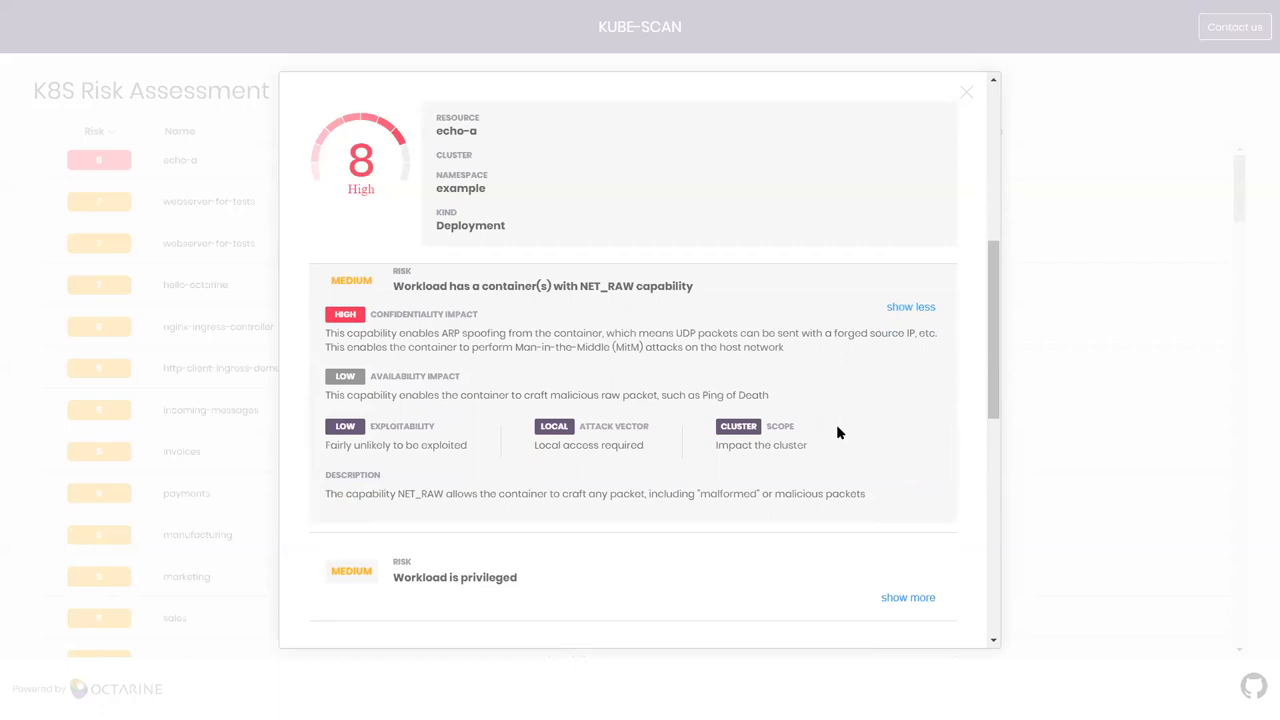
mouse_move(988, 352)
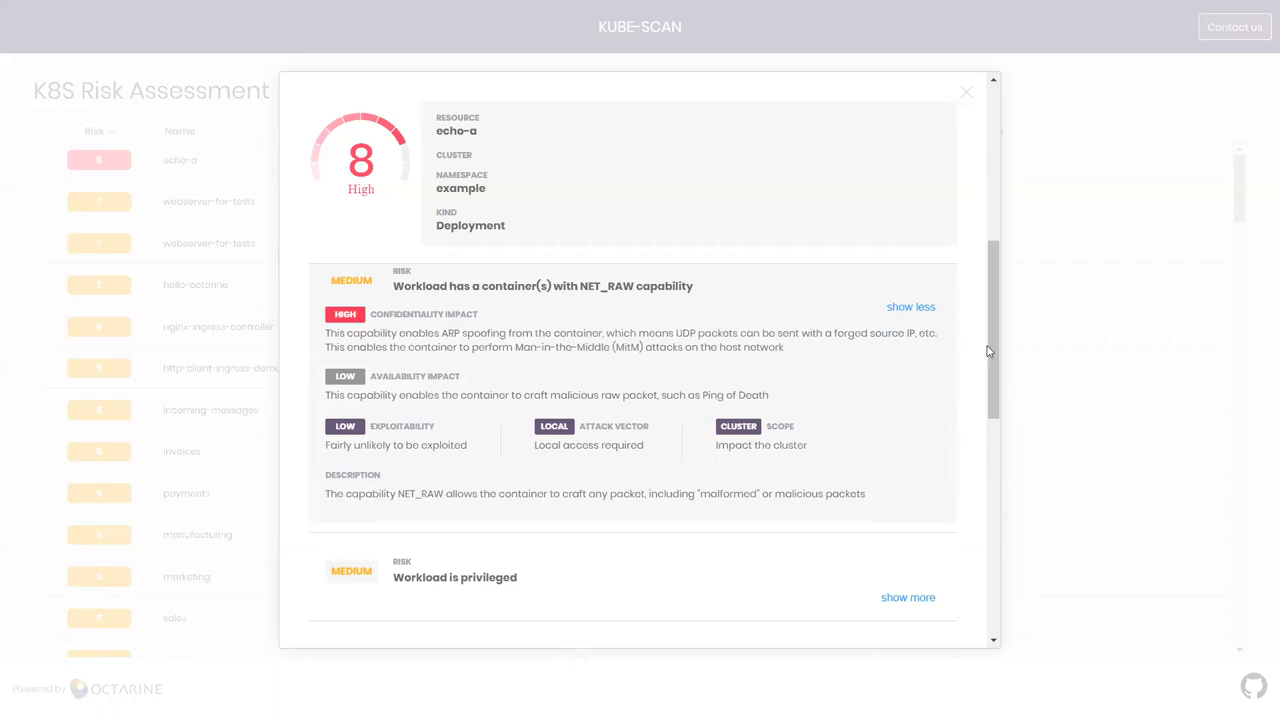
scroll("down", 3)
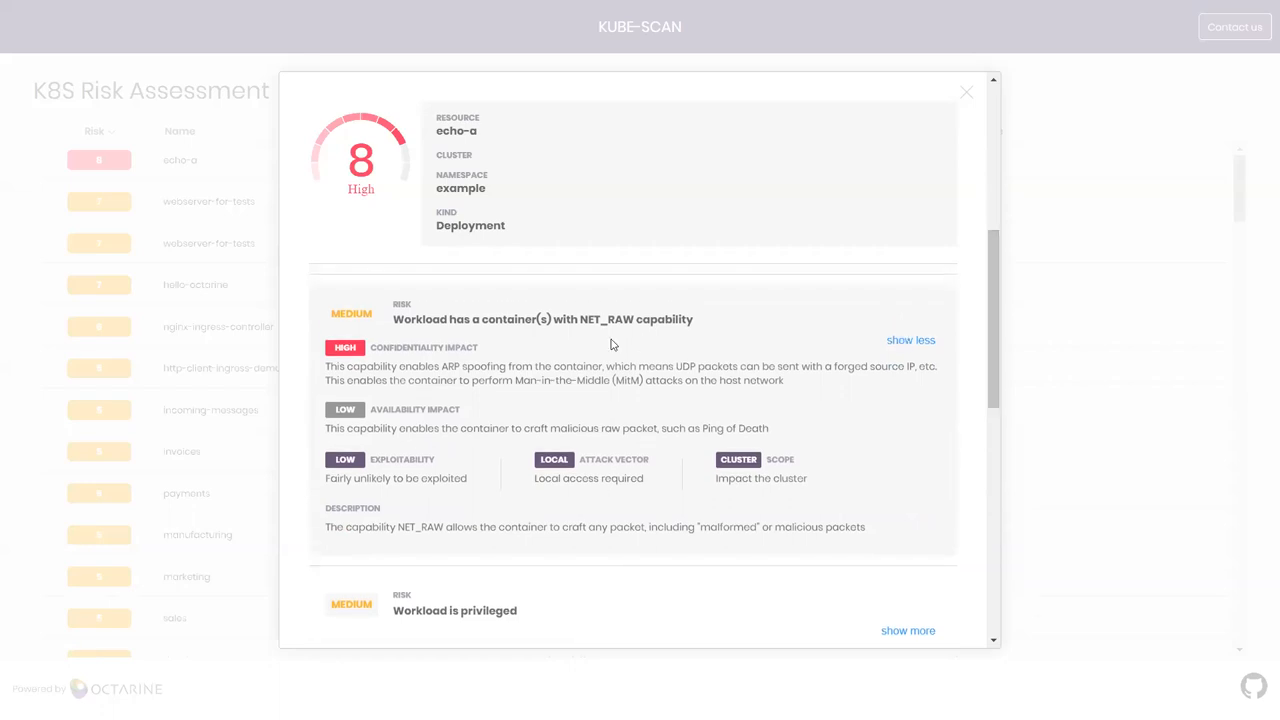
mouse_move(652, 404)
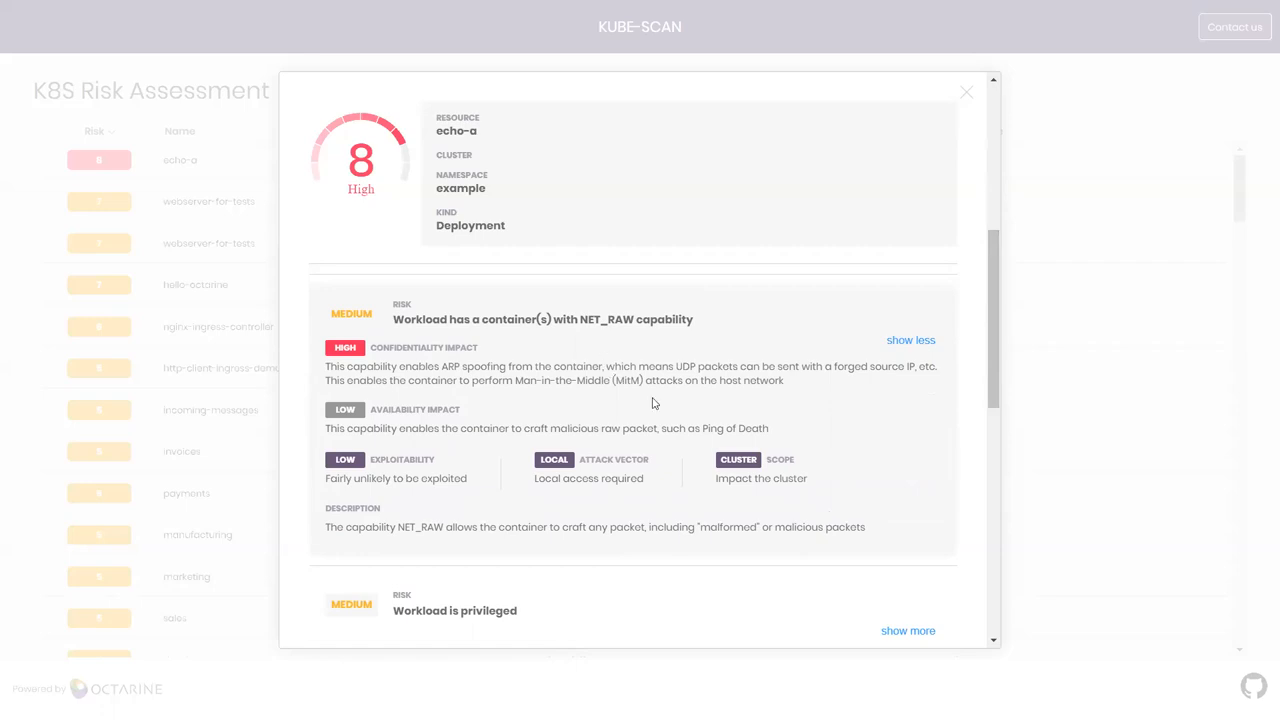
mouse_move(720, 428)
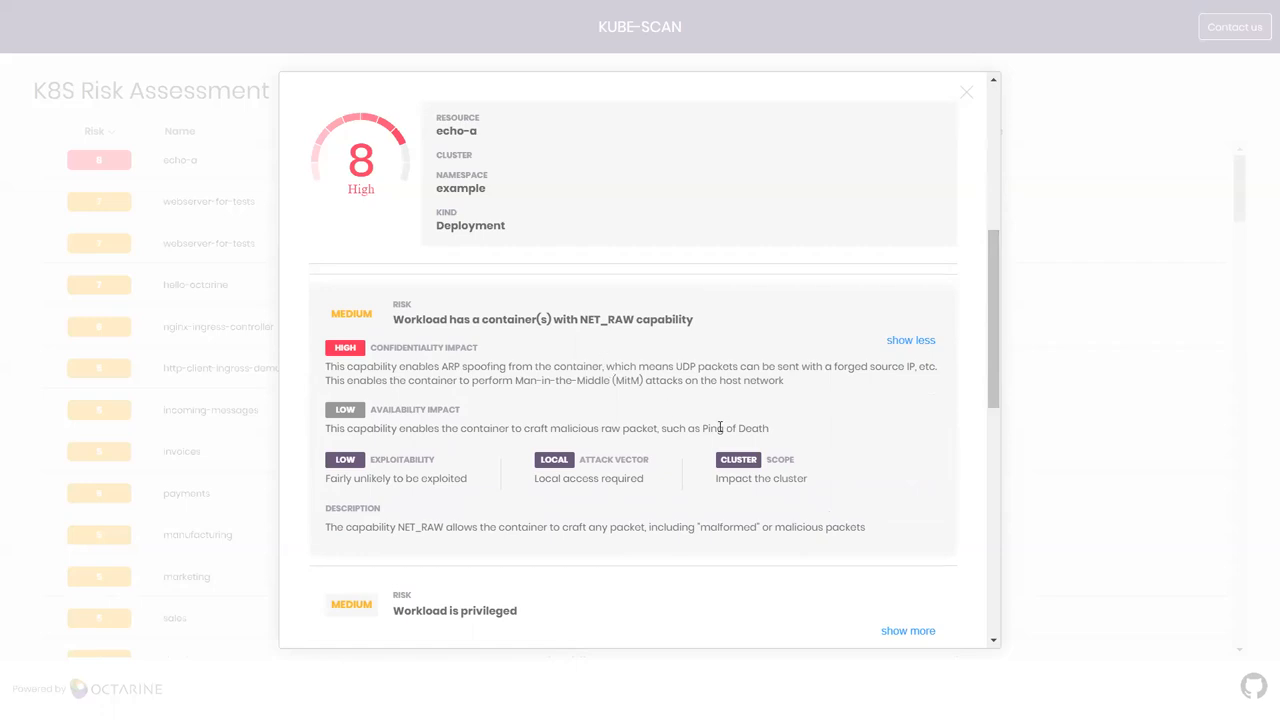
mouse_move(694, 368)
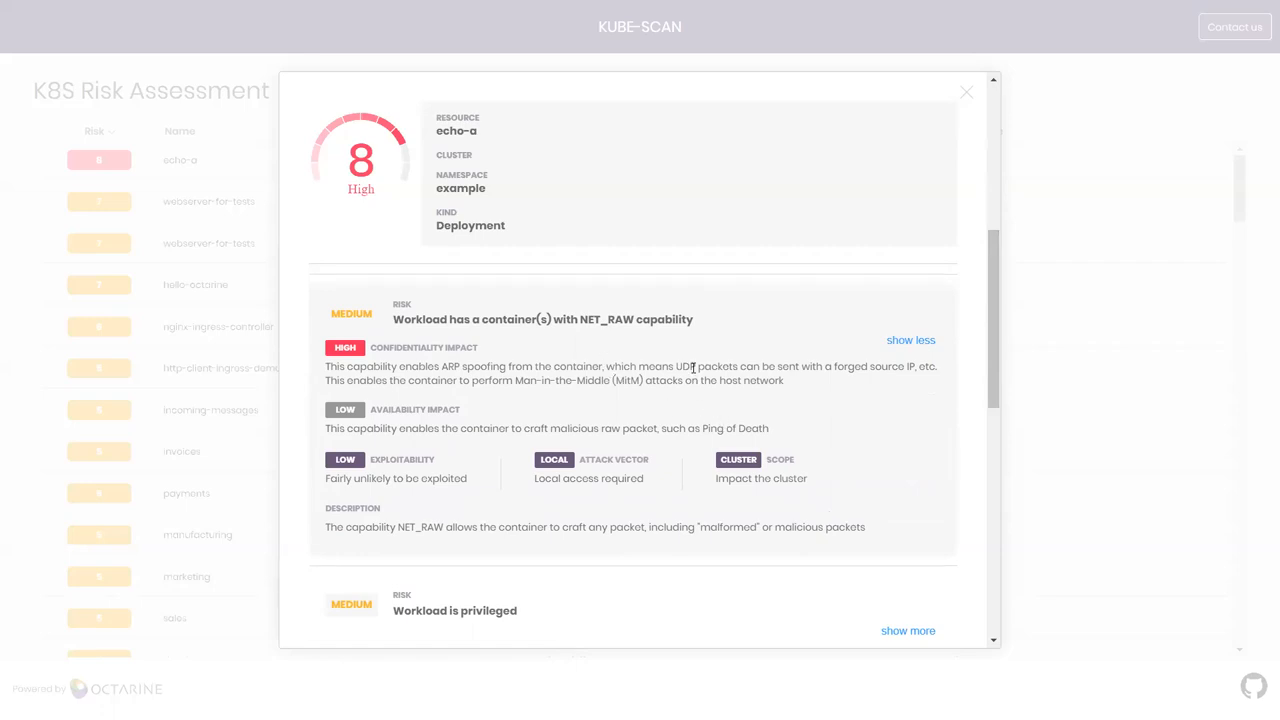
mouse_move(450, 364)
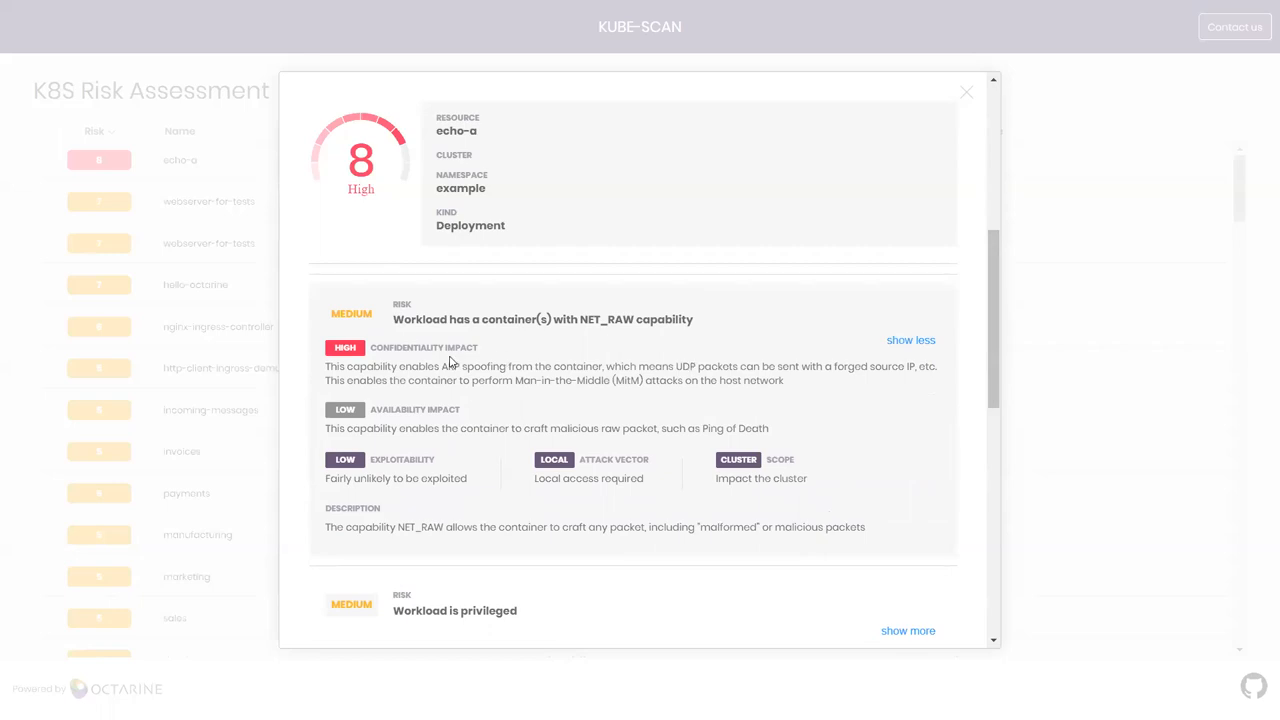
mouse_move(444, 364)
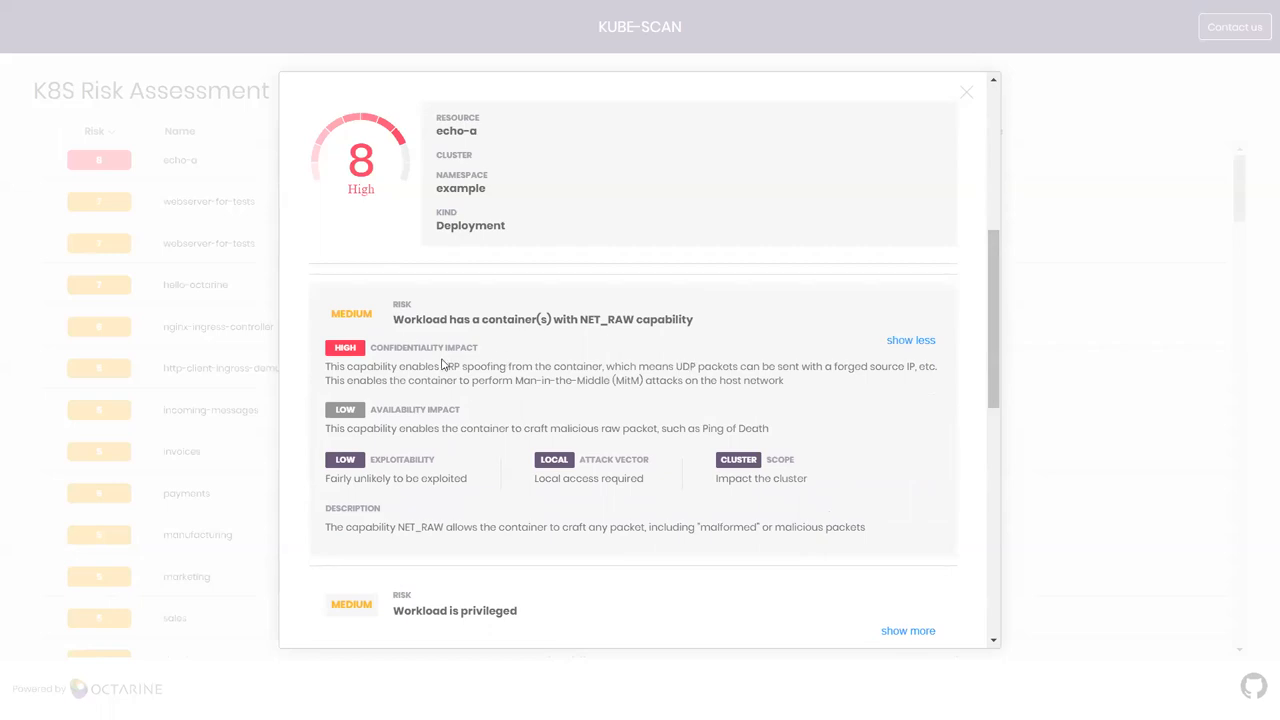
scroll("down", 3)
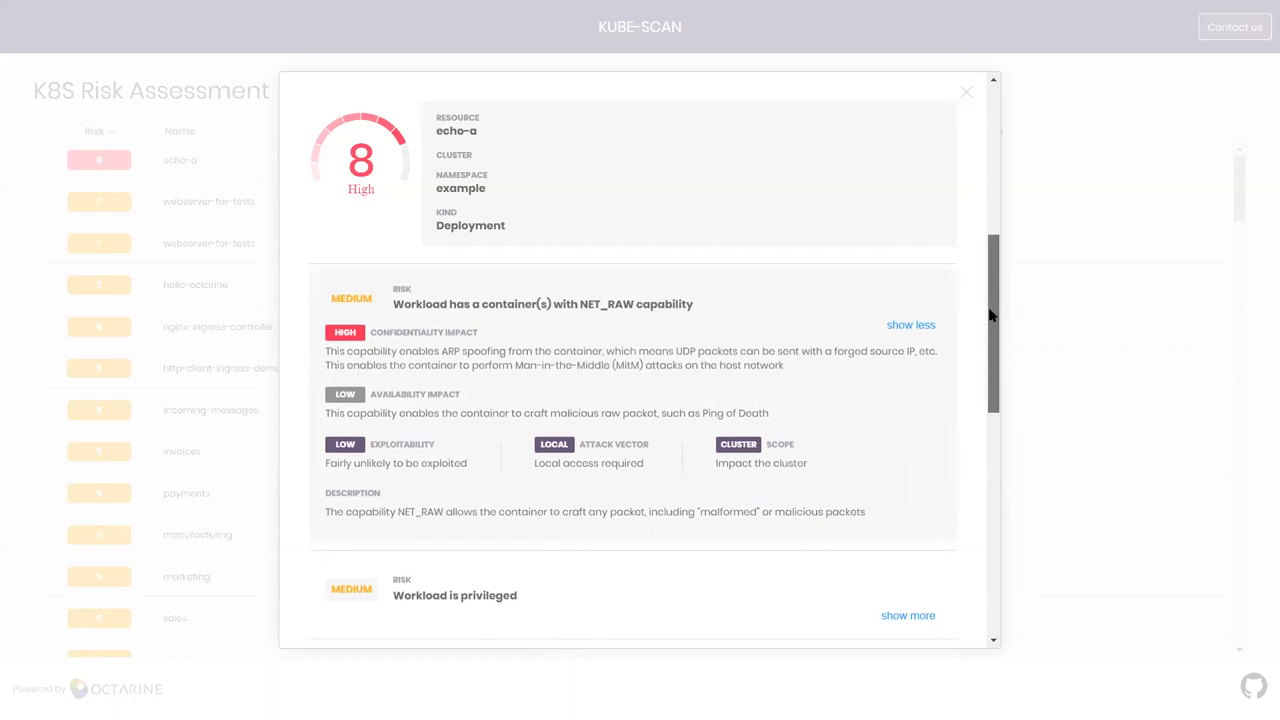
scroll("down", 3)
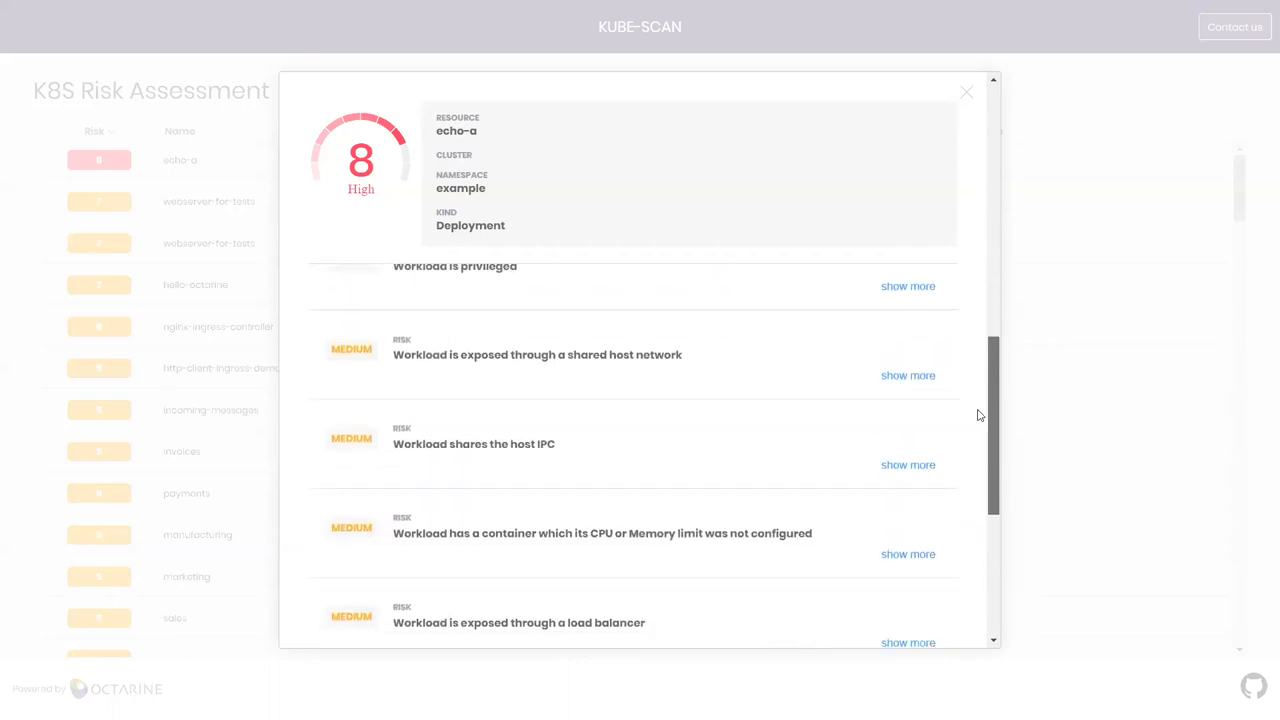
scroll("down", 3)
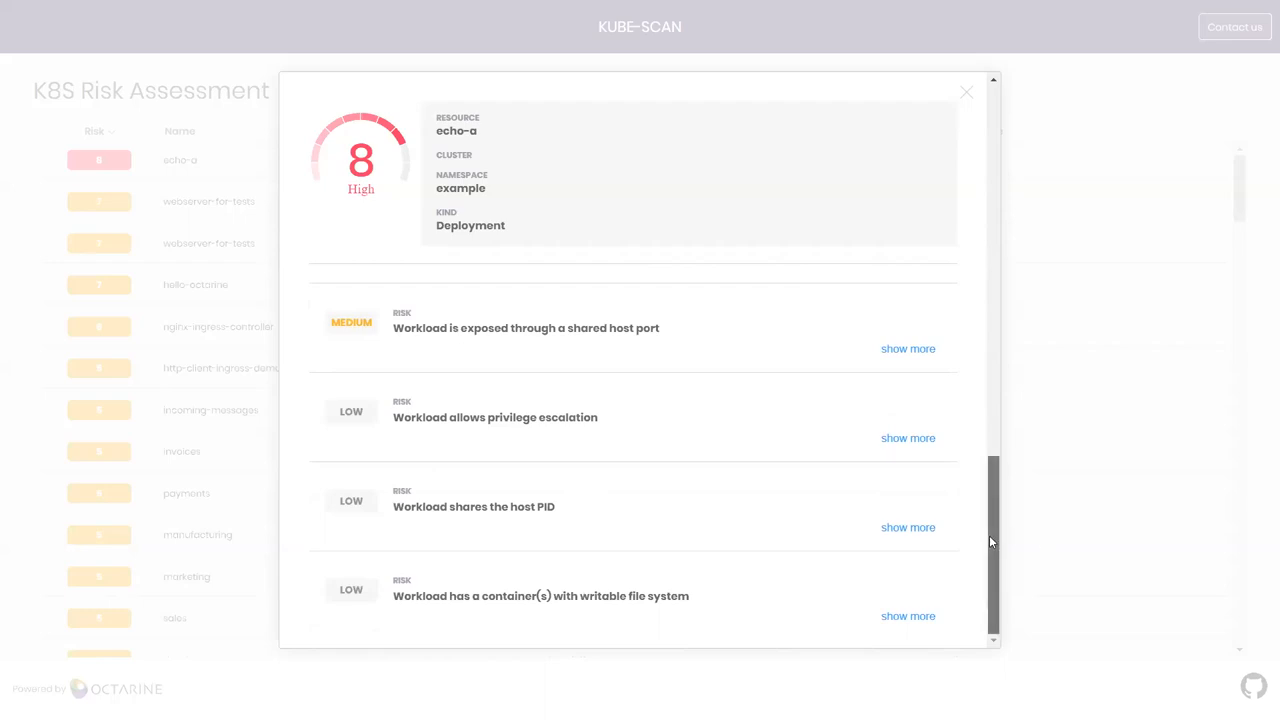
mouse_move(968, 56)
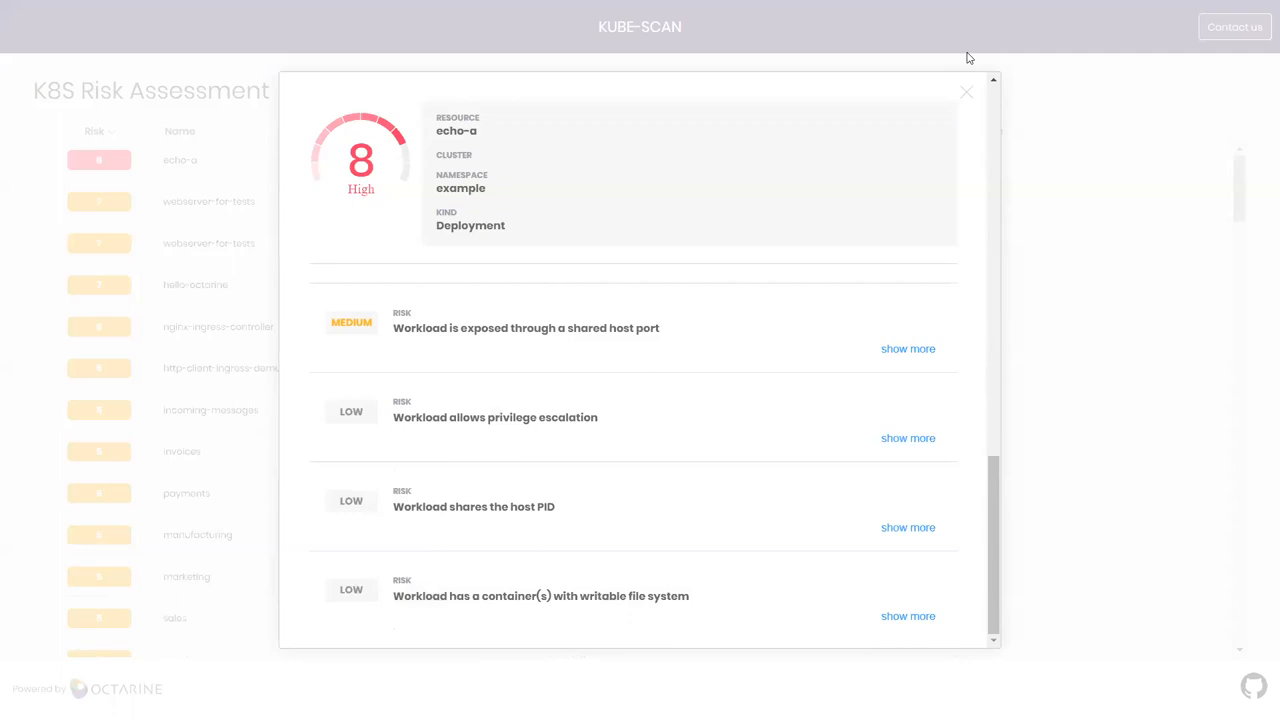
Close echo-a's details and browse the list down to score-5 StatefulSets in inventory and external.
left_click(966, 92)
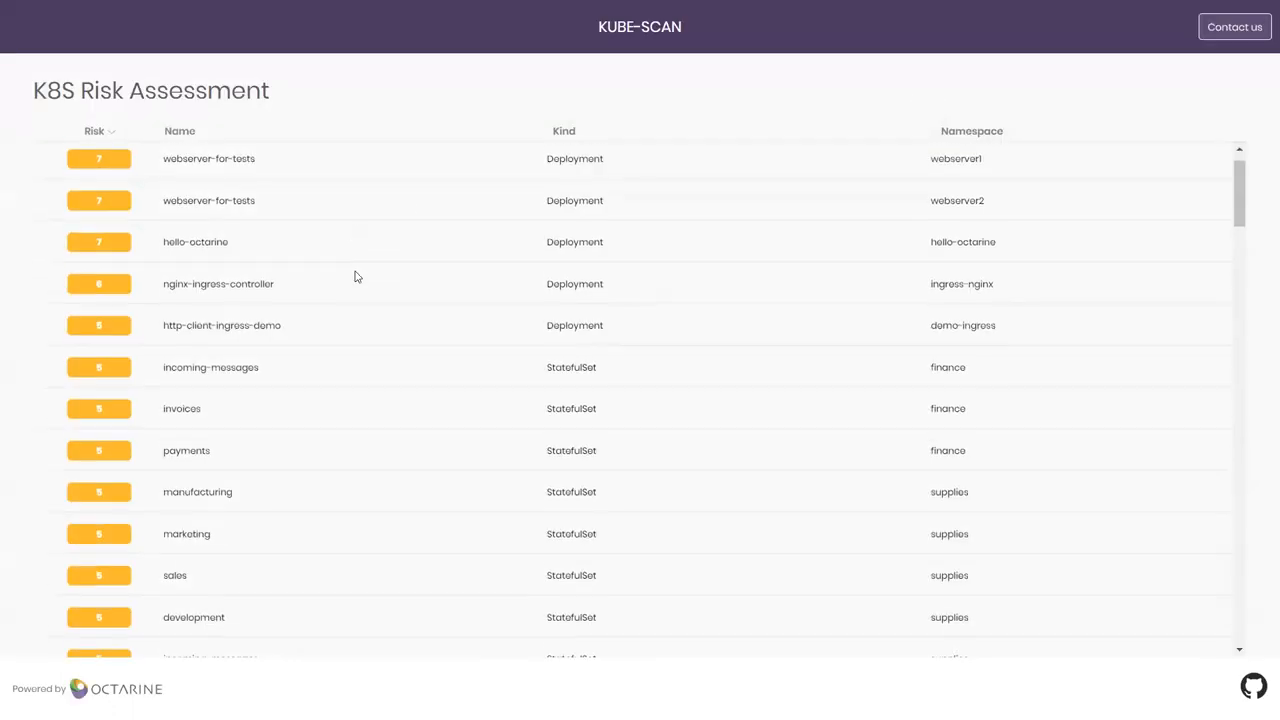
scroll("down", 3)
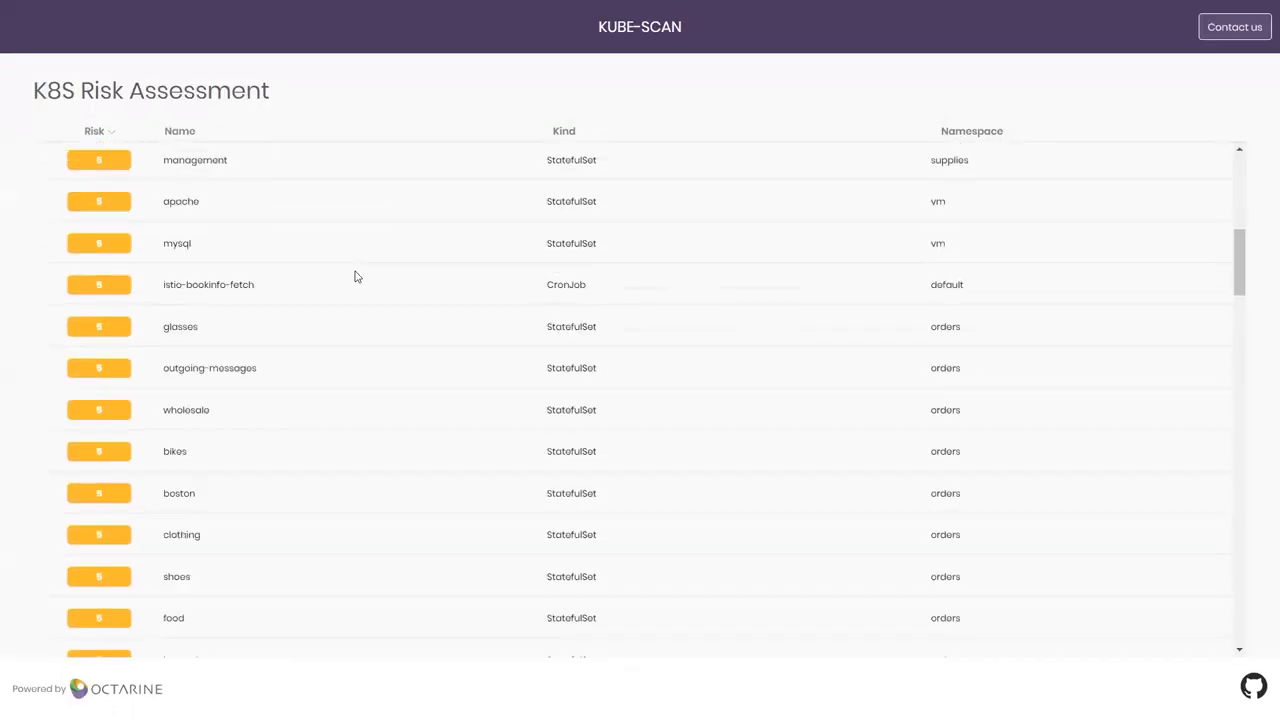
scroll("down", 3)
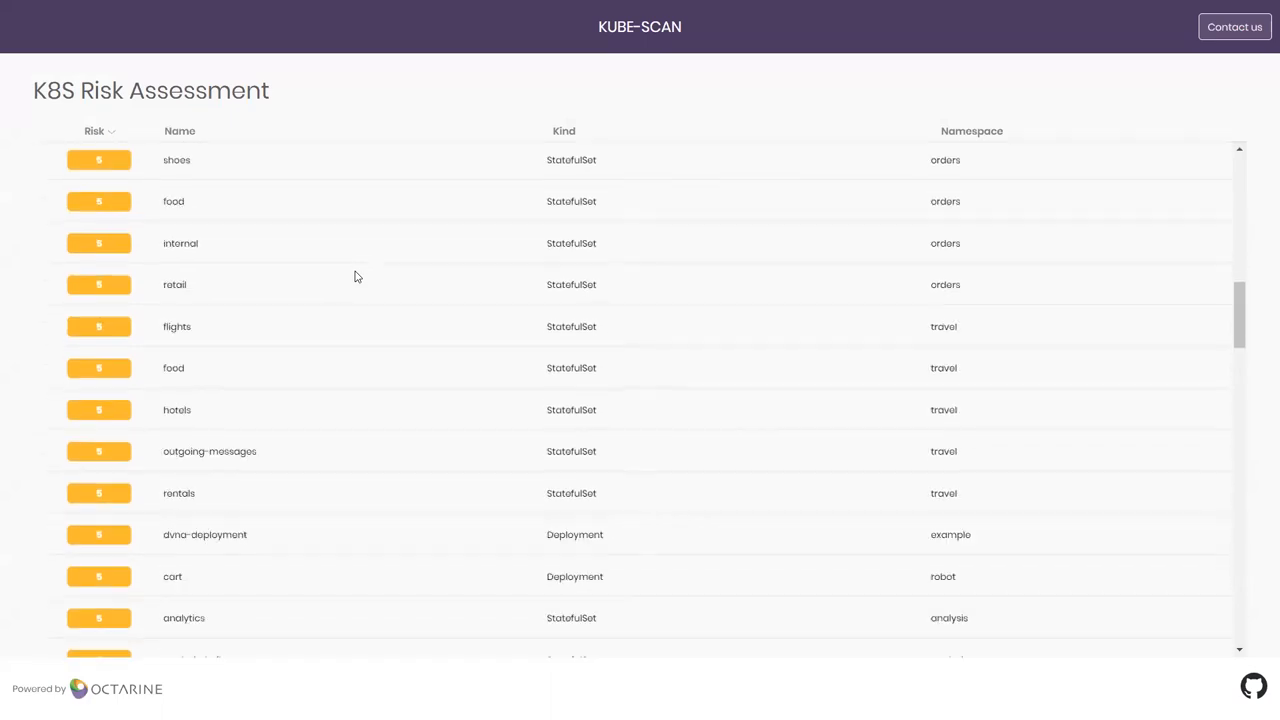
scroll("down", 3)
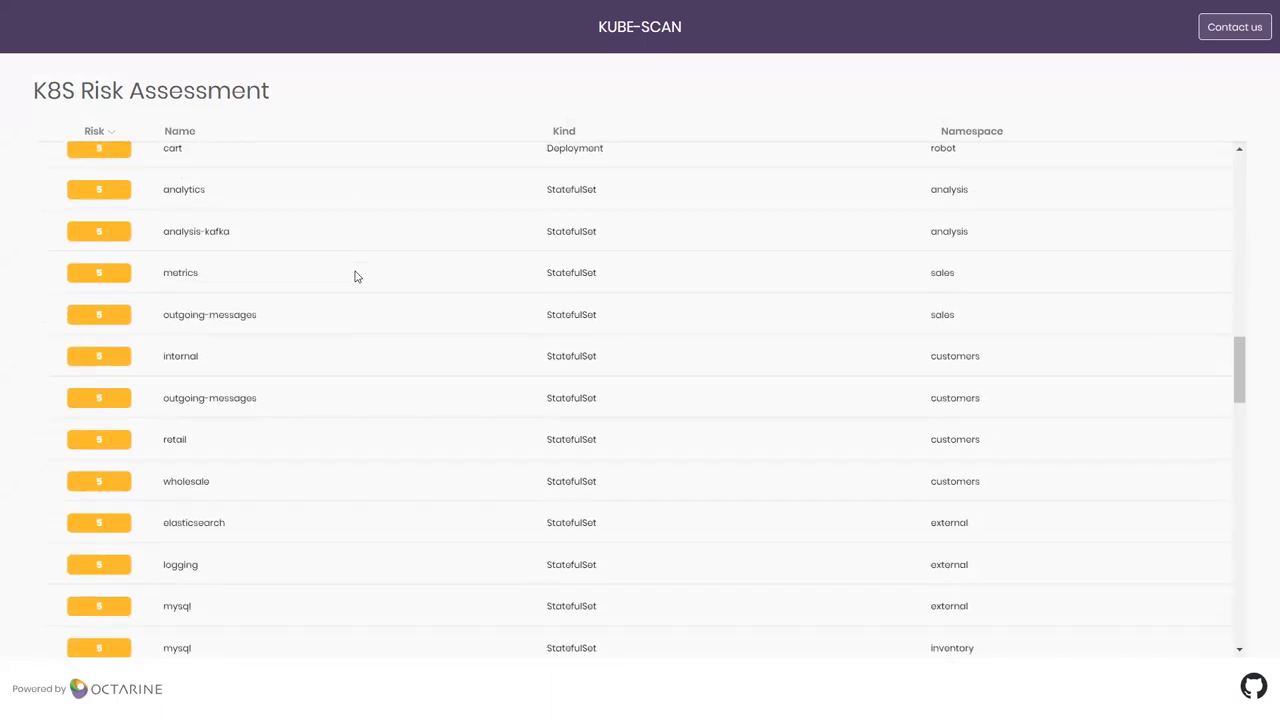
scroll("down", 3)
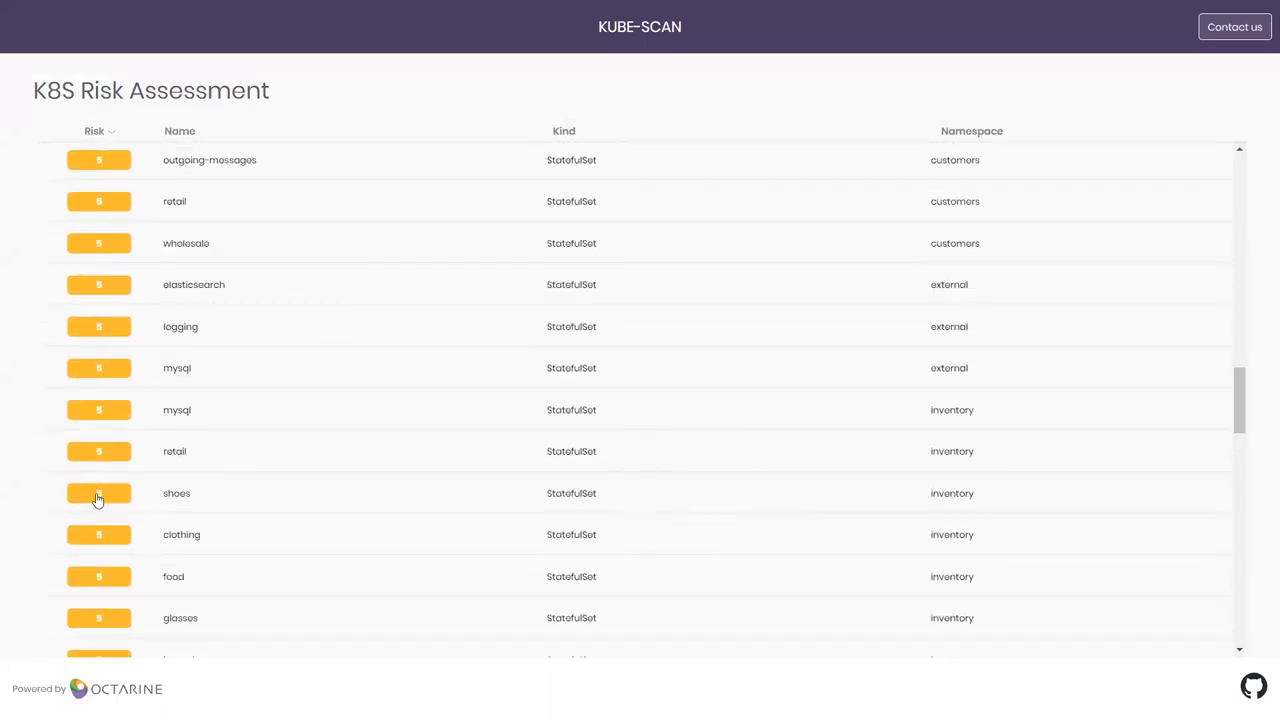
Review the 'listening port isn't configured' remediation for the shoes StatefulSet, then return to its risk list.
left_click(98, 492)
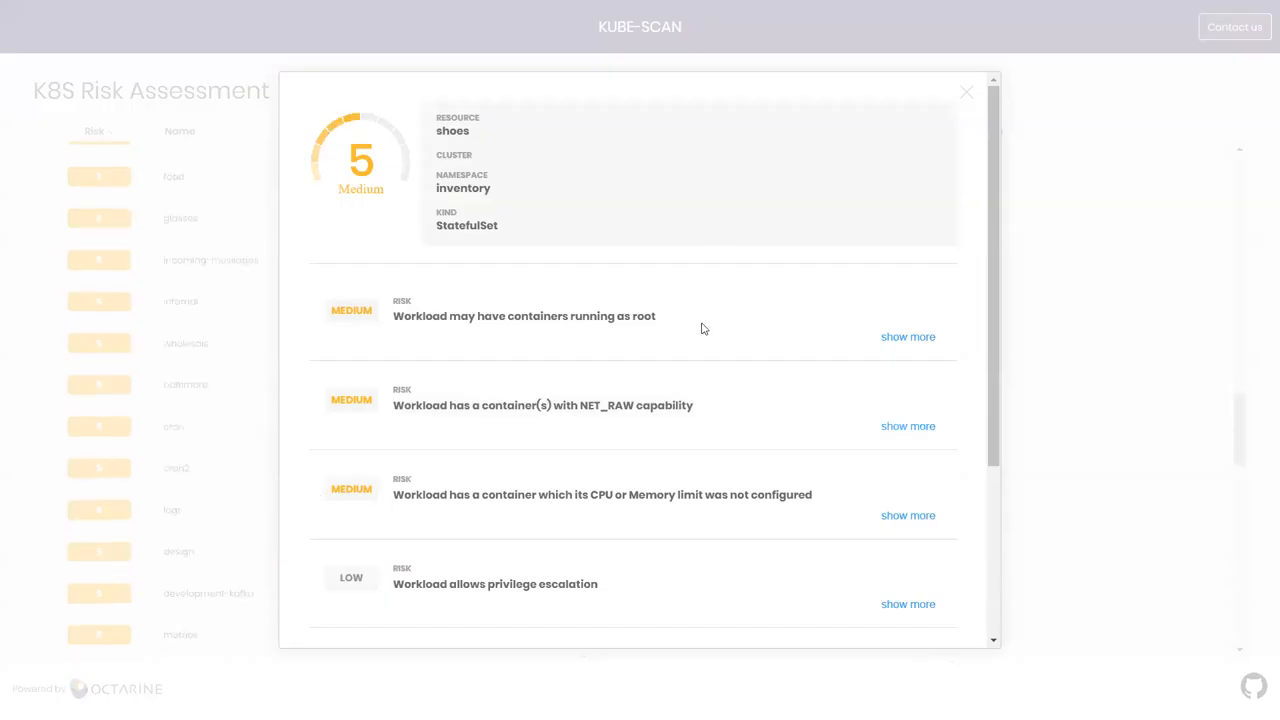
mouse_move(692, 342)
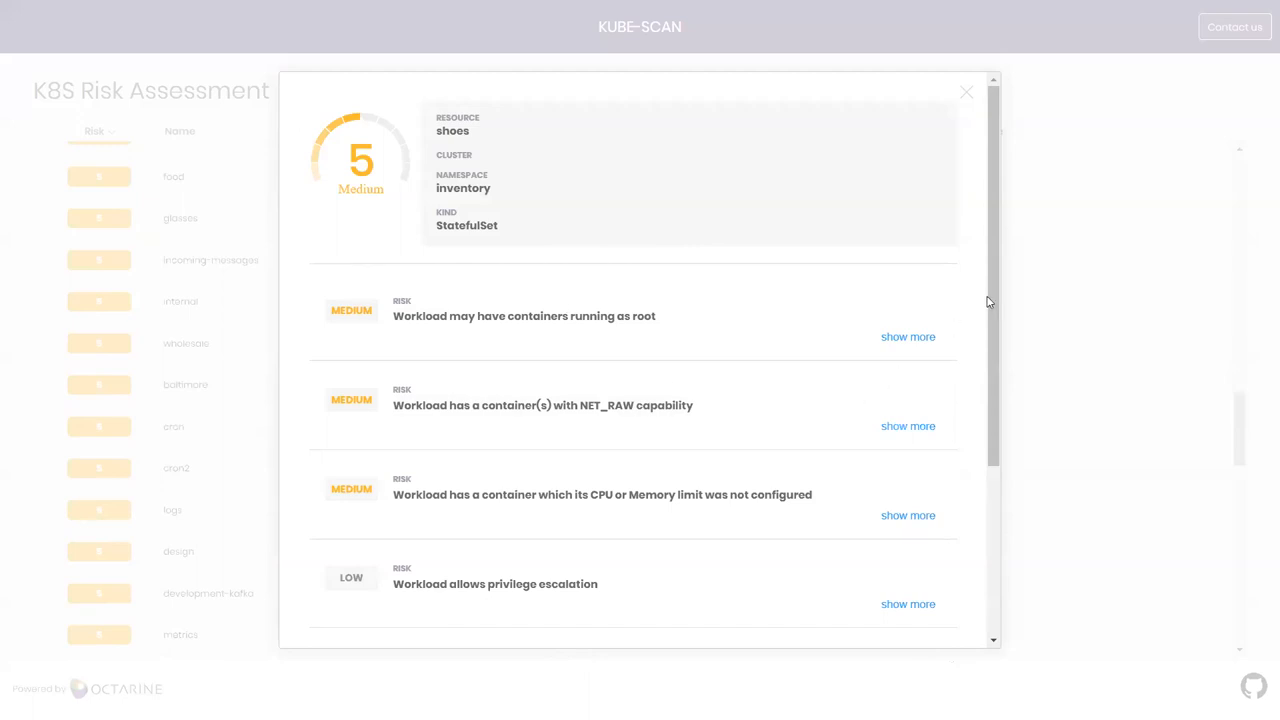
scroll("down", 3)
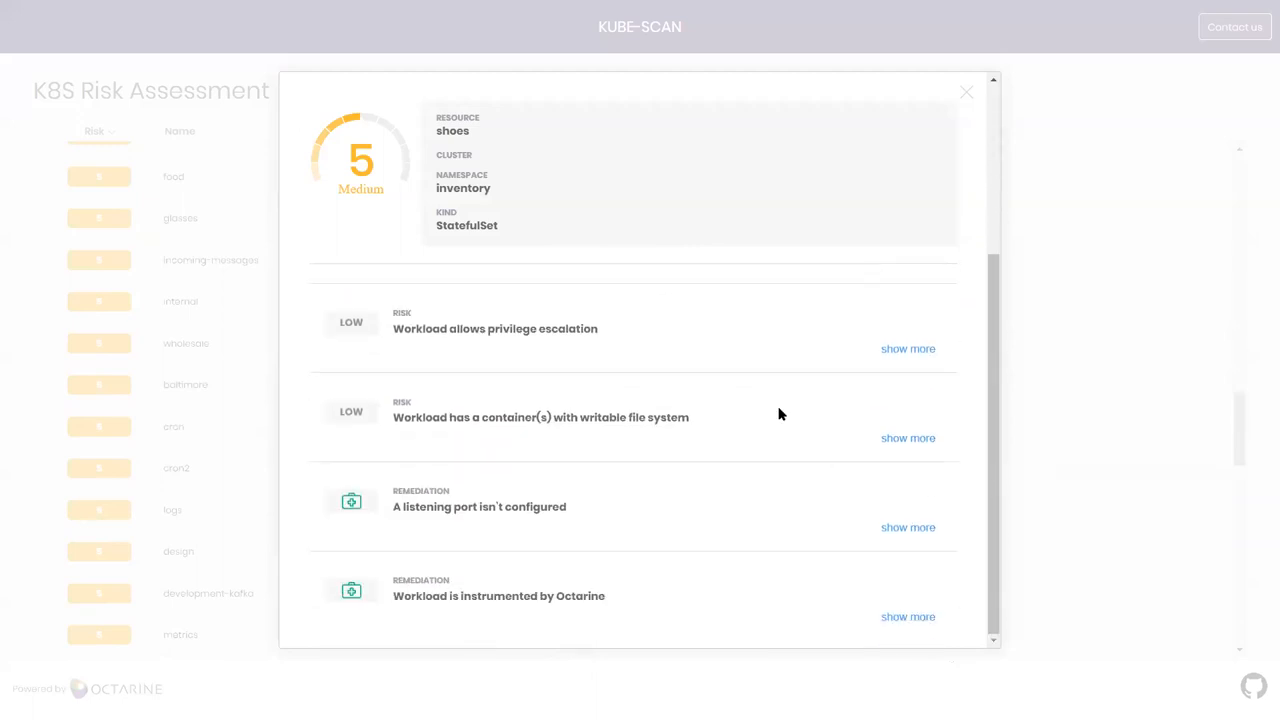
mouse_move(880, 550)
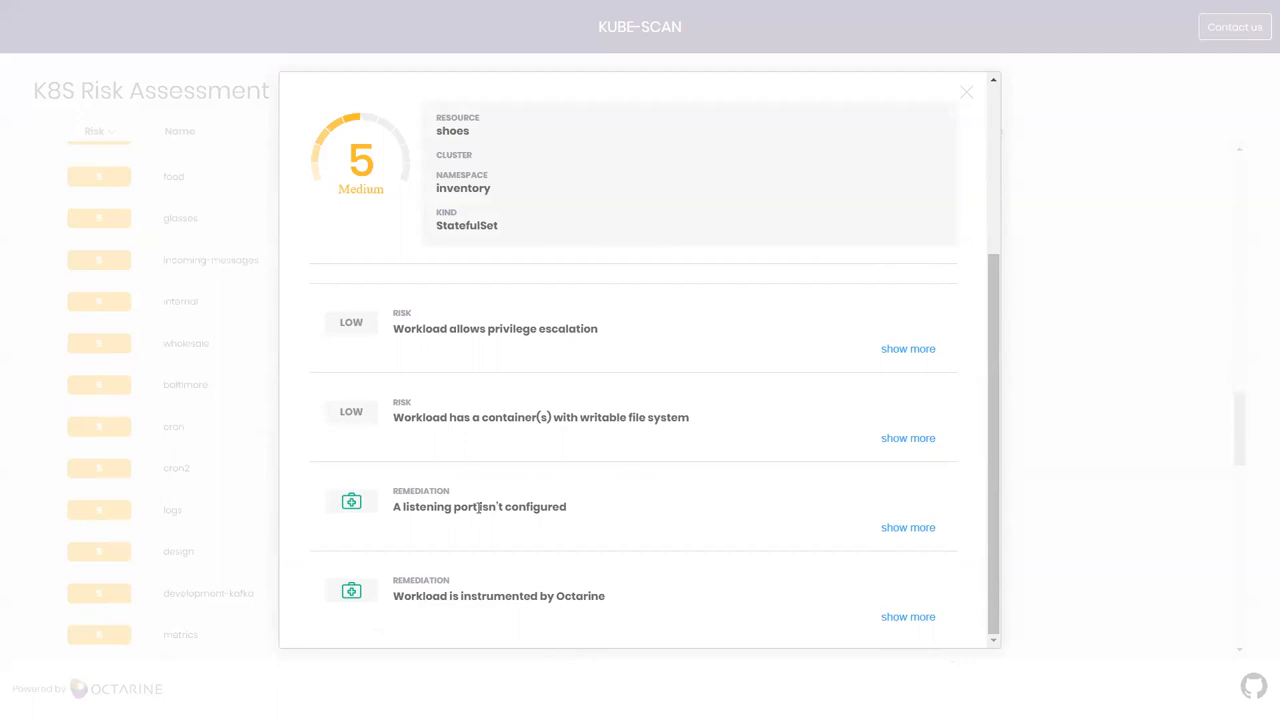
left_click(908, 528)
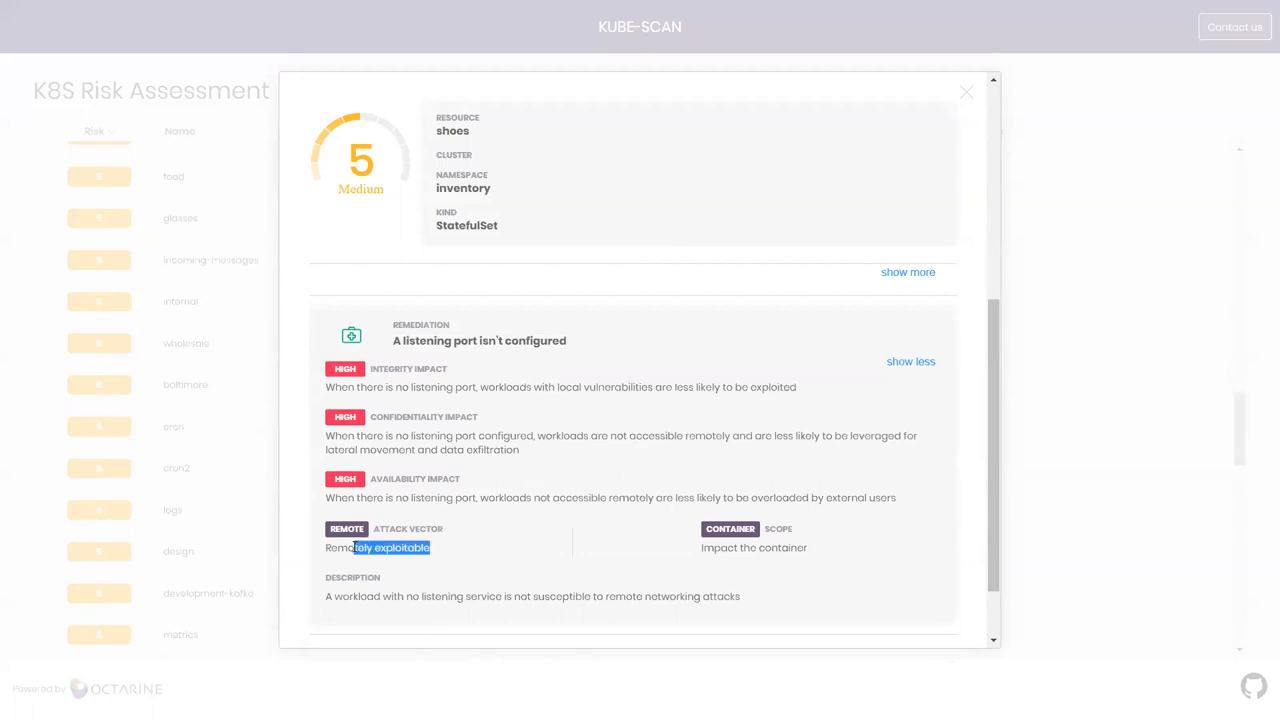
mouse_move(728, 380)
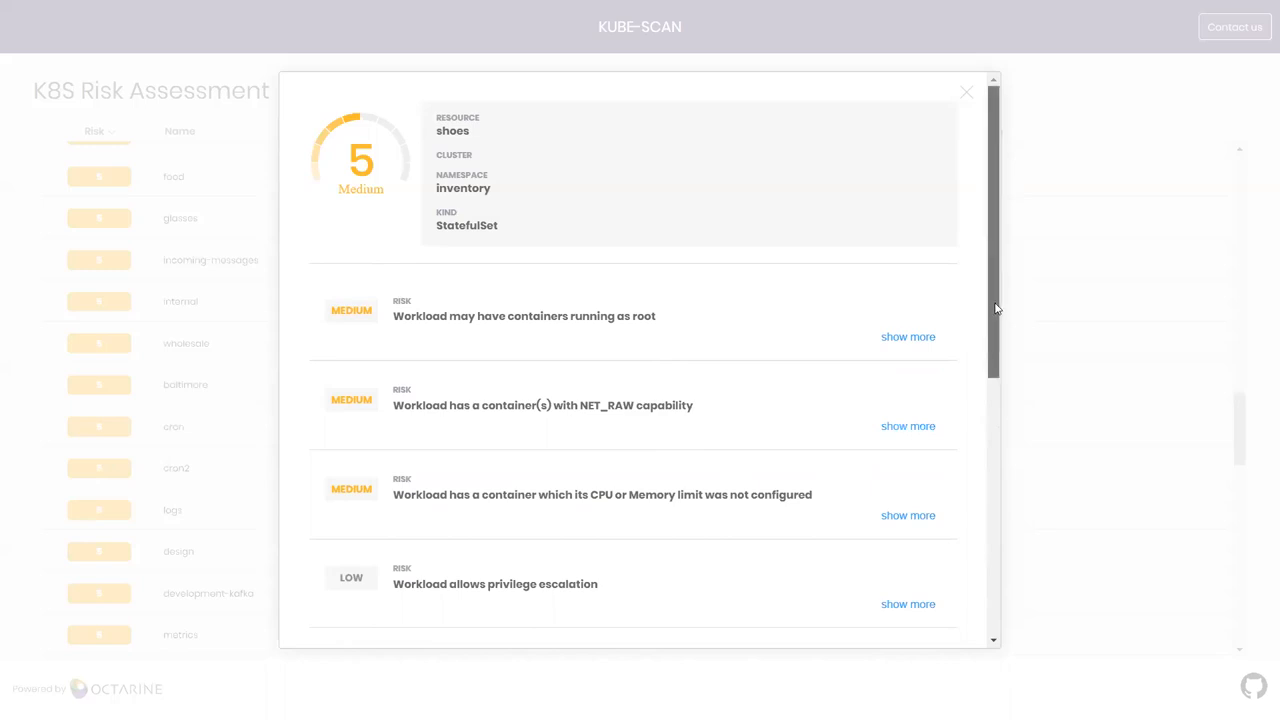
scroll("down", 3)
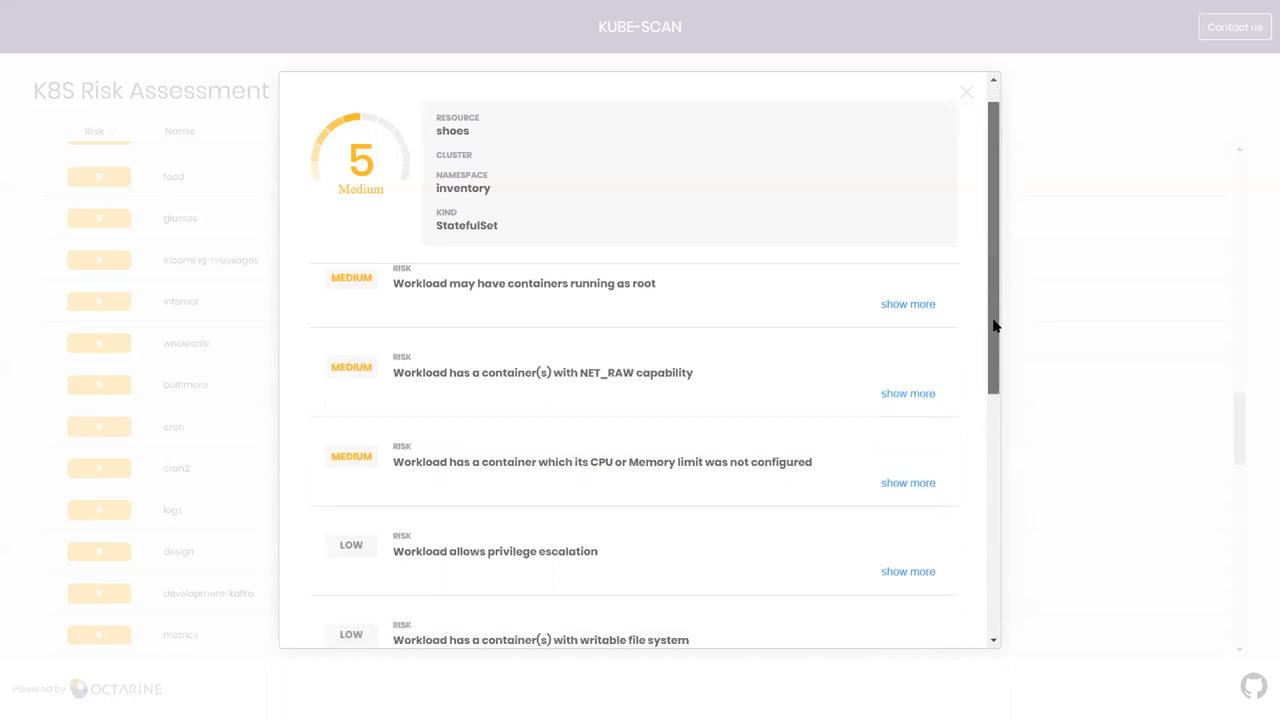
Read the Octarine instrumentation remediation impact for shoes, then close its details to return to the list.
left_click(908, 304)
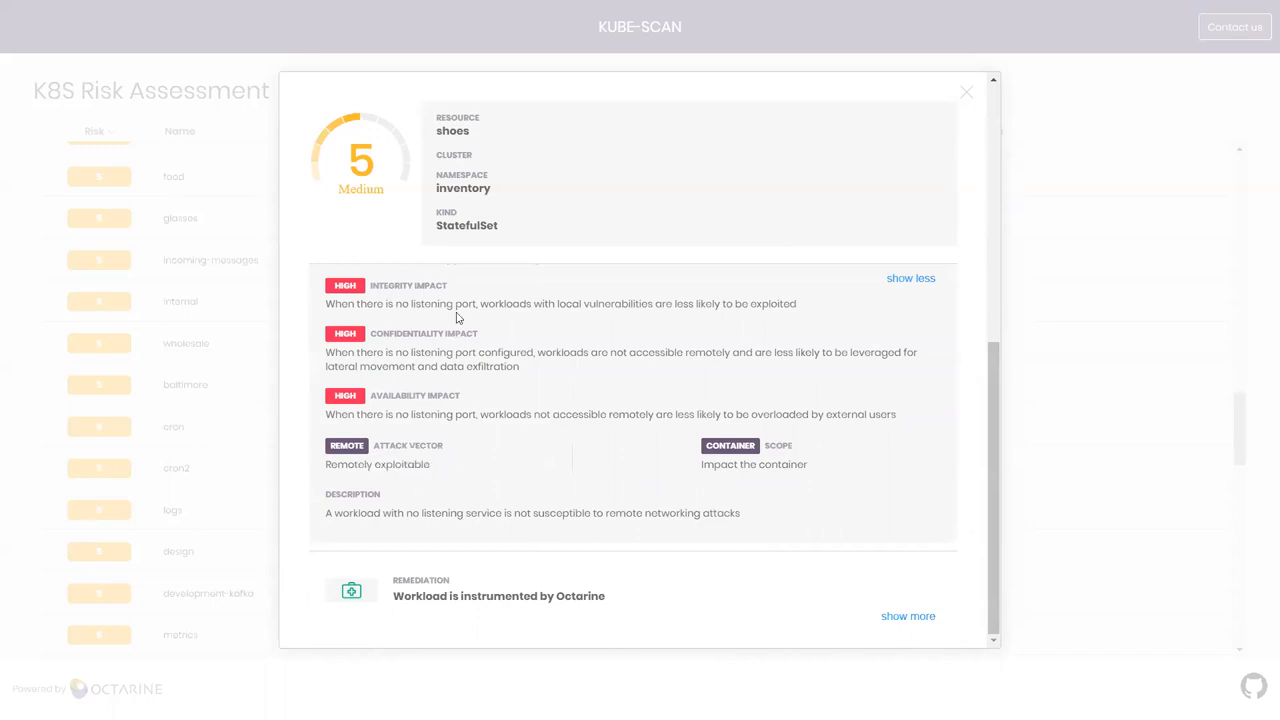
mouse_move(492, 588)
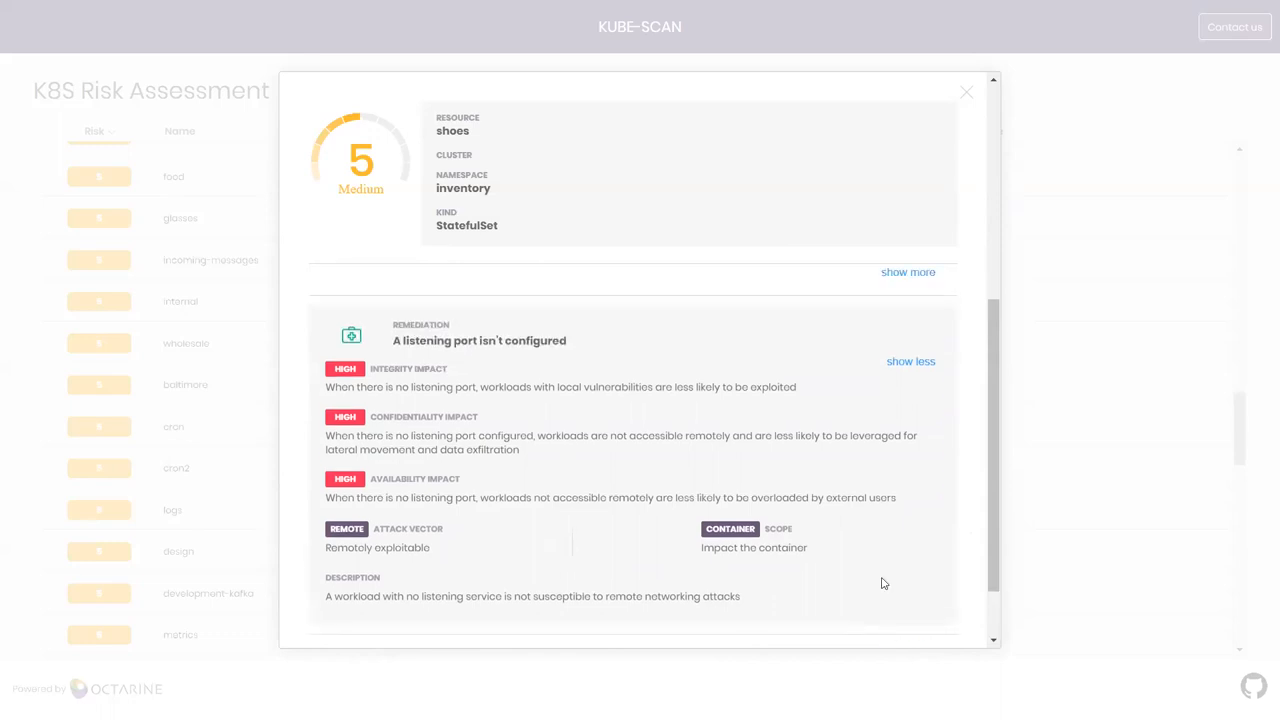
scroll("down", 3)
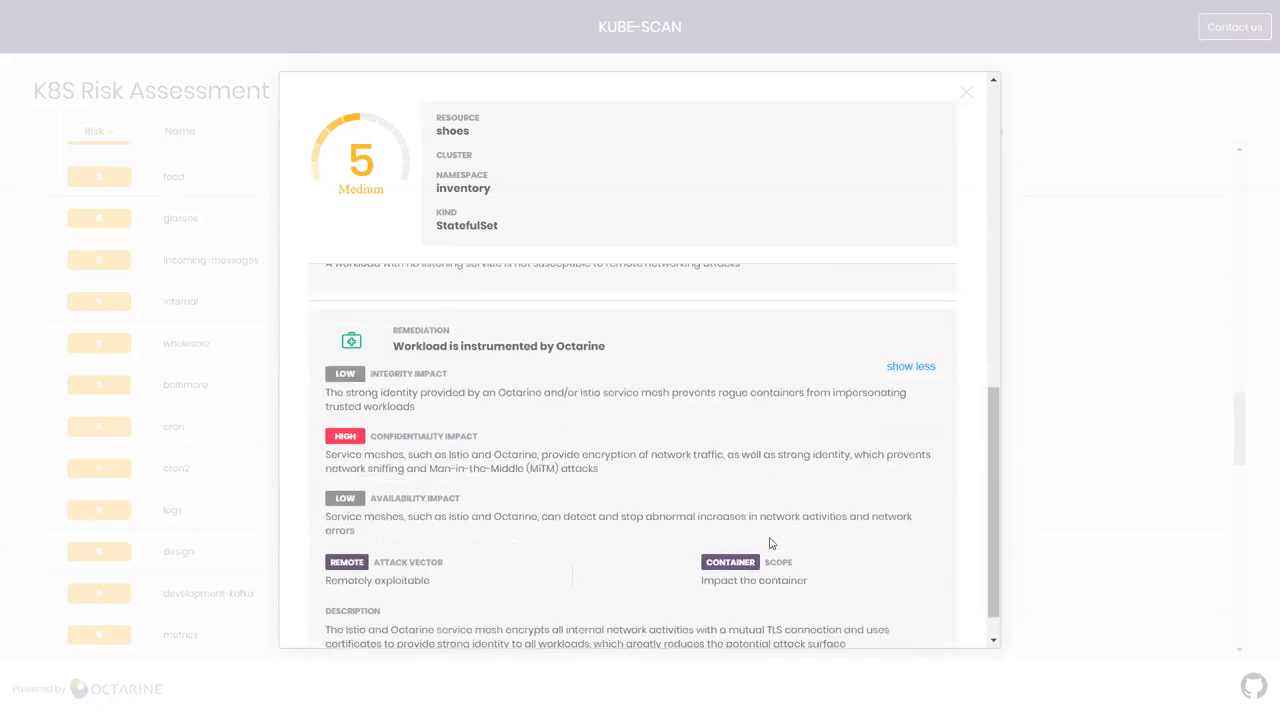
mouse_move(464, 372)
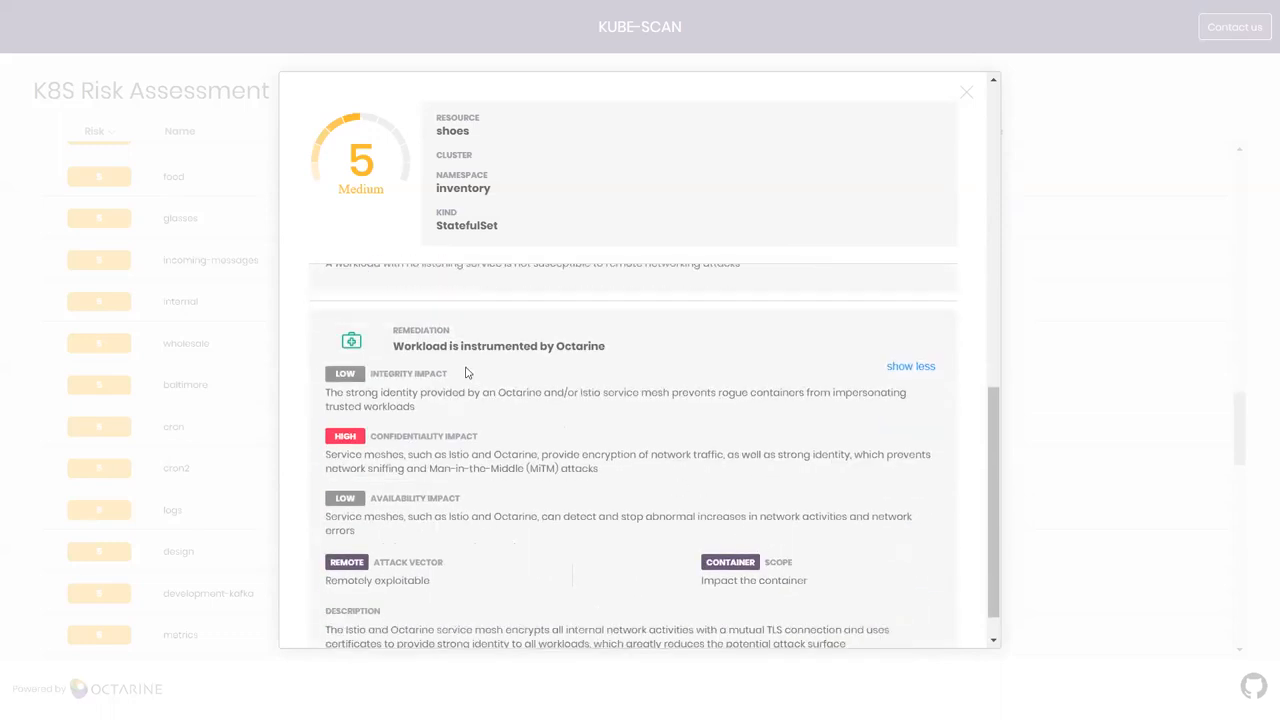
mouse_move(718, 384)
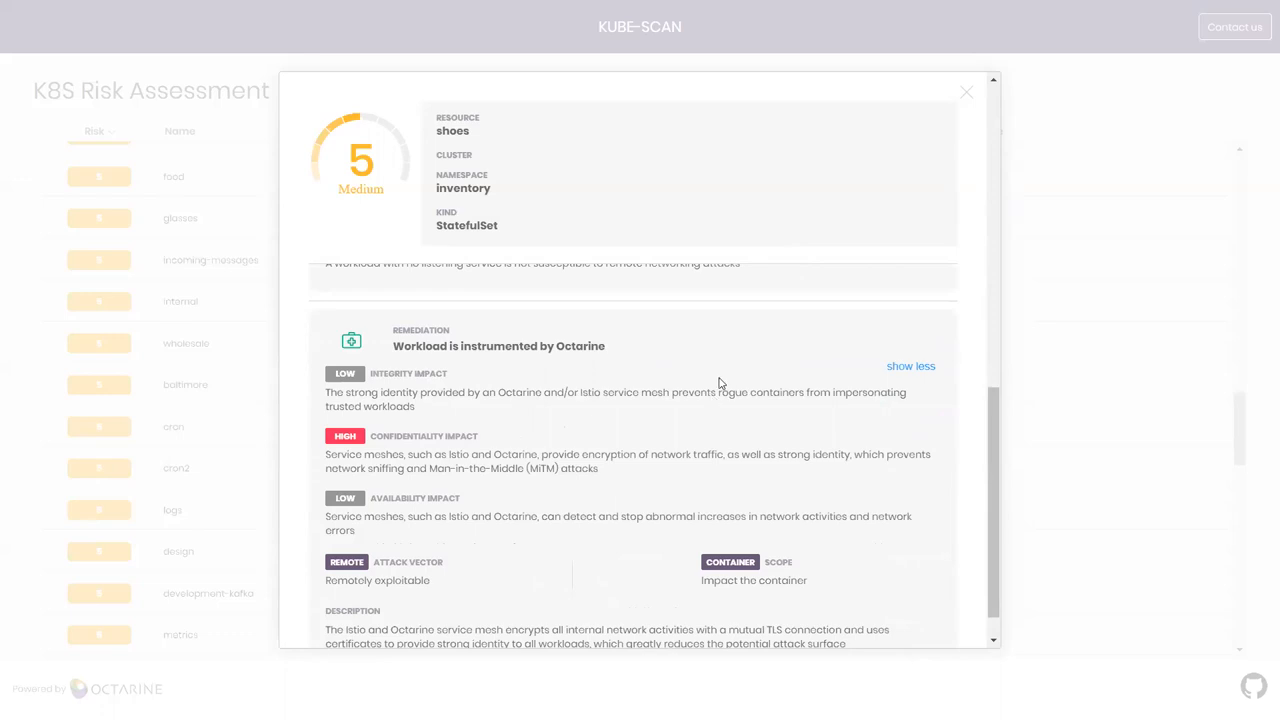
mouse_move(724, 378)
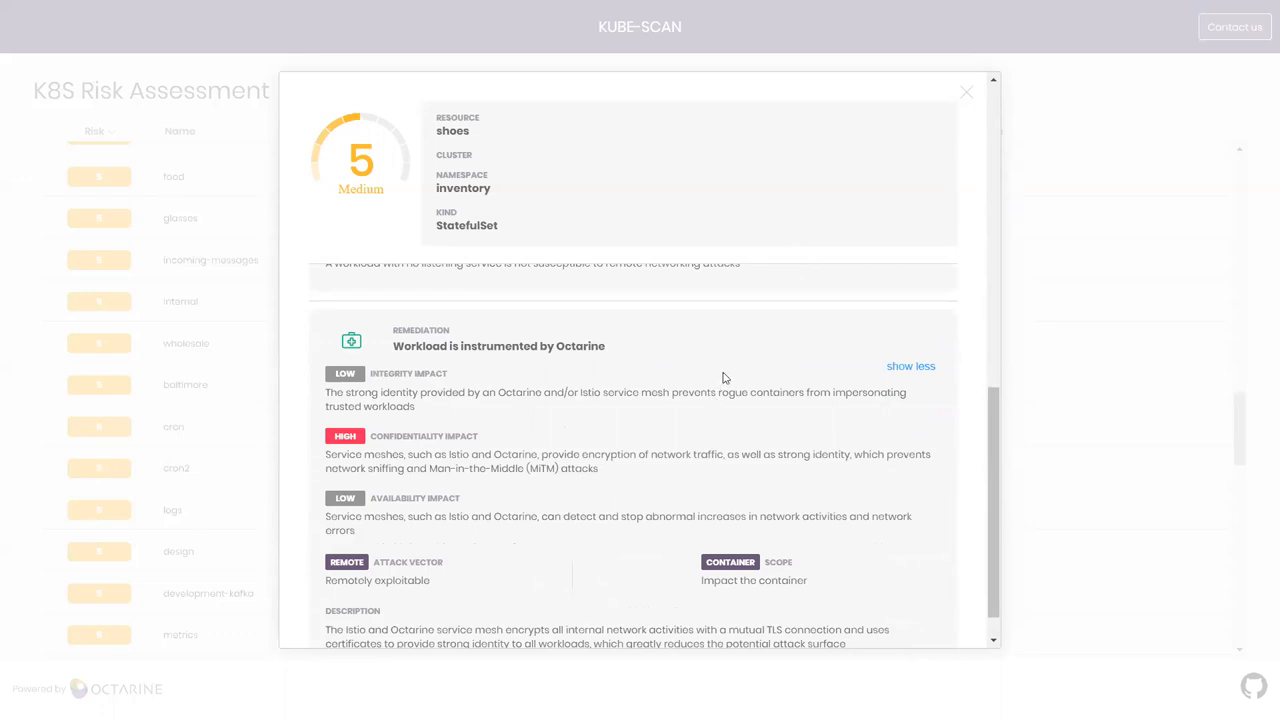
mouse_move(660, 468)
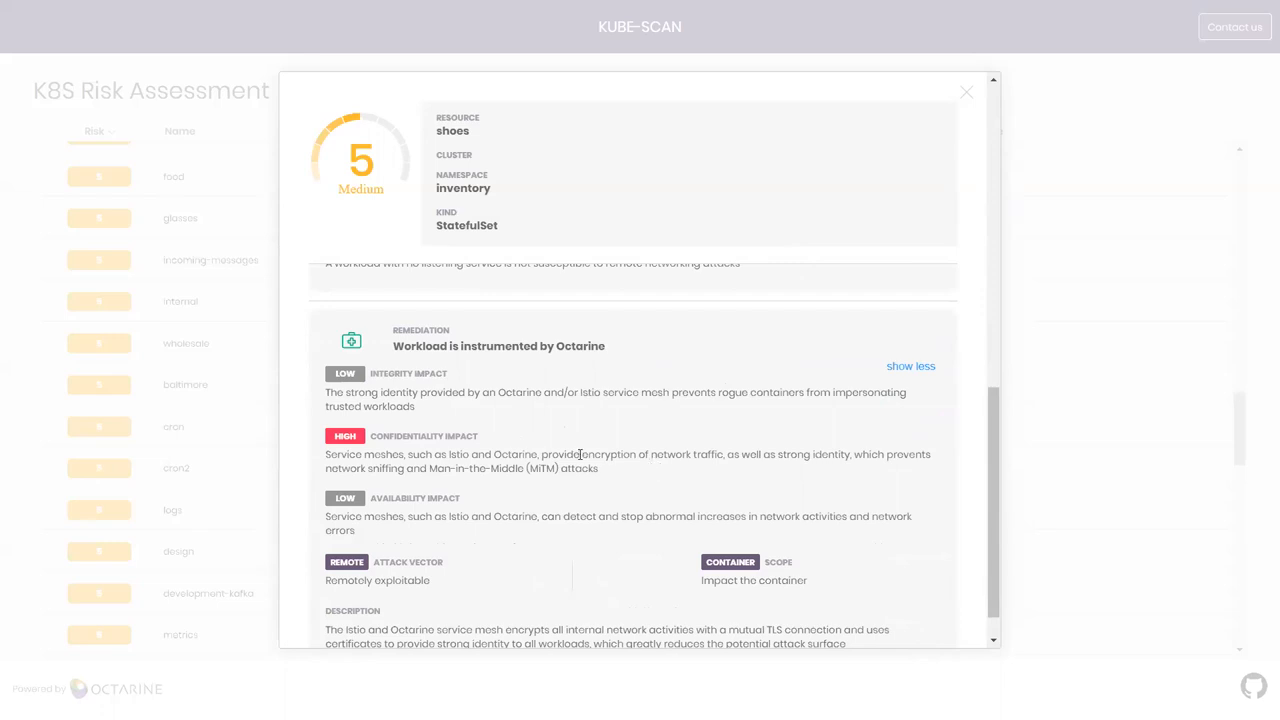
mouse_move(574, 492)
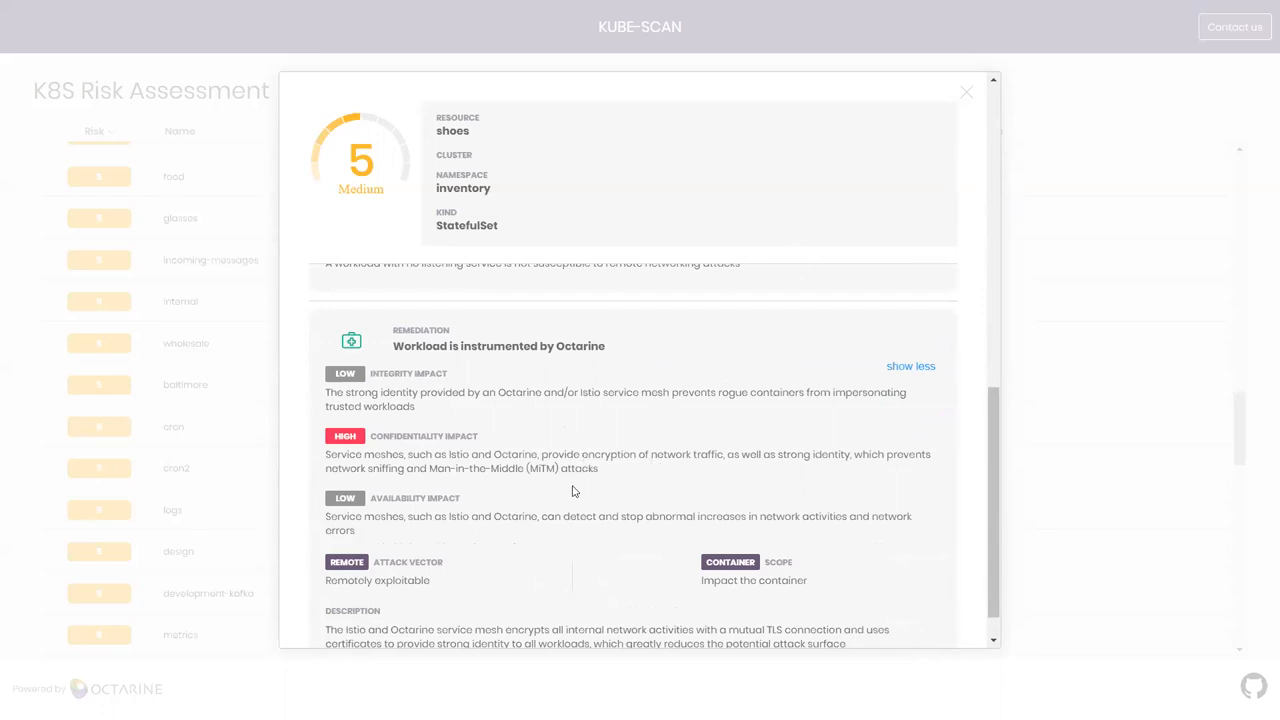
mouse_move(430, 428)
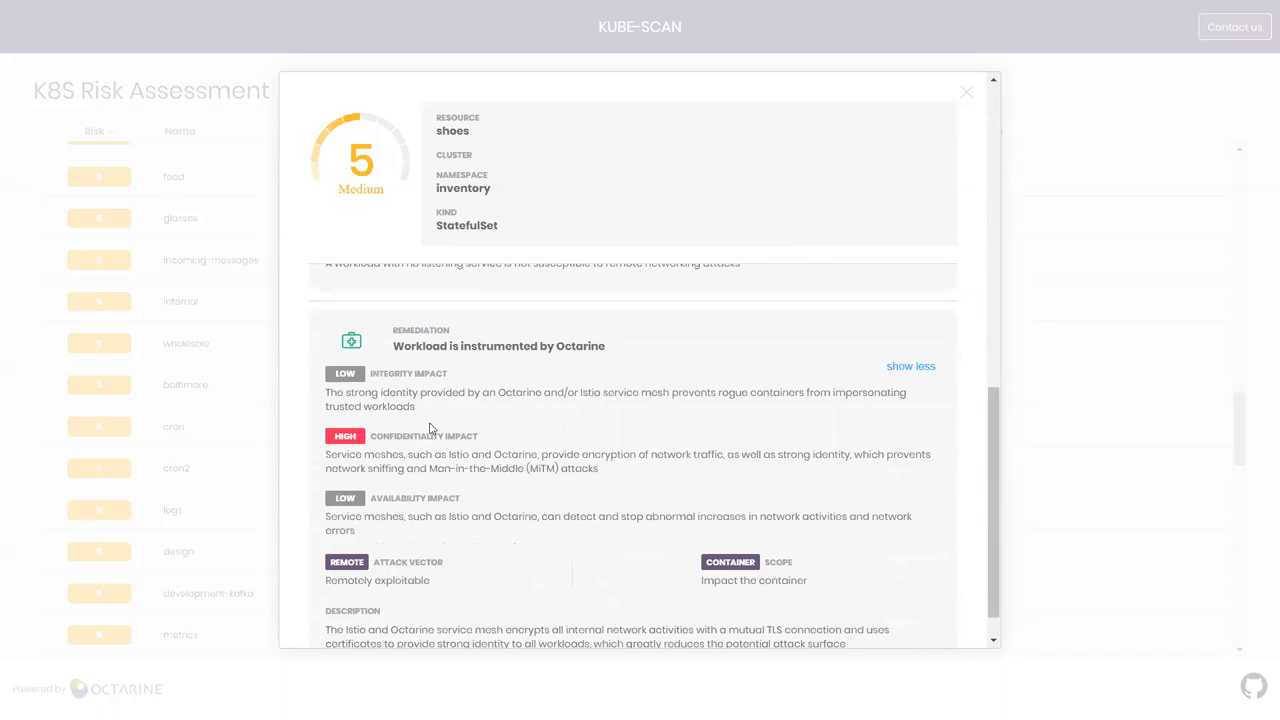
mouse_move(414, 448)
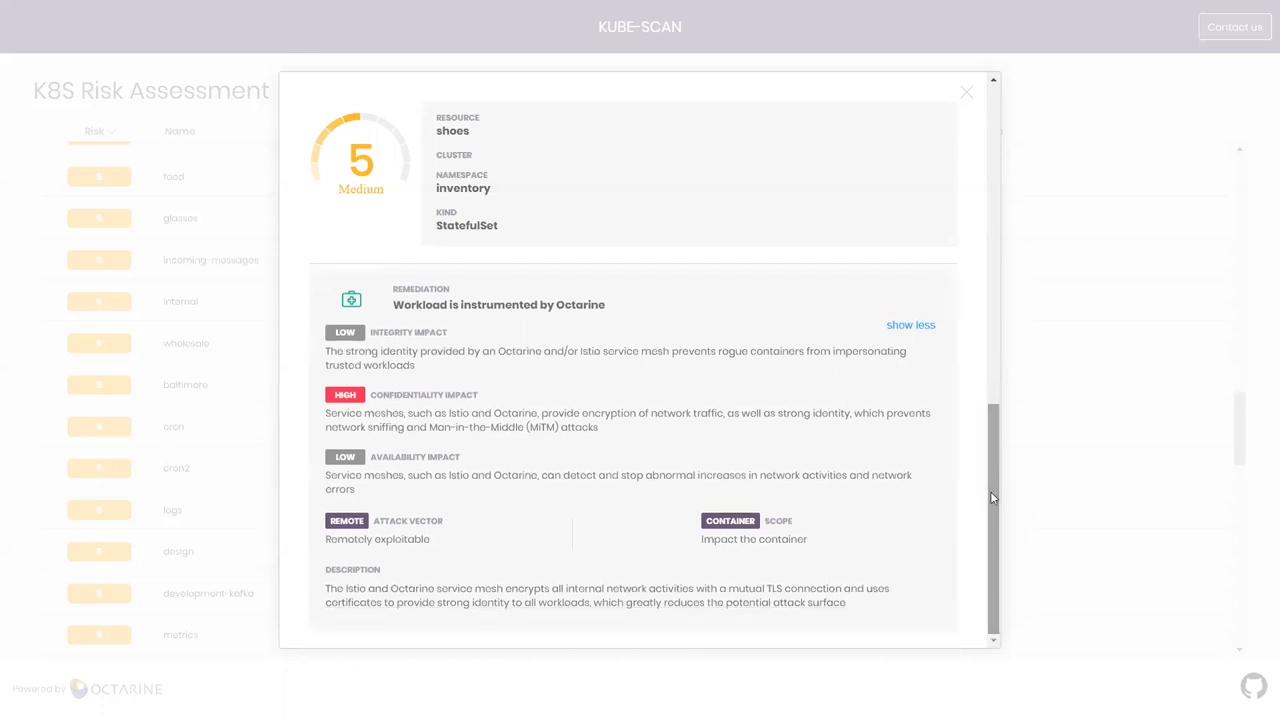
mouse_move(844, 442)
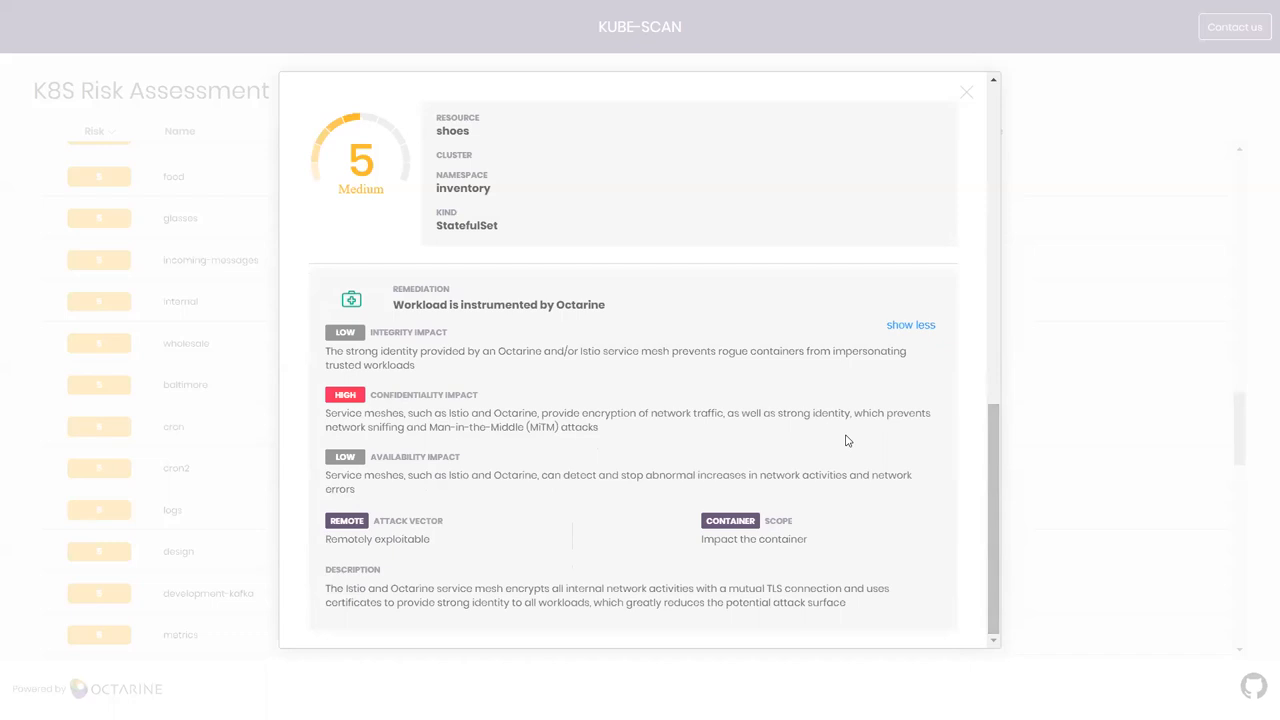
mouse_move(966, 92)
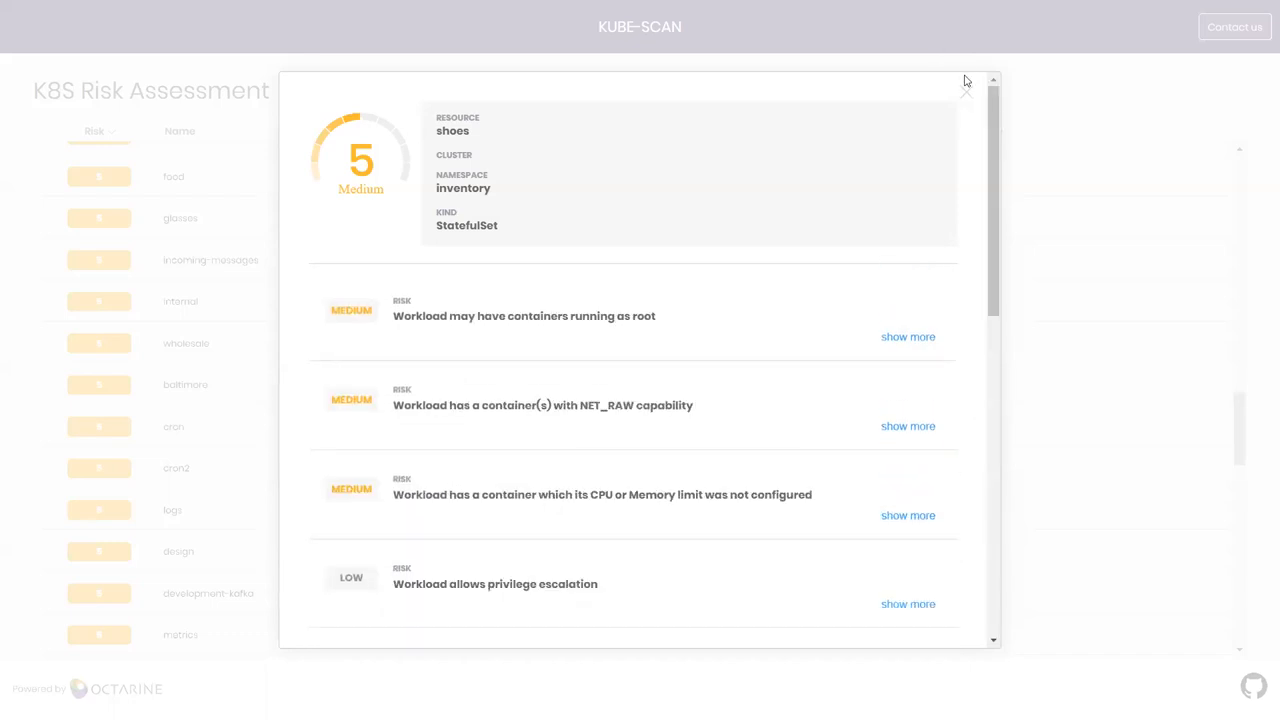
left_click(964, 84)
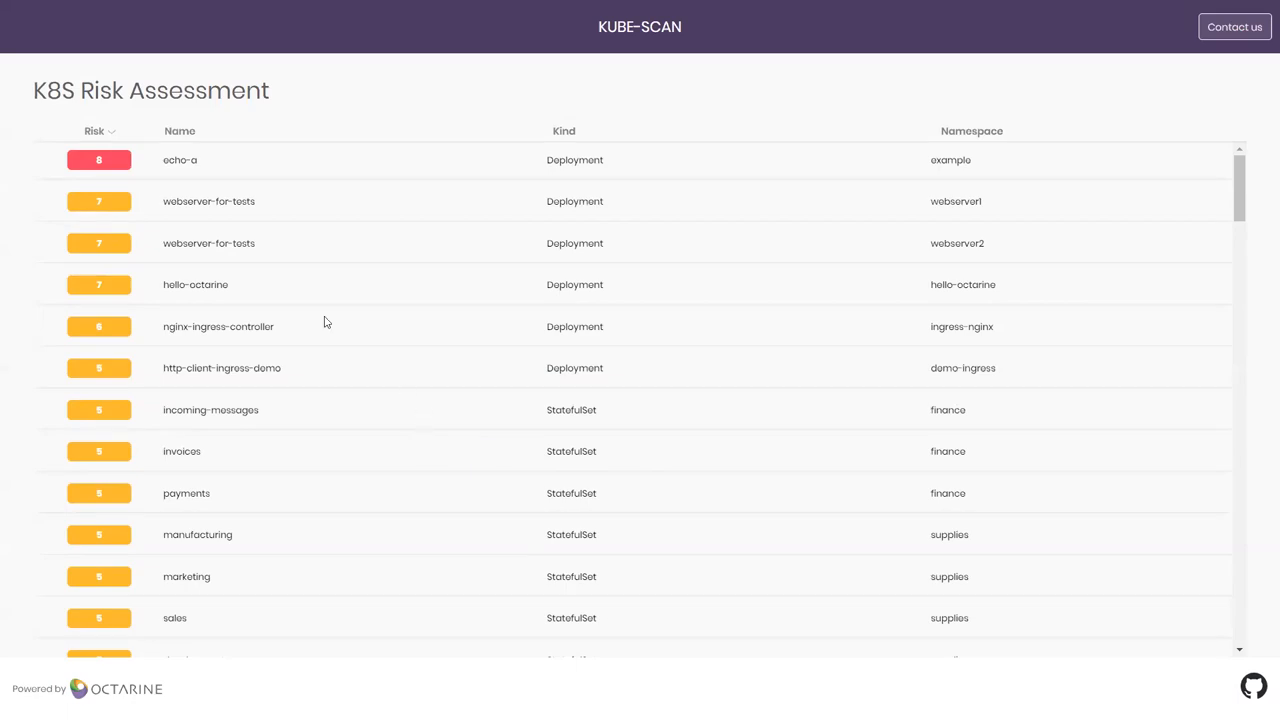
Review the load-balancer exposure risk for webserver-for-tests (scored 7 Medium), expanding then collapsing it.
left_click(208, 200)
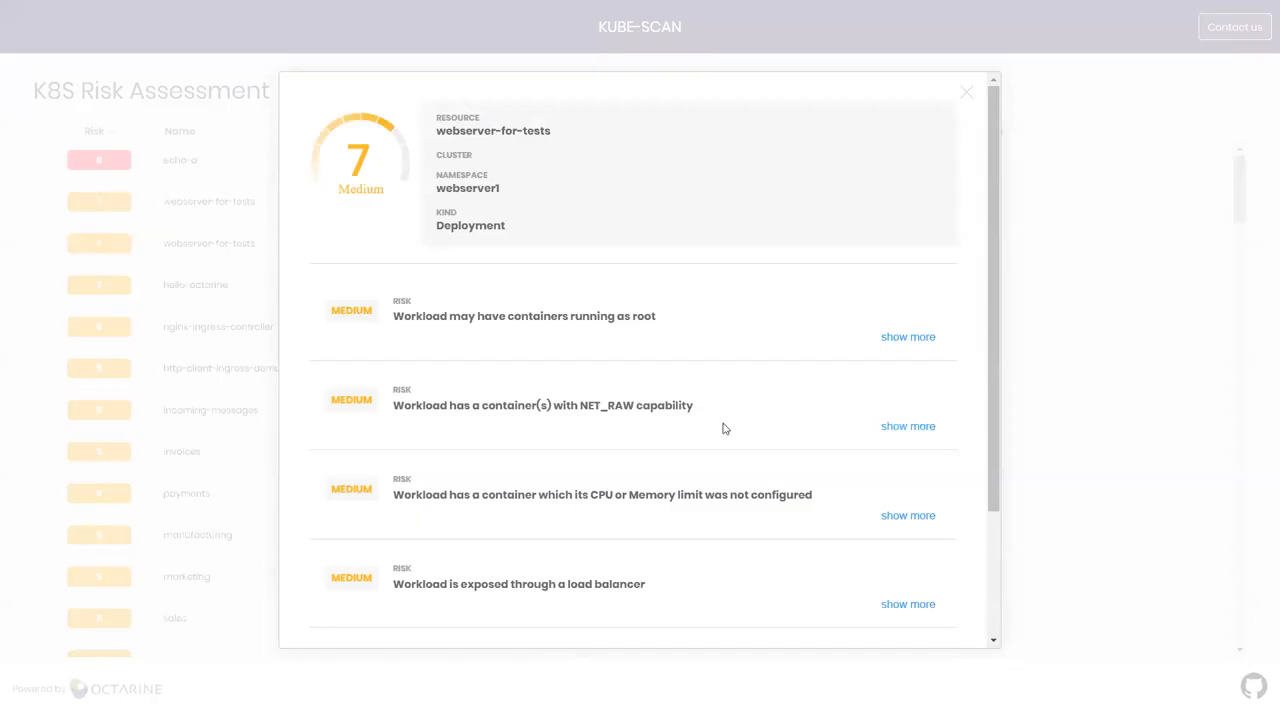
mouse_move(770, 414)
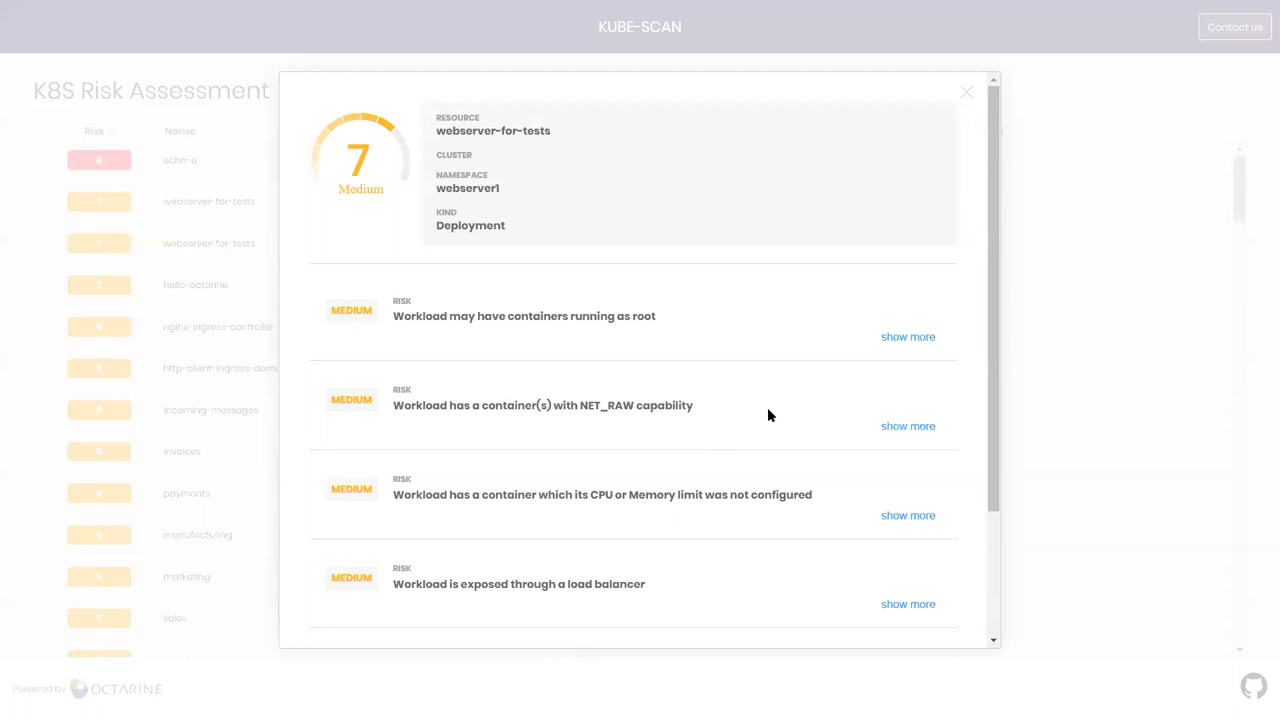
mouse_move(332, 212)
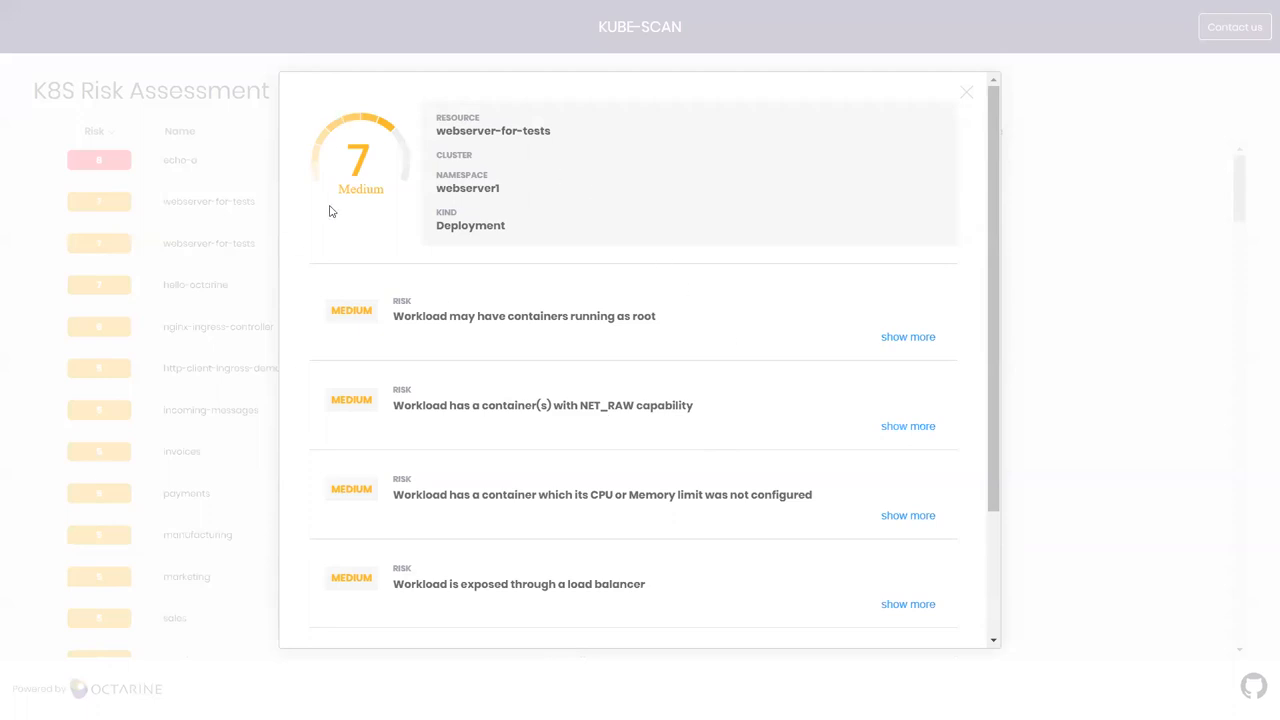
mouse_move(408, 168)
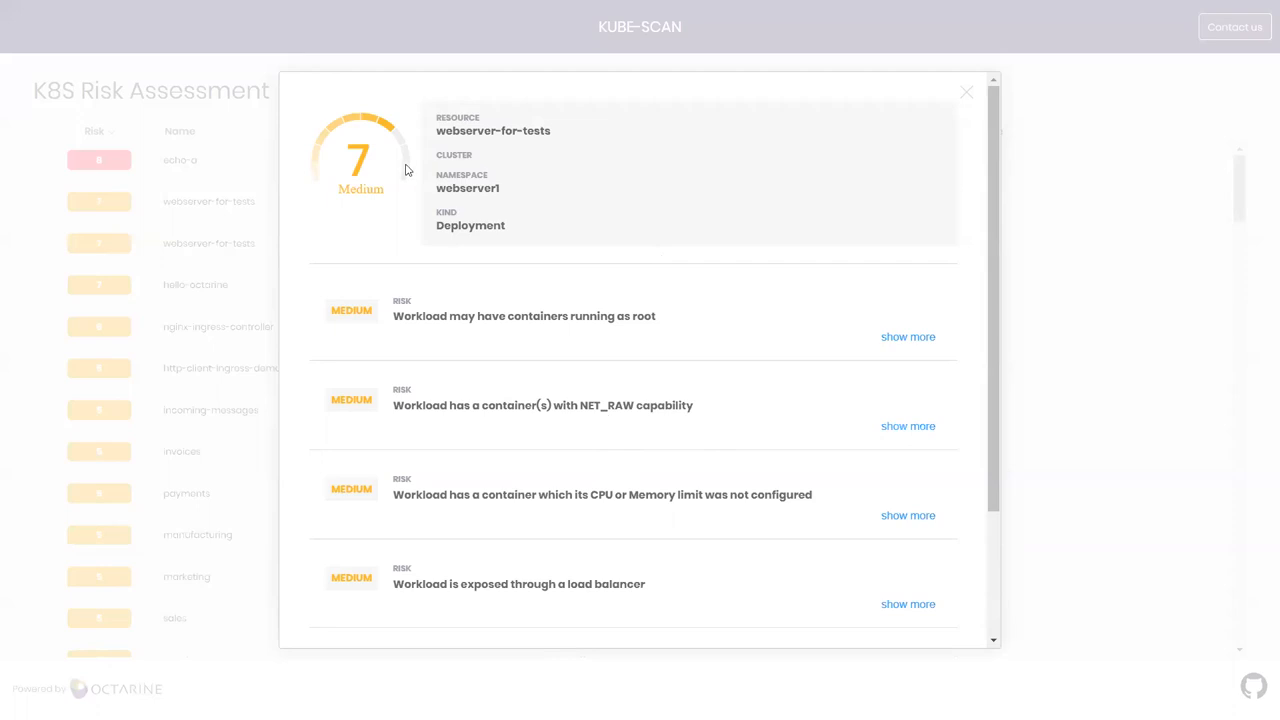
mouse_move(616, 358)
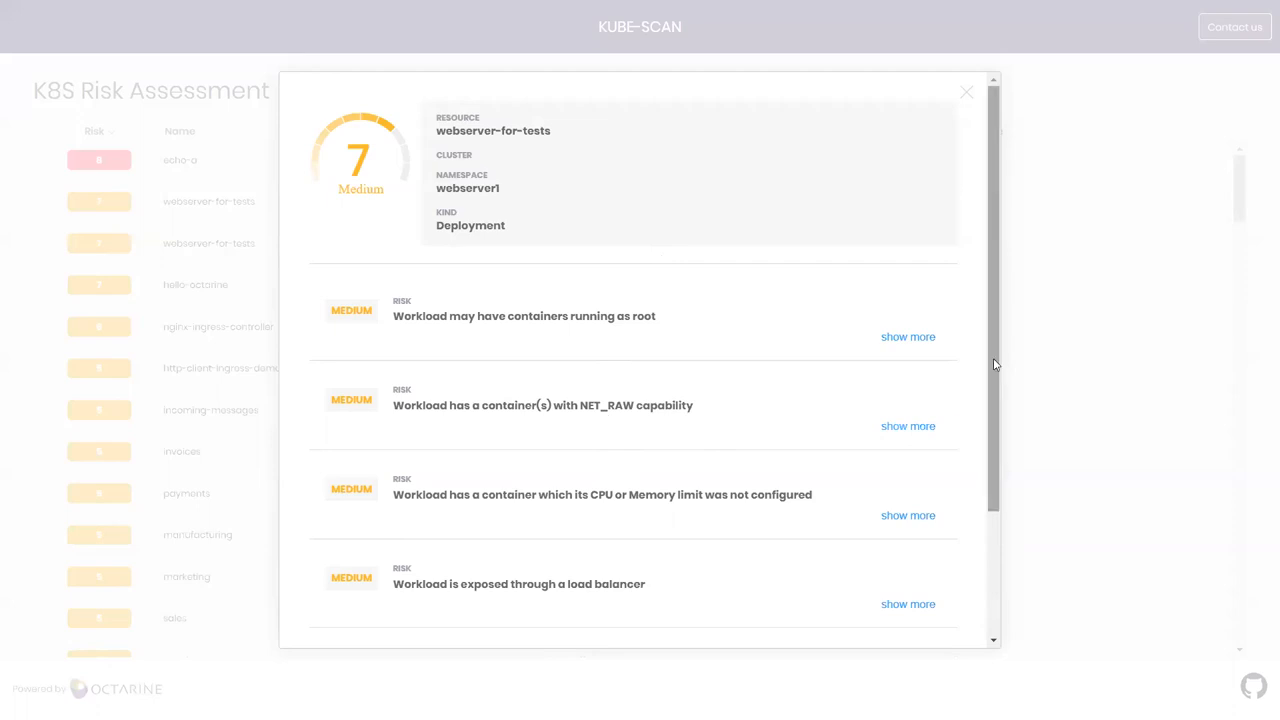
scroll("down", 3)
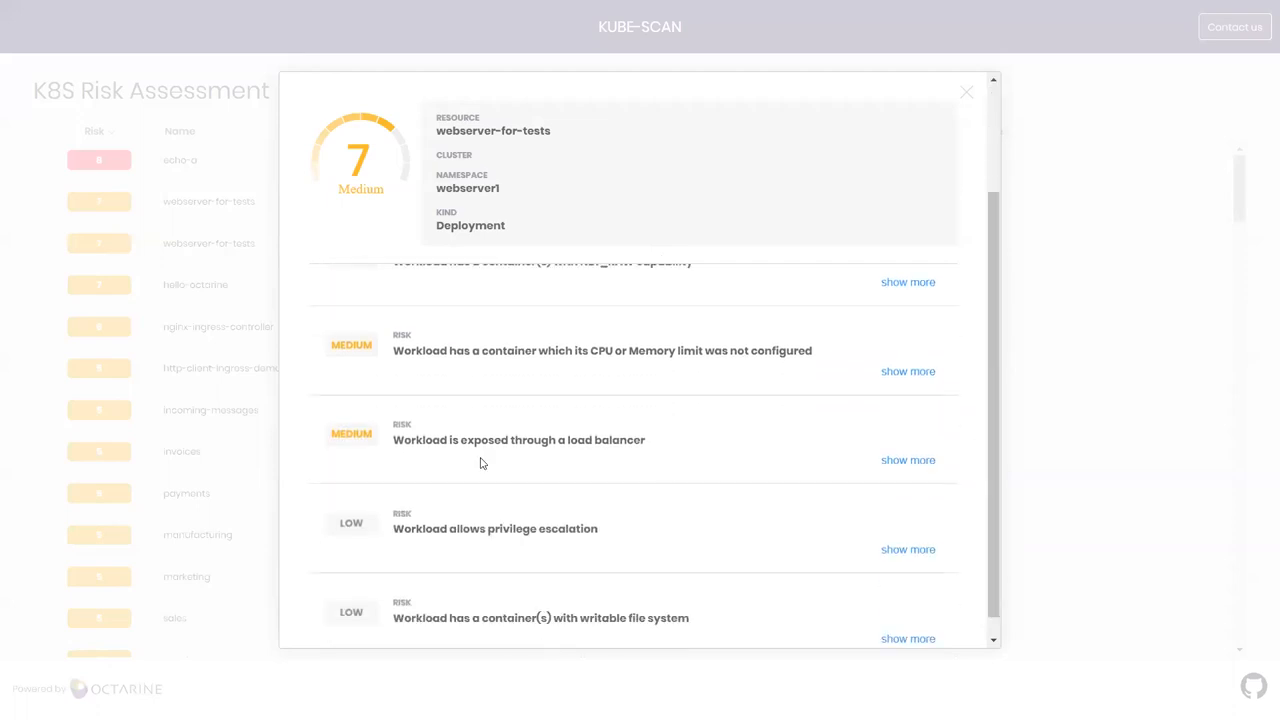
mouse_move(900, 464)
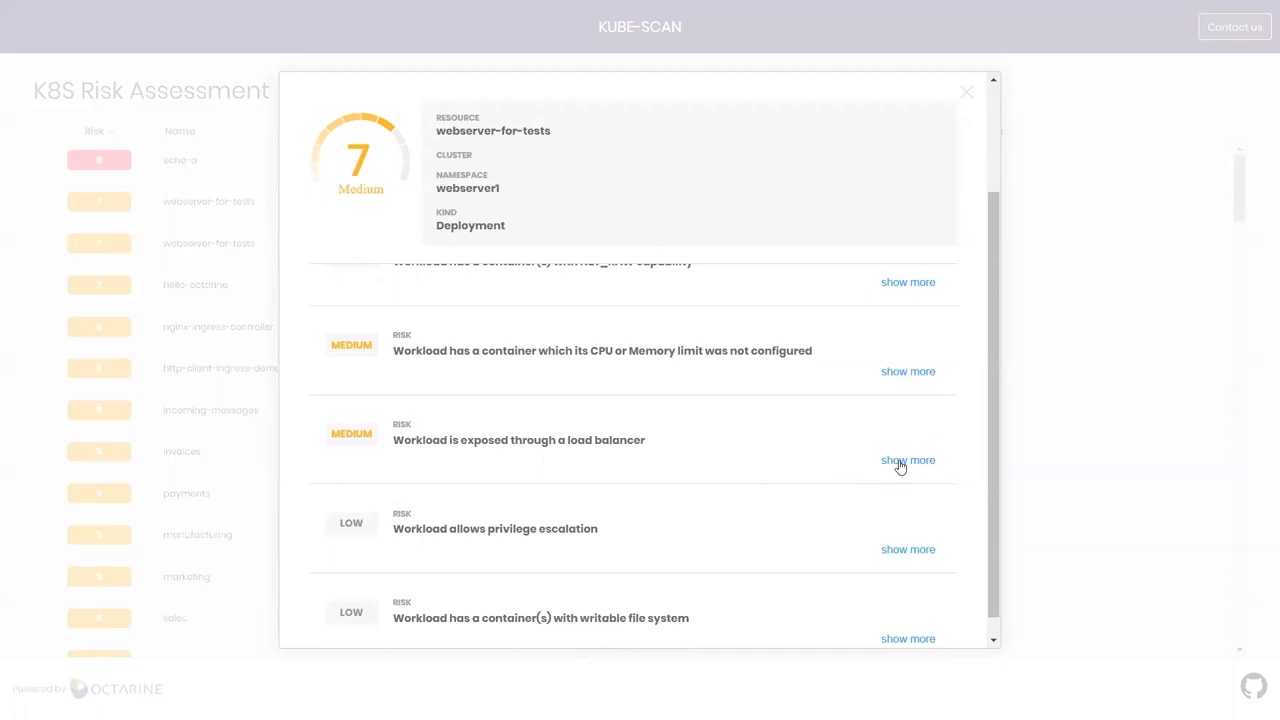
left_click(908, 460)
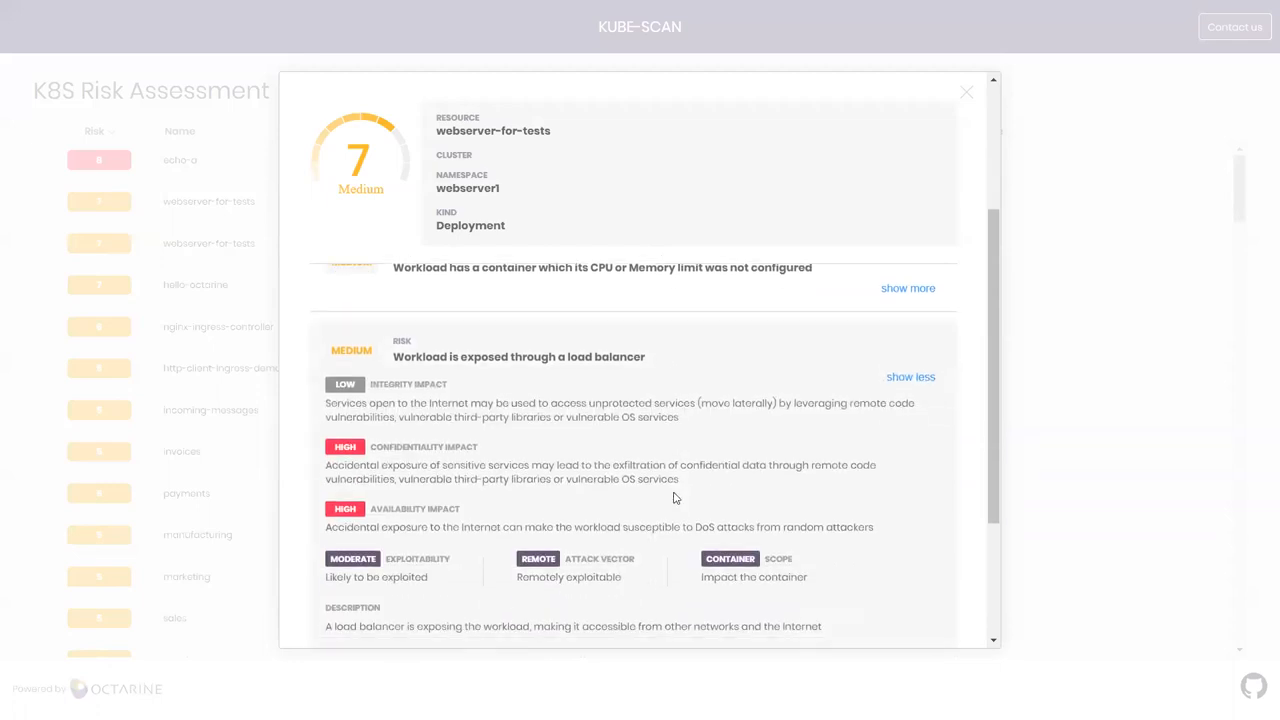
mouse_move(676, 496)
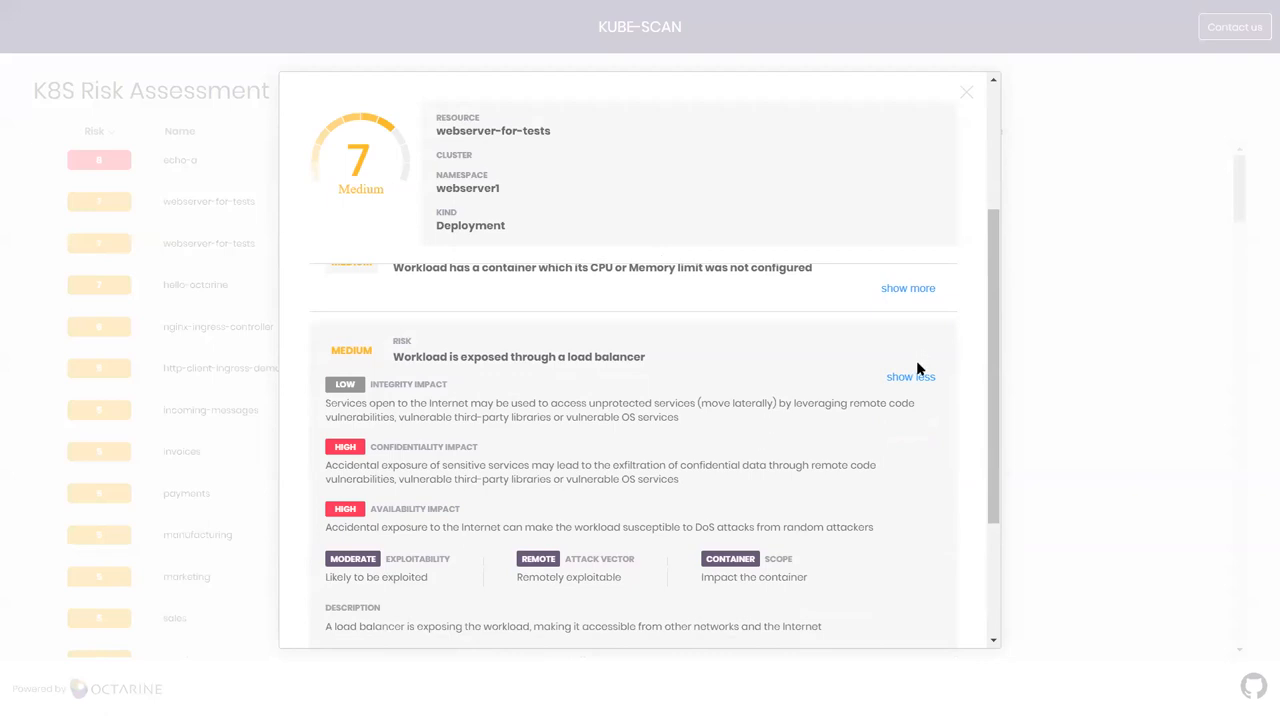
left_click(910, 376)
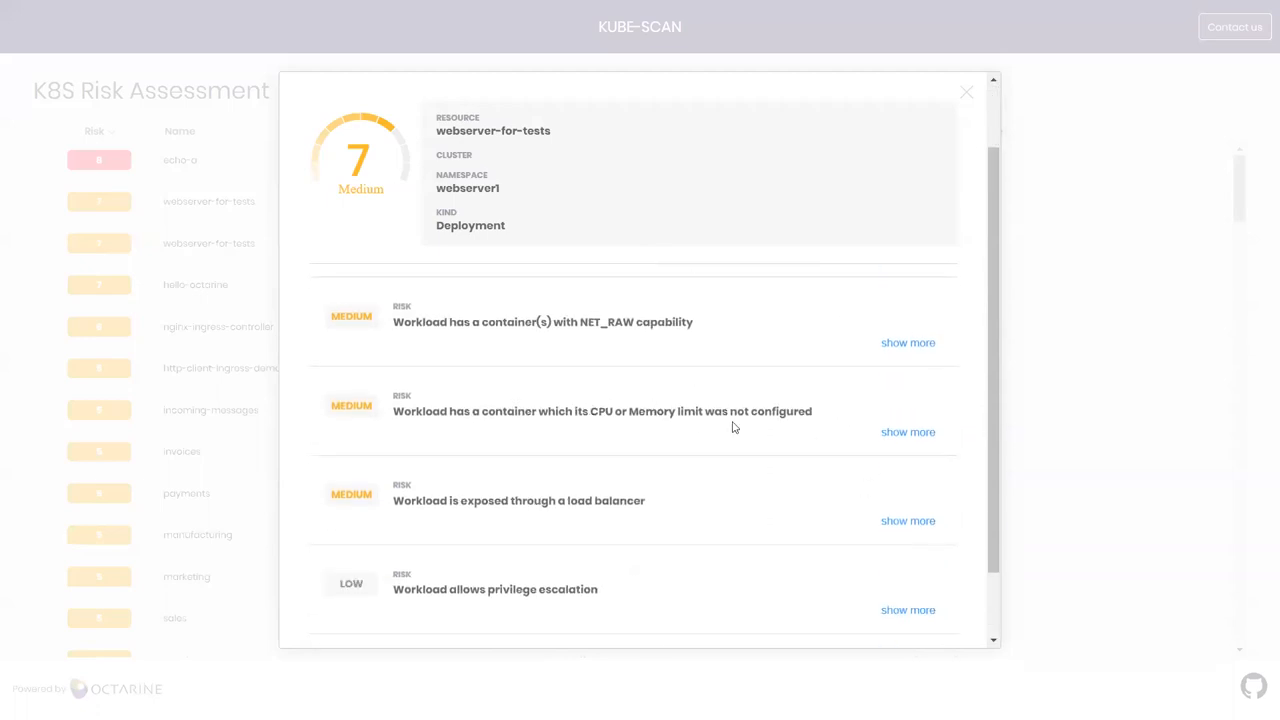
Read the CPU or Memory limit risk for webserver-for-tests, then collapse it back to the compact list.
left_click(908, 432)
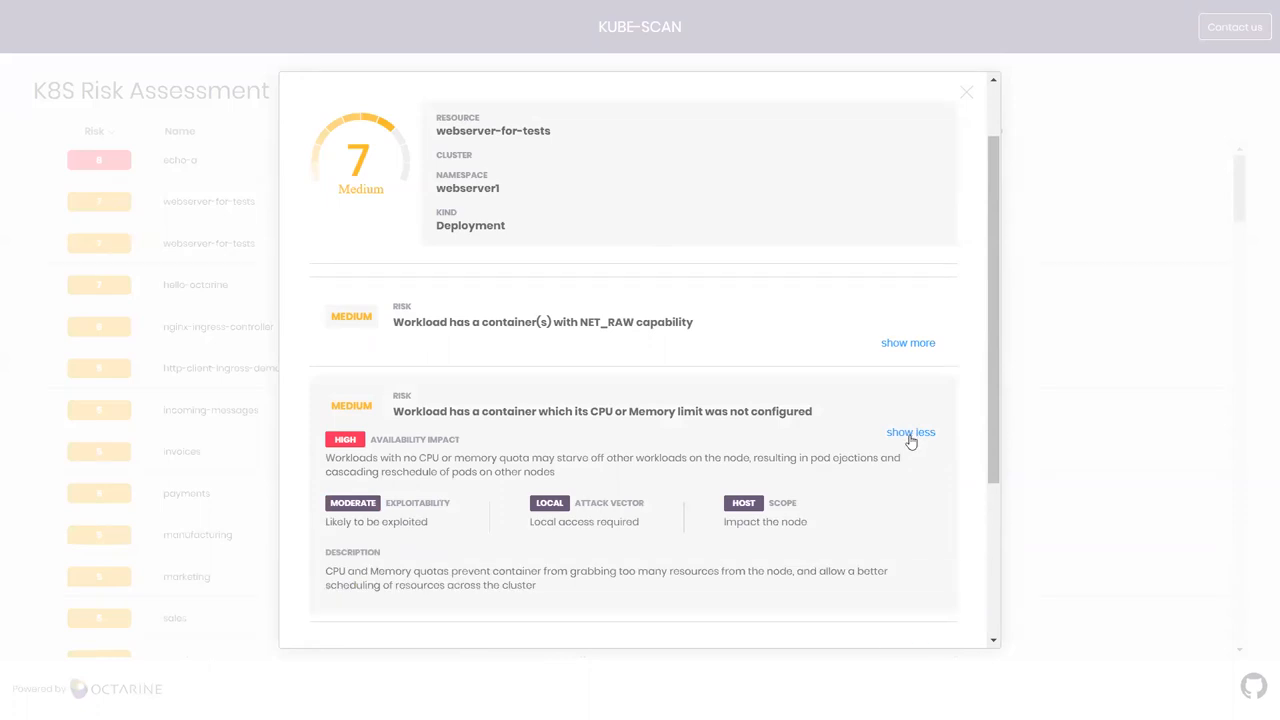
scroll("down", 3)
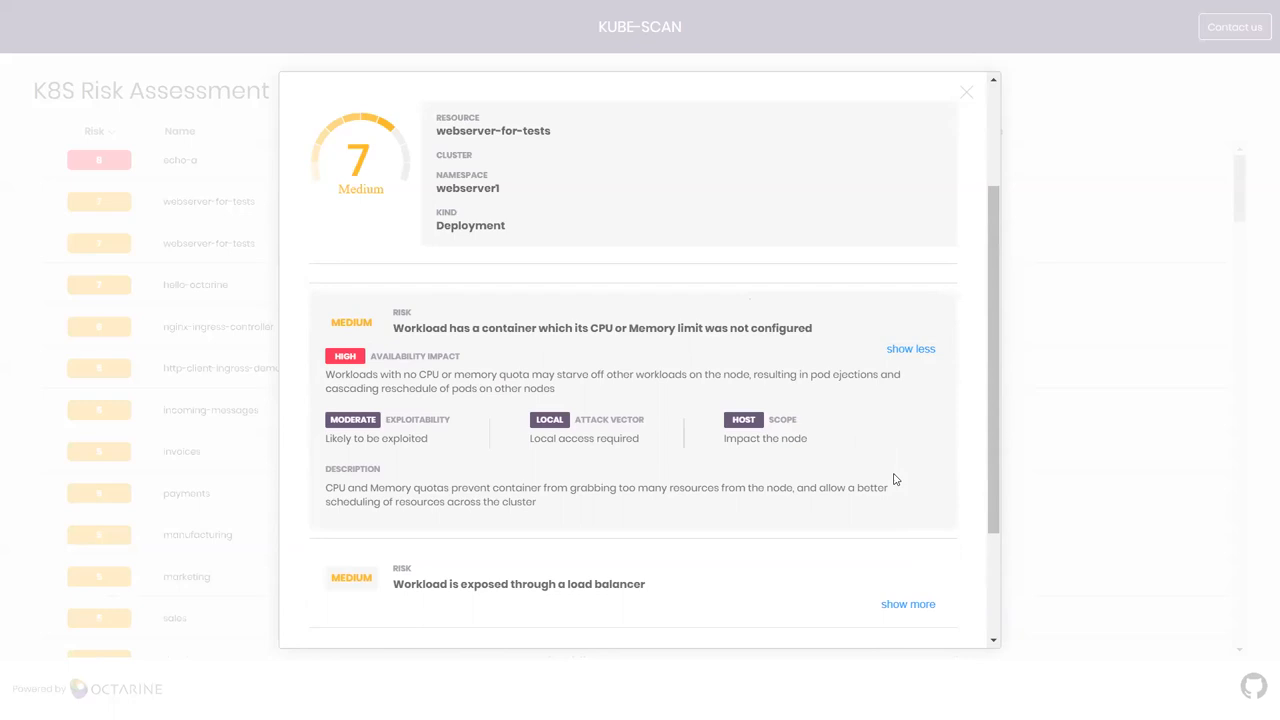
mouse_move(658, 284)
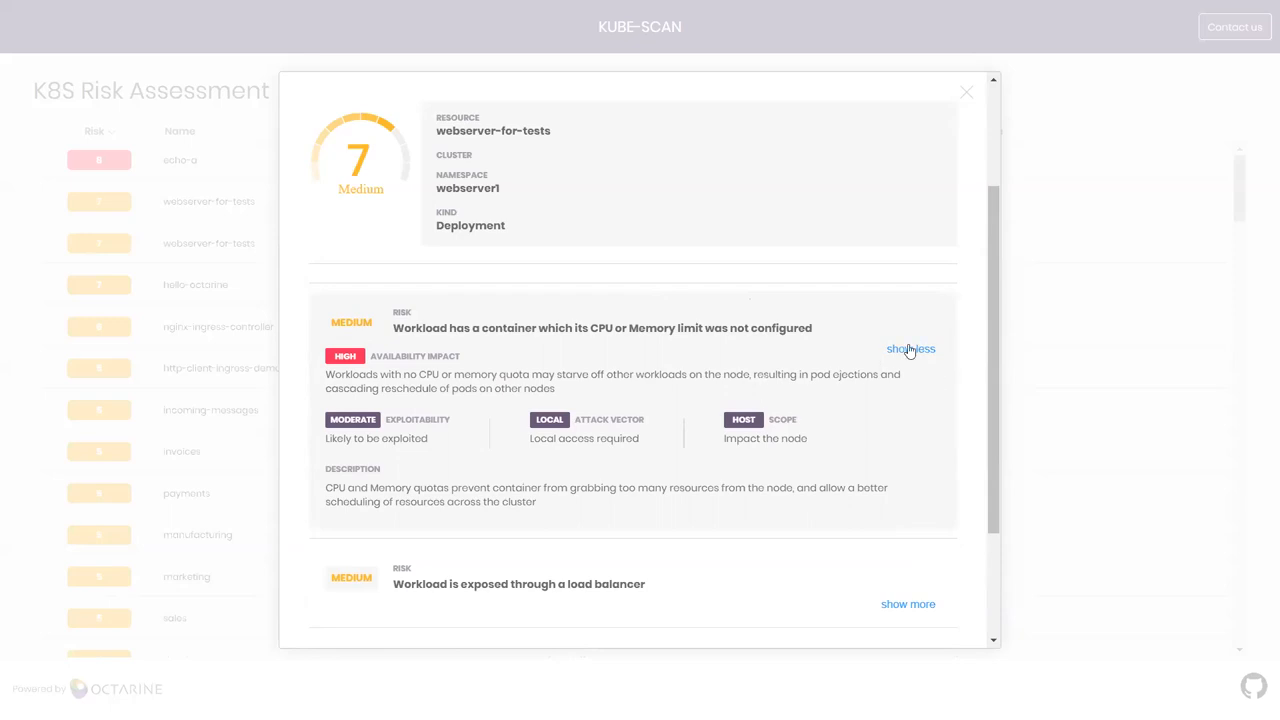
left_click(910, 348)
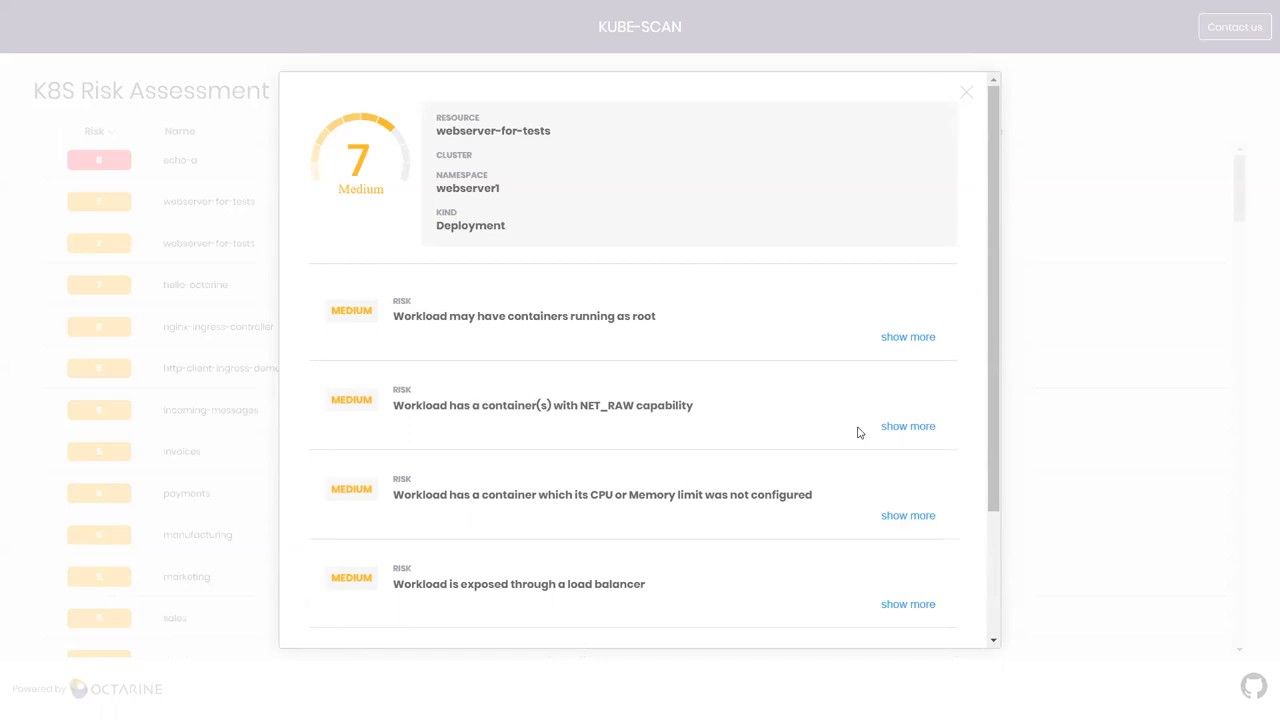
mouse_move(916, 432)
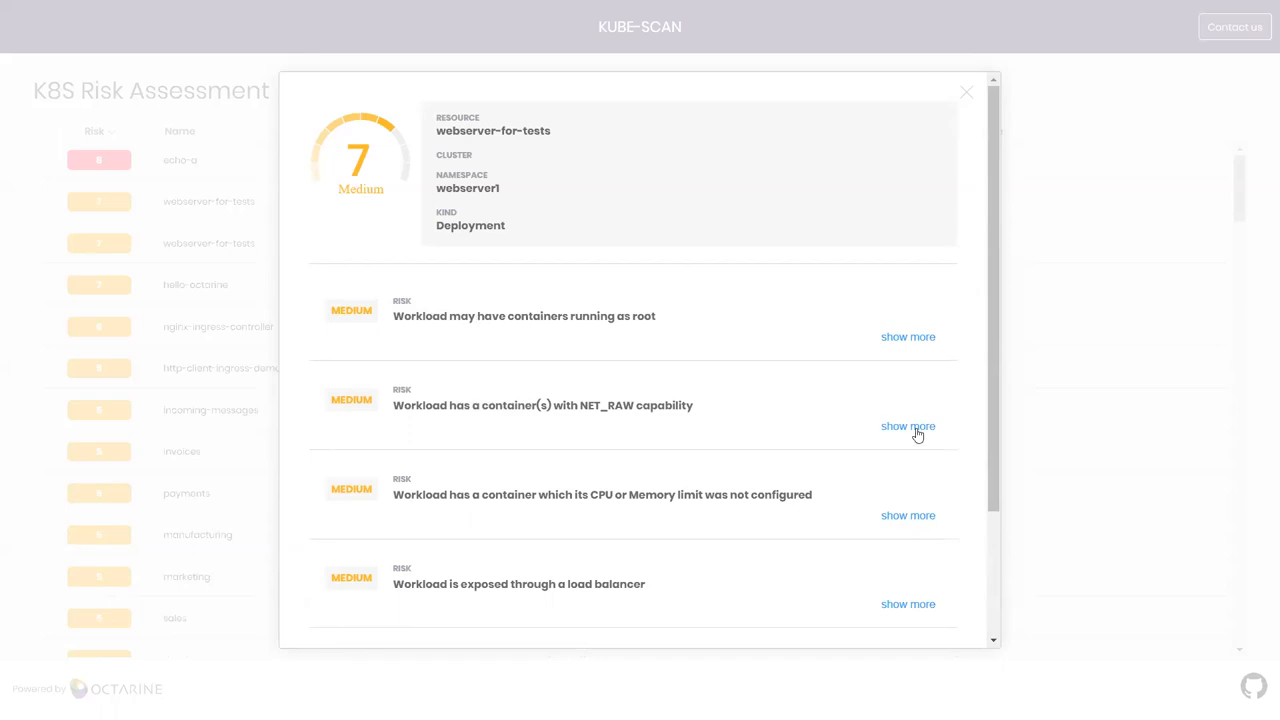
left_click(908, 426)
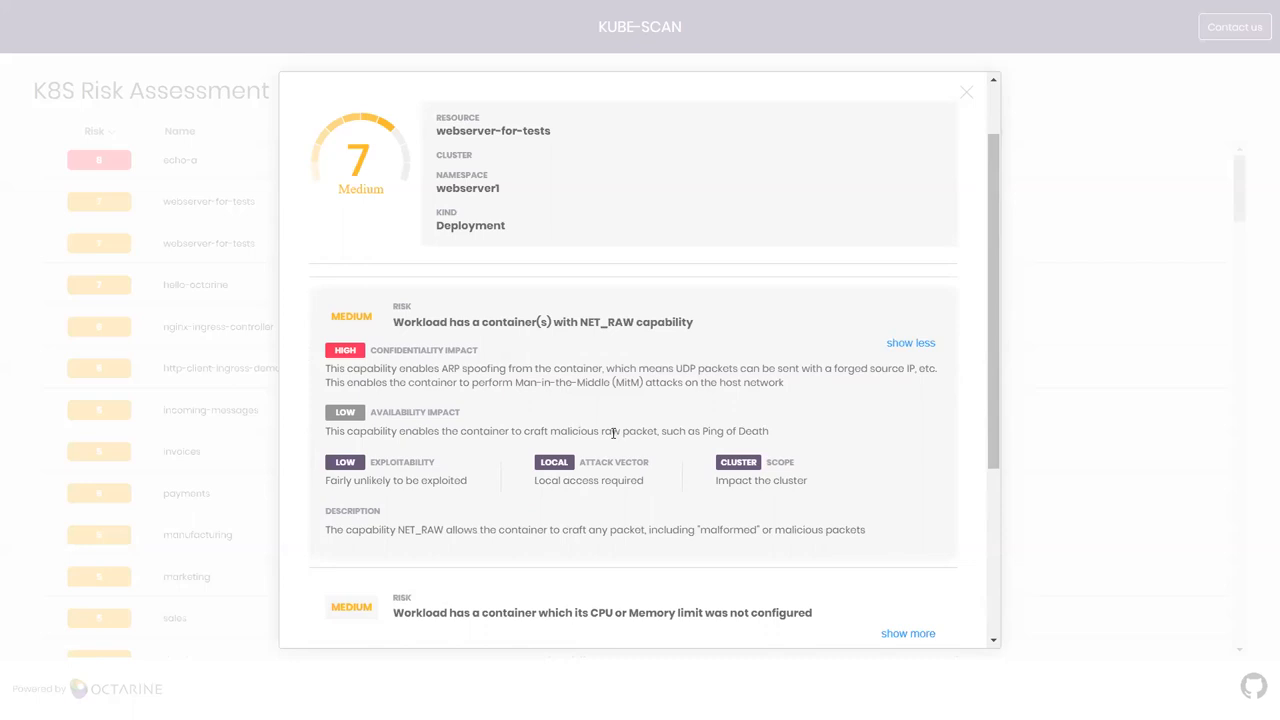
mouse_move(628, 520)
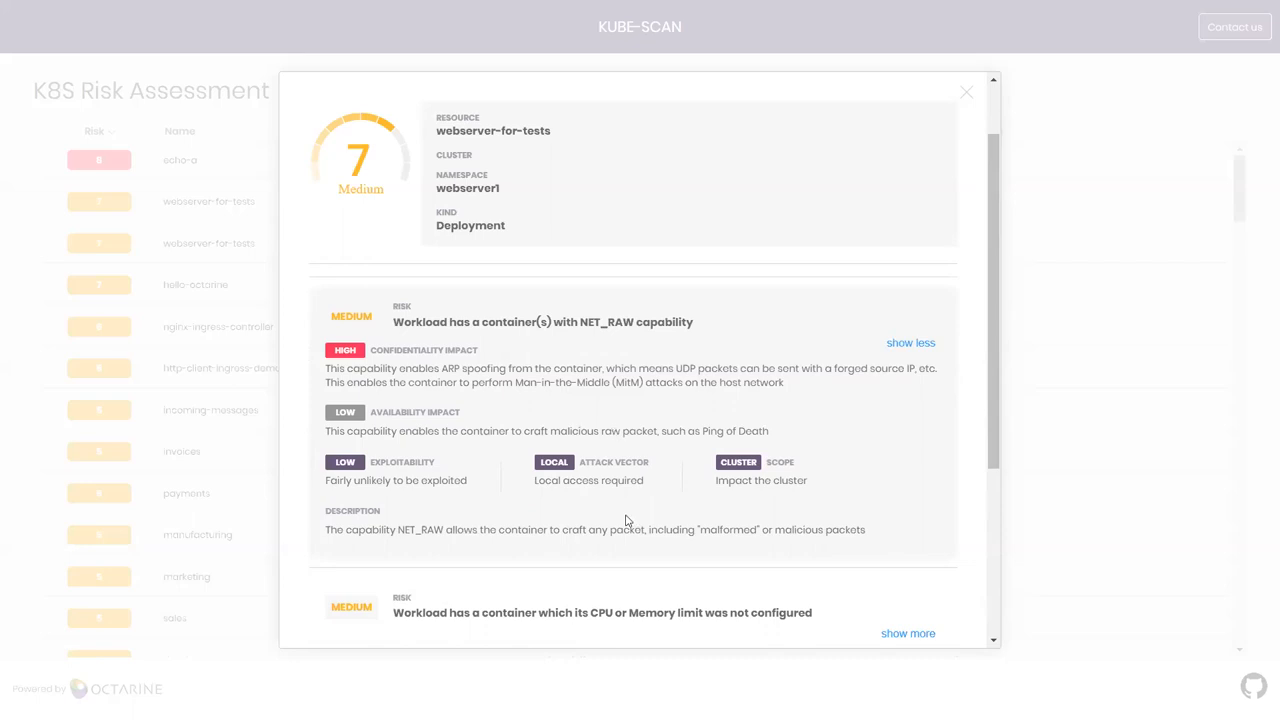
scroll("down", 3)
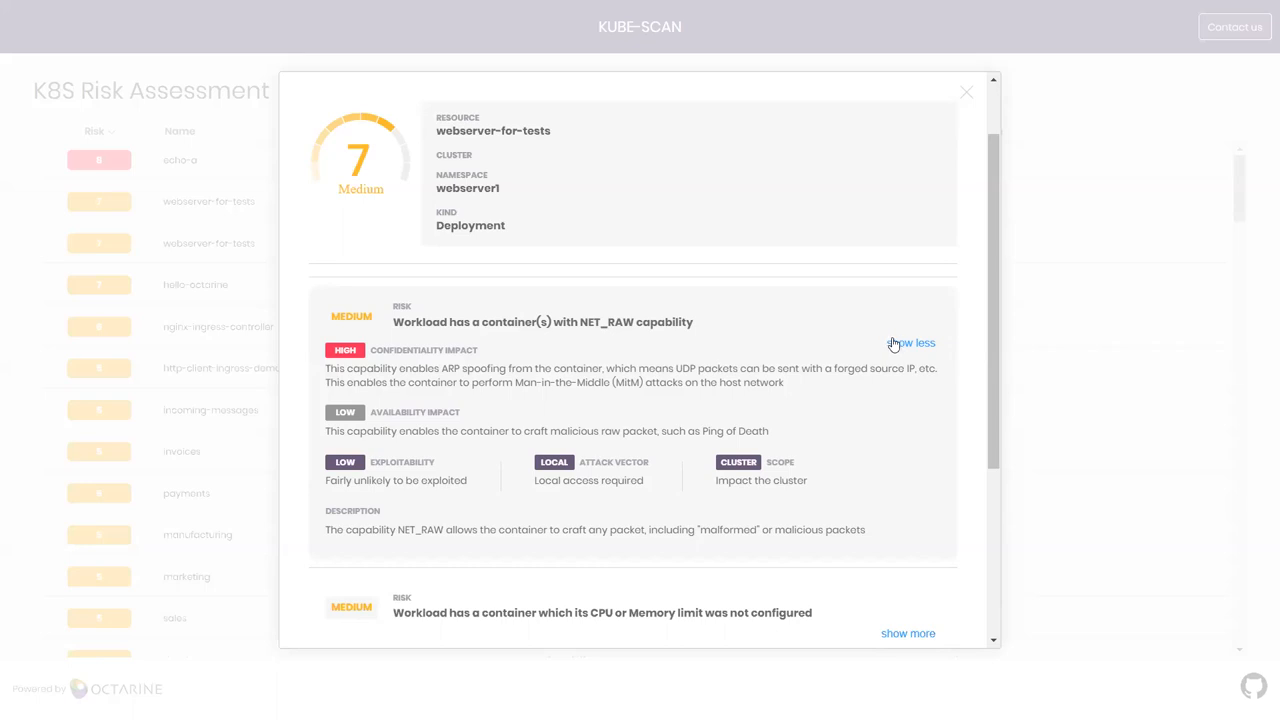
left_click(910, 342)
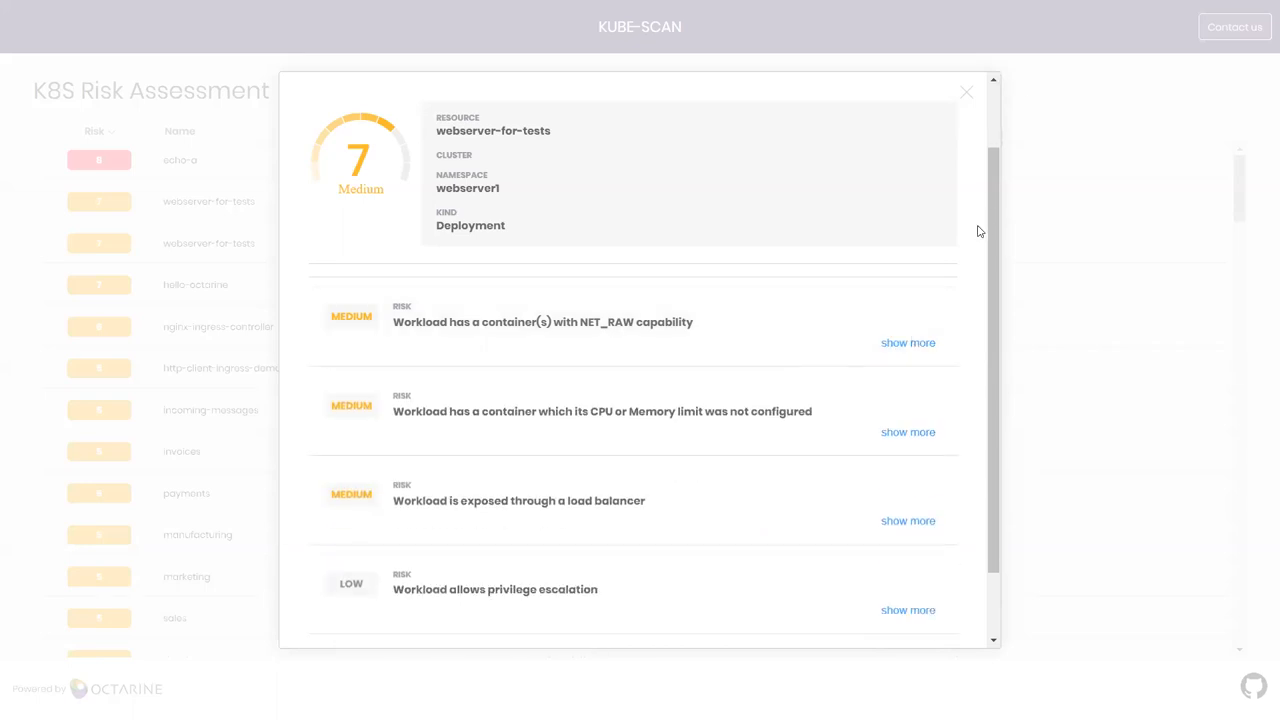
left_click(964, 92)
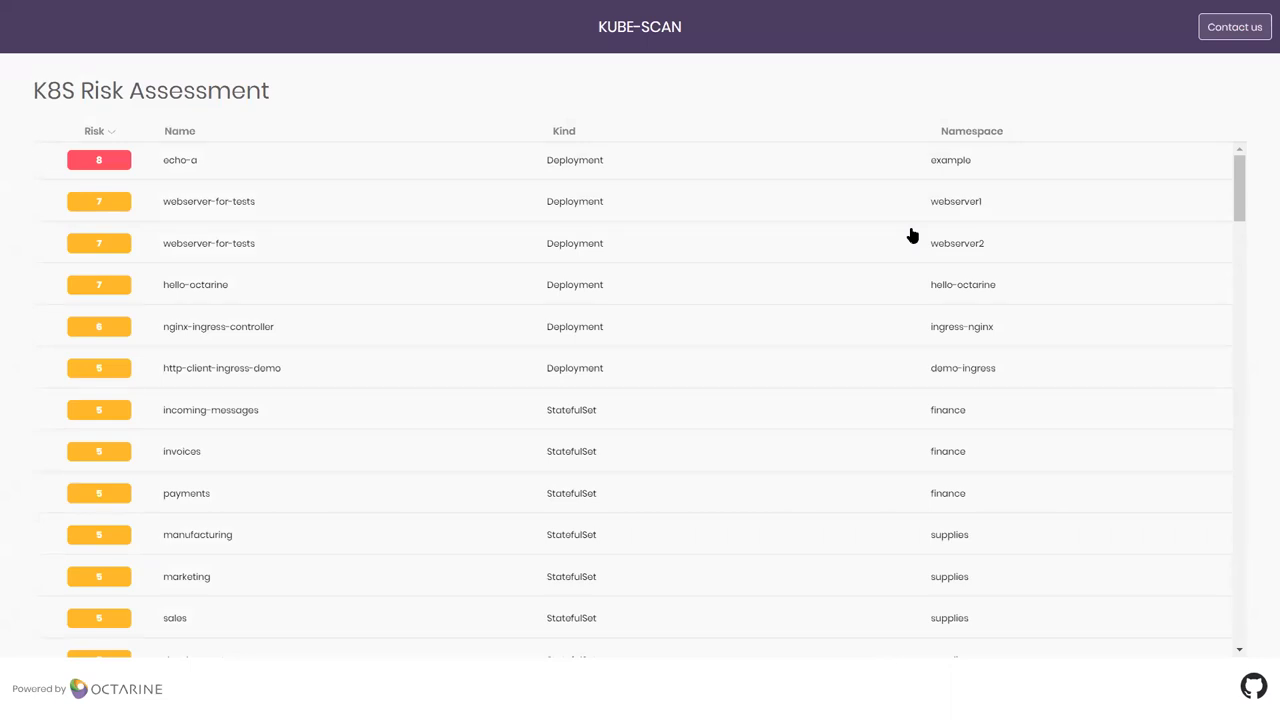
mouse_move(564, 340)
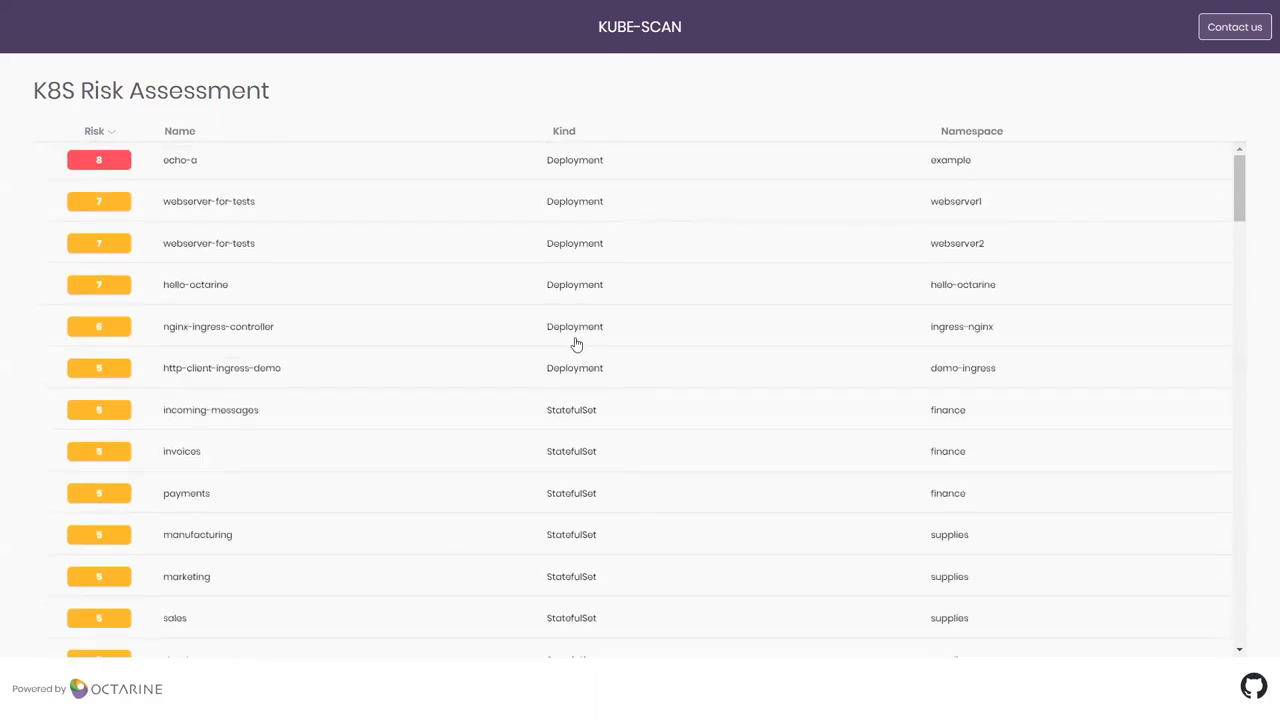
mouse_move(748, 384)
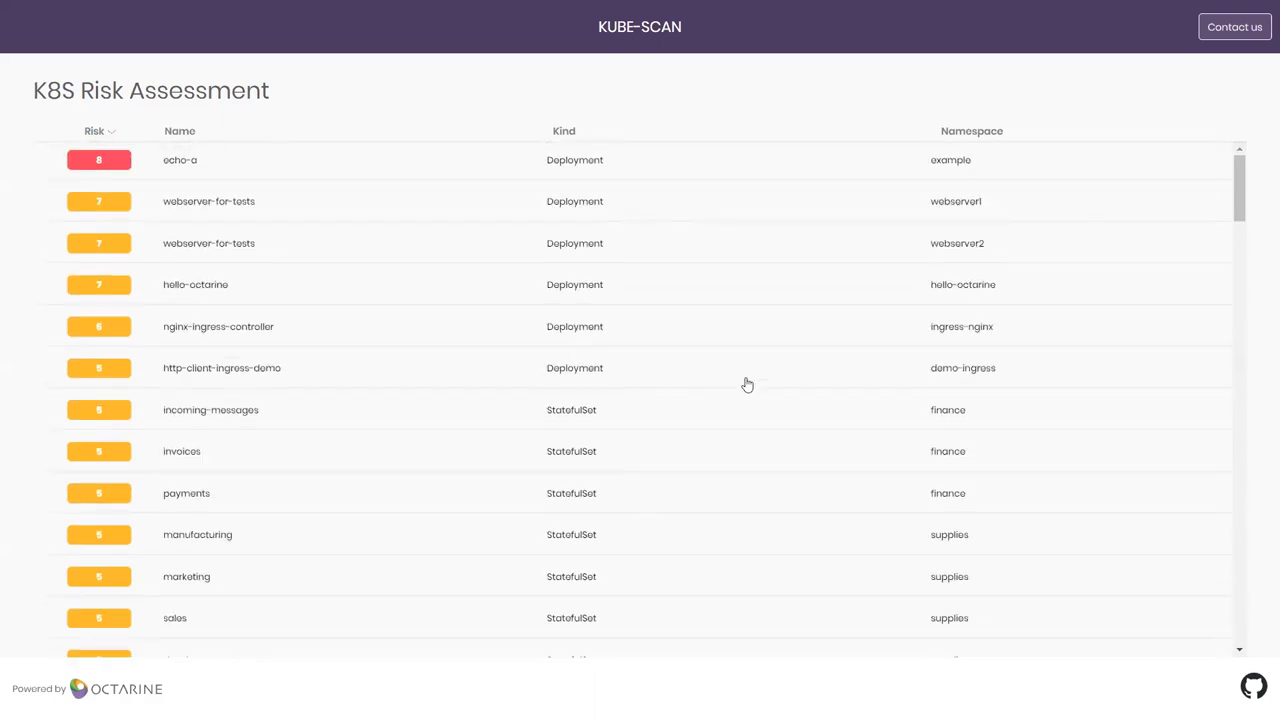
mouse_move(820, 558)
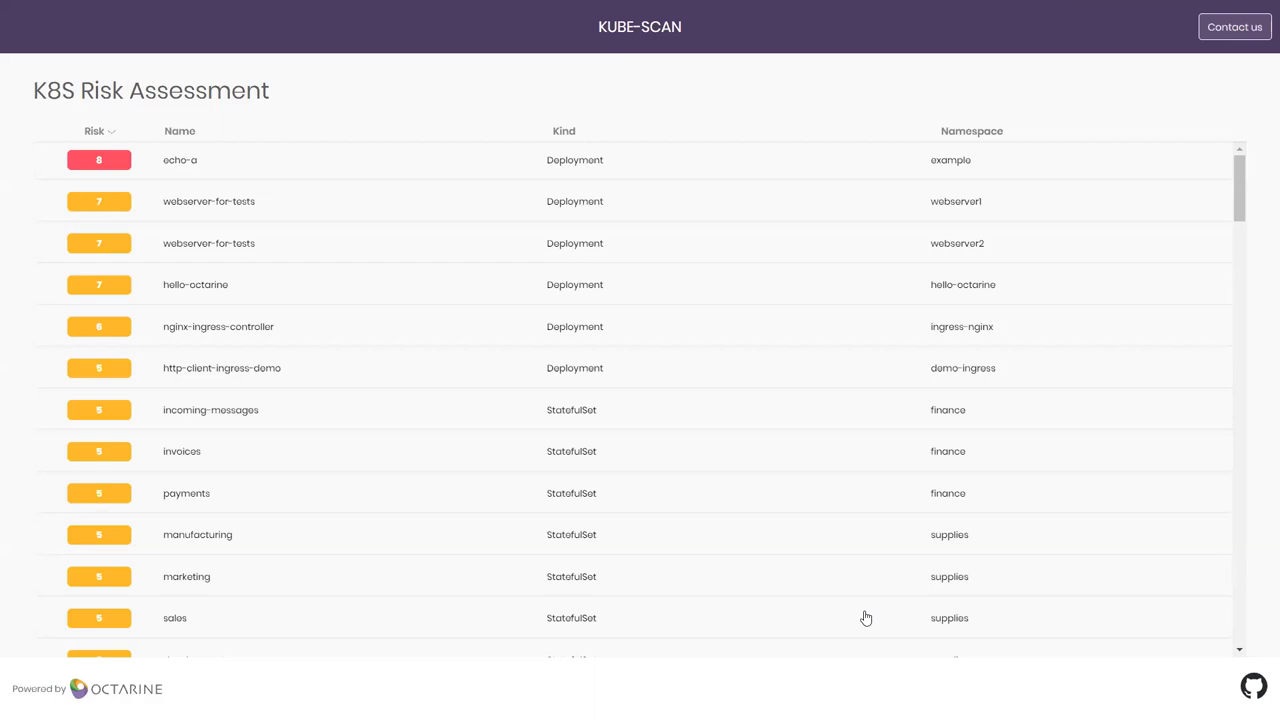
mouse_move(966, 124)
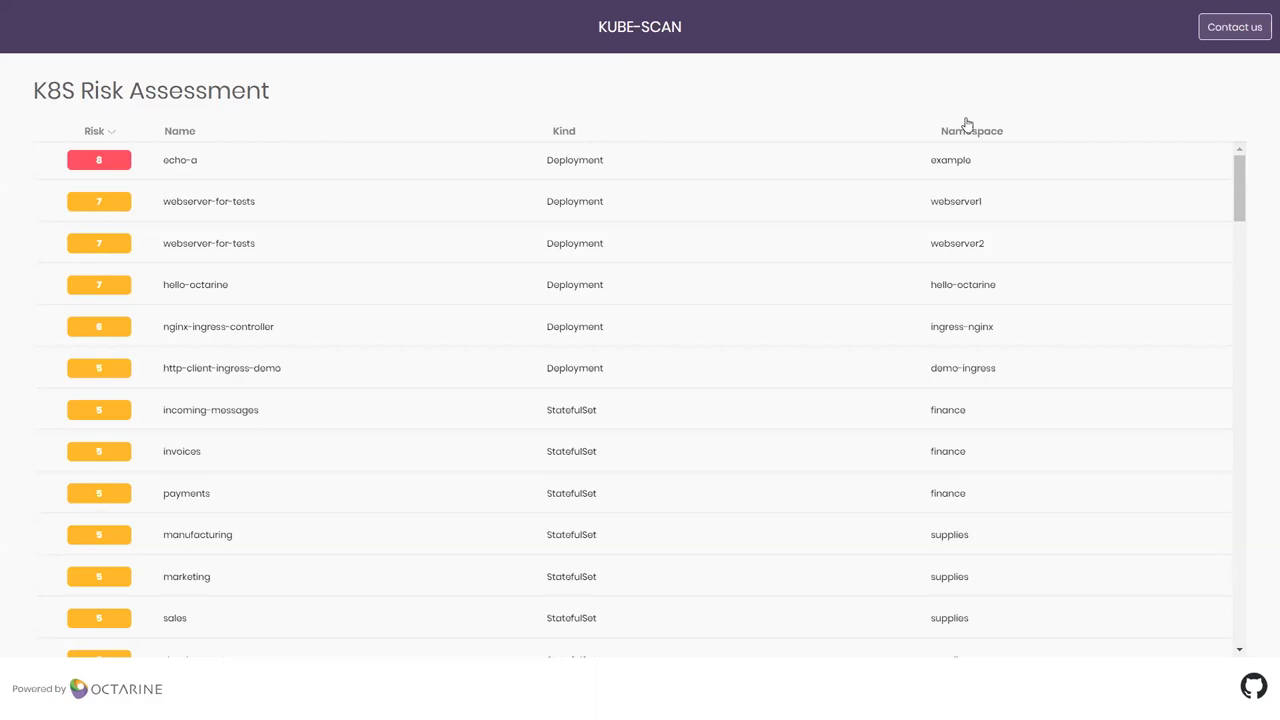
Sort the risk list by namespace in reverse alphabetical order, webserver2 first.
left_click(972, 132)
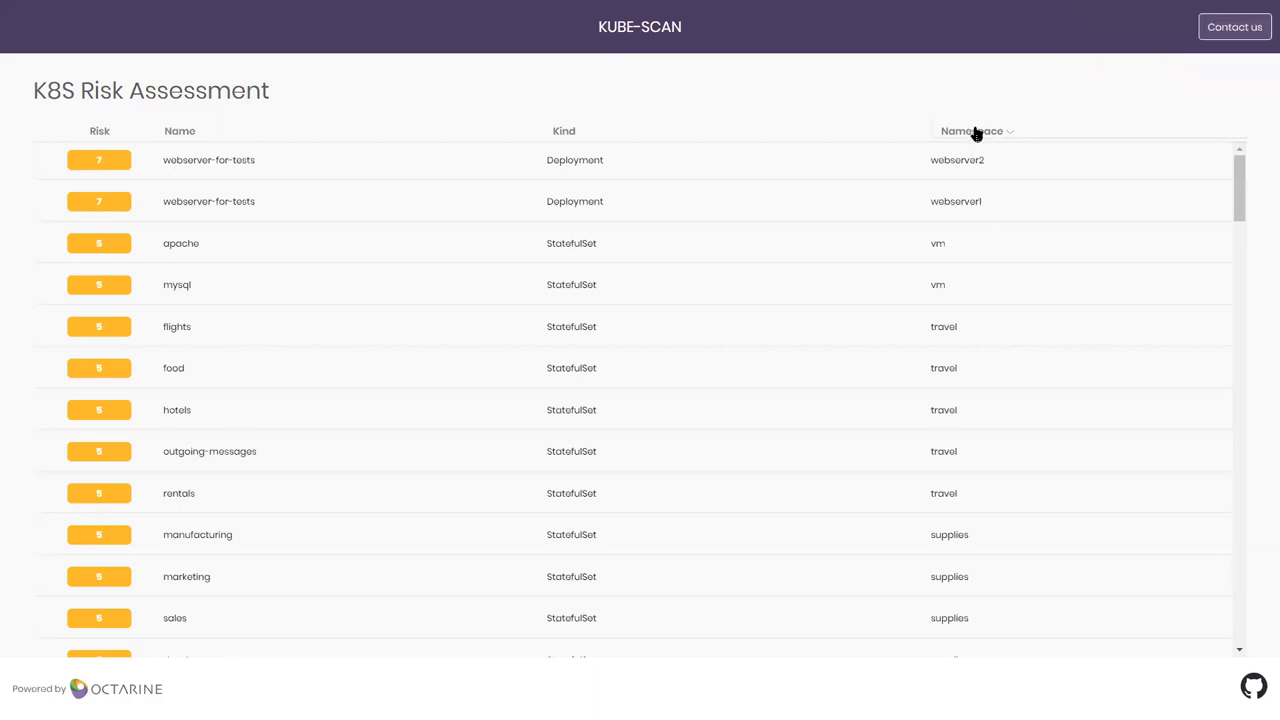
mouse_move(980, 140)
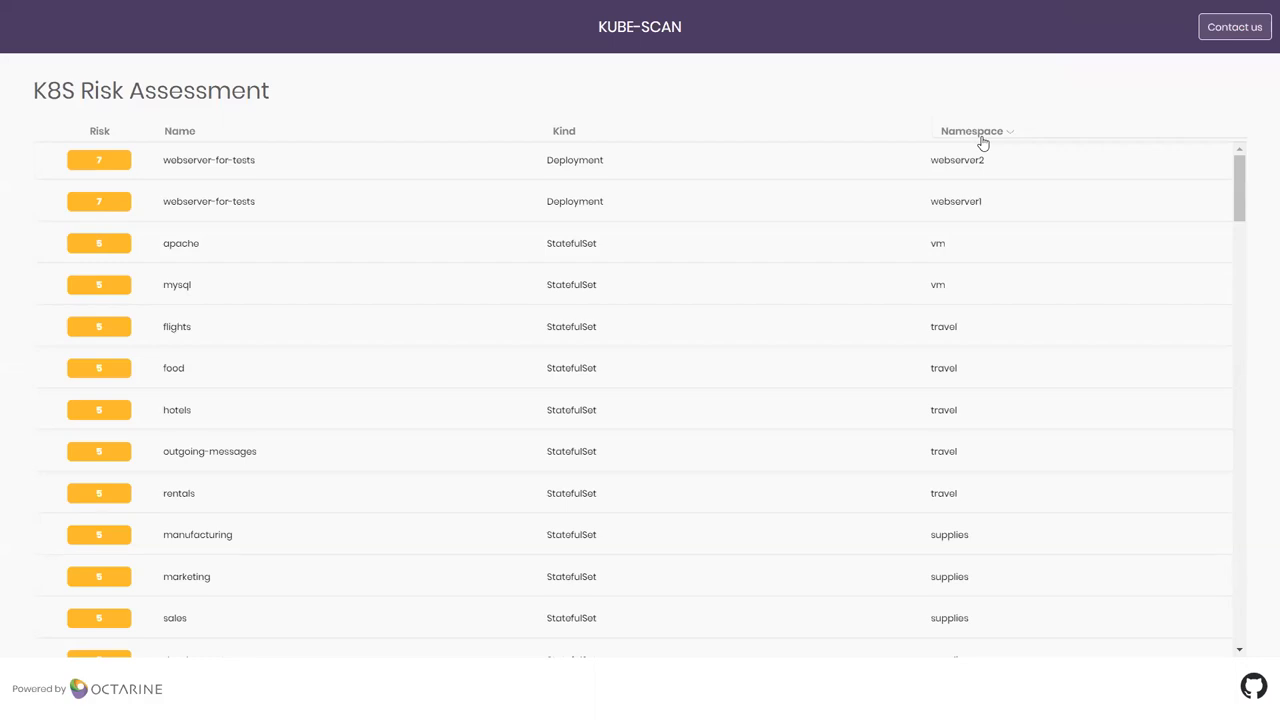
left_click(972, 132)
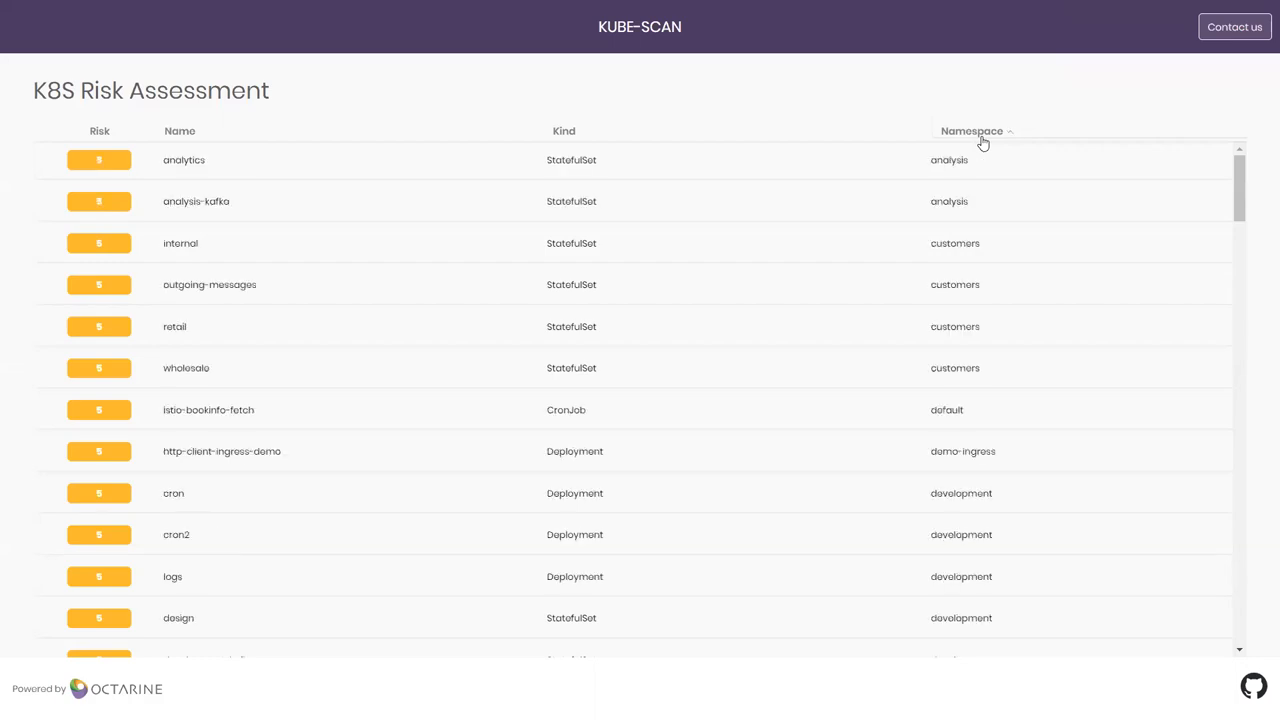
left_click(972, 132)
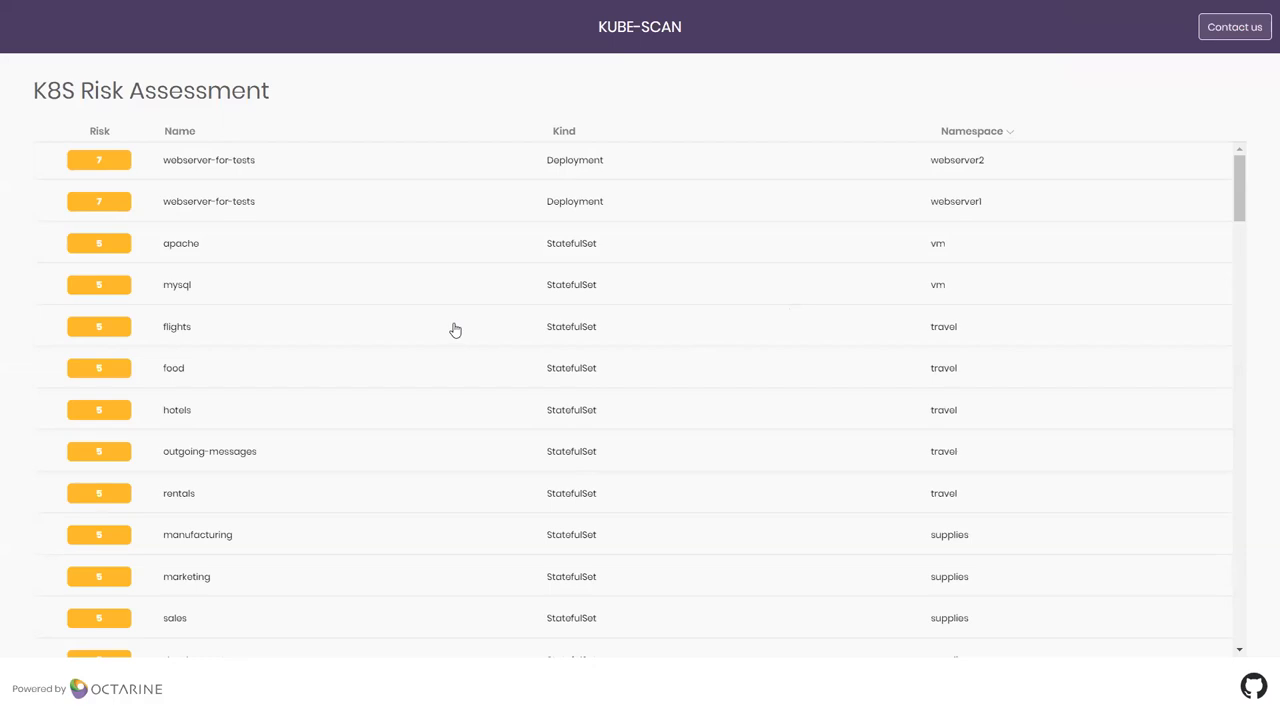
mouse_move(1034, 136)
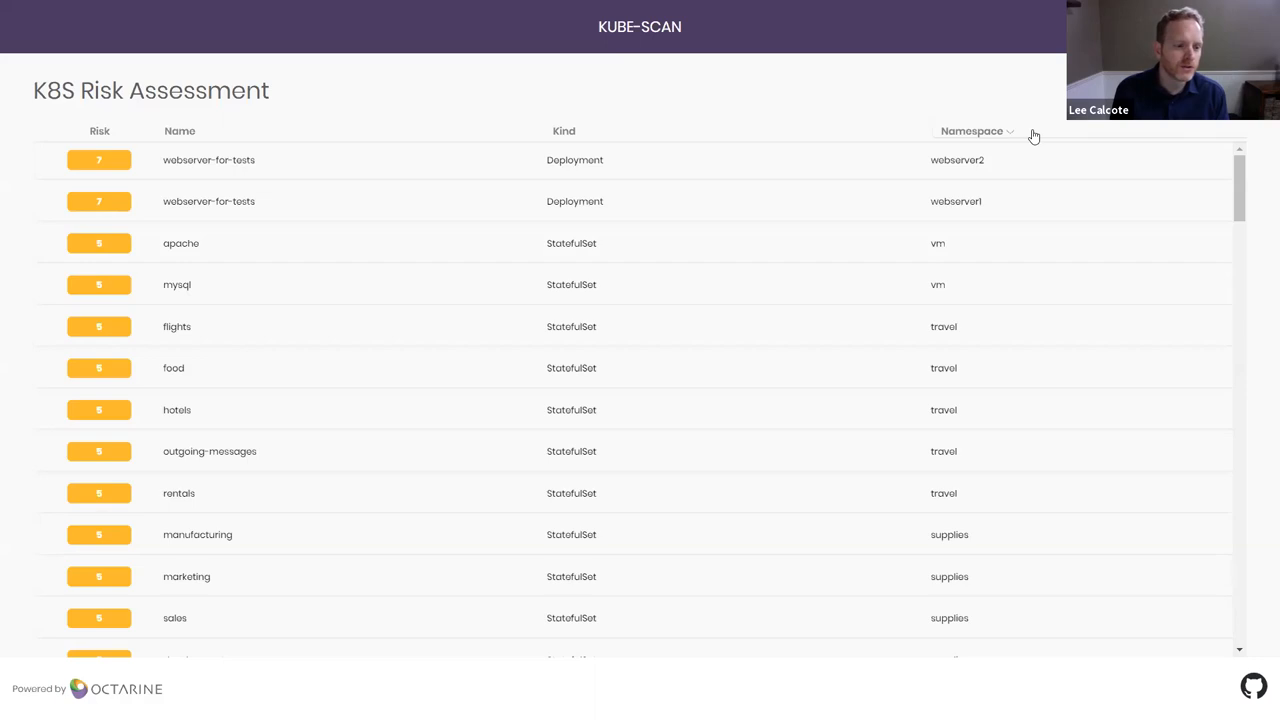
mouse_move(1026, 154)
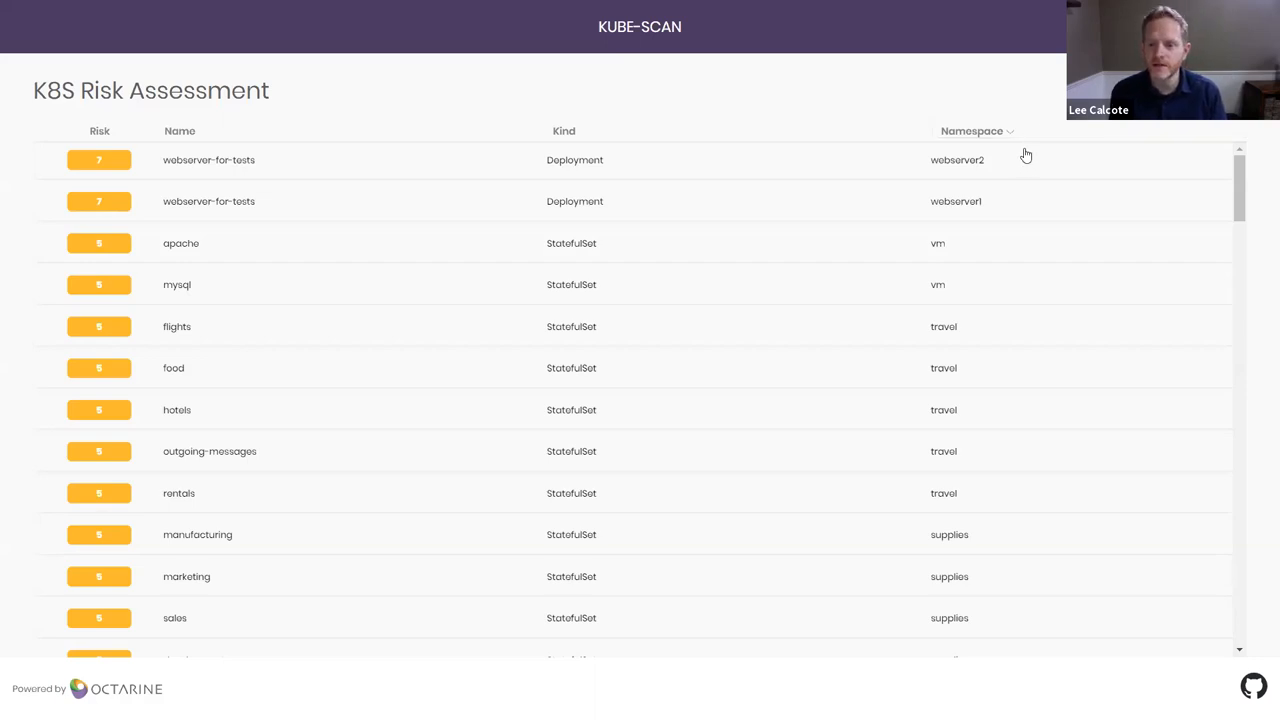
mouse_move(788, 8)
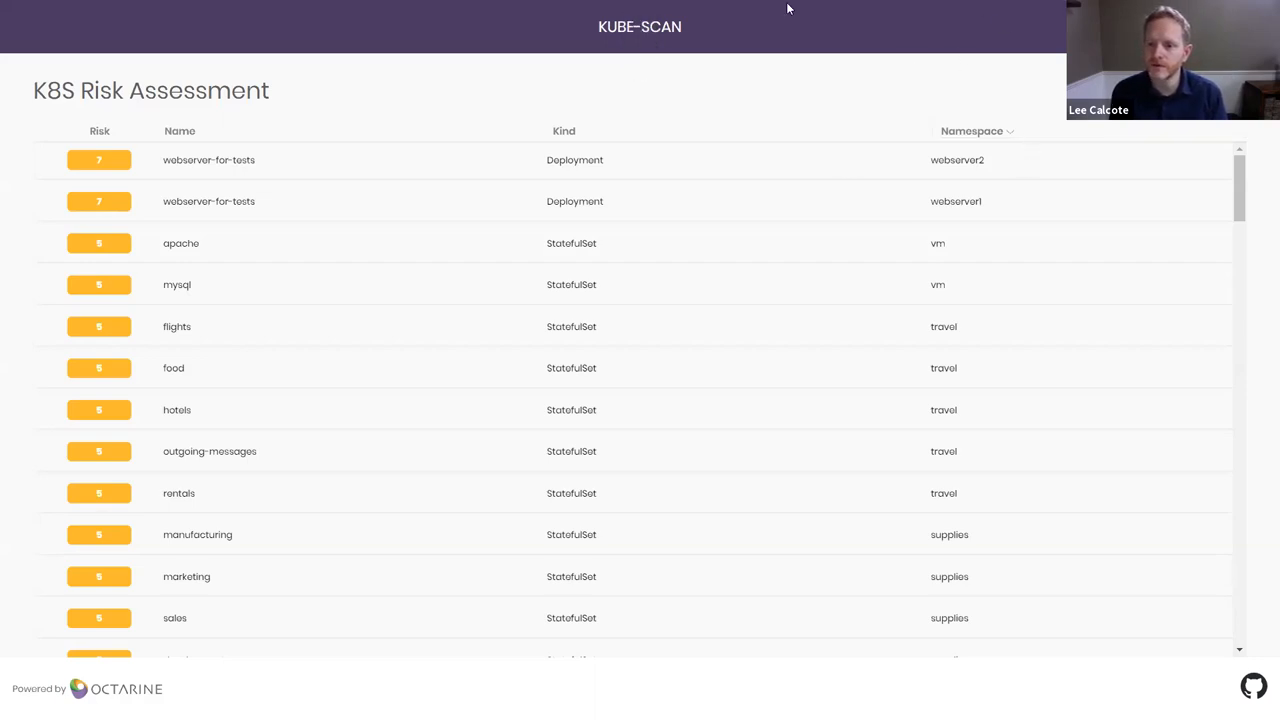
mouse_move(856, 88)
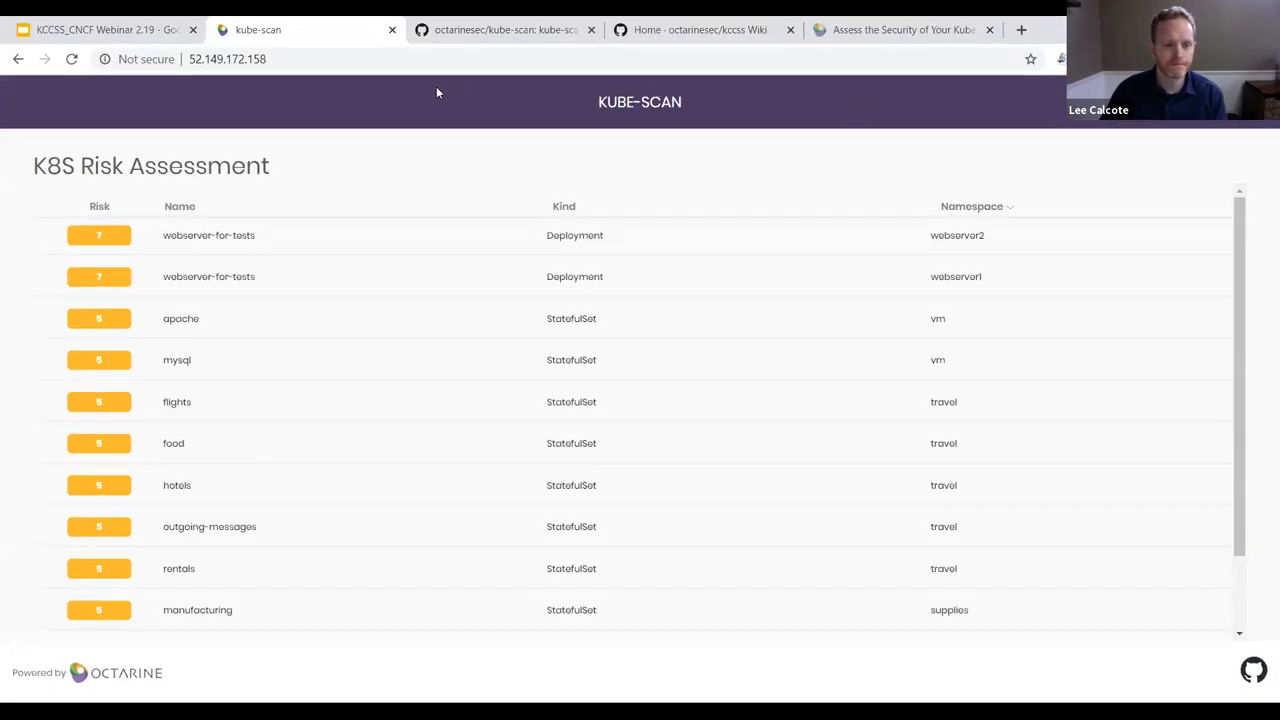
Switch to the KCCSS CNCF Webinar Google Slides deck showing the Demo slide.
left_click(100, 30)
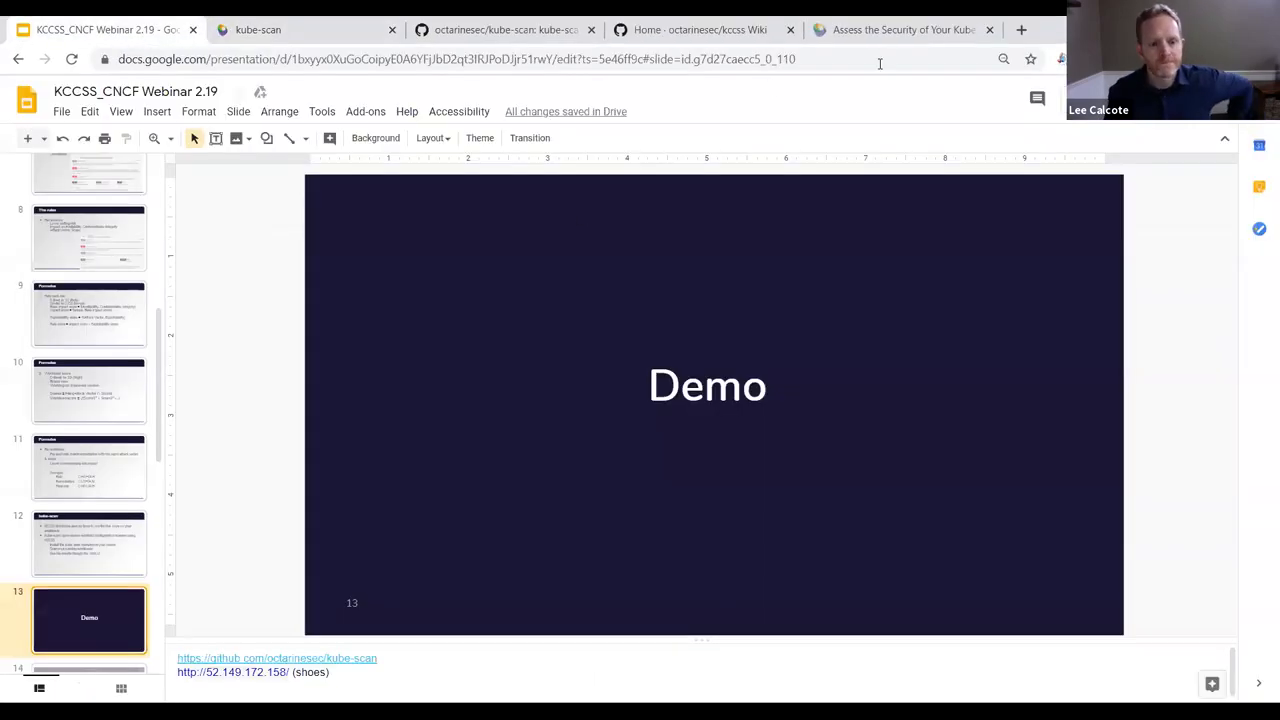